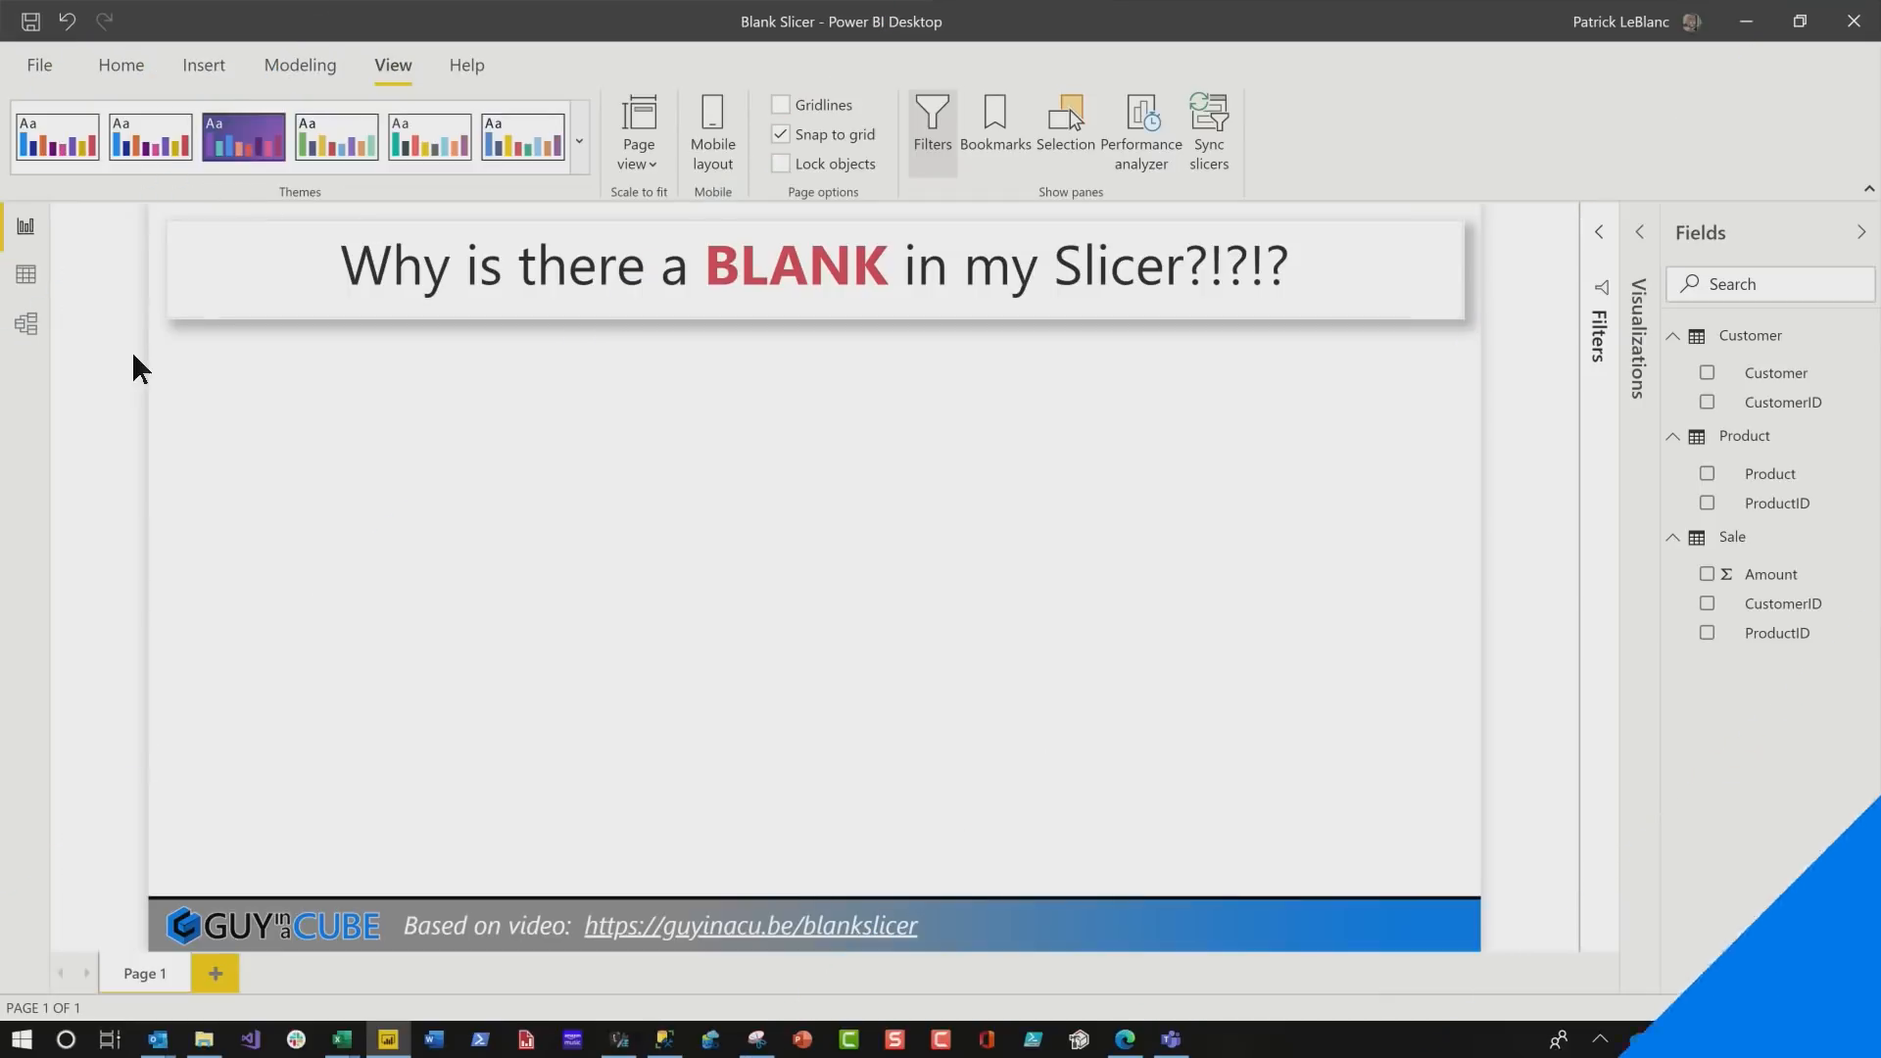
- Glance at the model diagram, then add the Product field as a visual and bring up the visualizations list
left_click(26, 323)
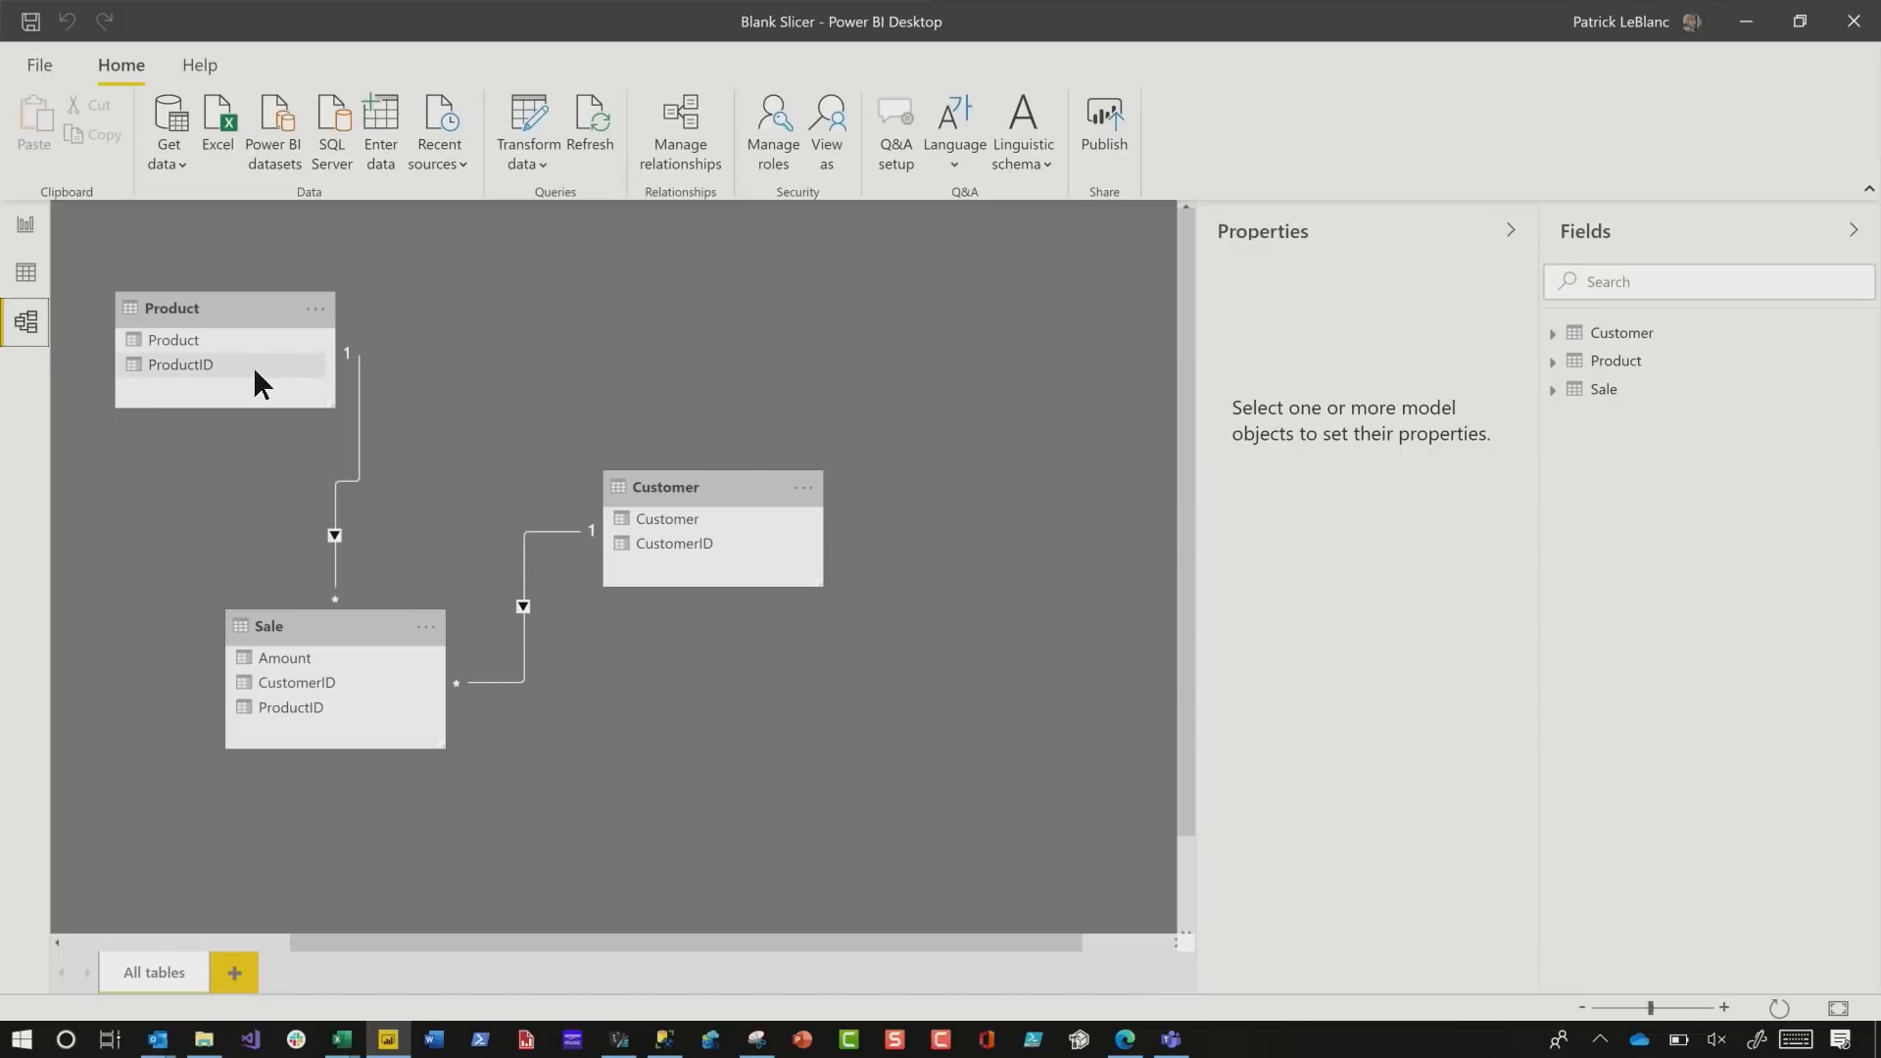
mouse_move(296, 664)
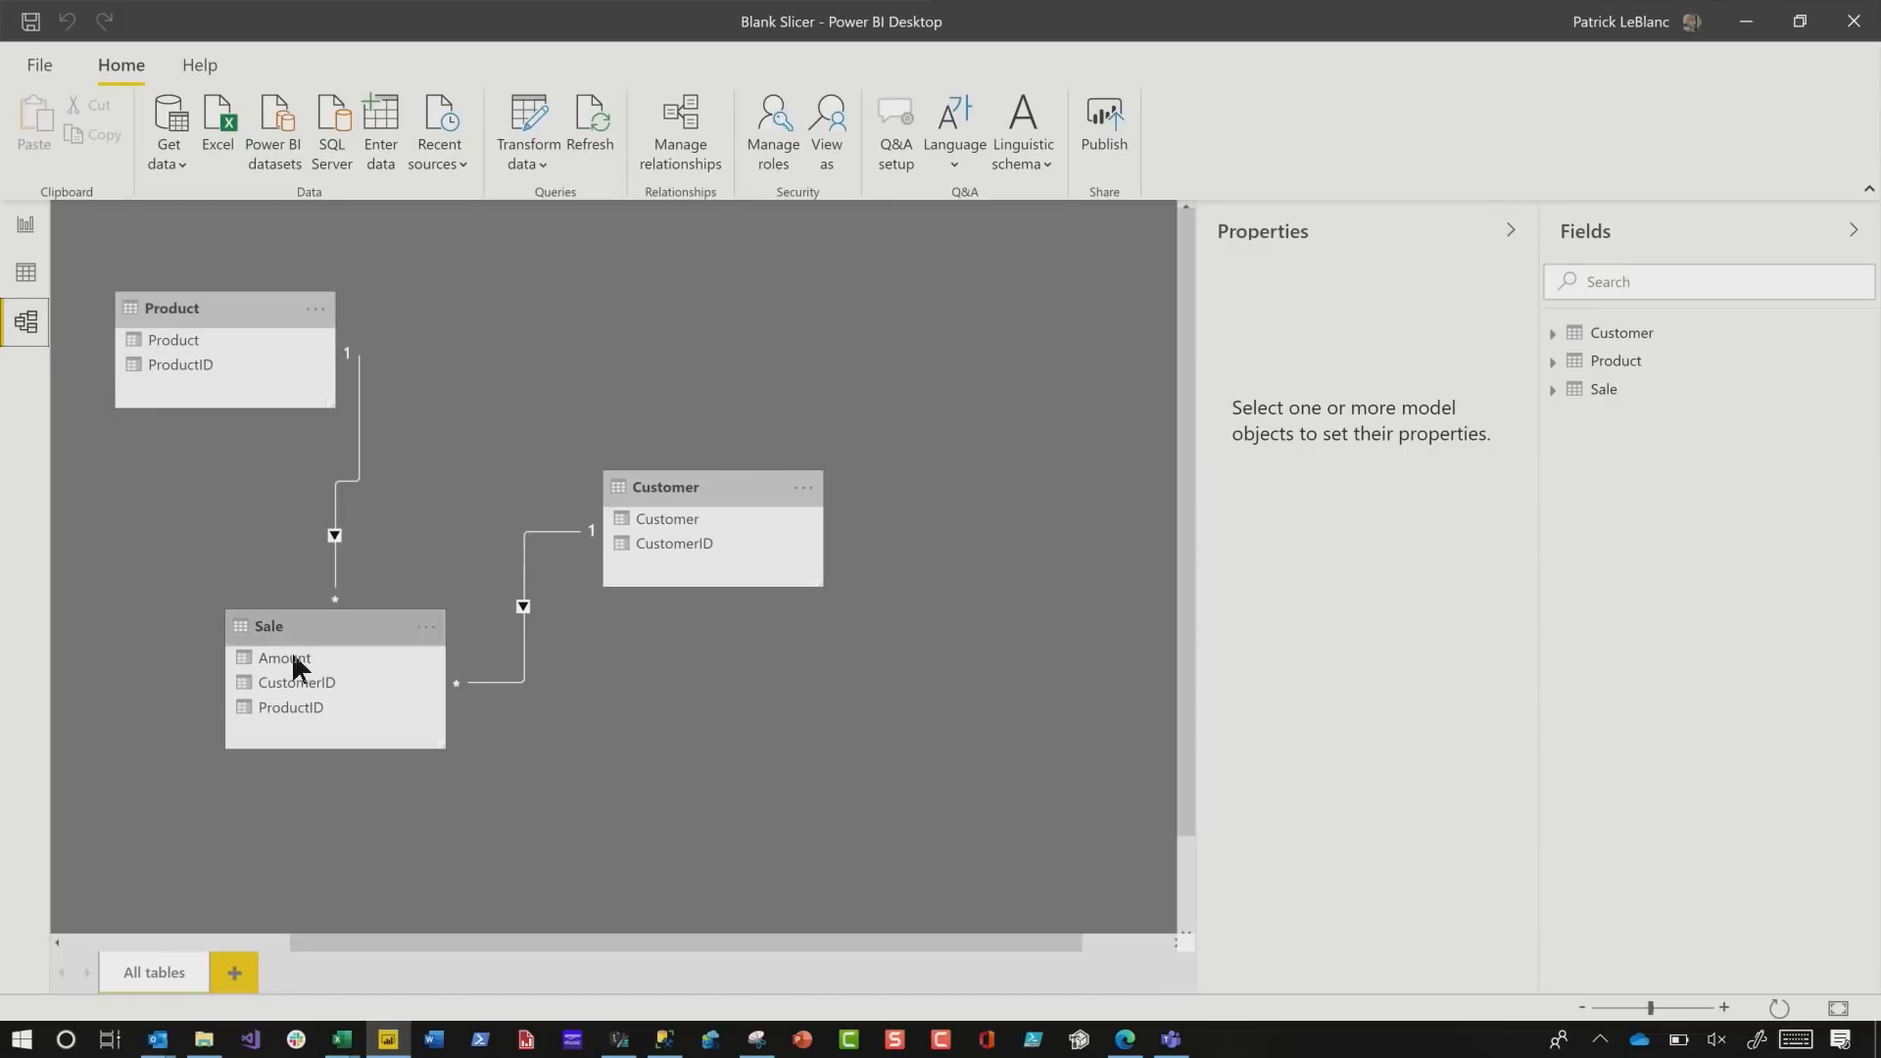
mouse_move(313, 568)
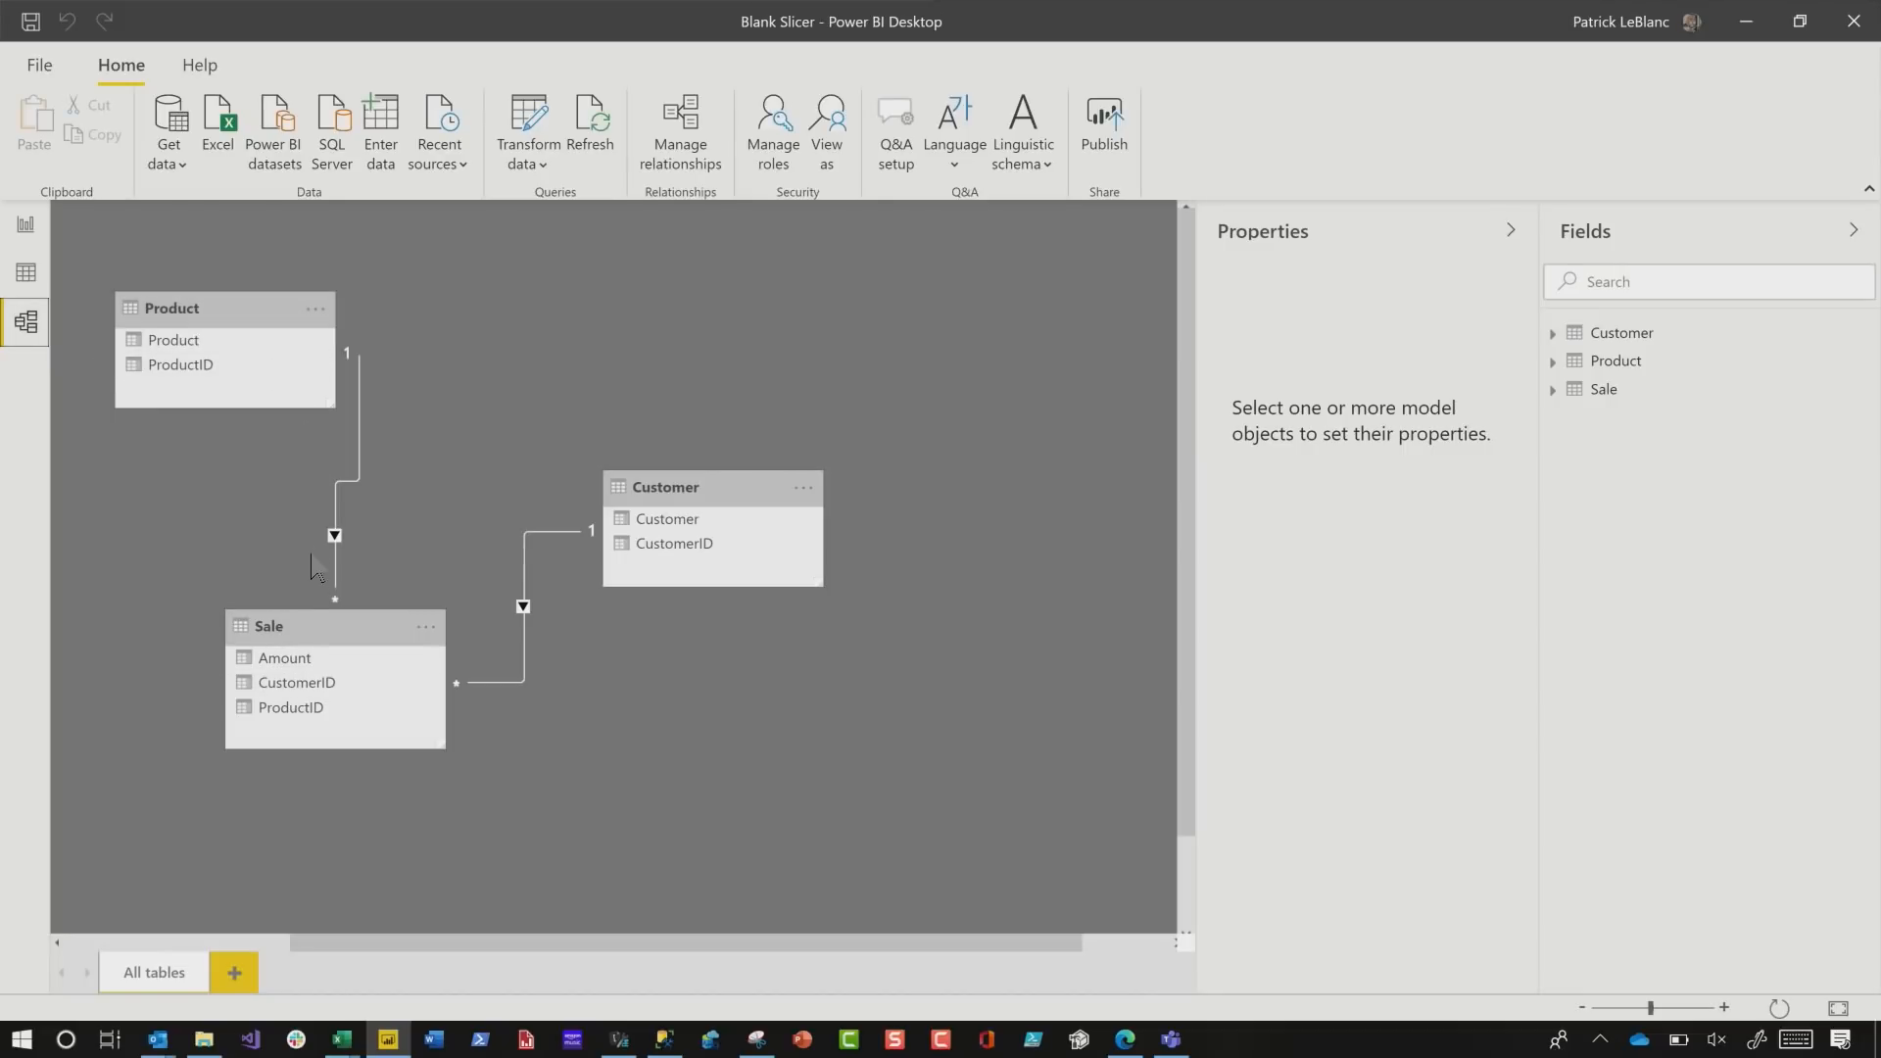
mouse_move(546, 537)
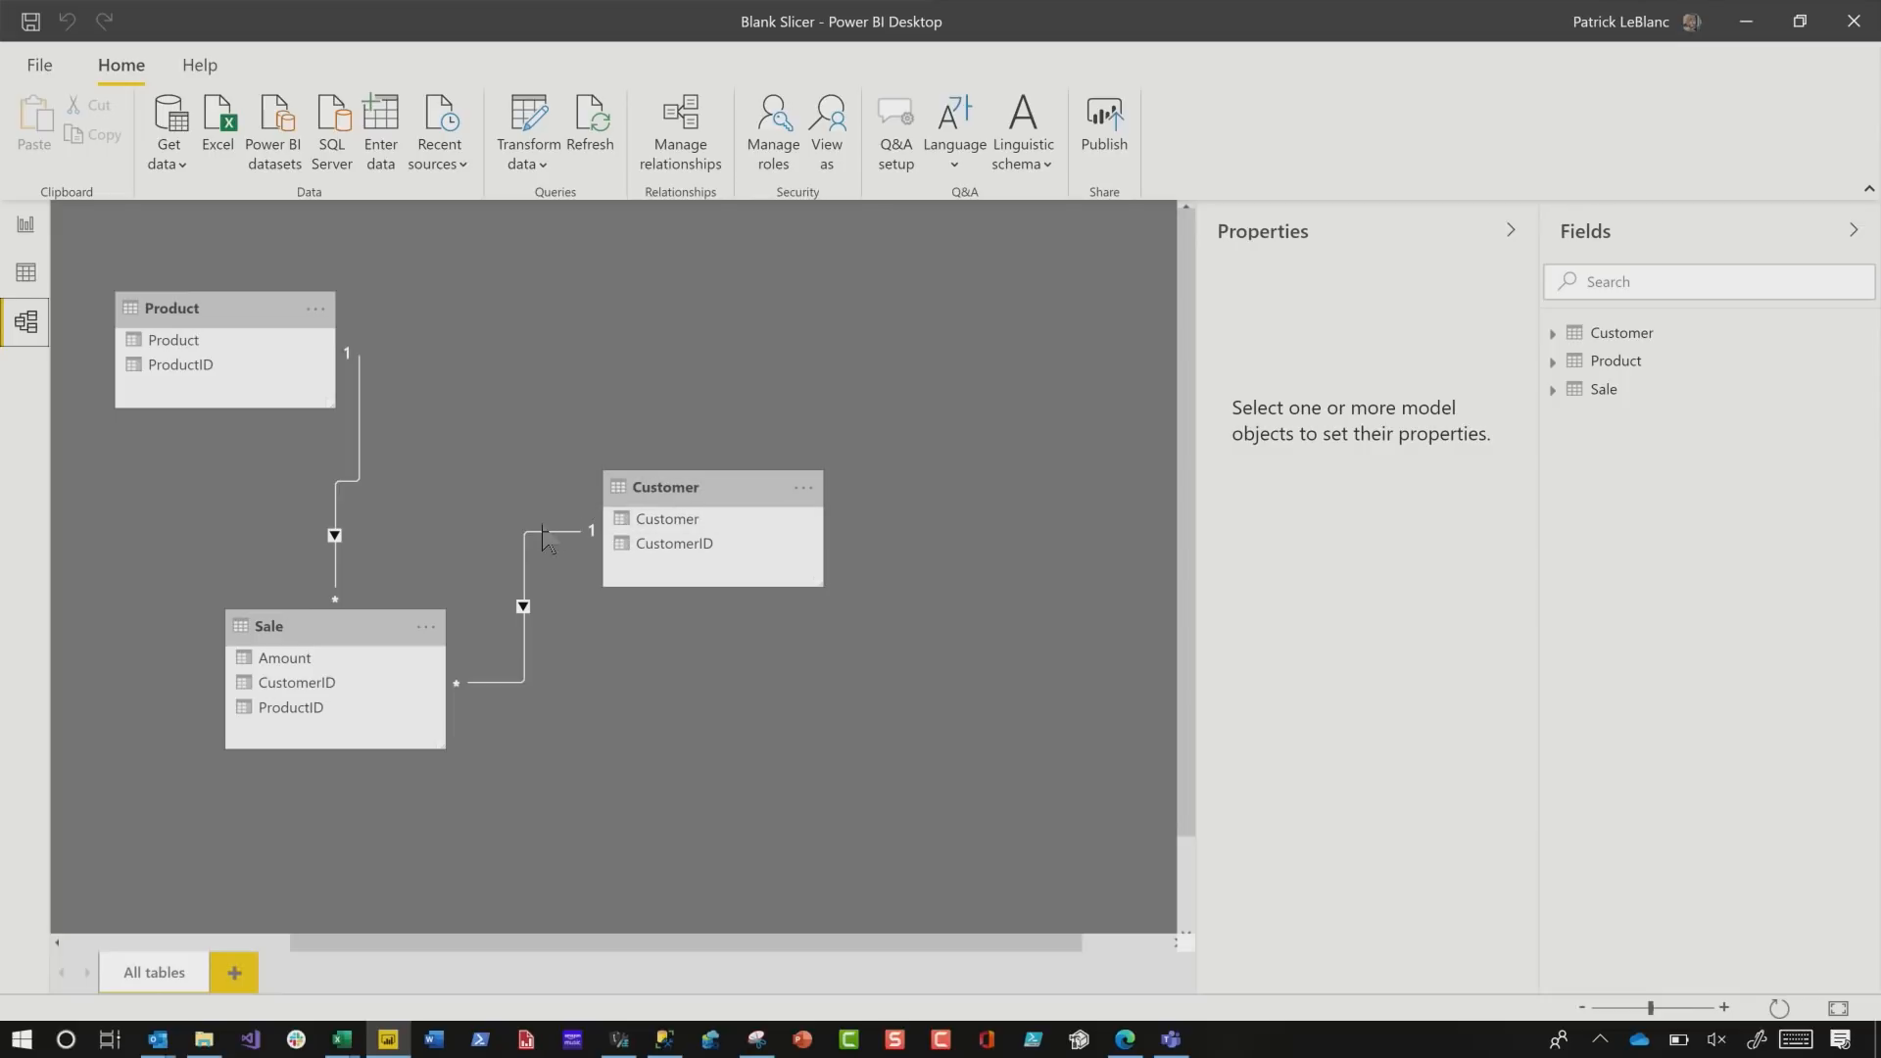
mouse_move(57, 265)
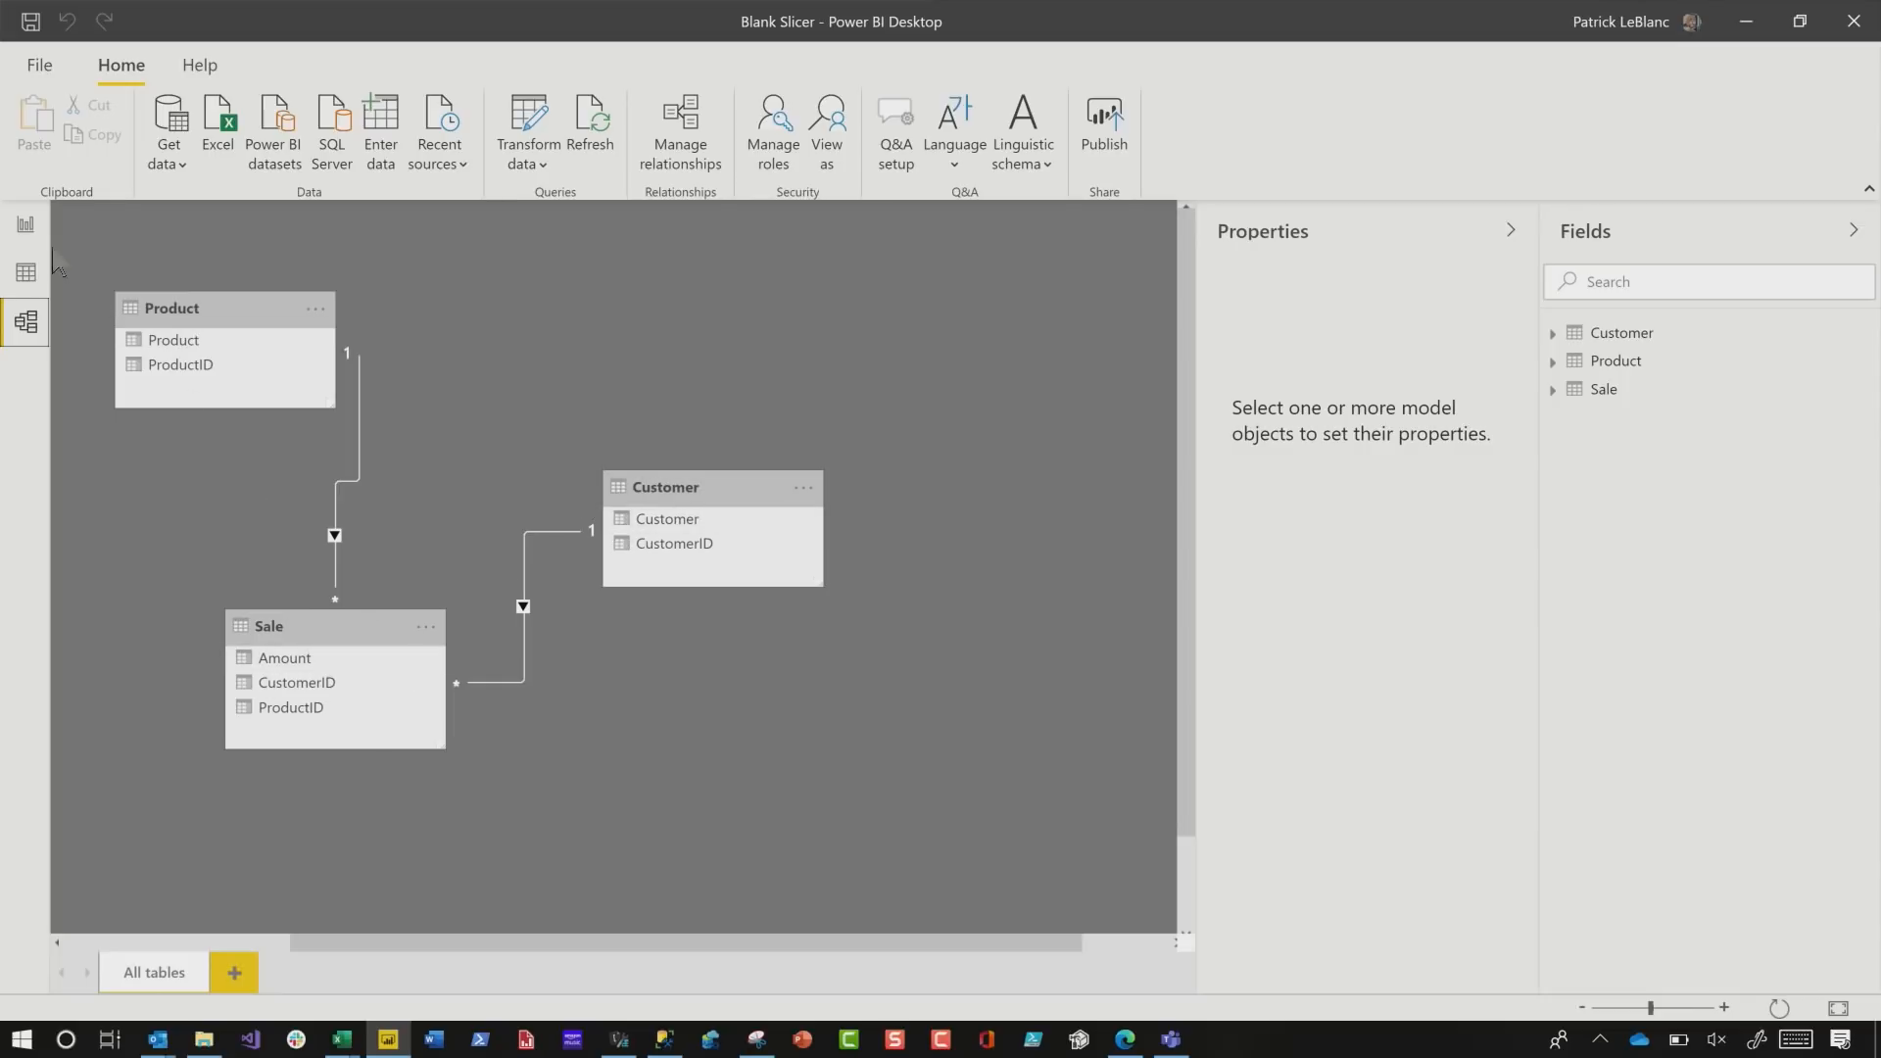
mouse_move(183, 457)
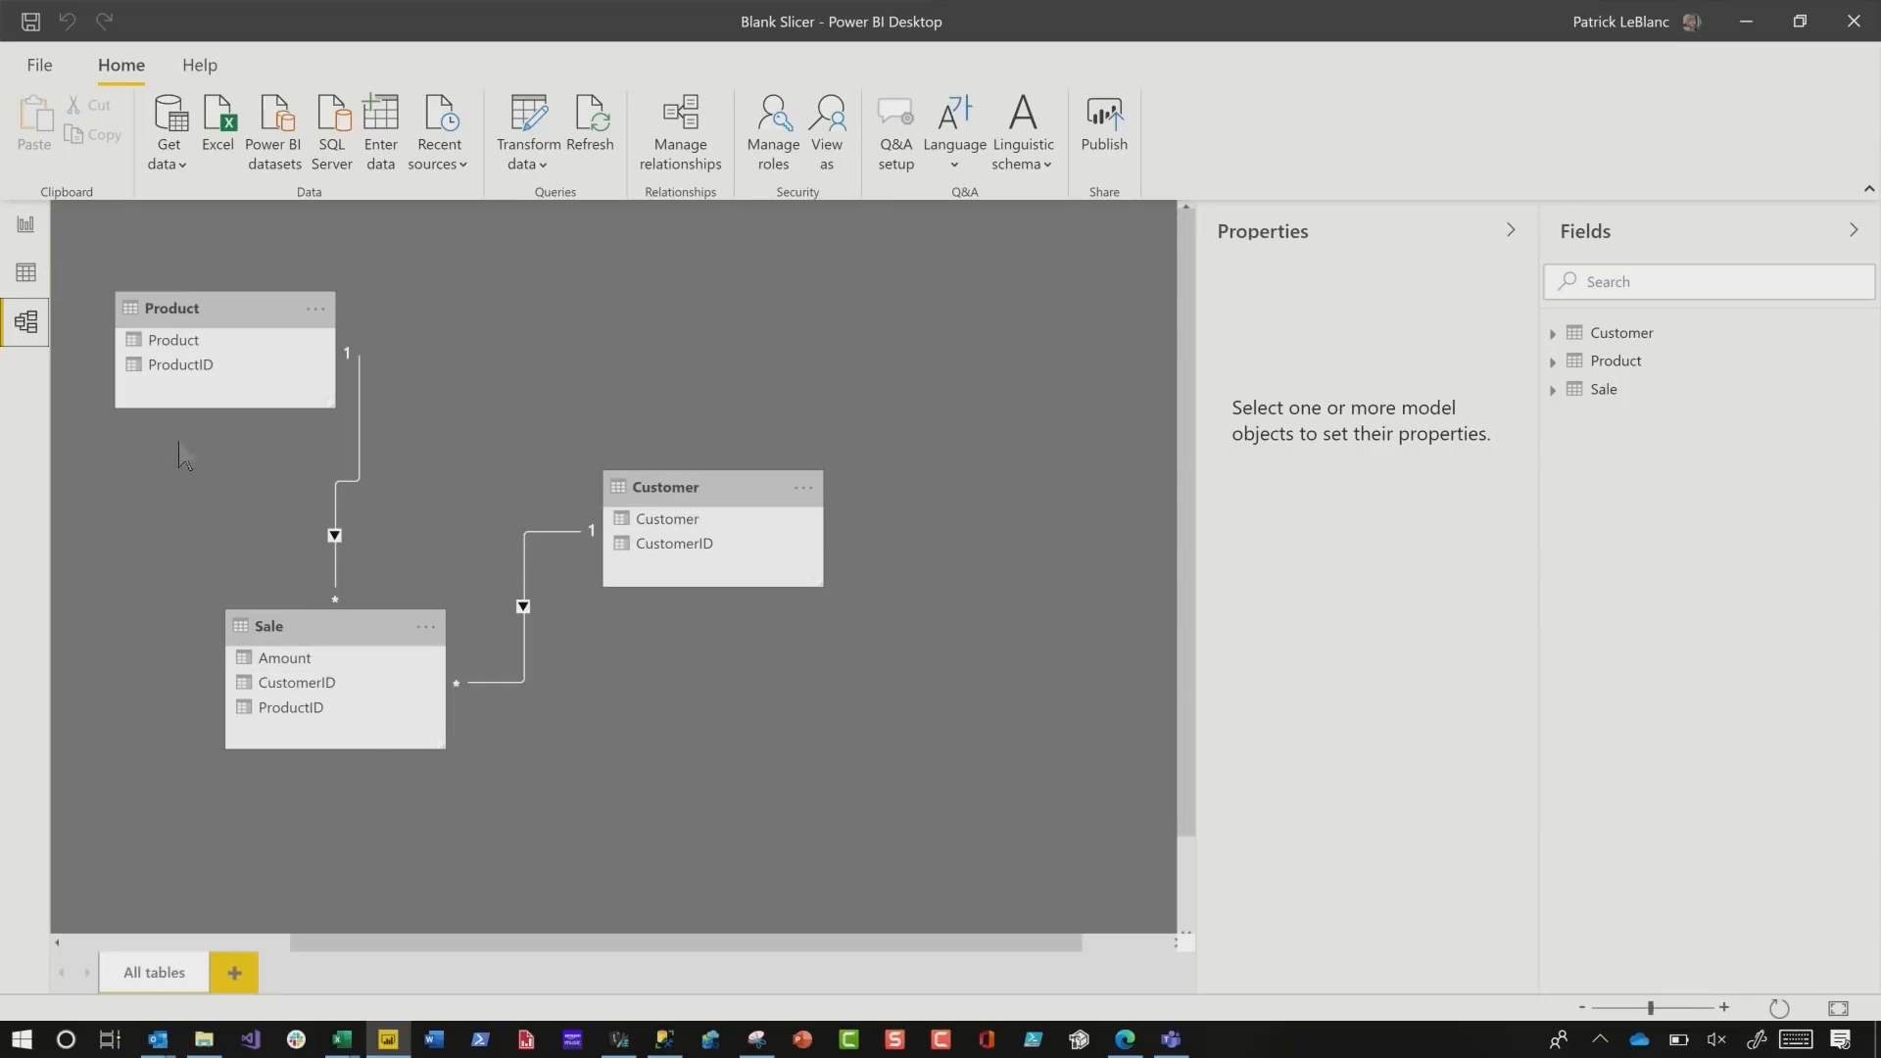
left_click(25, 225)
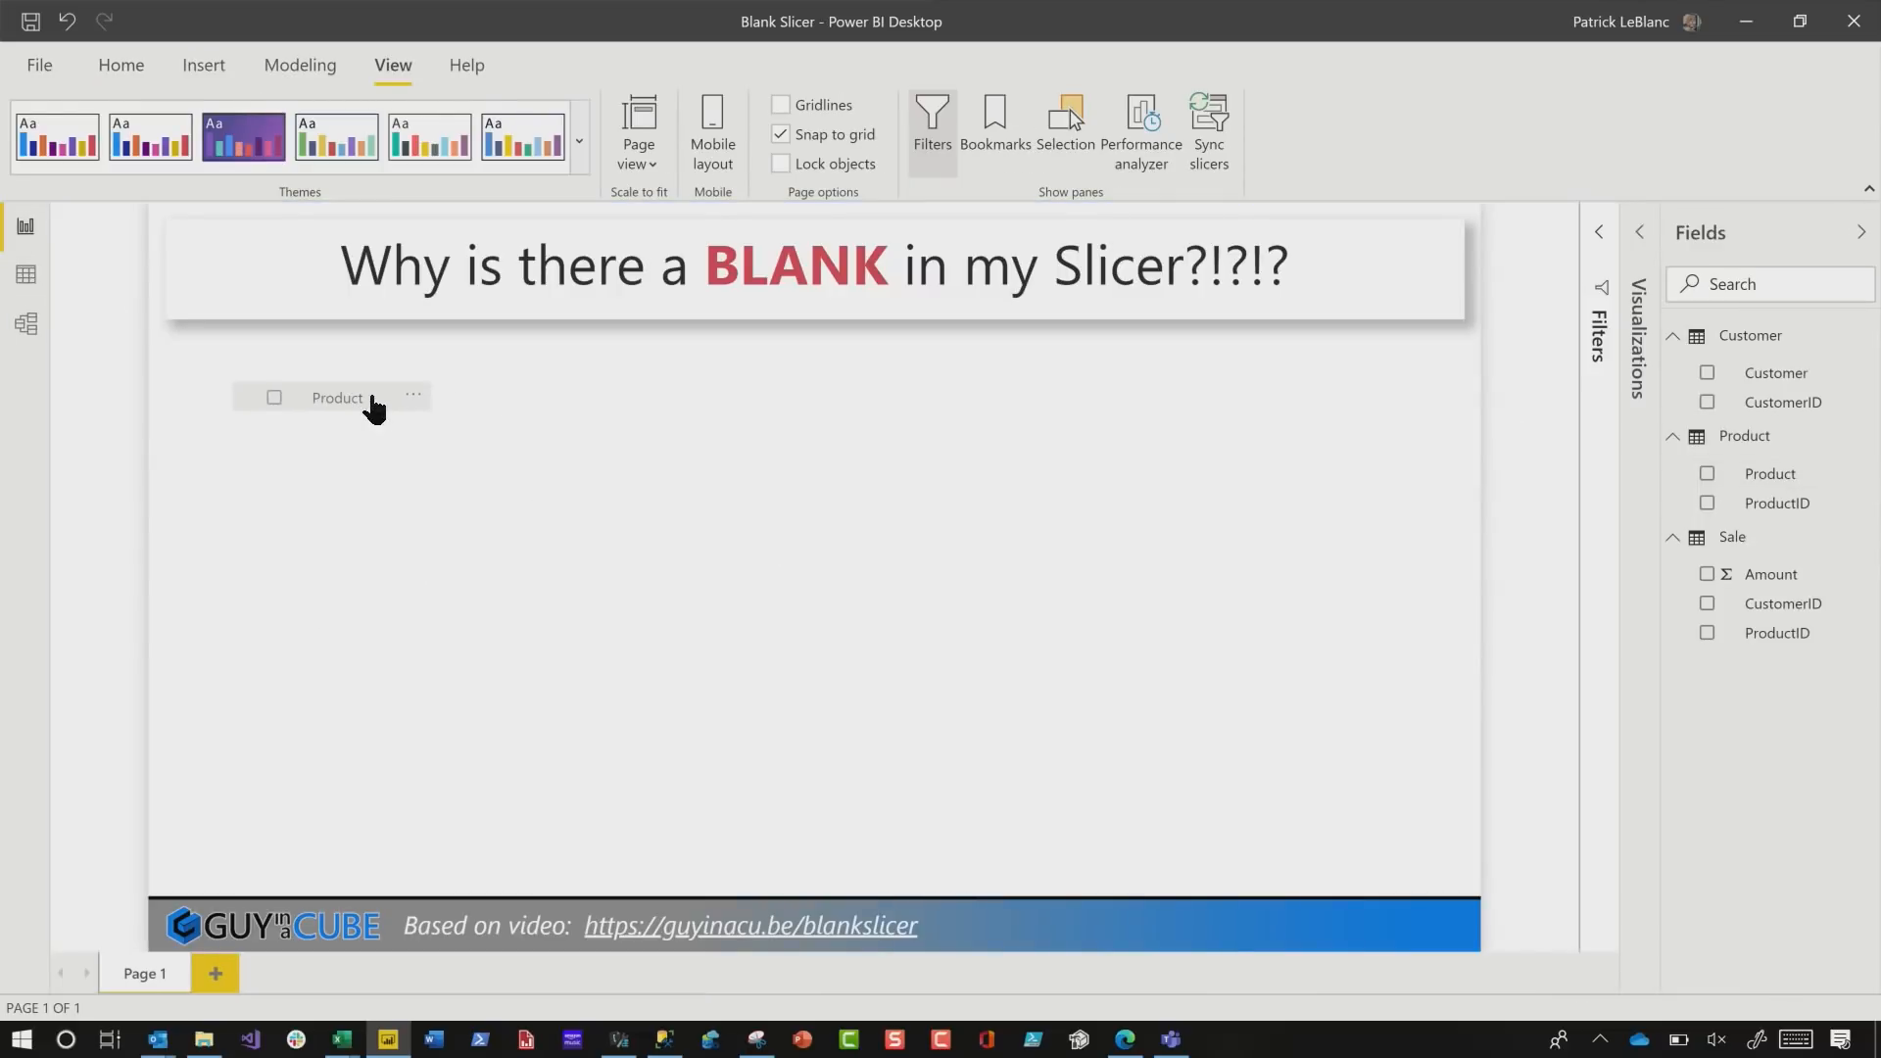
left_click(1708, 472)
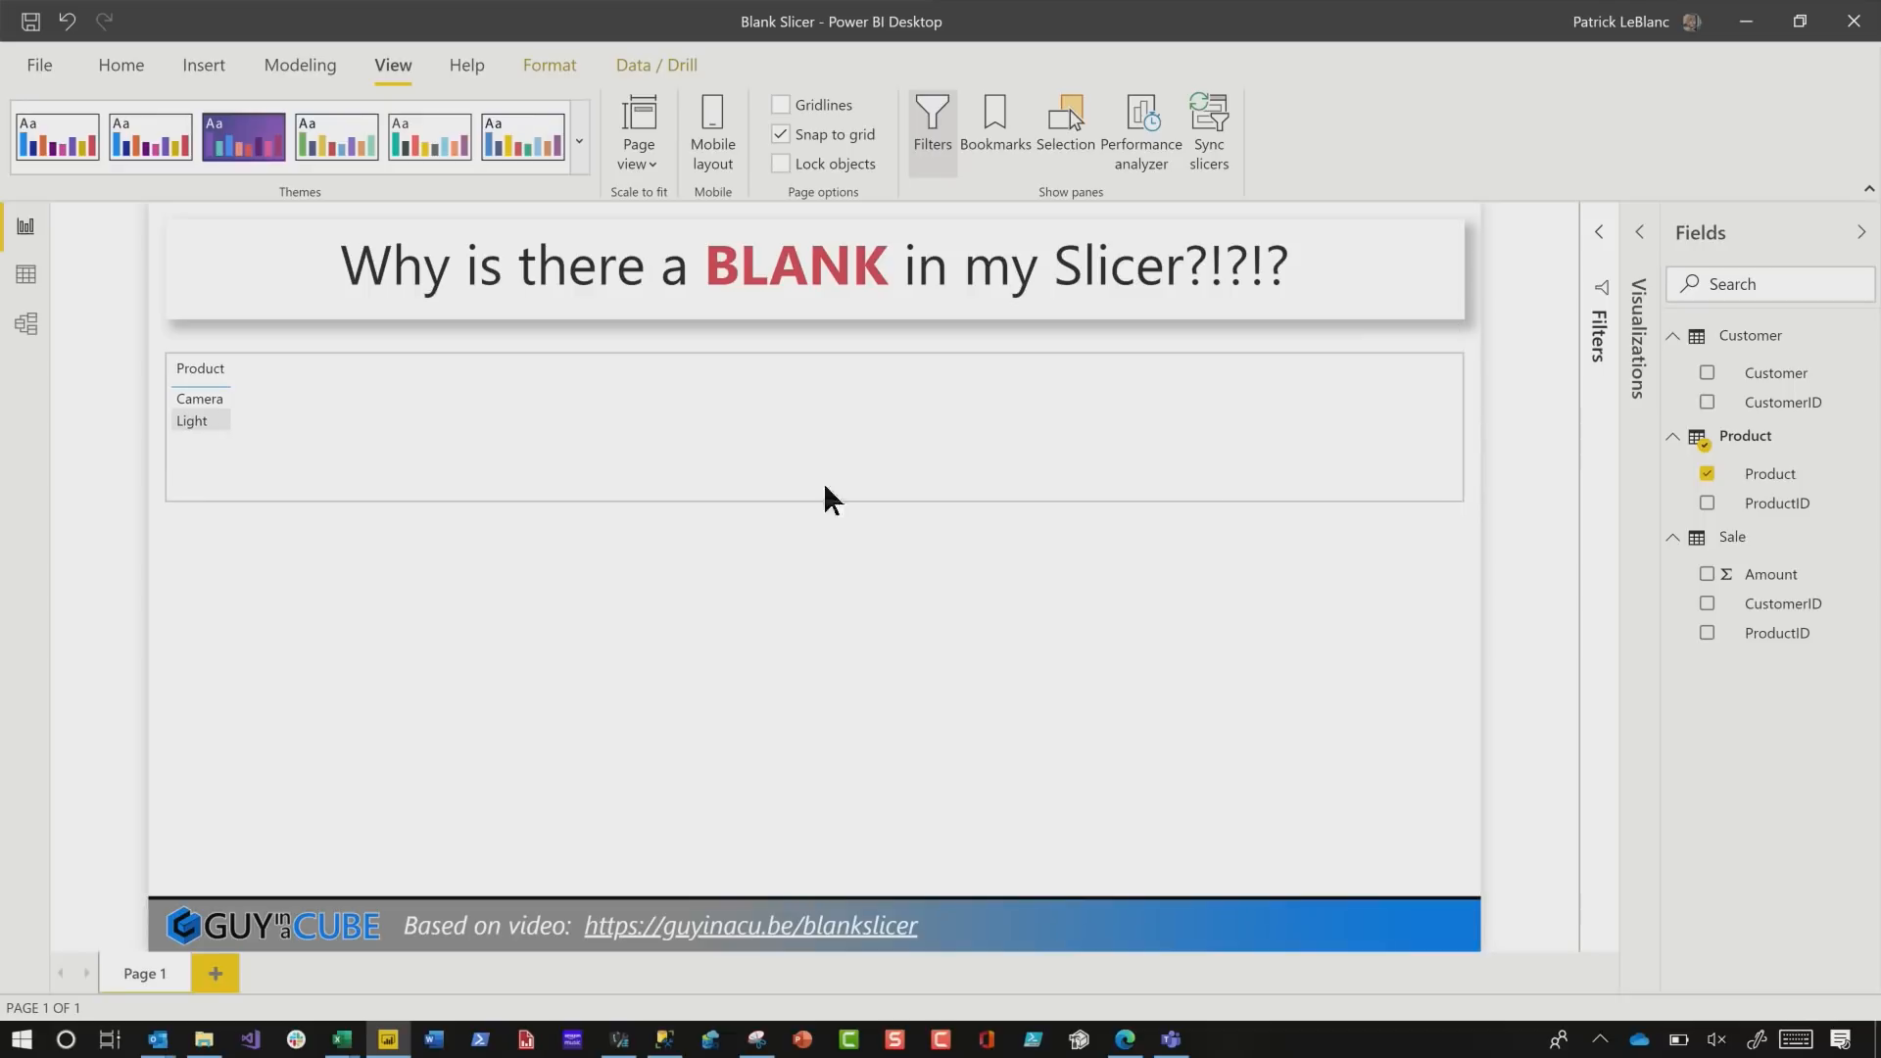
left_click(349, 457)
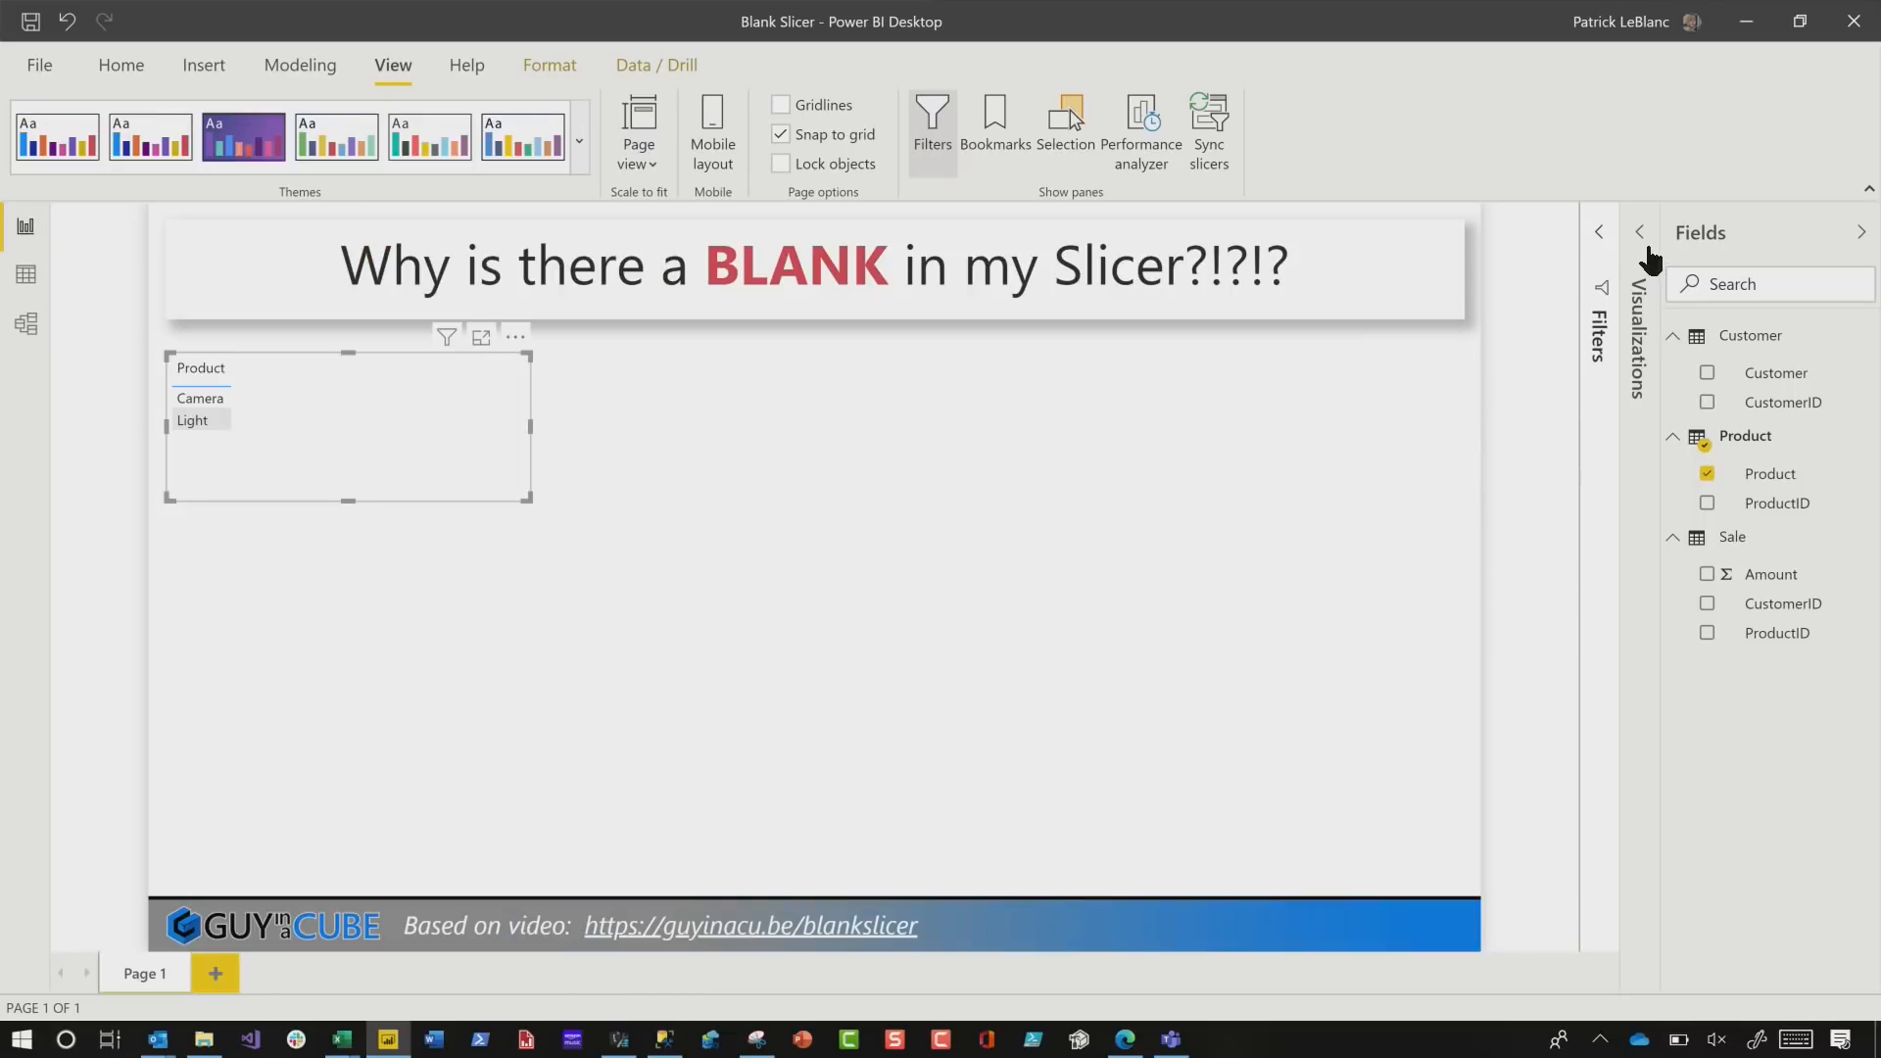
left_click(1600, 231)
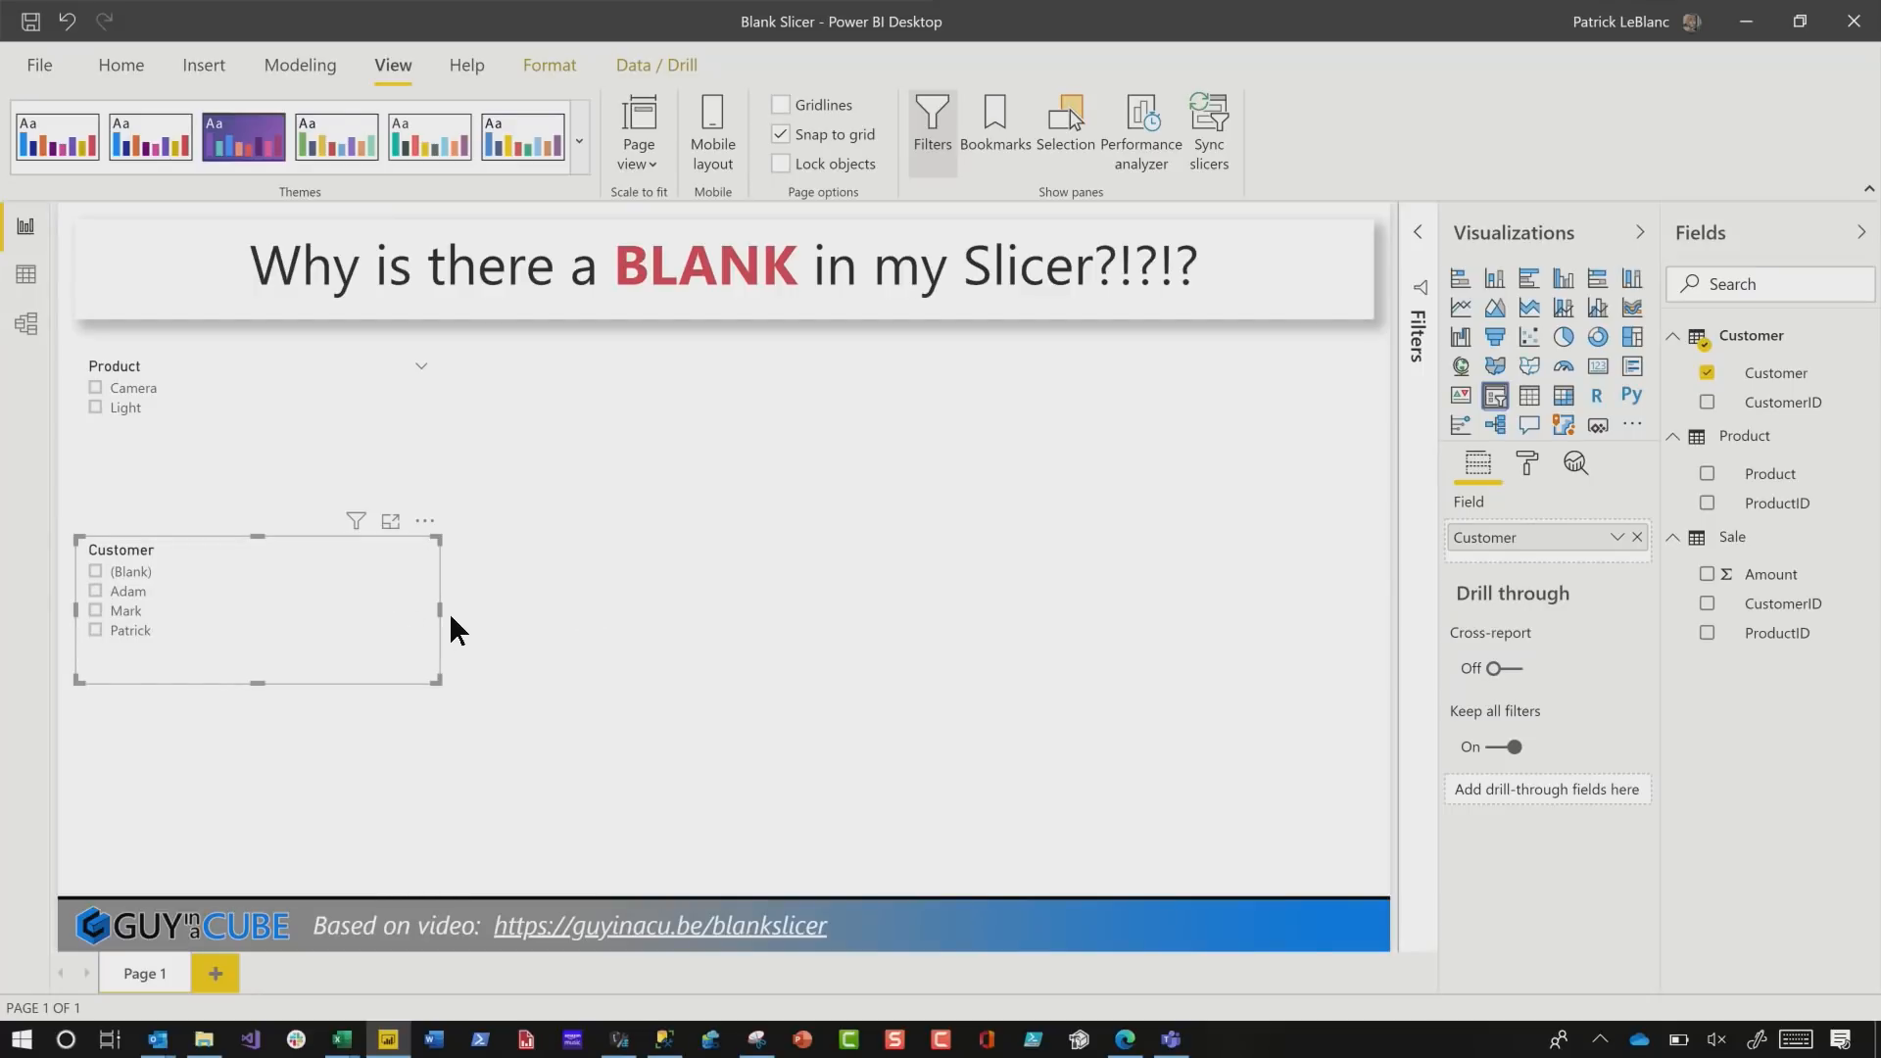
- Change the Customer slicer into a table and start the Performance analyzer
left_click(378, 613)
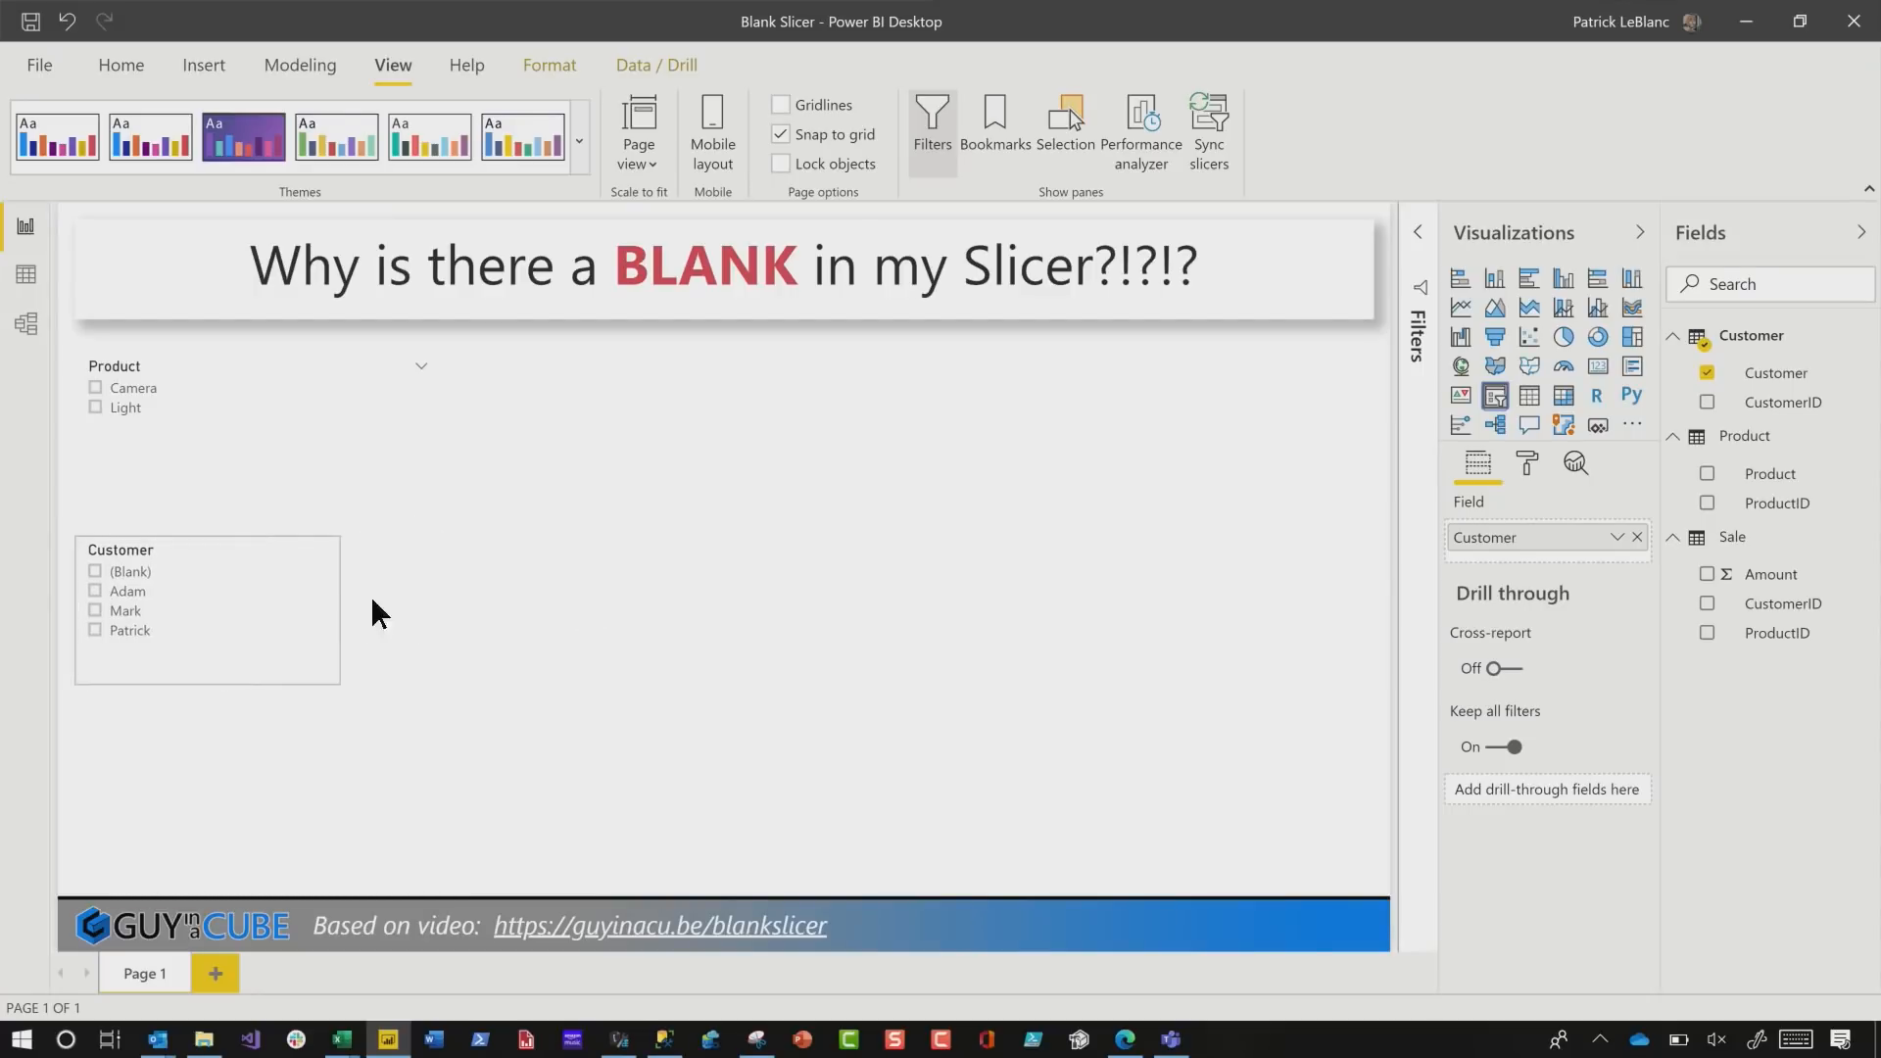
left_click(1530, 396)
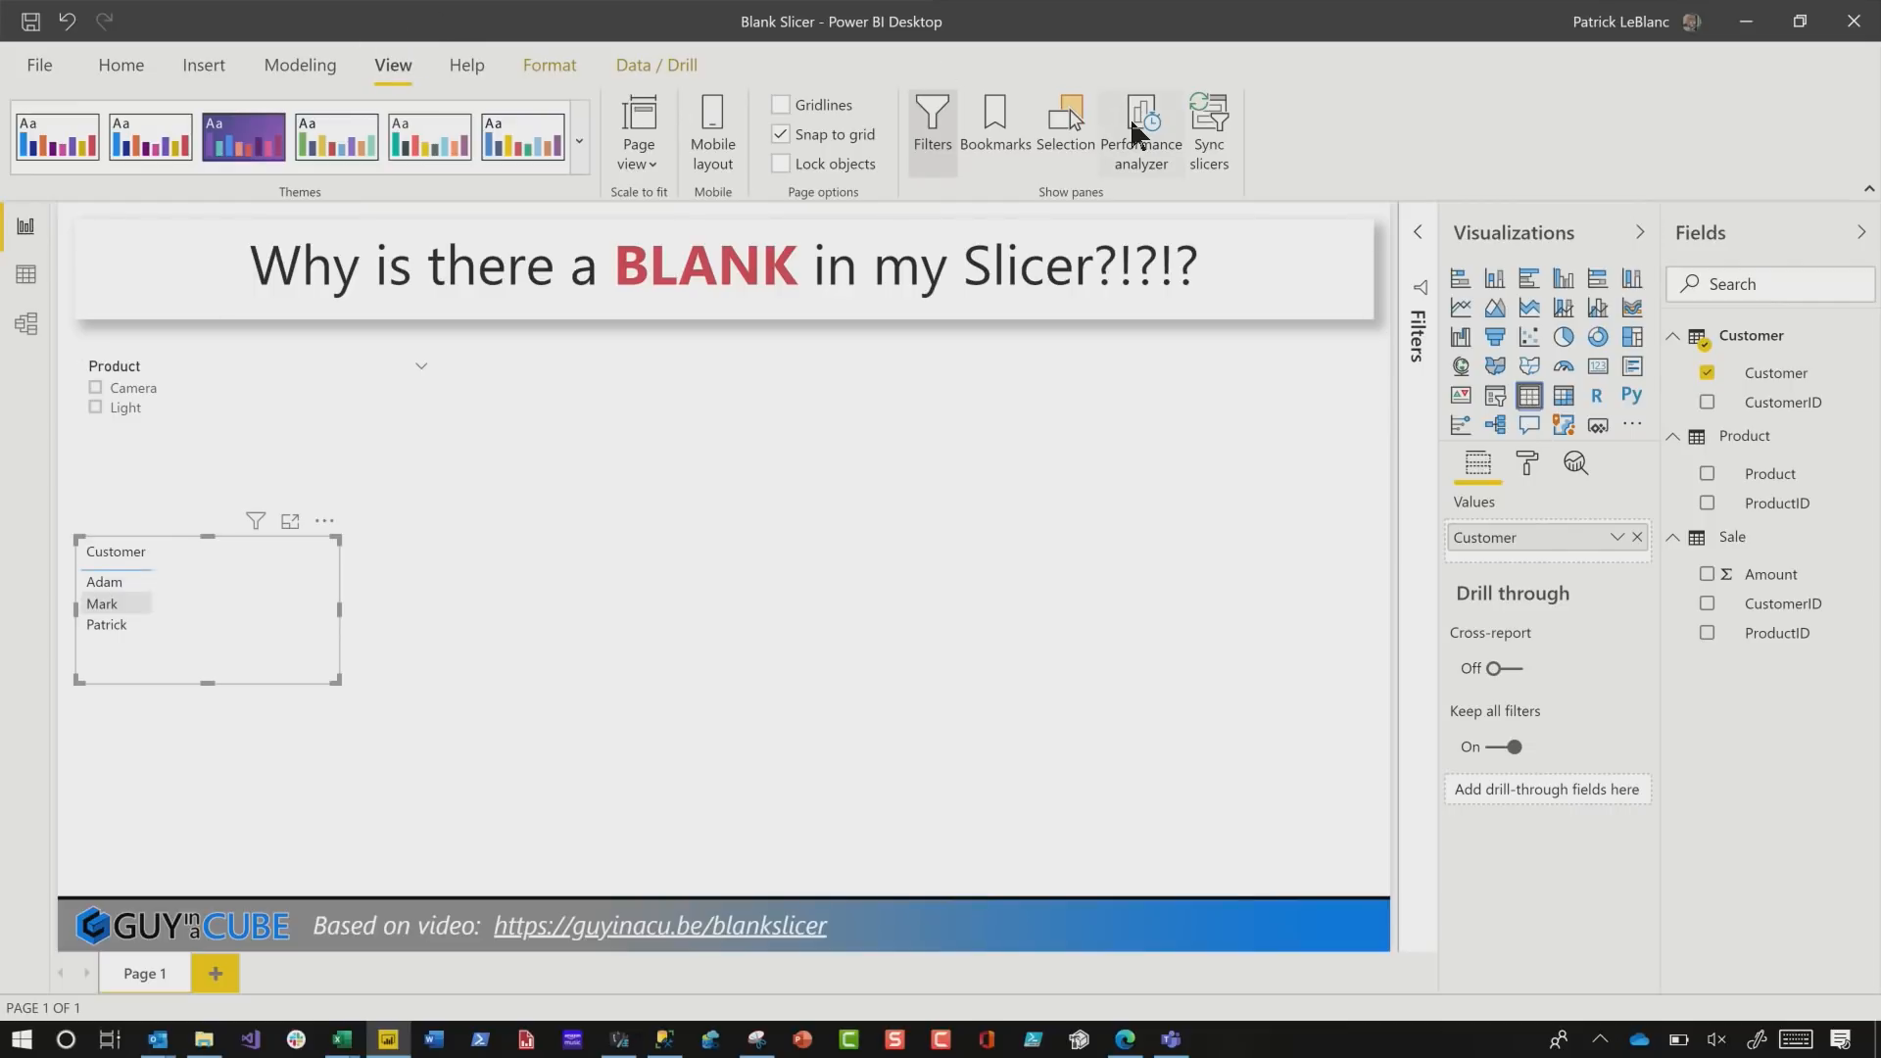
left_click(1139, 129)
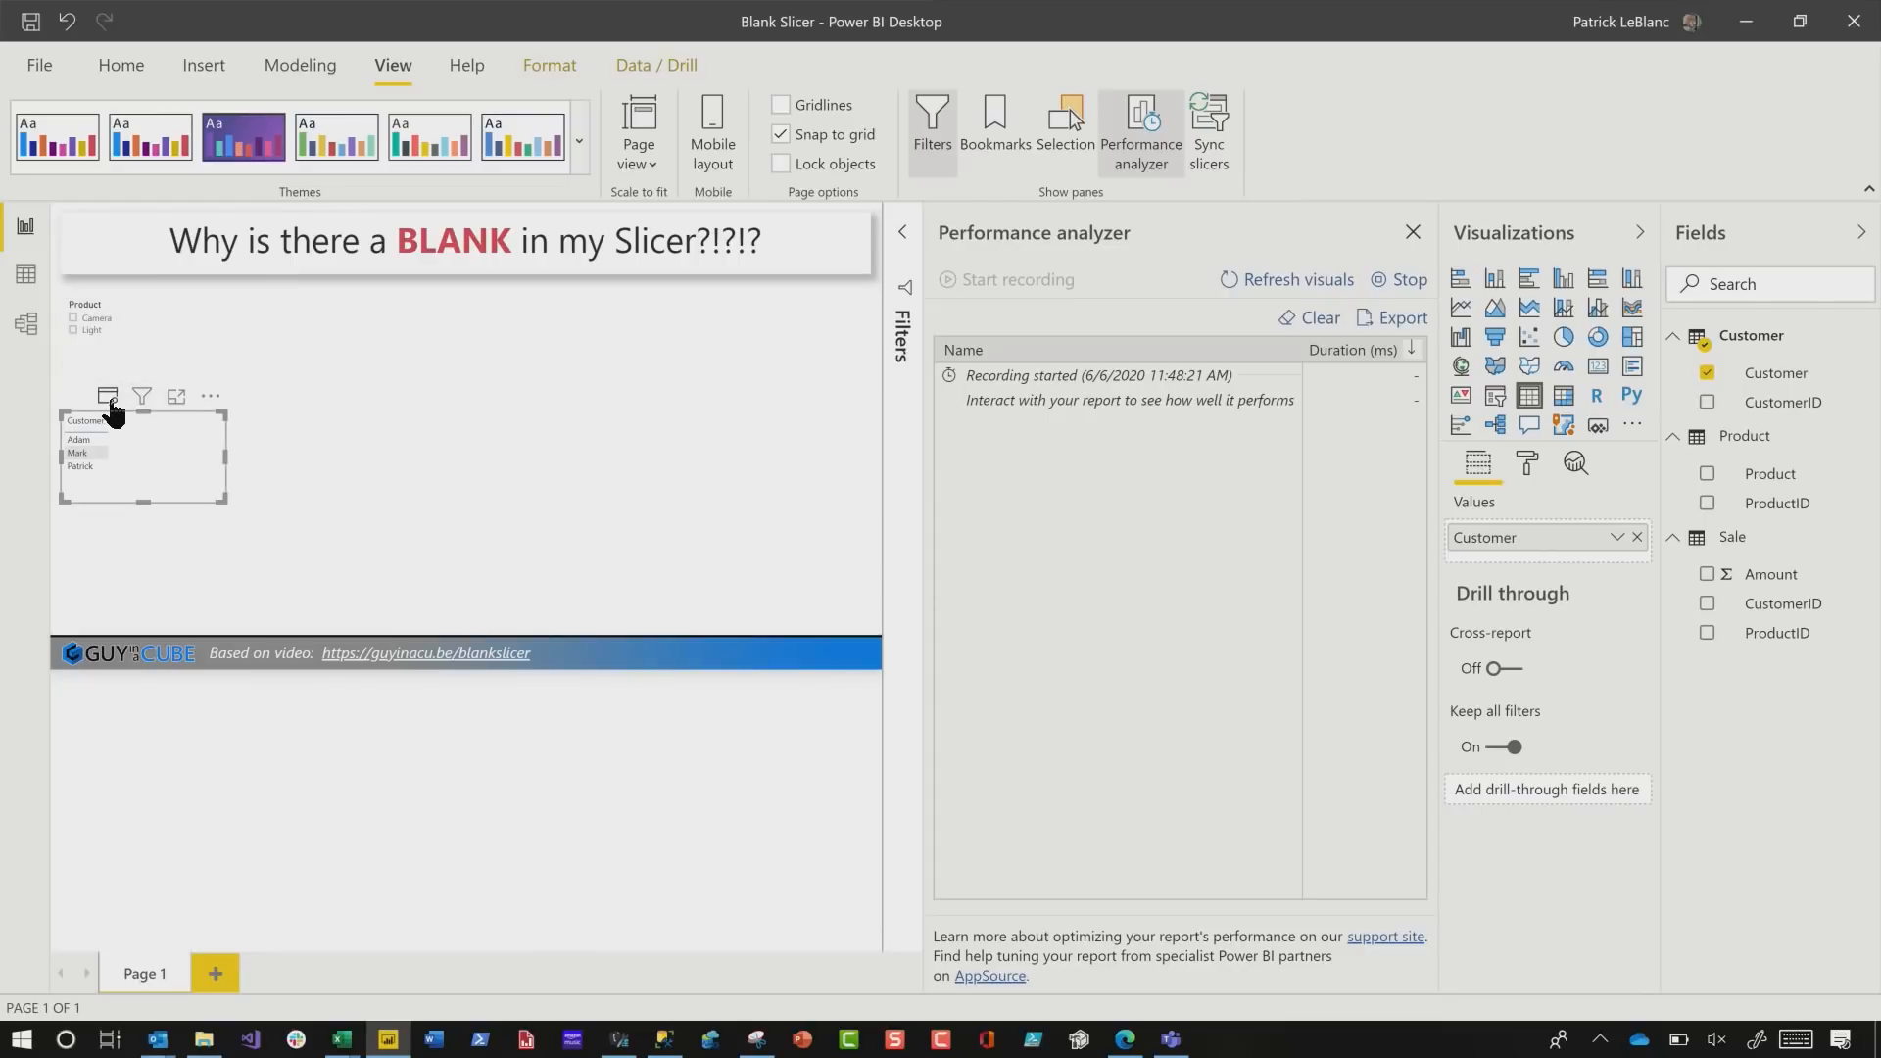
mouse_move(108, 396)
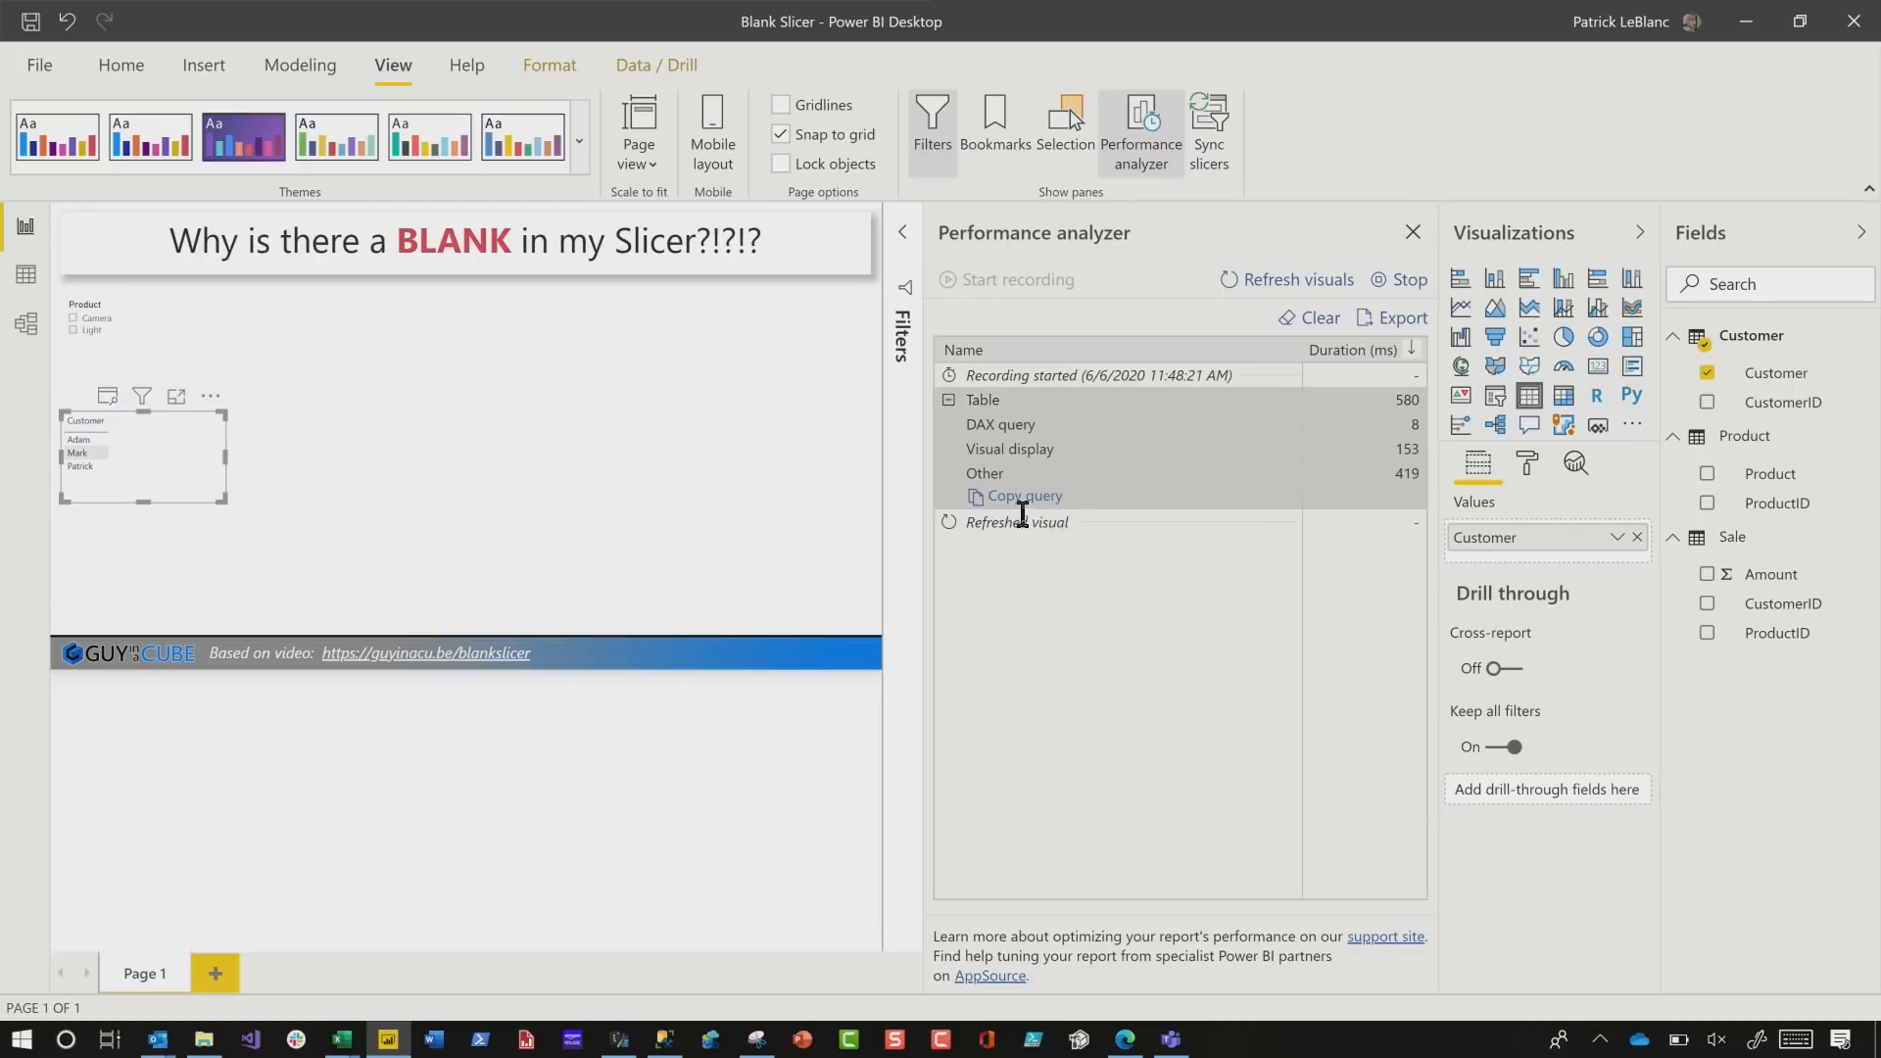
- Copy the Customer table's DAX query into DAX Studio and return to the report
left_click(1023, 495)
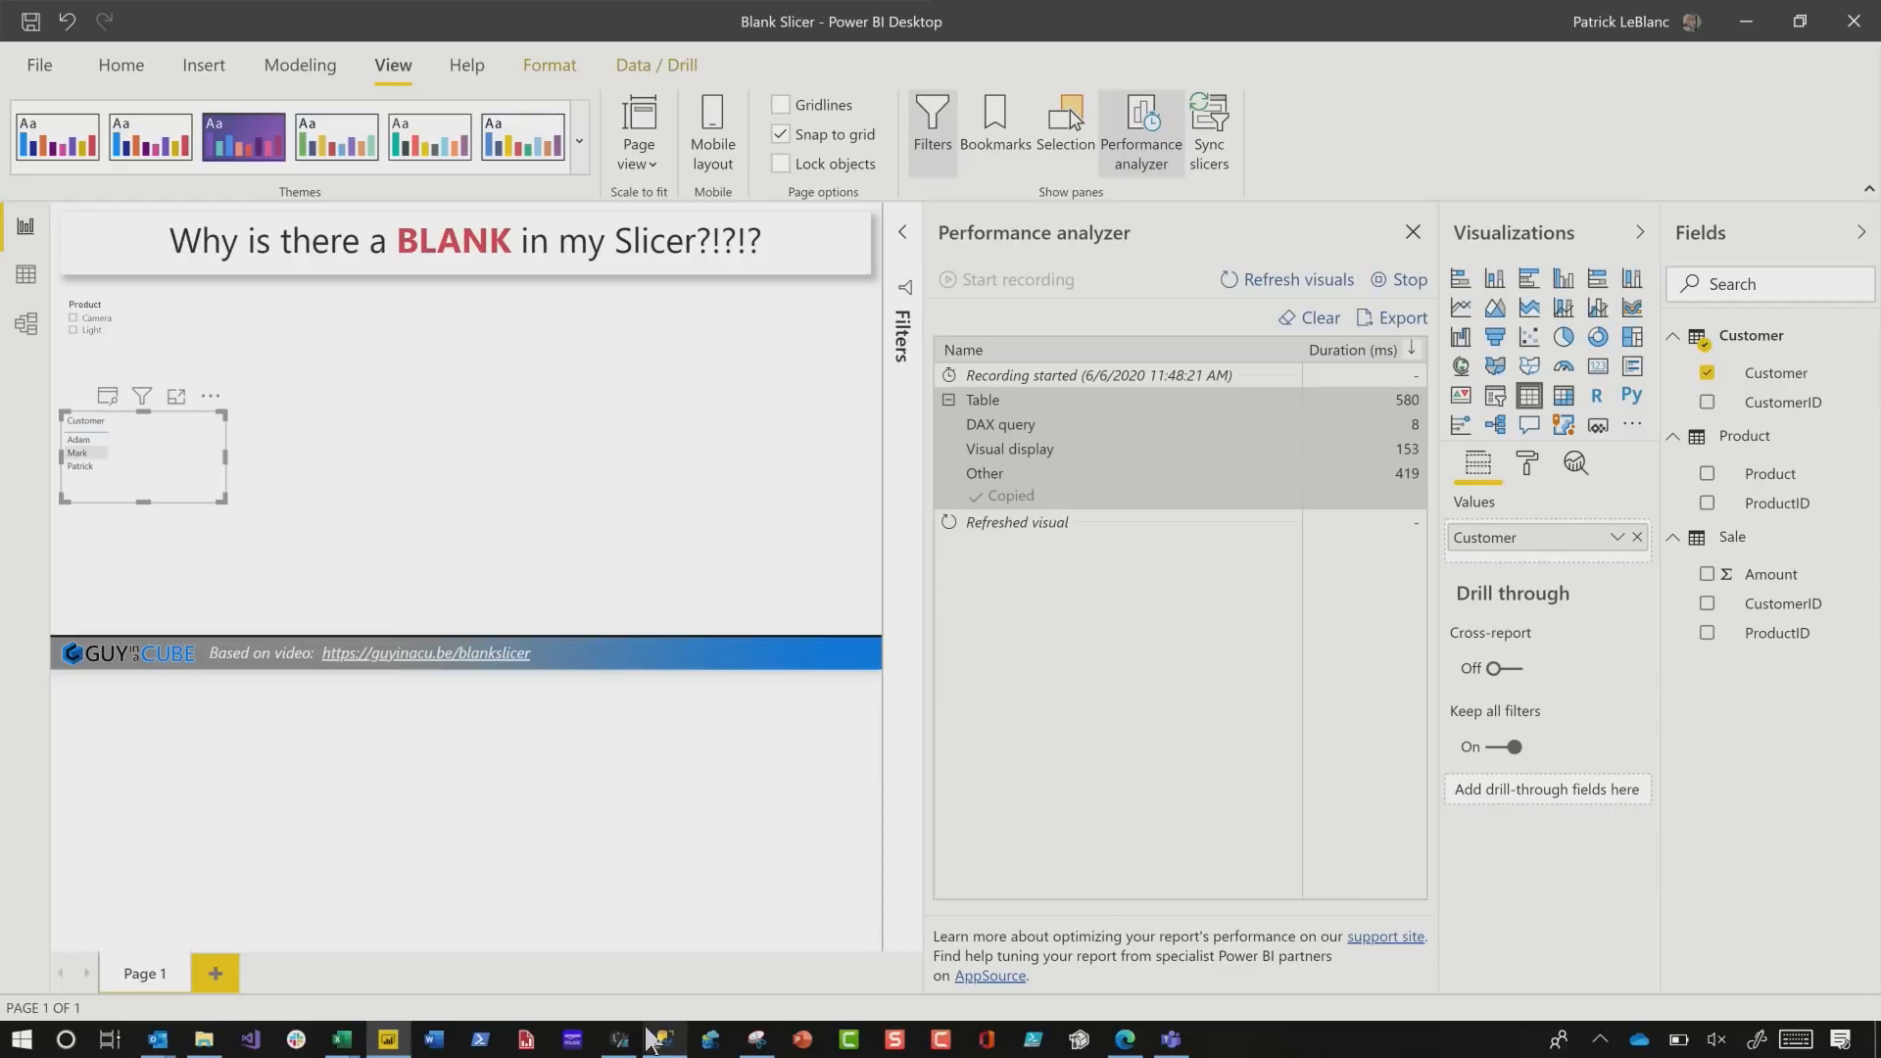
left_click(617, 1038)
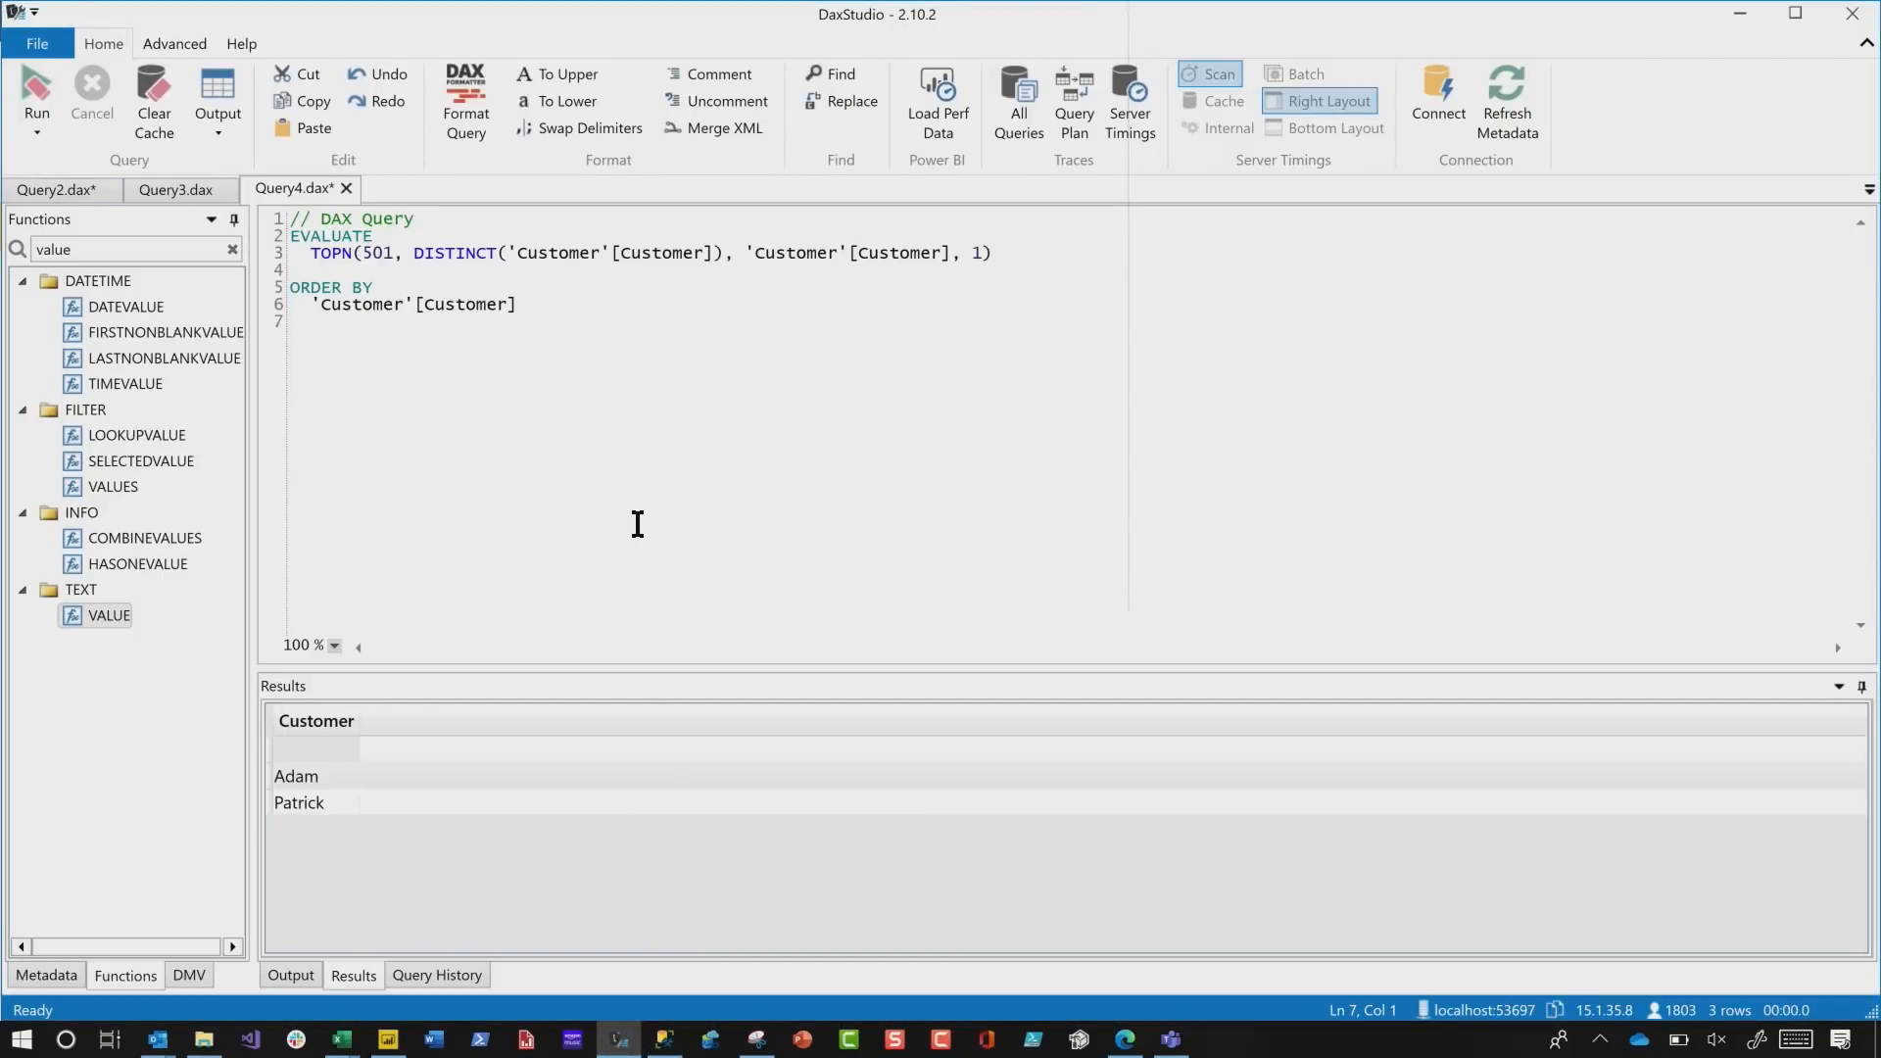
key("enter")
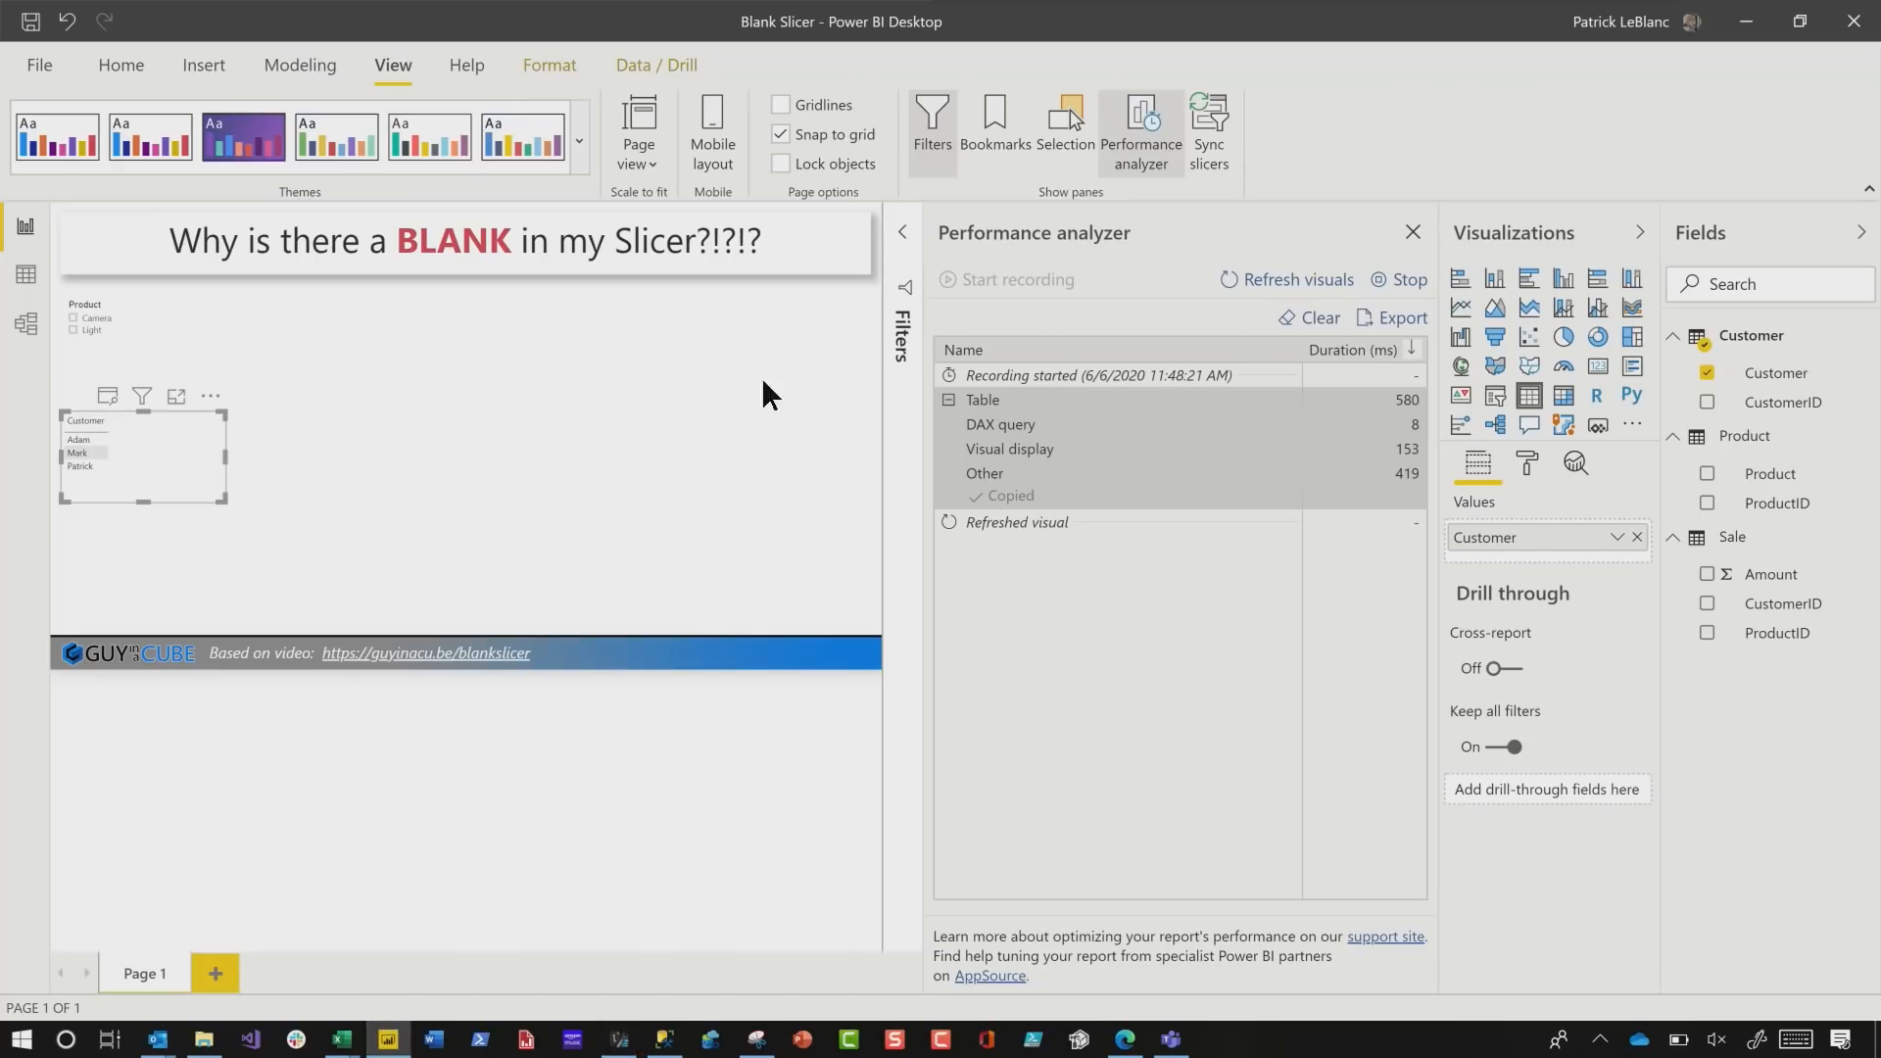
mouse_move(1497, 425)
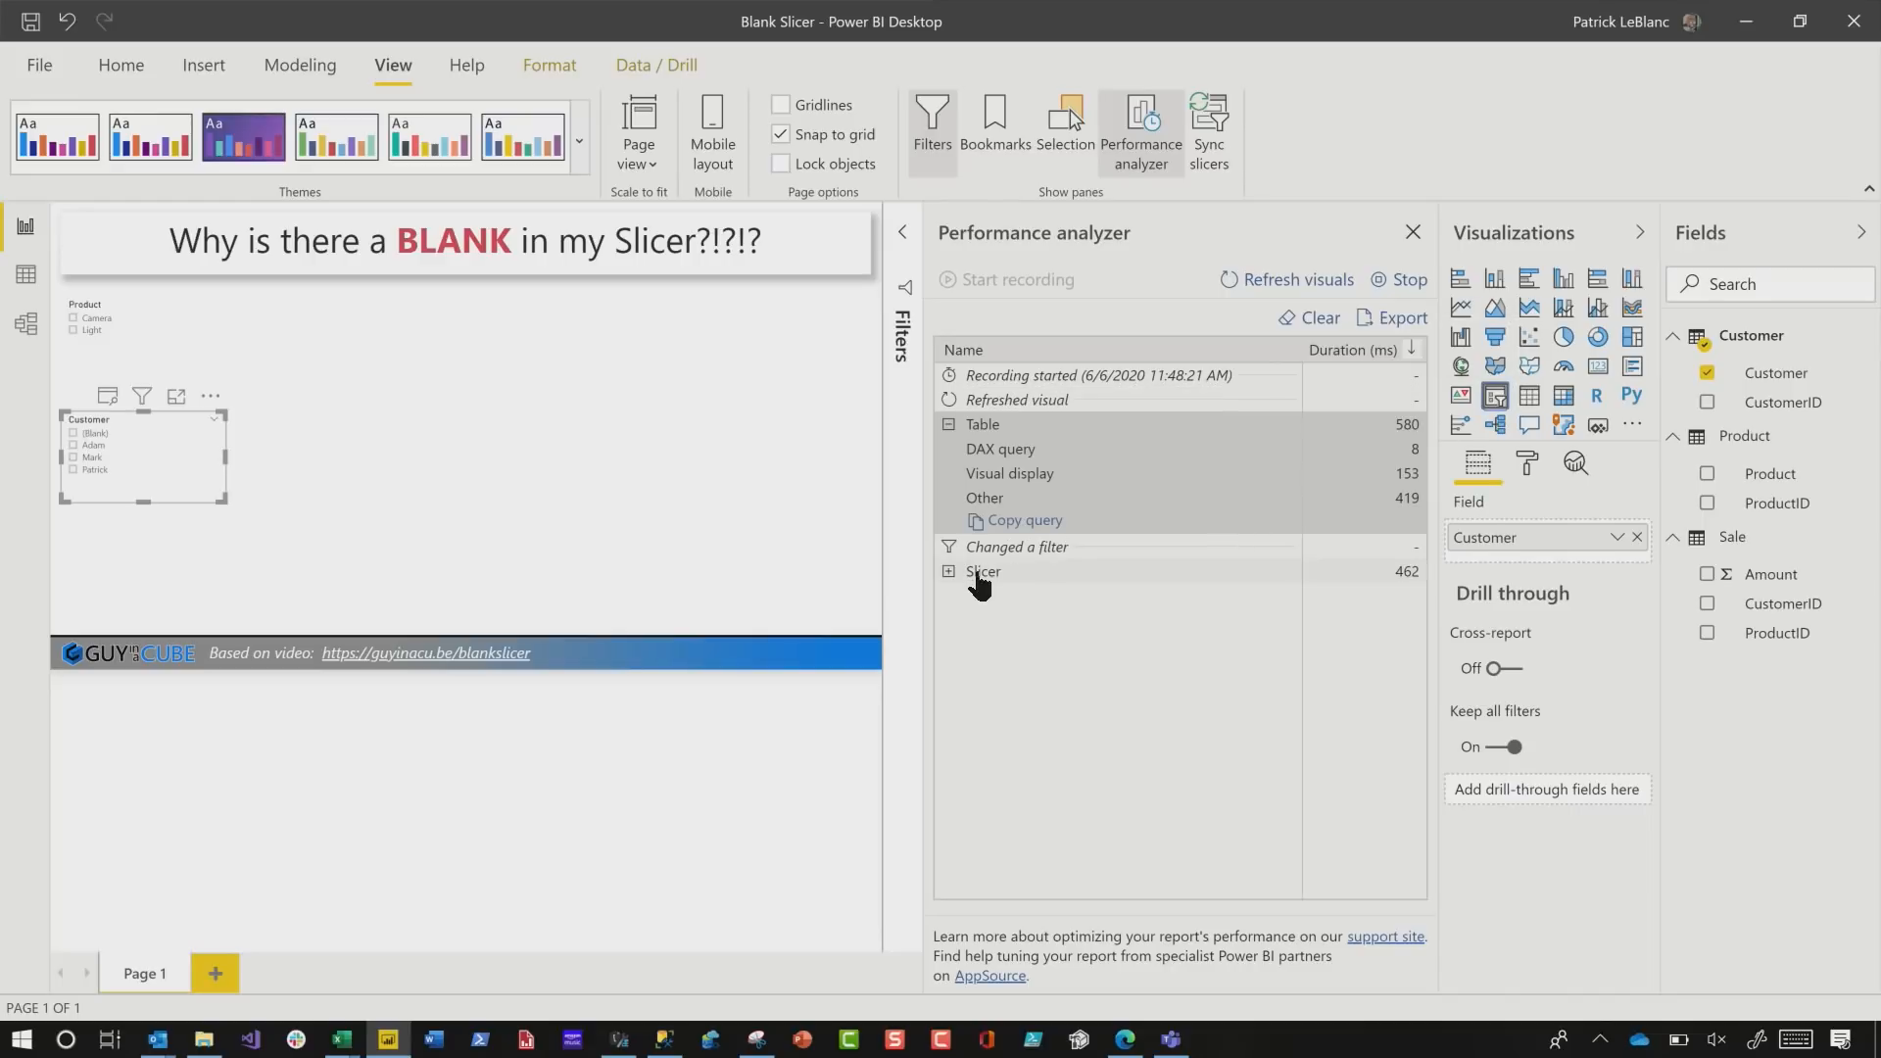
- Expand the Slicer entries in Performance analyzer and copy the slicer's DAX query
left_click(948, 570)
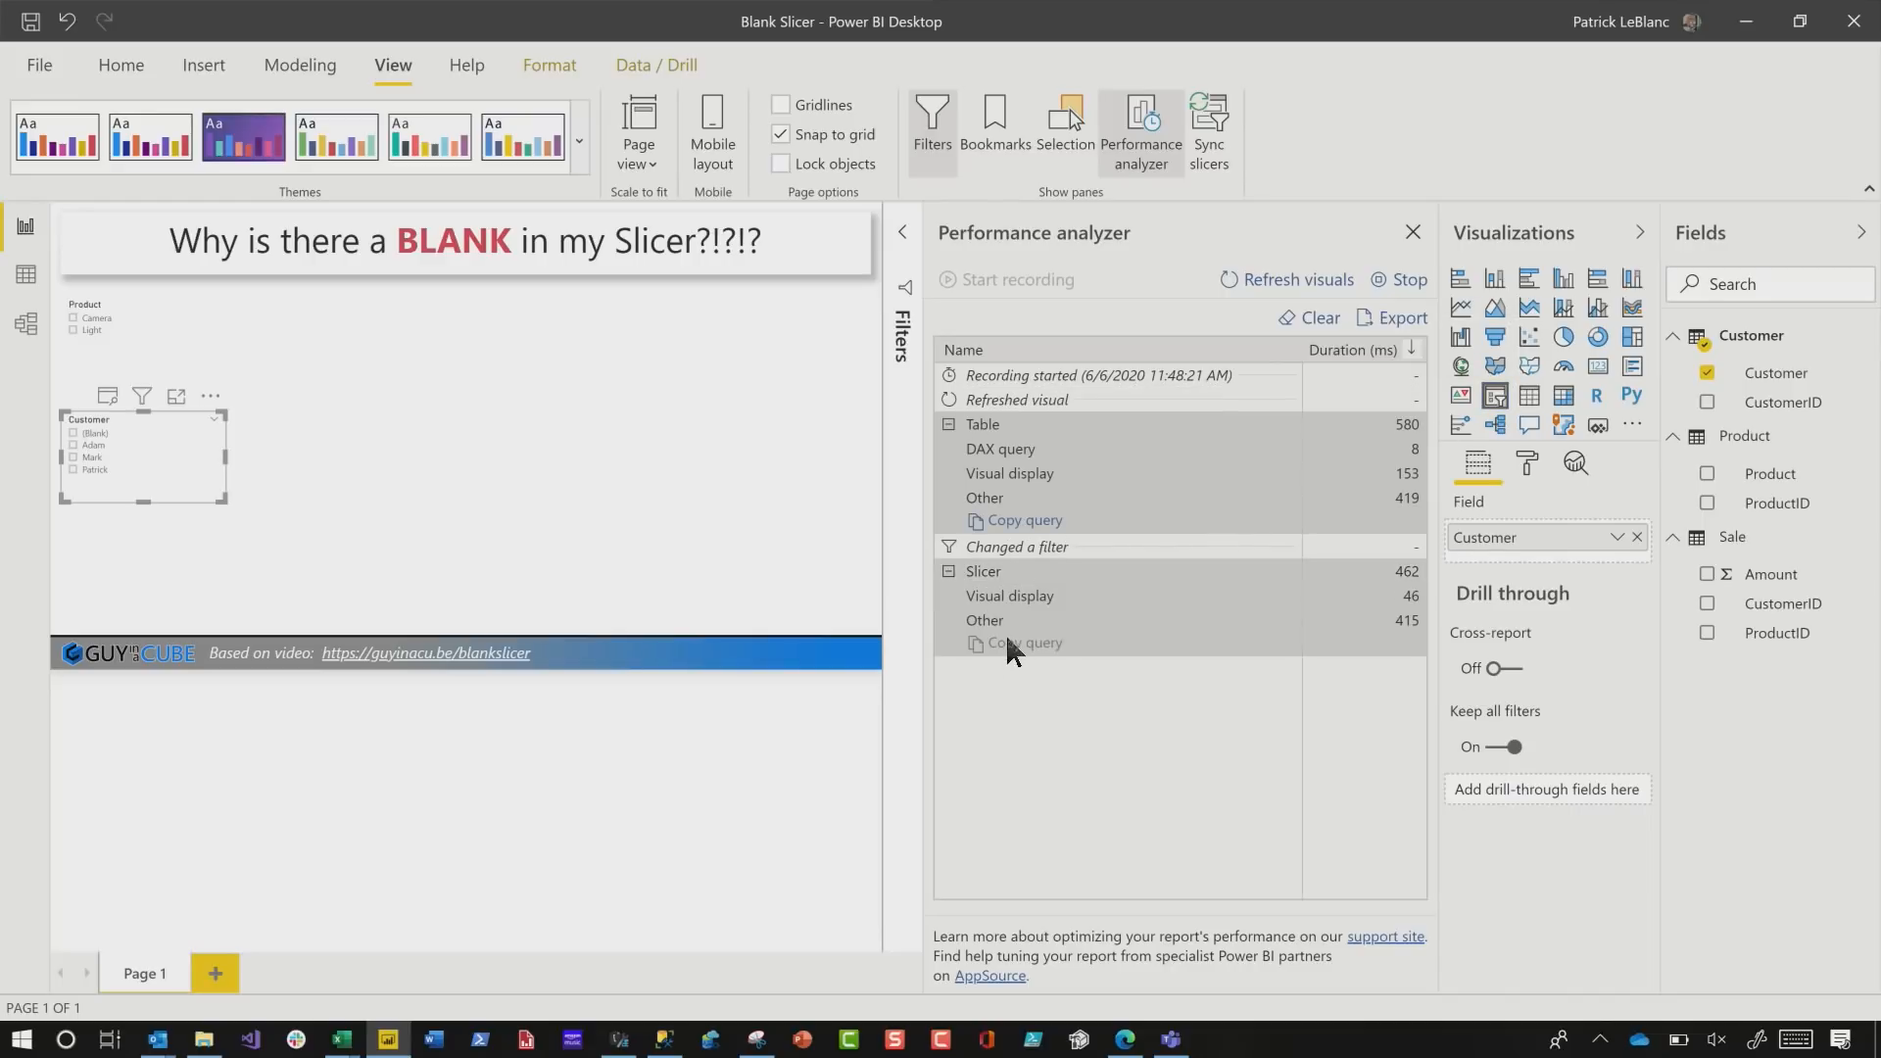
mouse_move(67, 385)
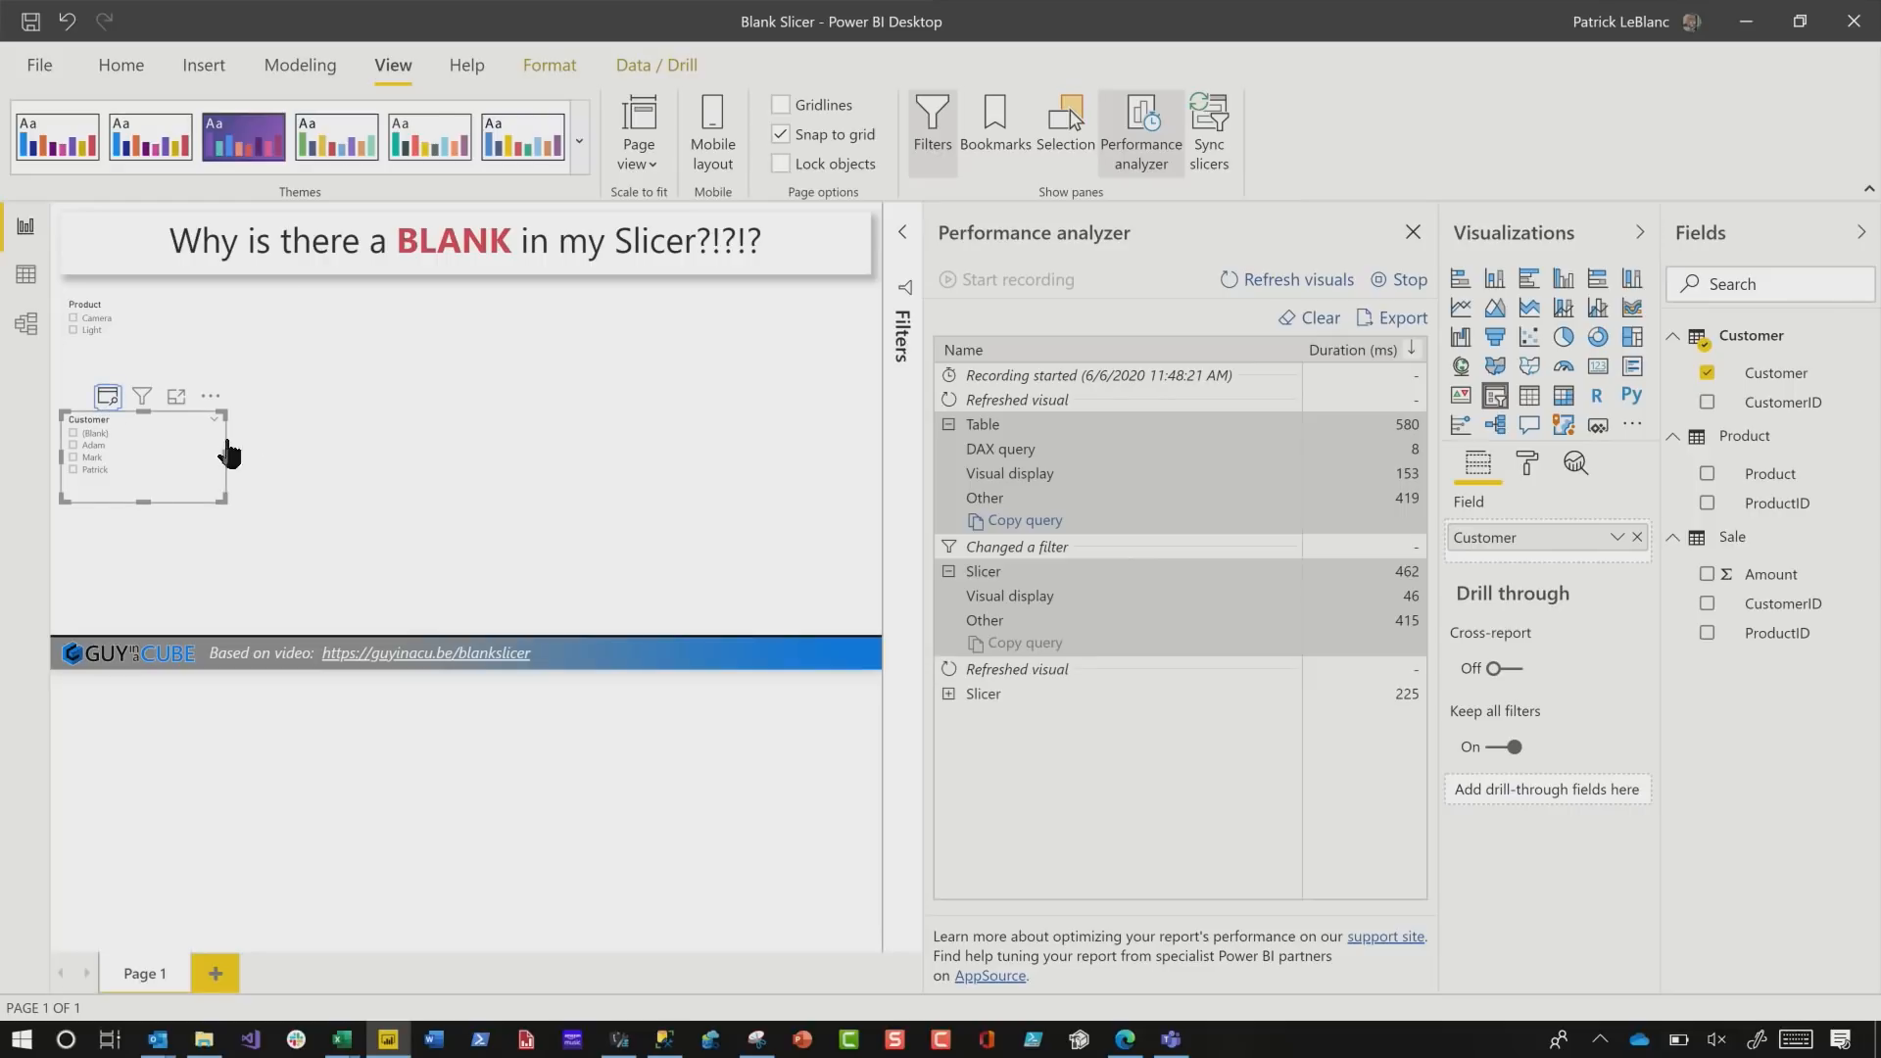
left_click(949, 694)
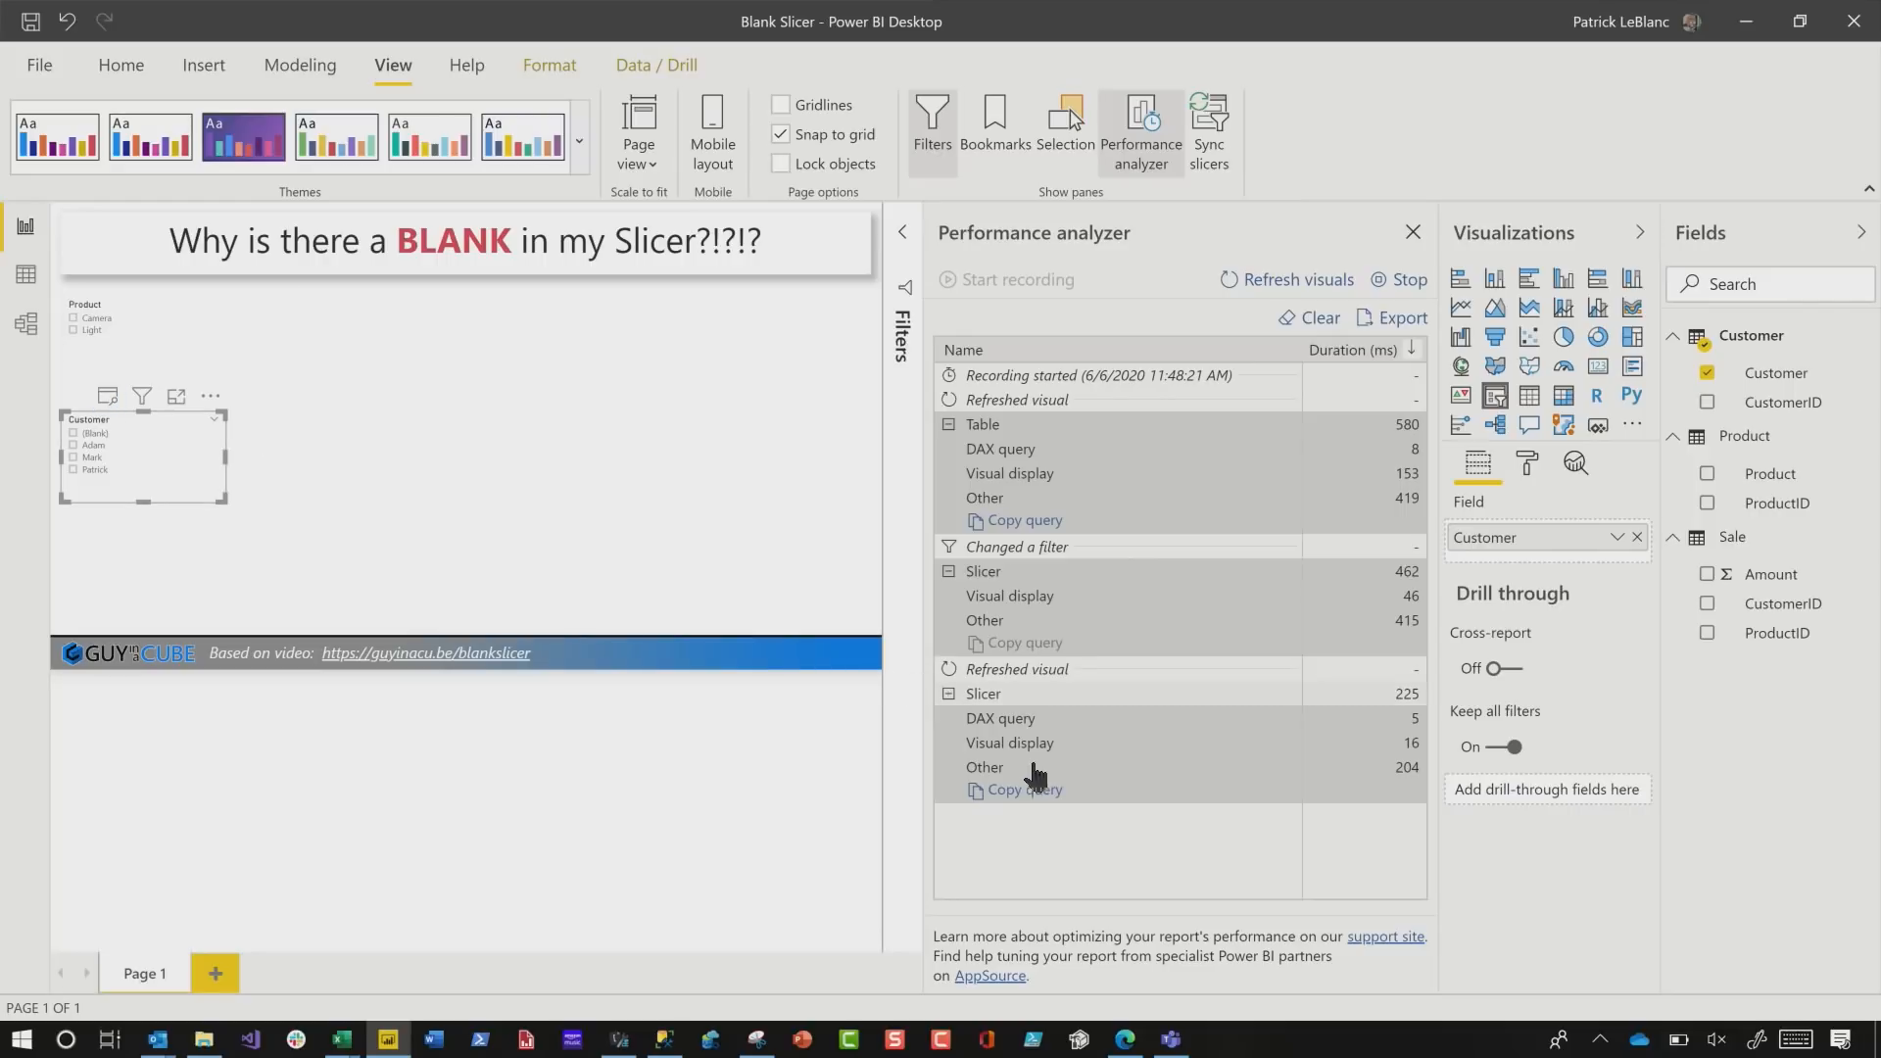
left_click(1024, 790)
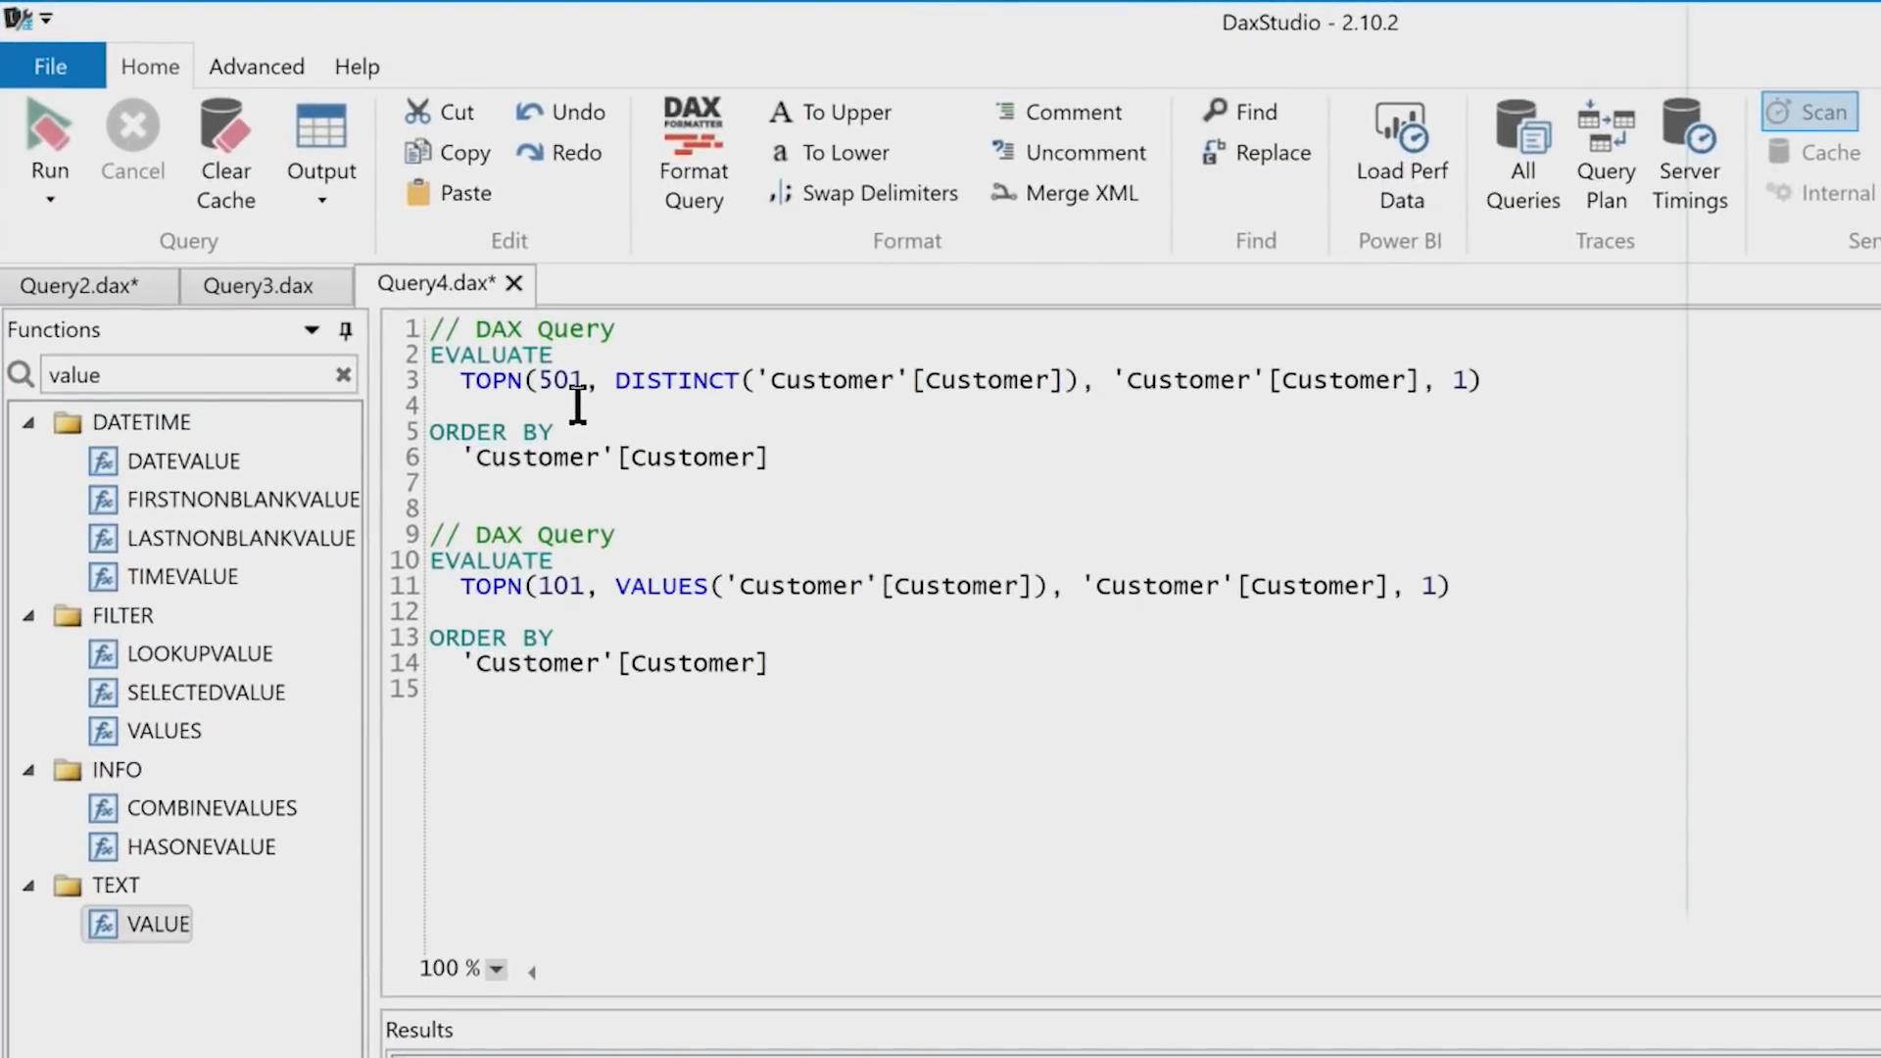
- Highlight DISTINCT in the table query and VALUES in the slicer query for comparison
double_click(561, 381)
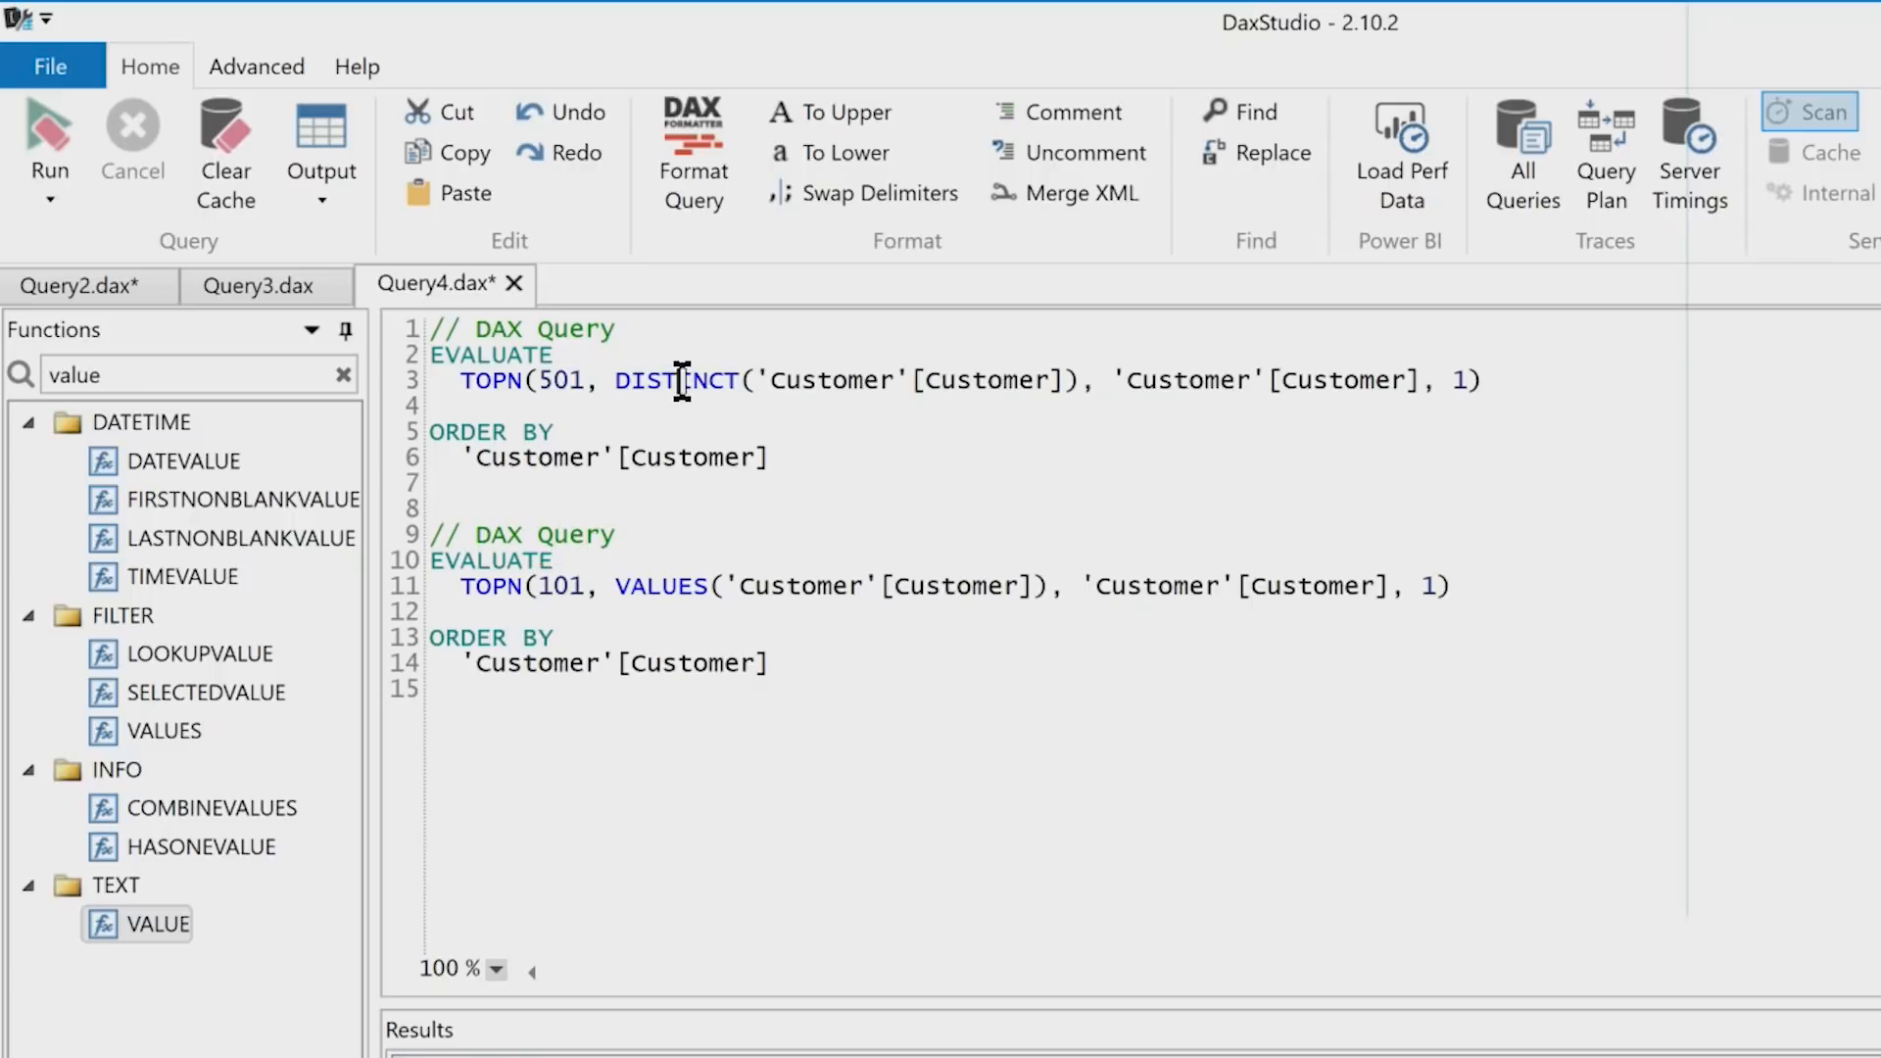
double_click(676, 380)
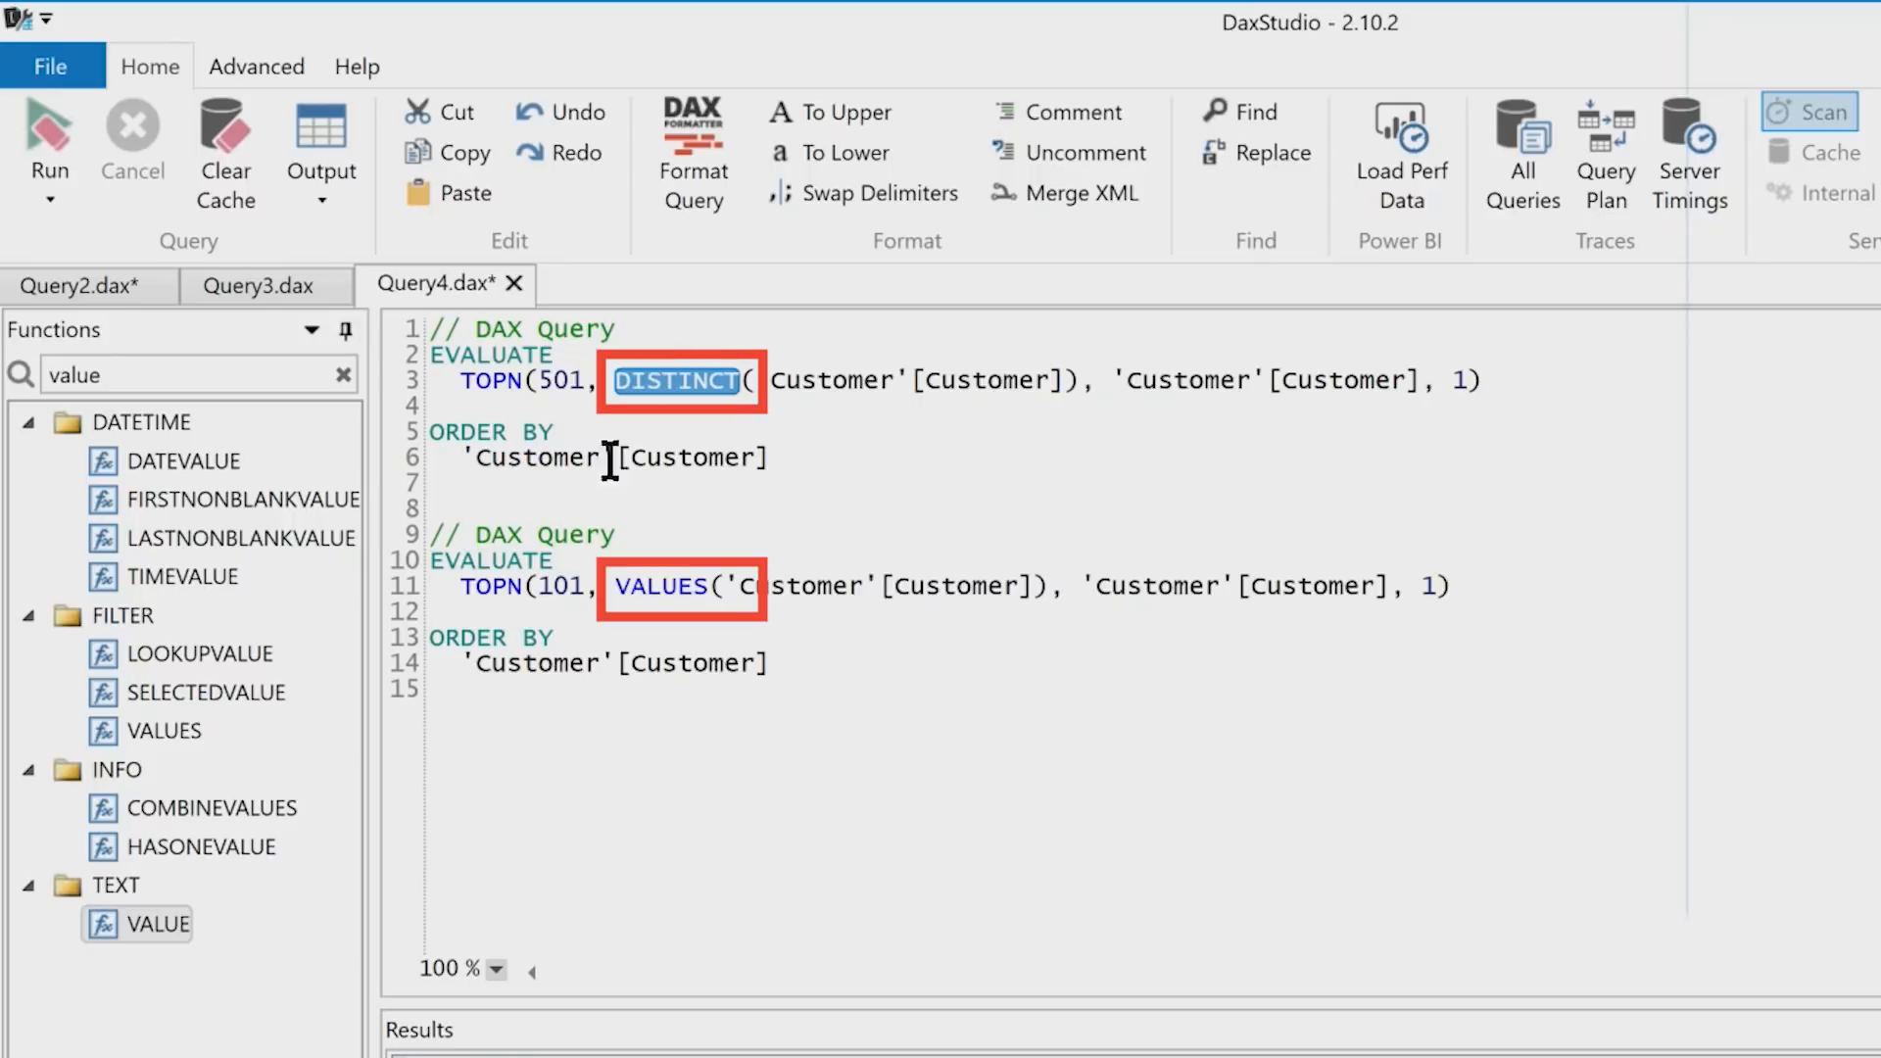
left_click(655, 586)
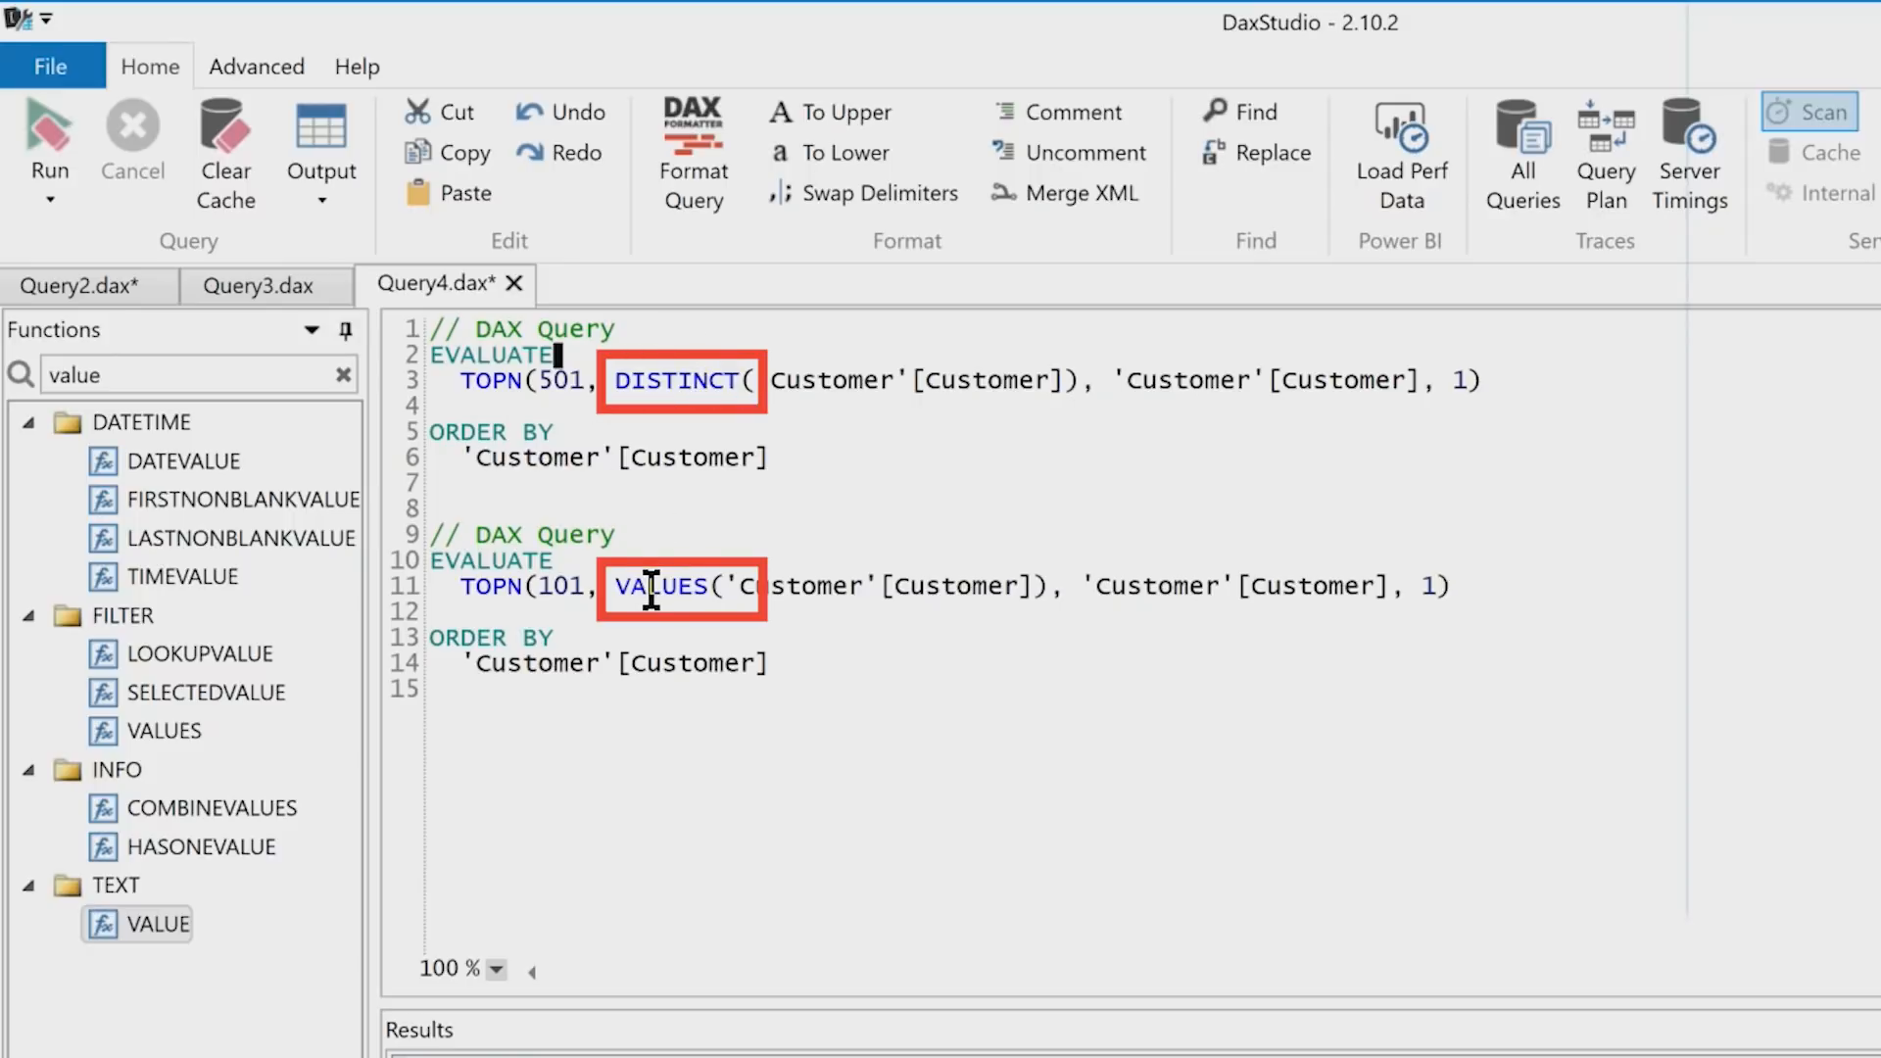
double_click(660, 586)
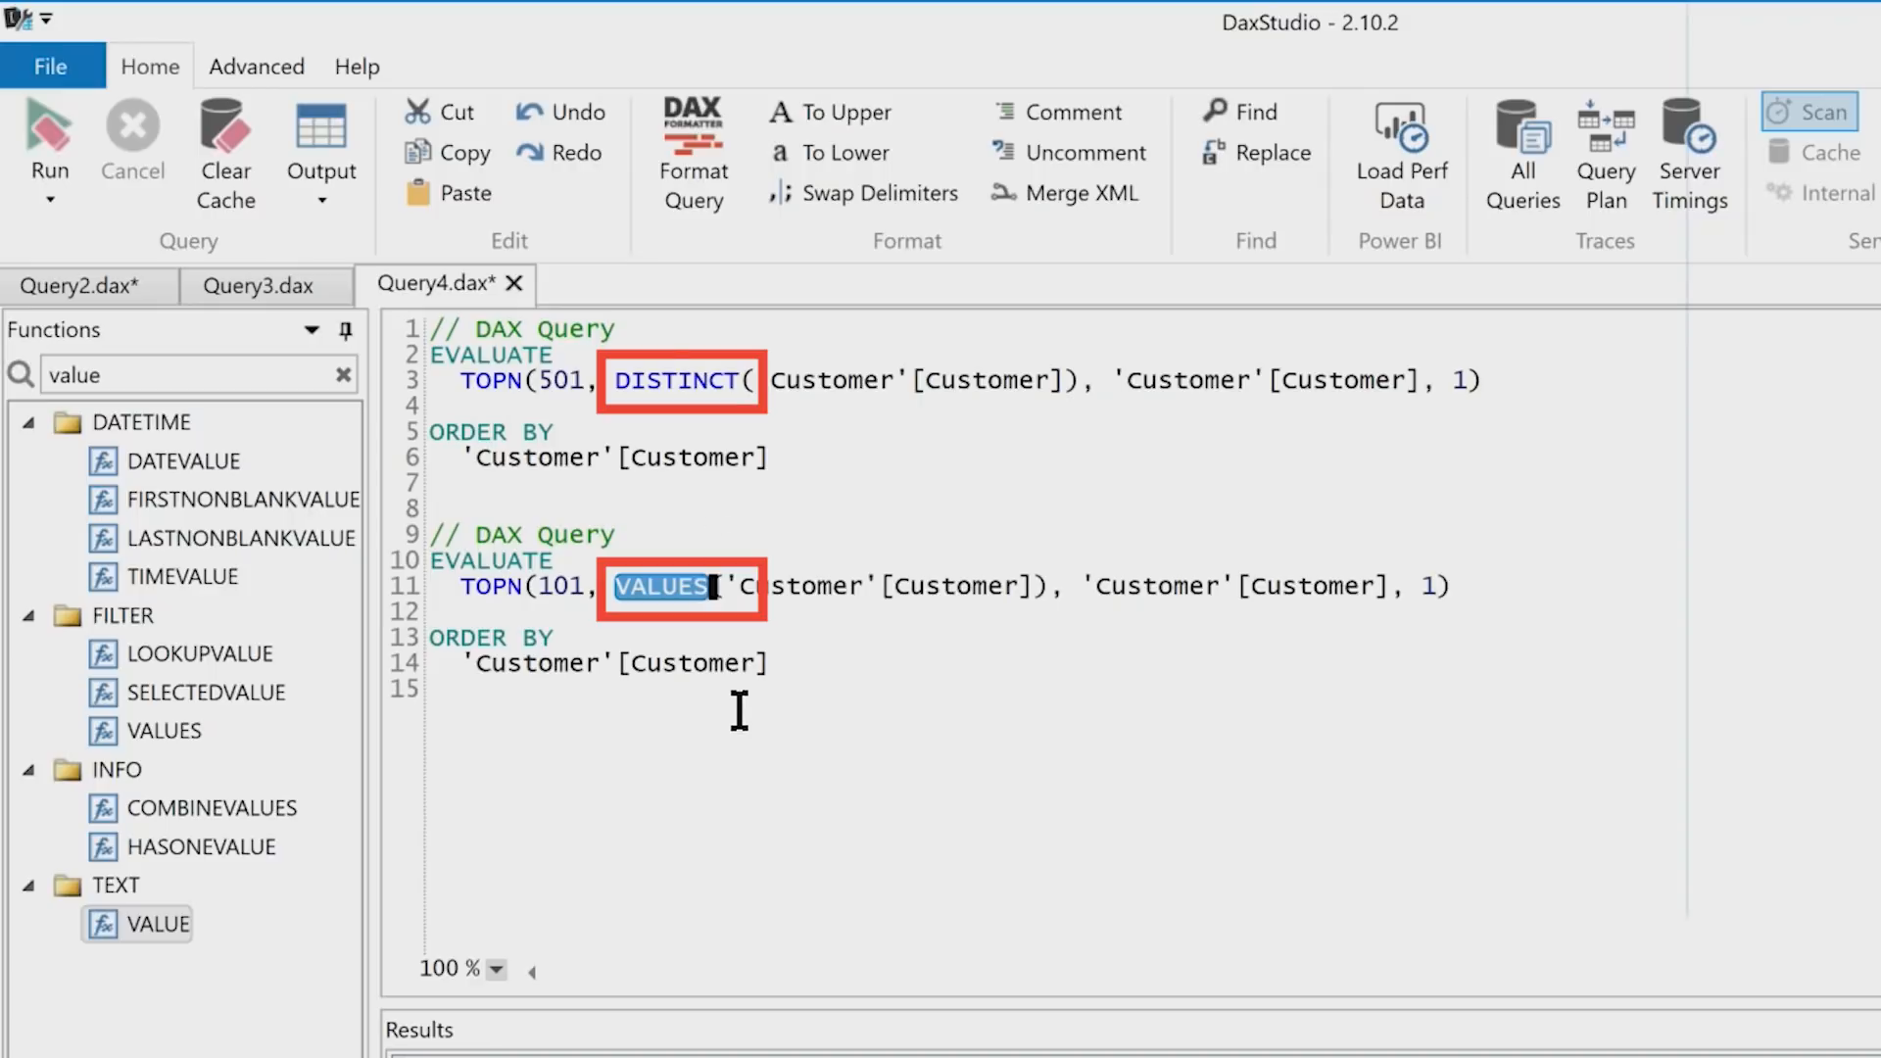
mouse_move(831, 483)
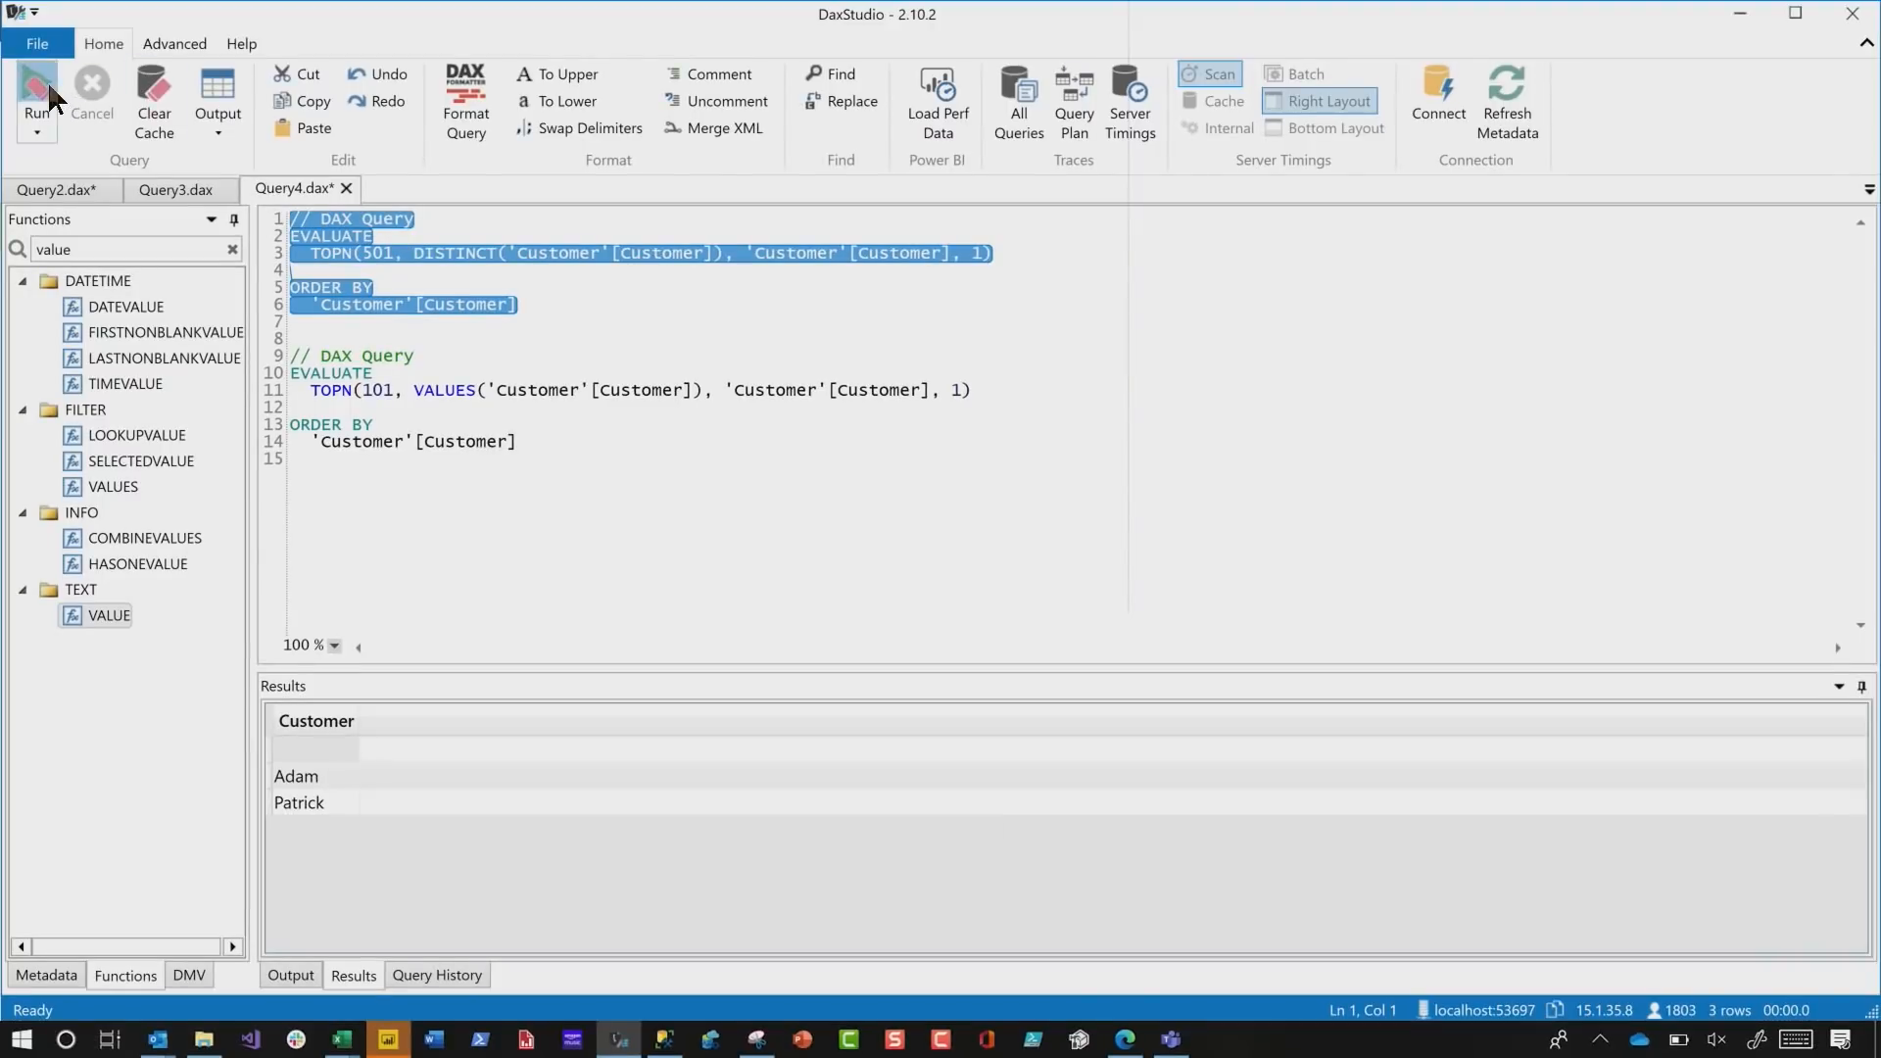
- Run the VALUES-based Customer query, which returns a blank row above the three customers
left_click(35, 96)
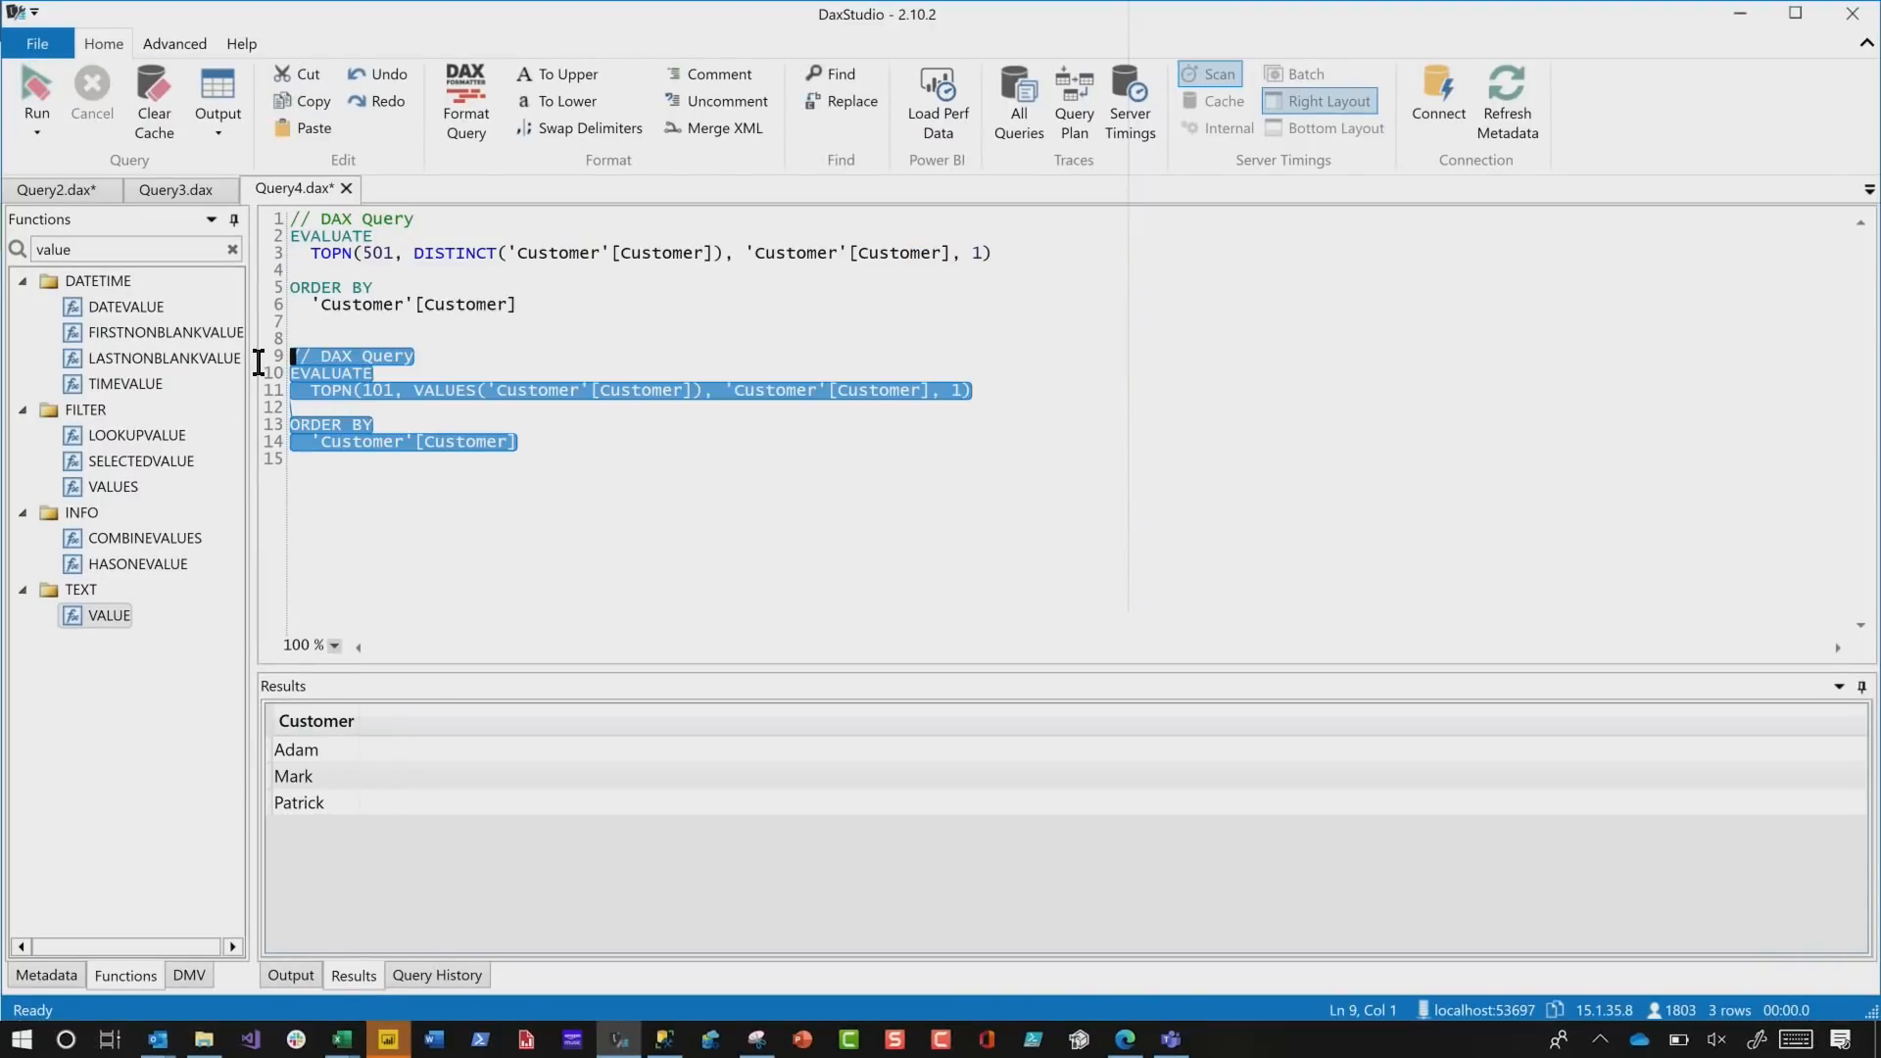
left_click(35, 102)
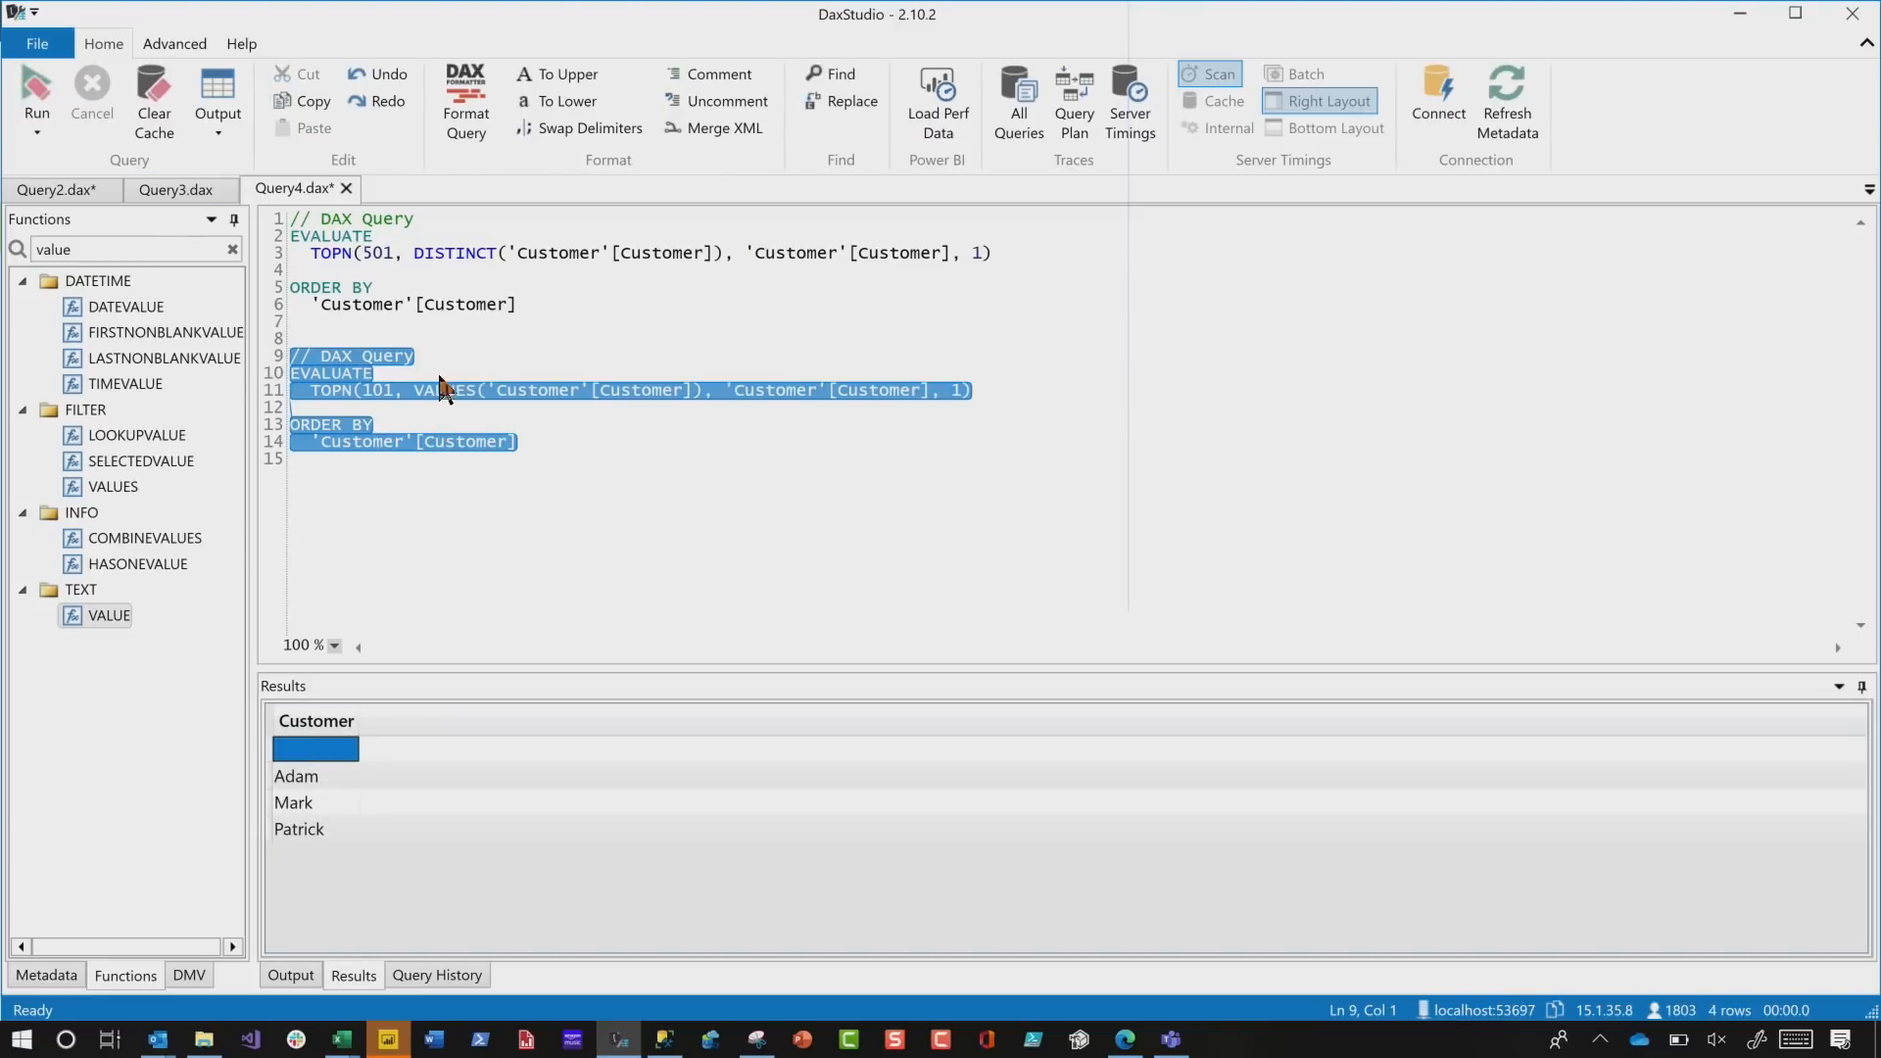
mouse_move(1047, 995)
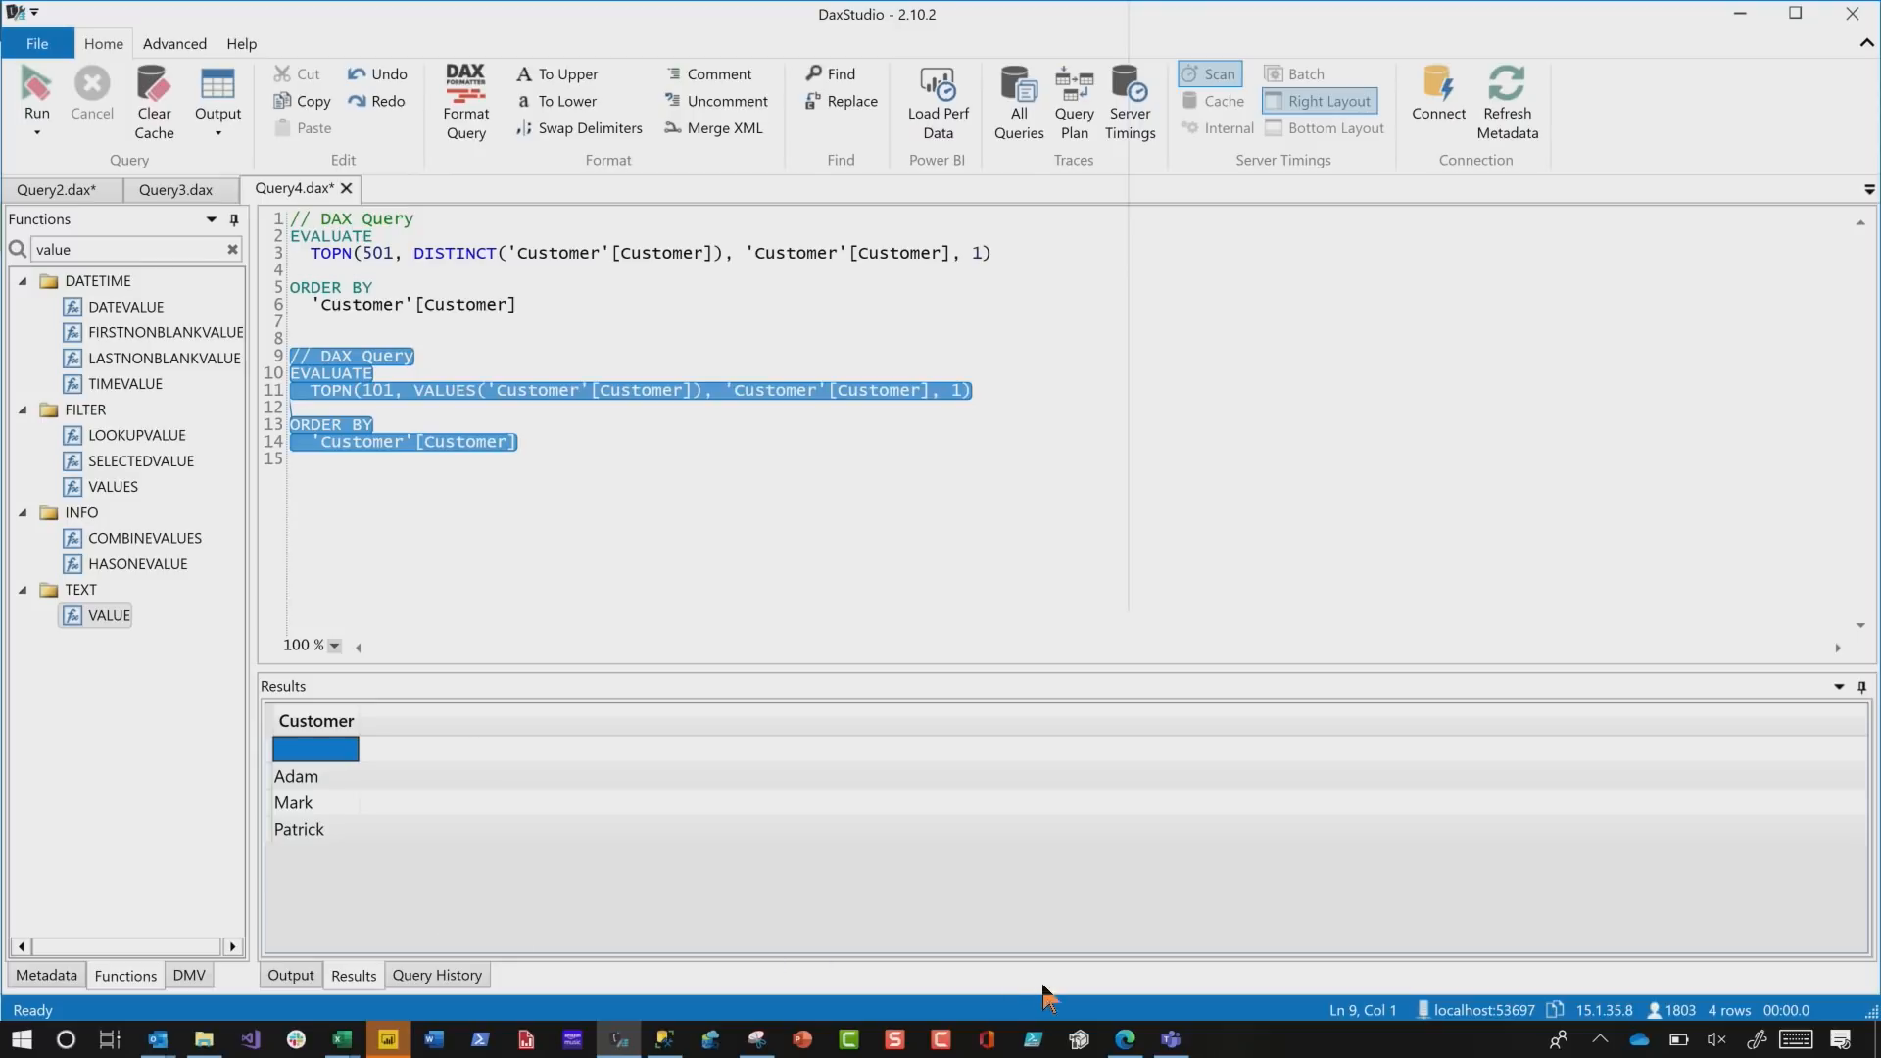
- Review the VALUES remarks on dax.guide, highlighting 'blank', then return to Power BI
left_click(1121, 1038)
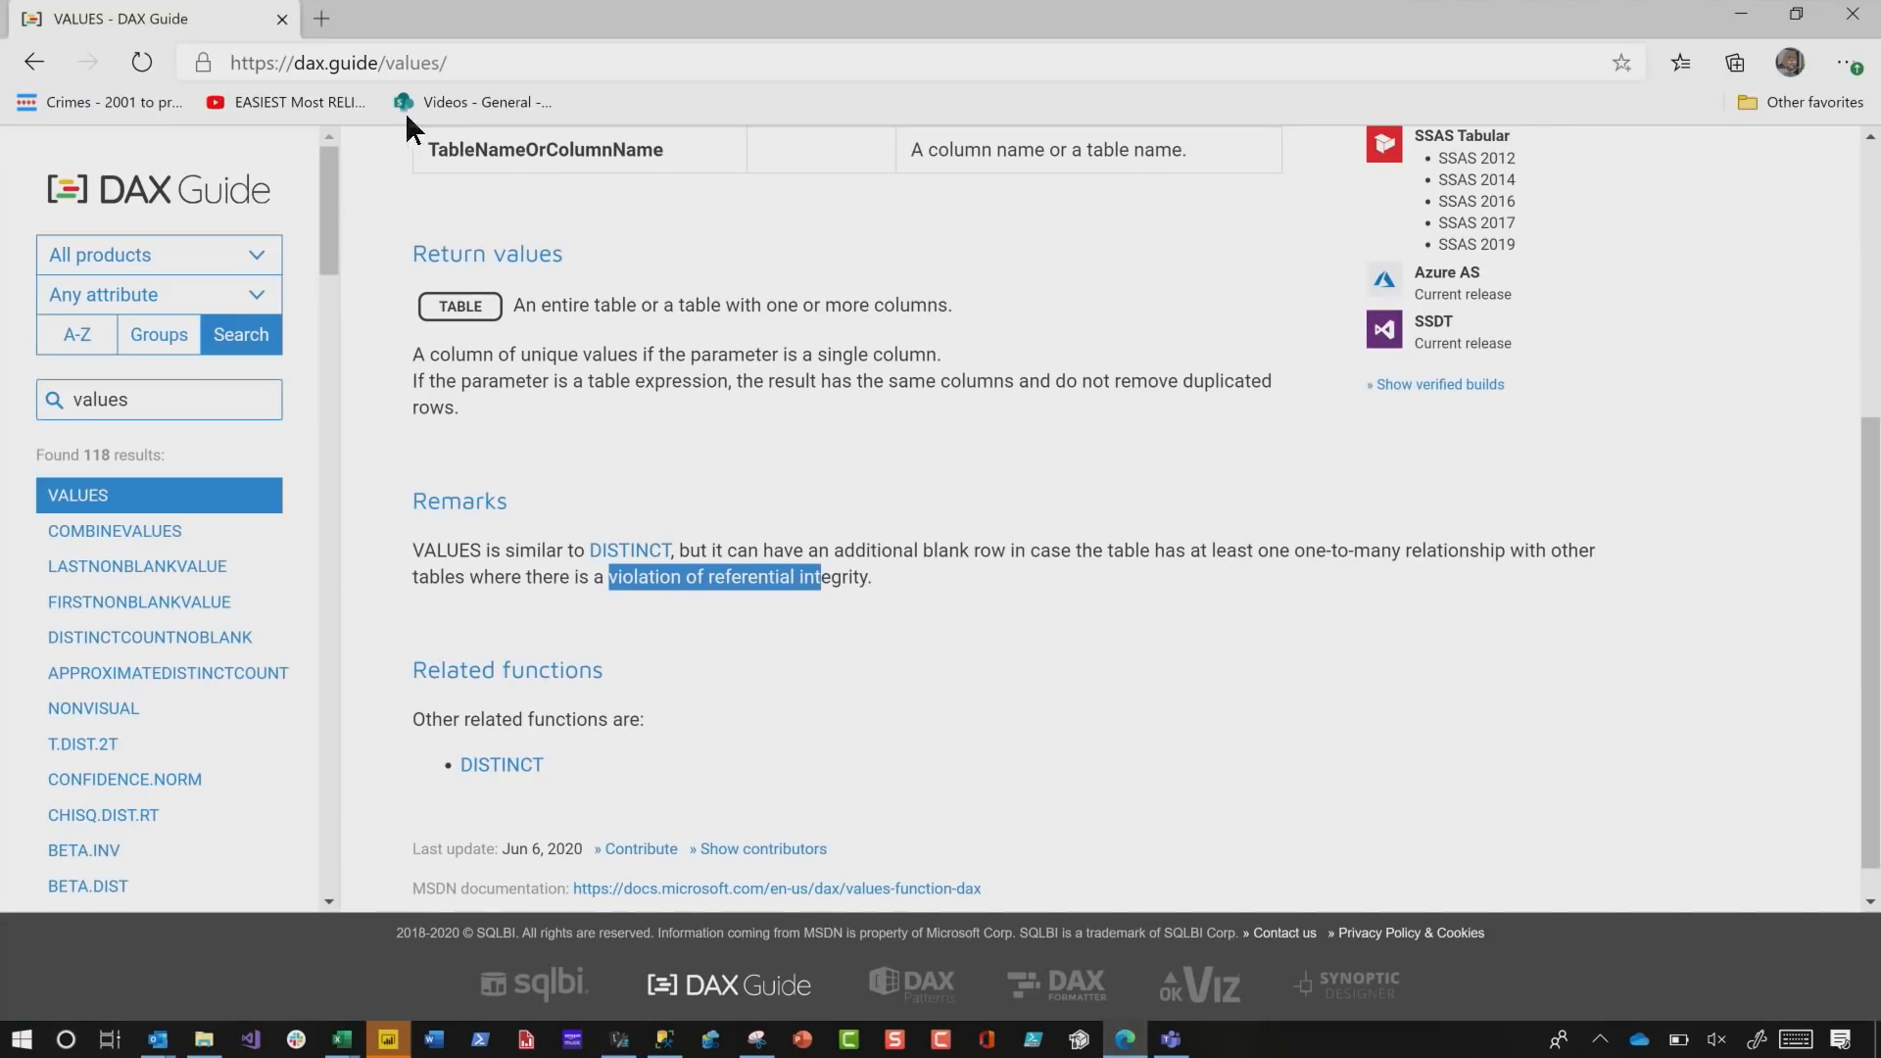
mouse_move(313, 295)
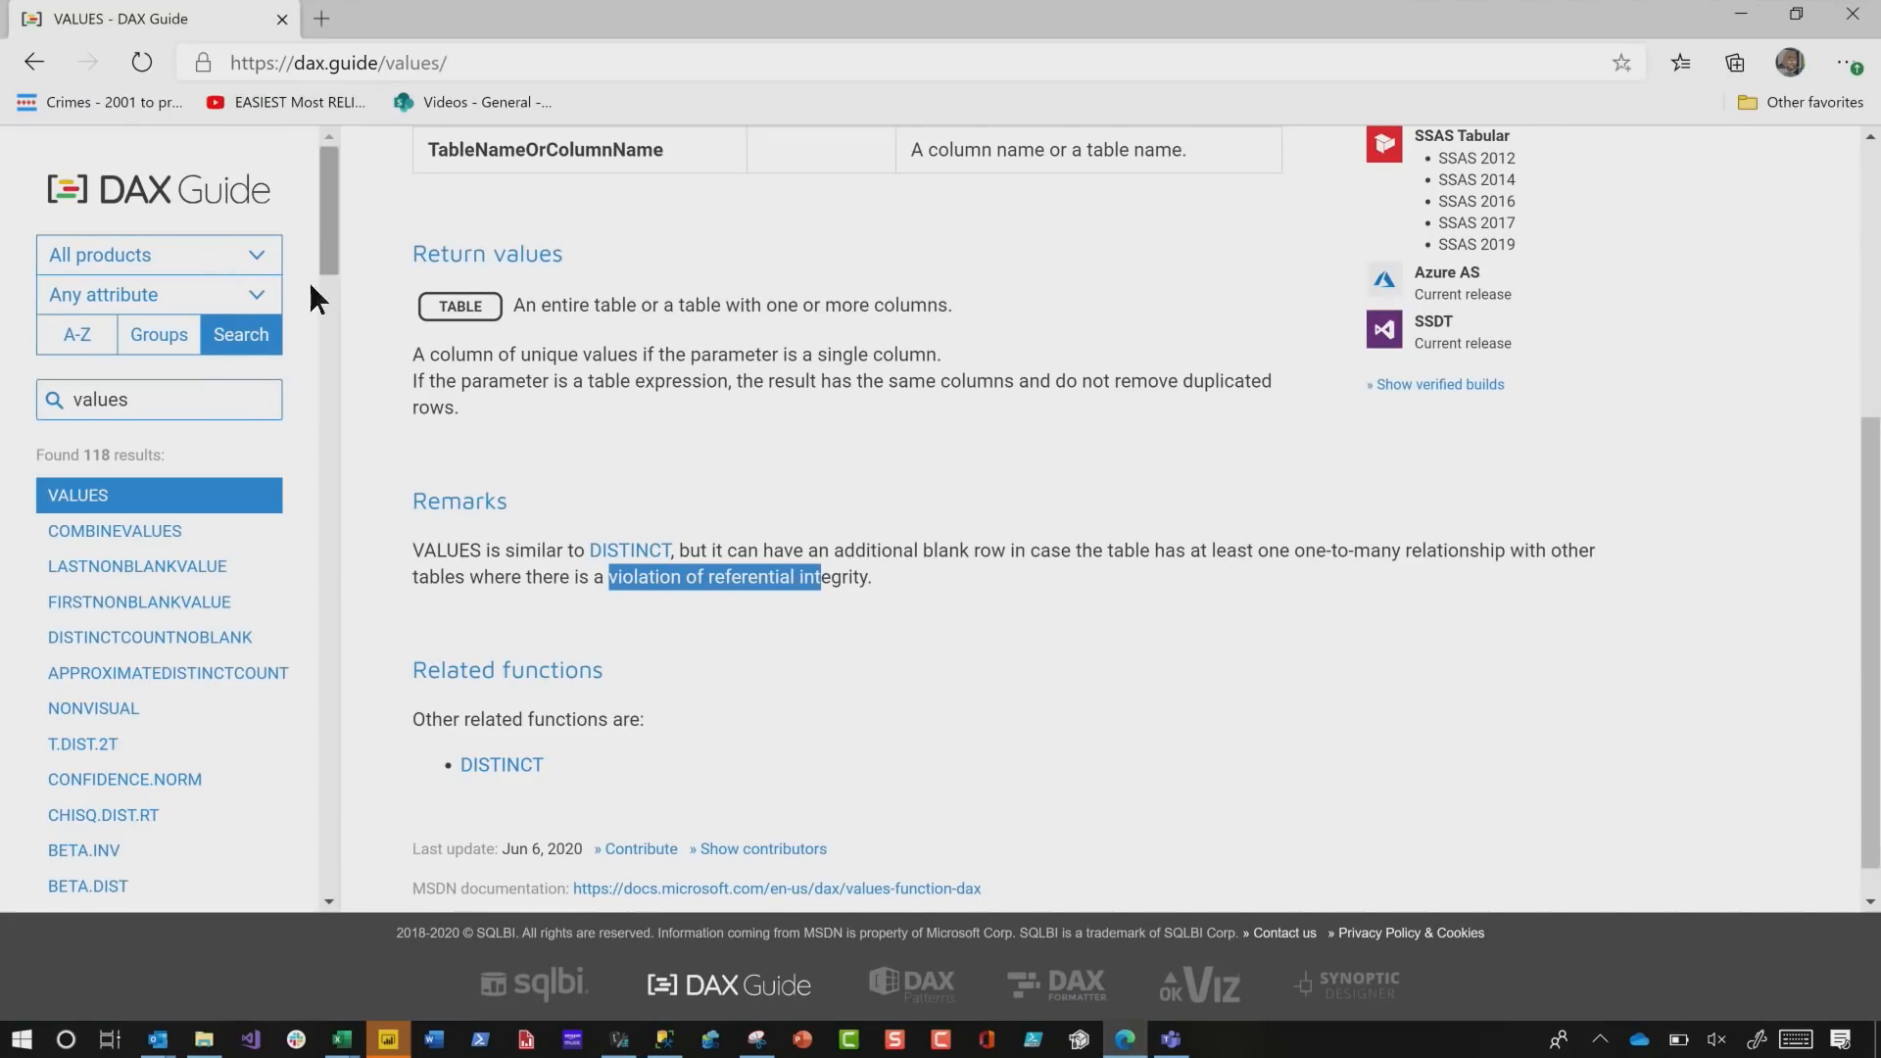
mouse_move(744, 361)
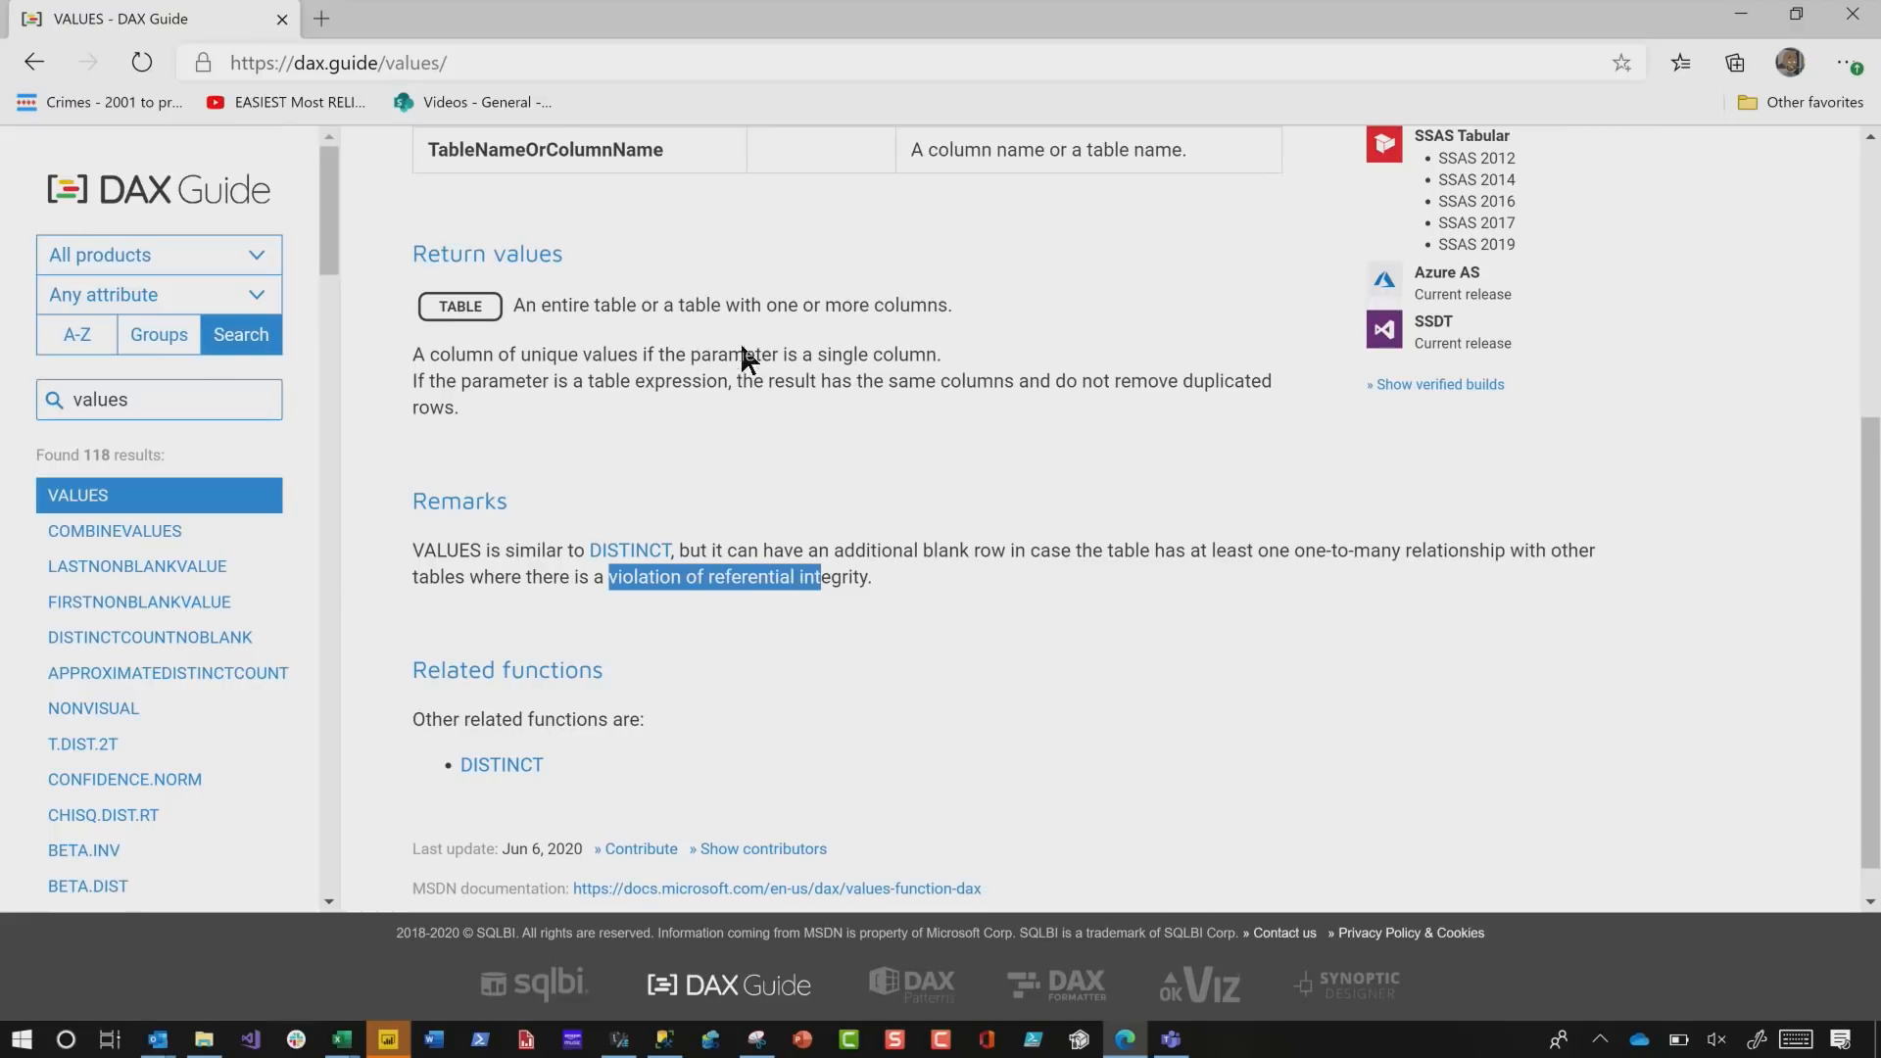
scroll("up", 3)
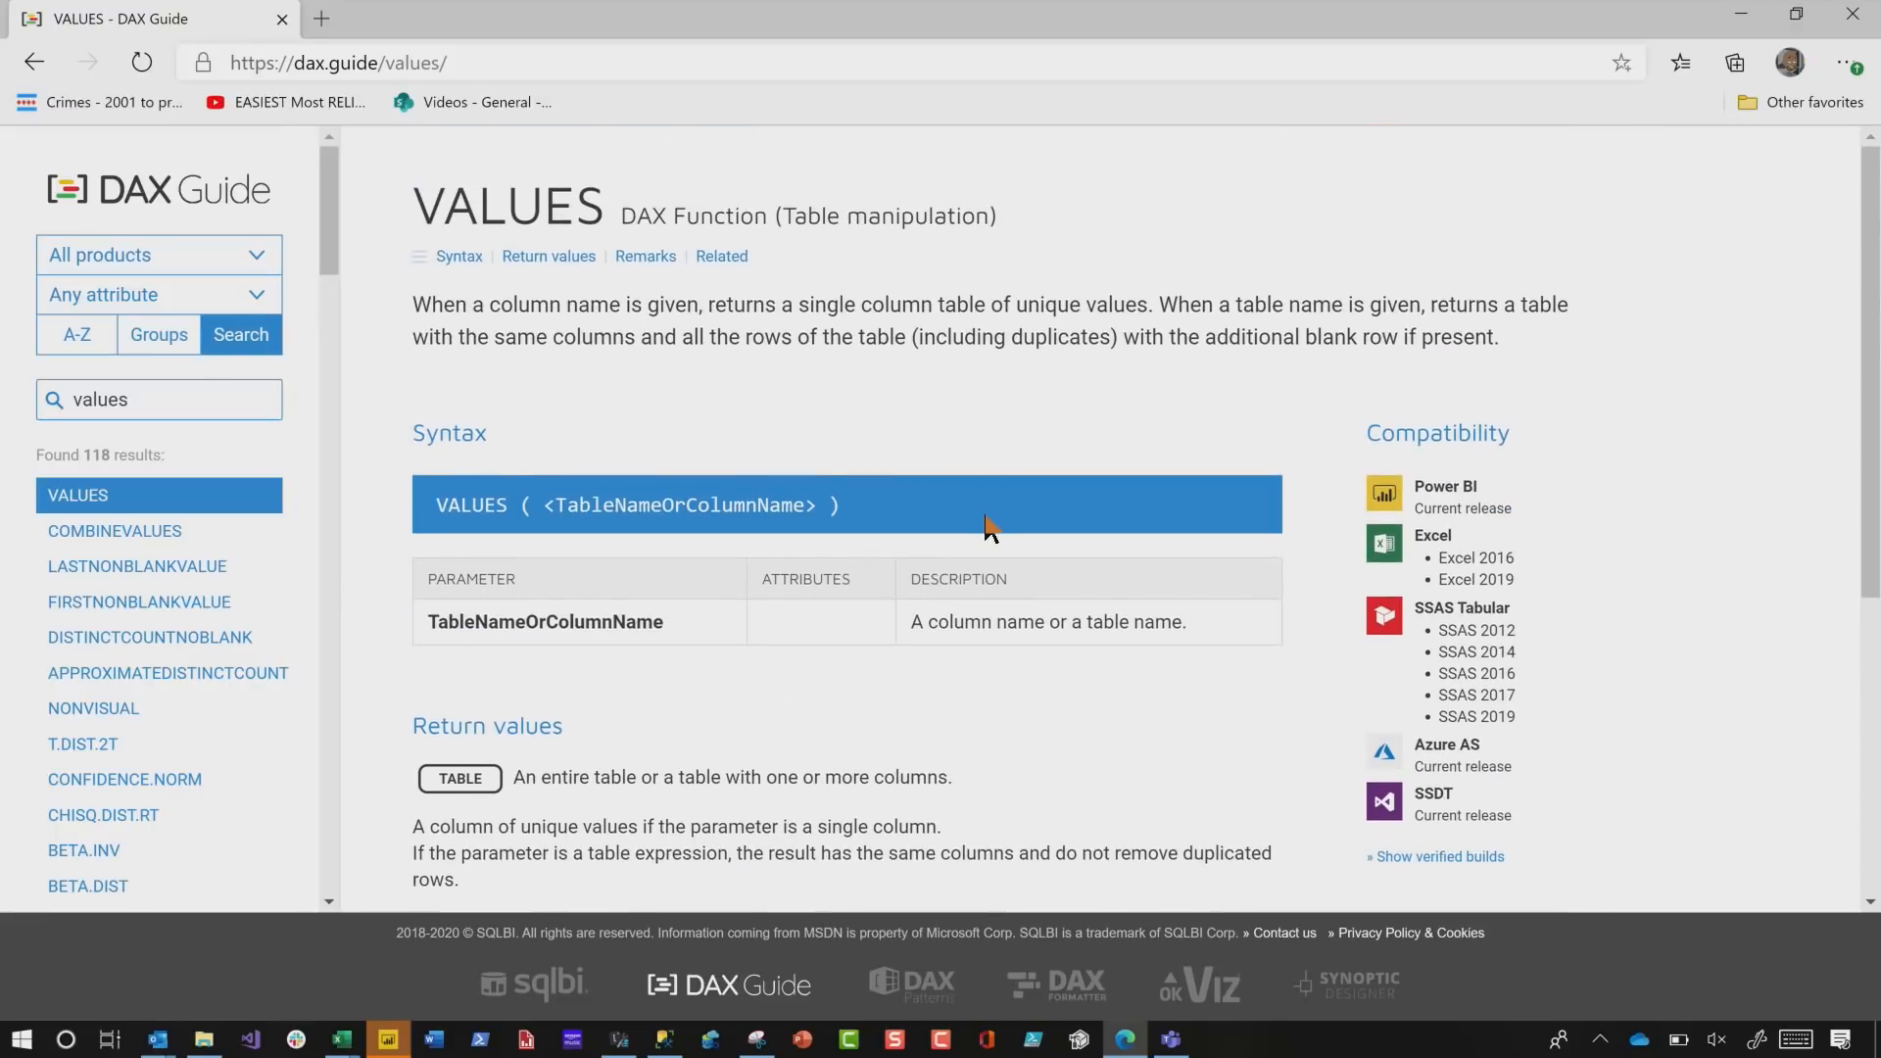
scroll("down", 3)
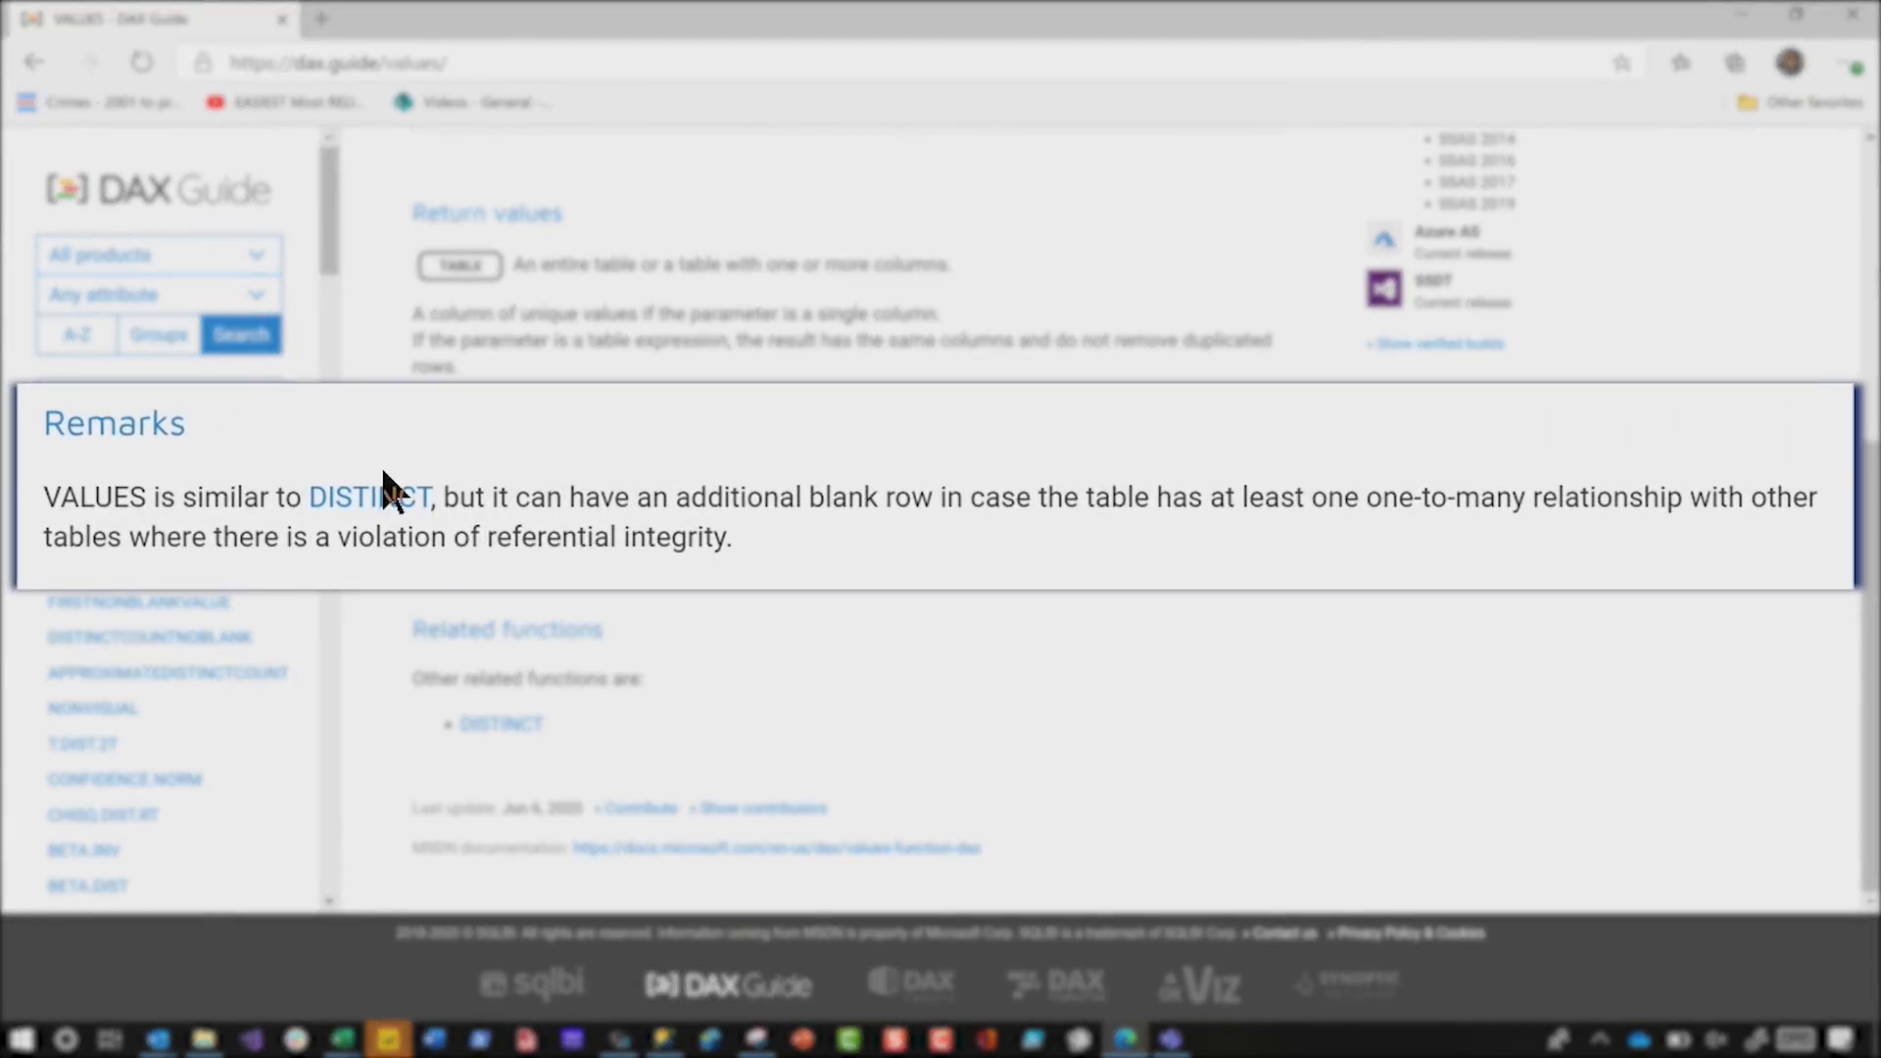
mouse_move(617, 495)
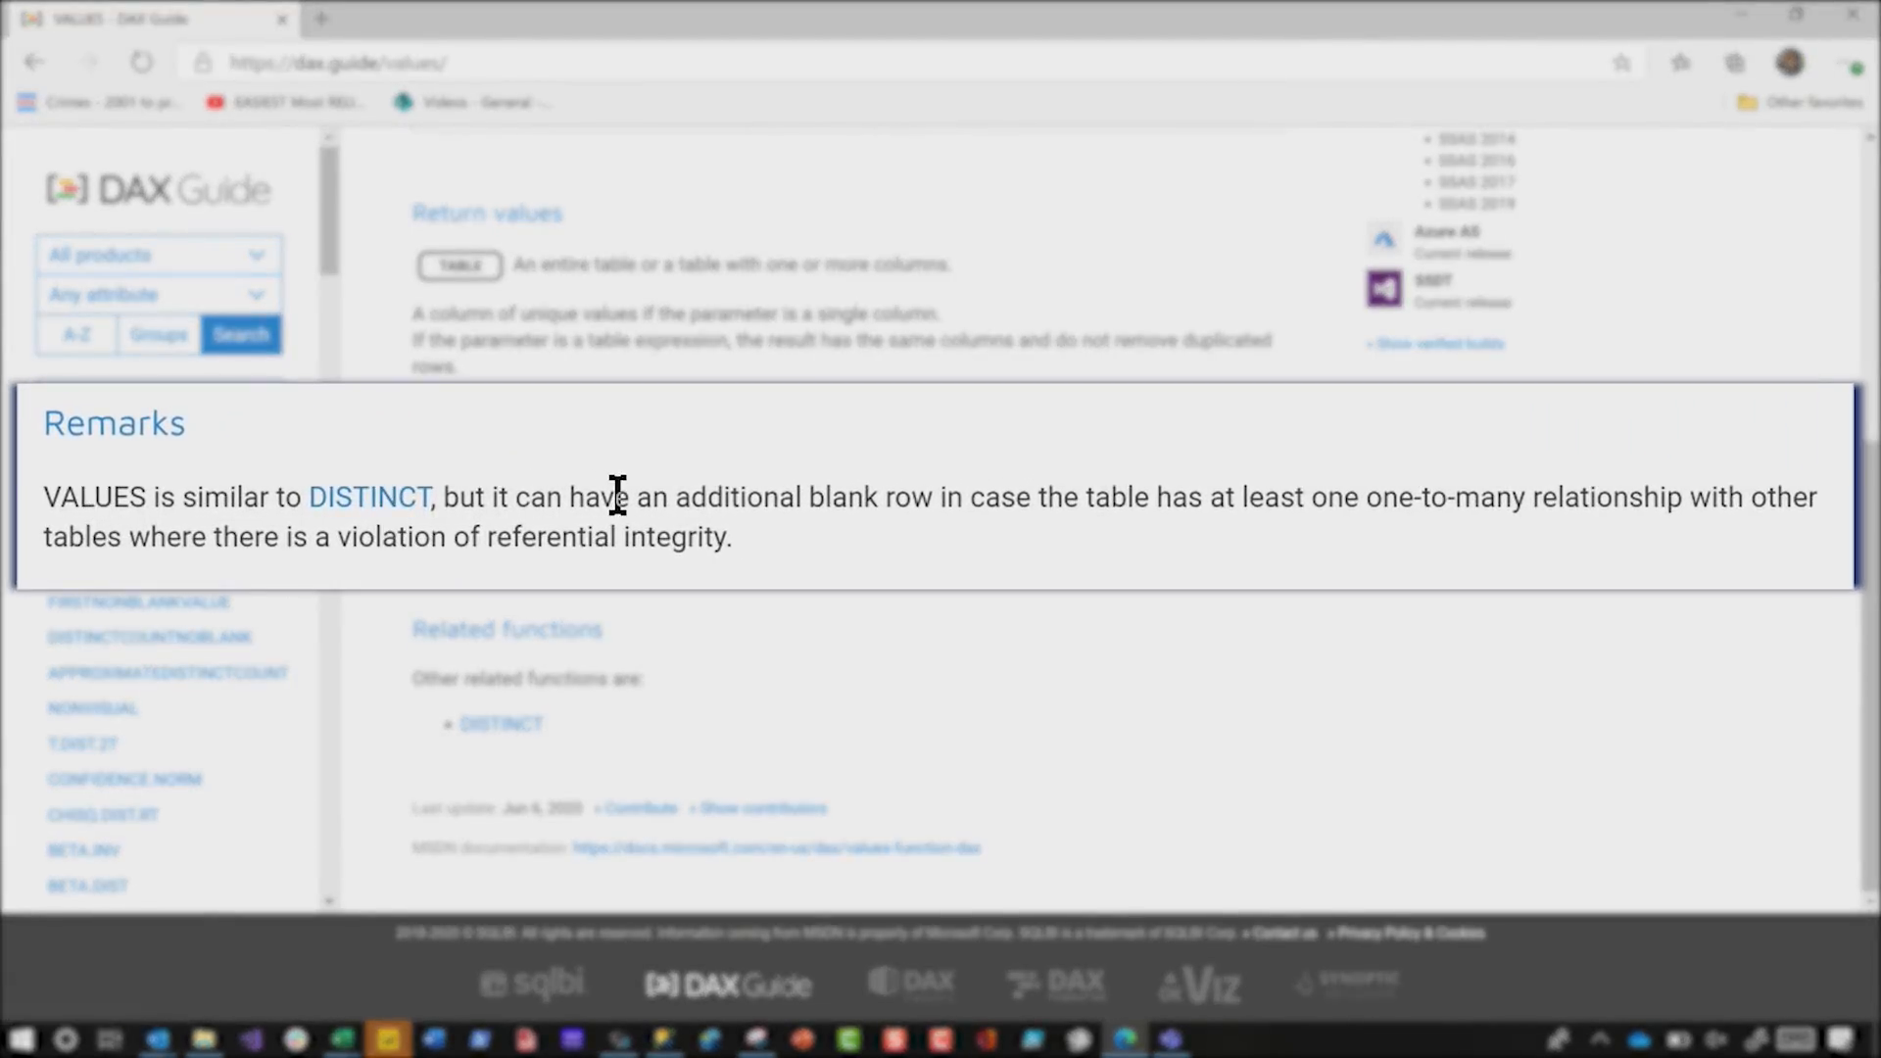
double_click(843, 496)
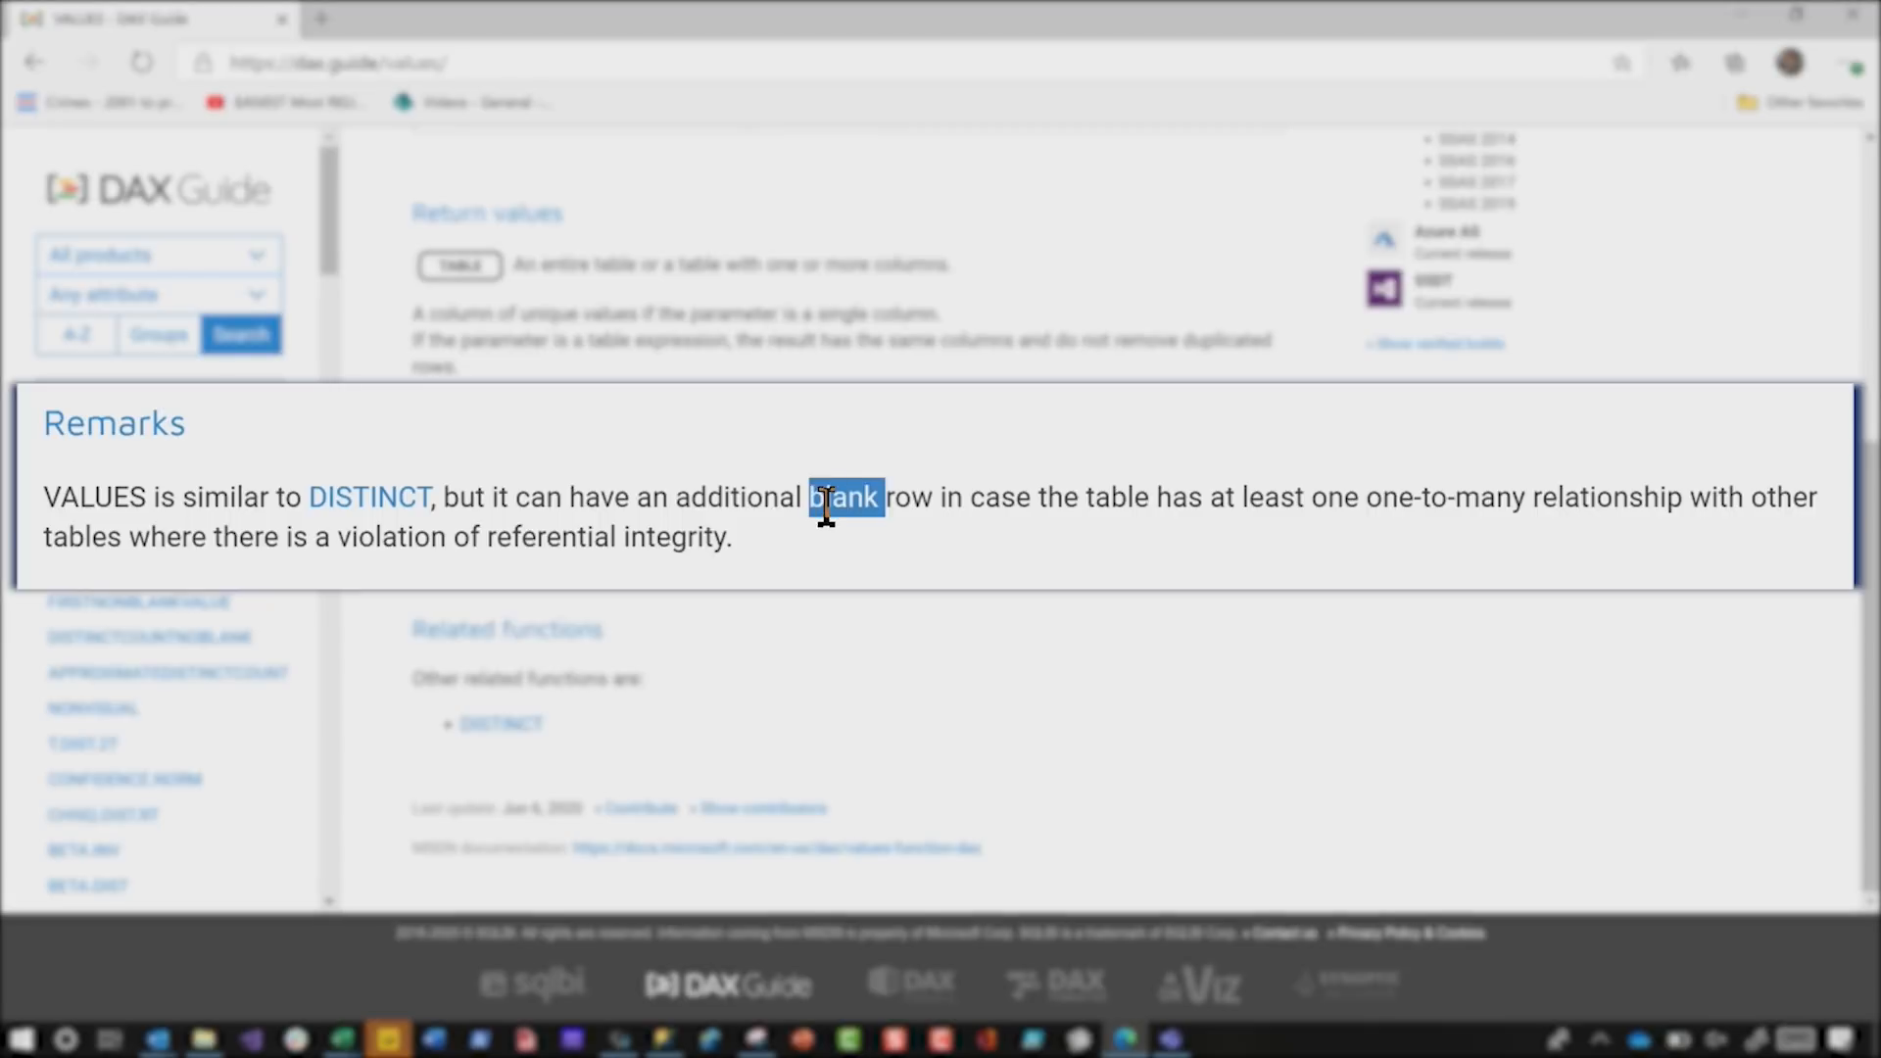
mouse_move(1052, 541)
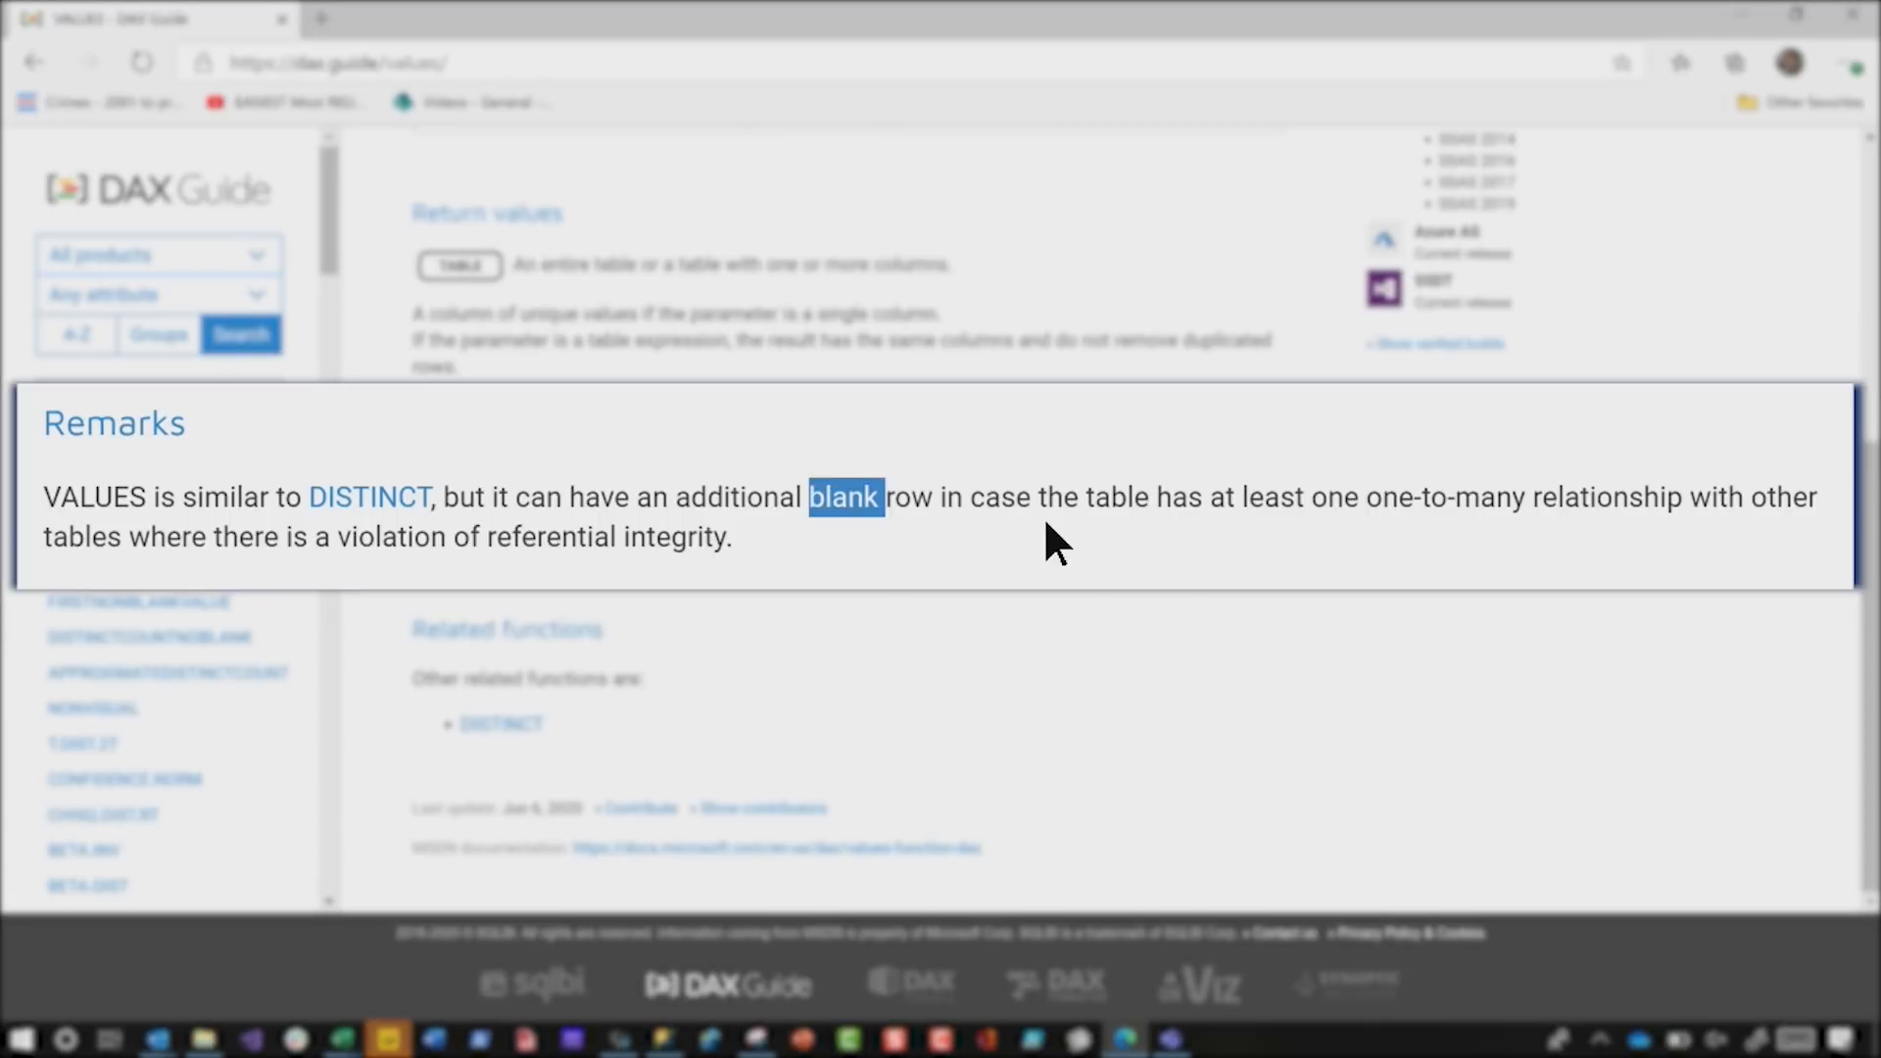
mouse_move(1328, 541)
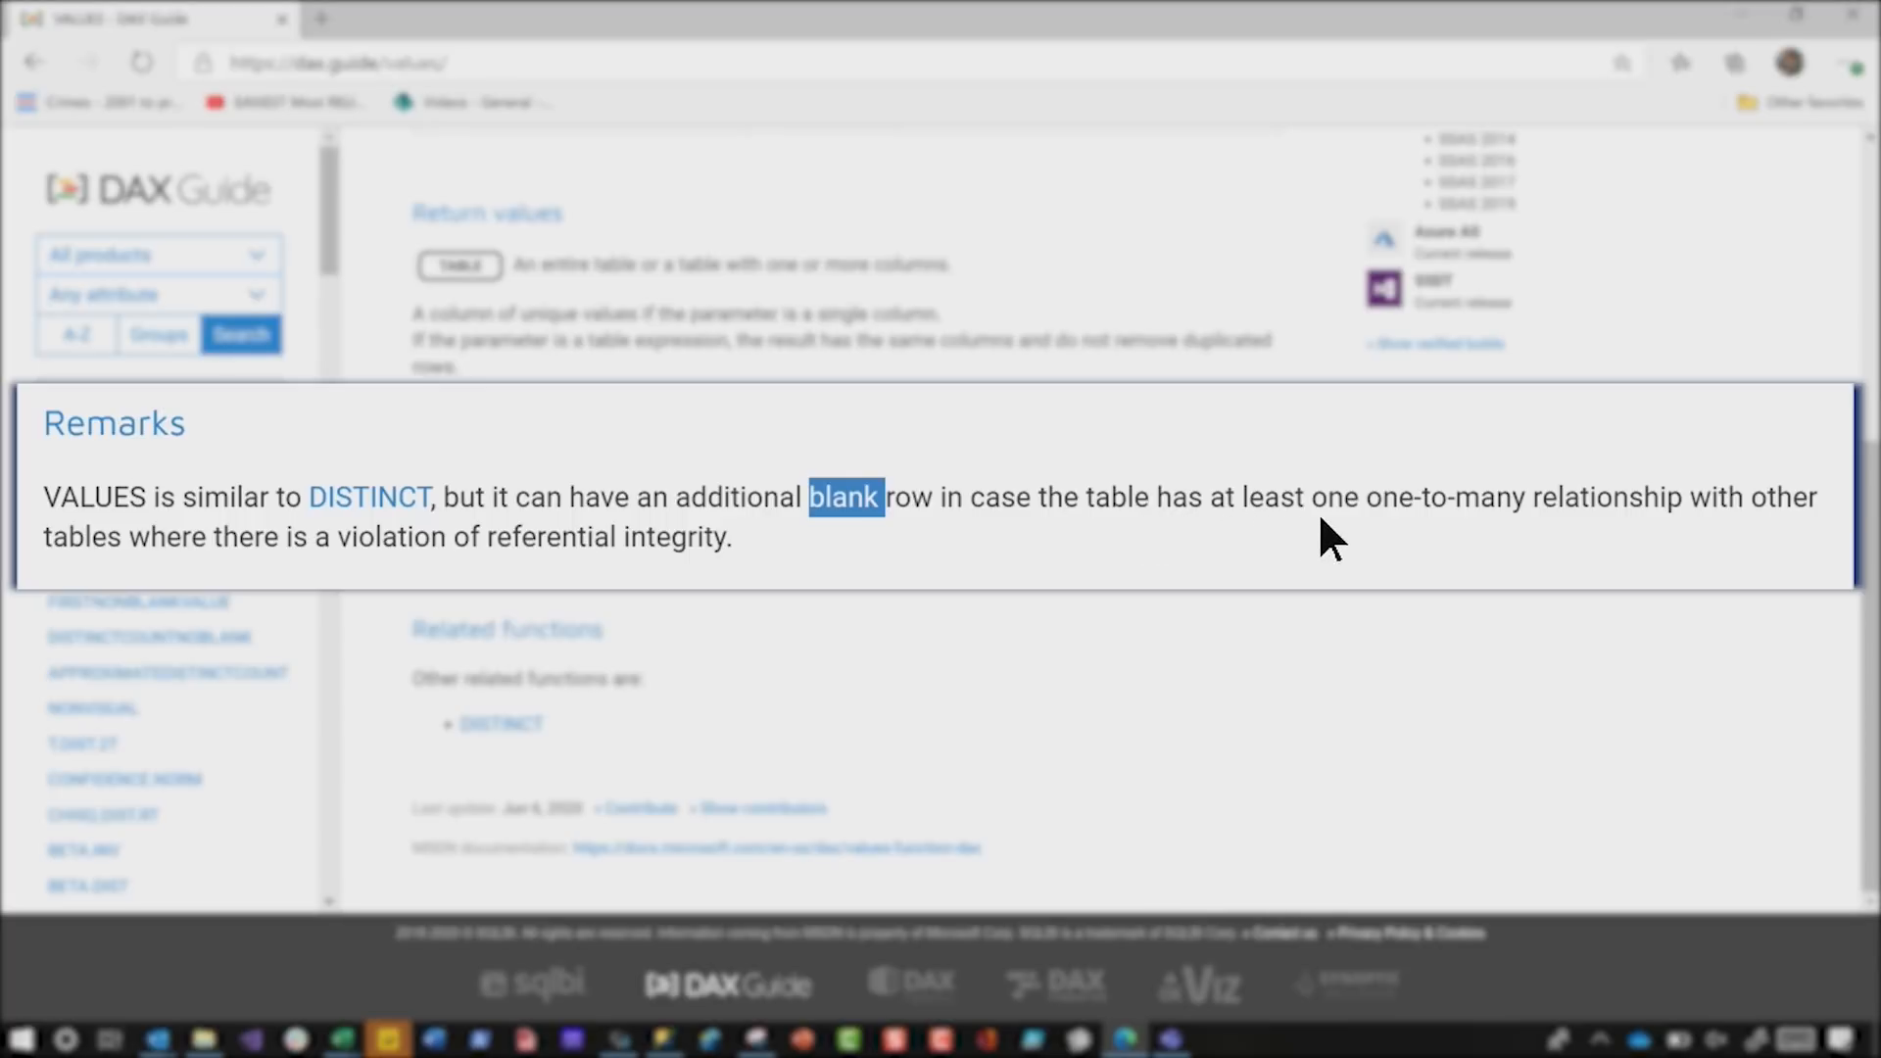
mouse_move(1456, 546)
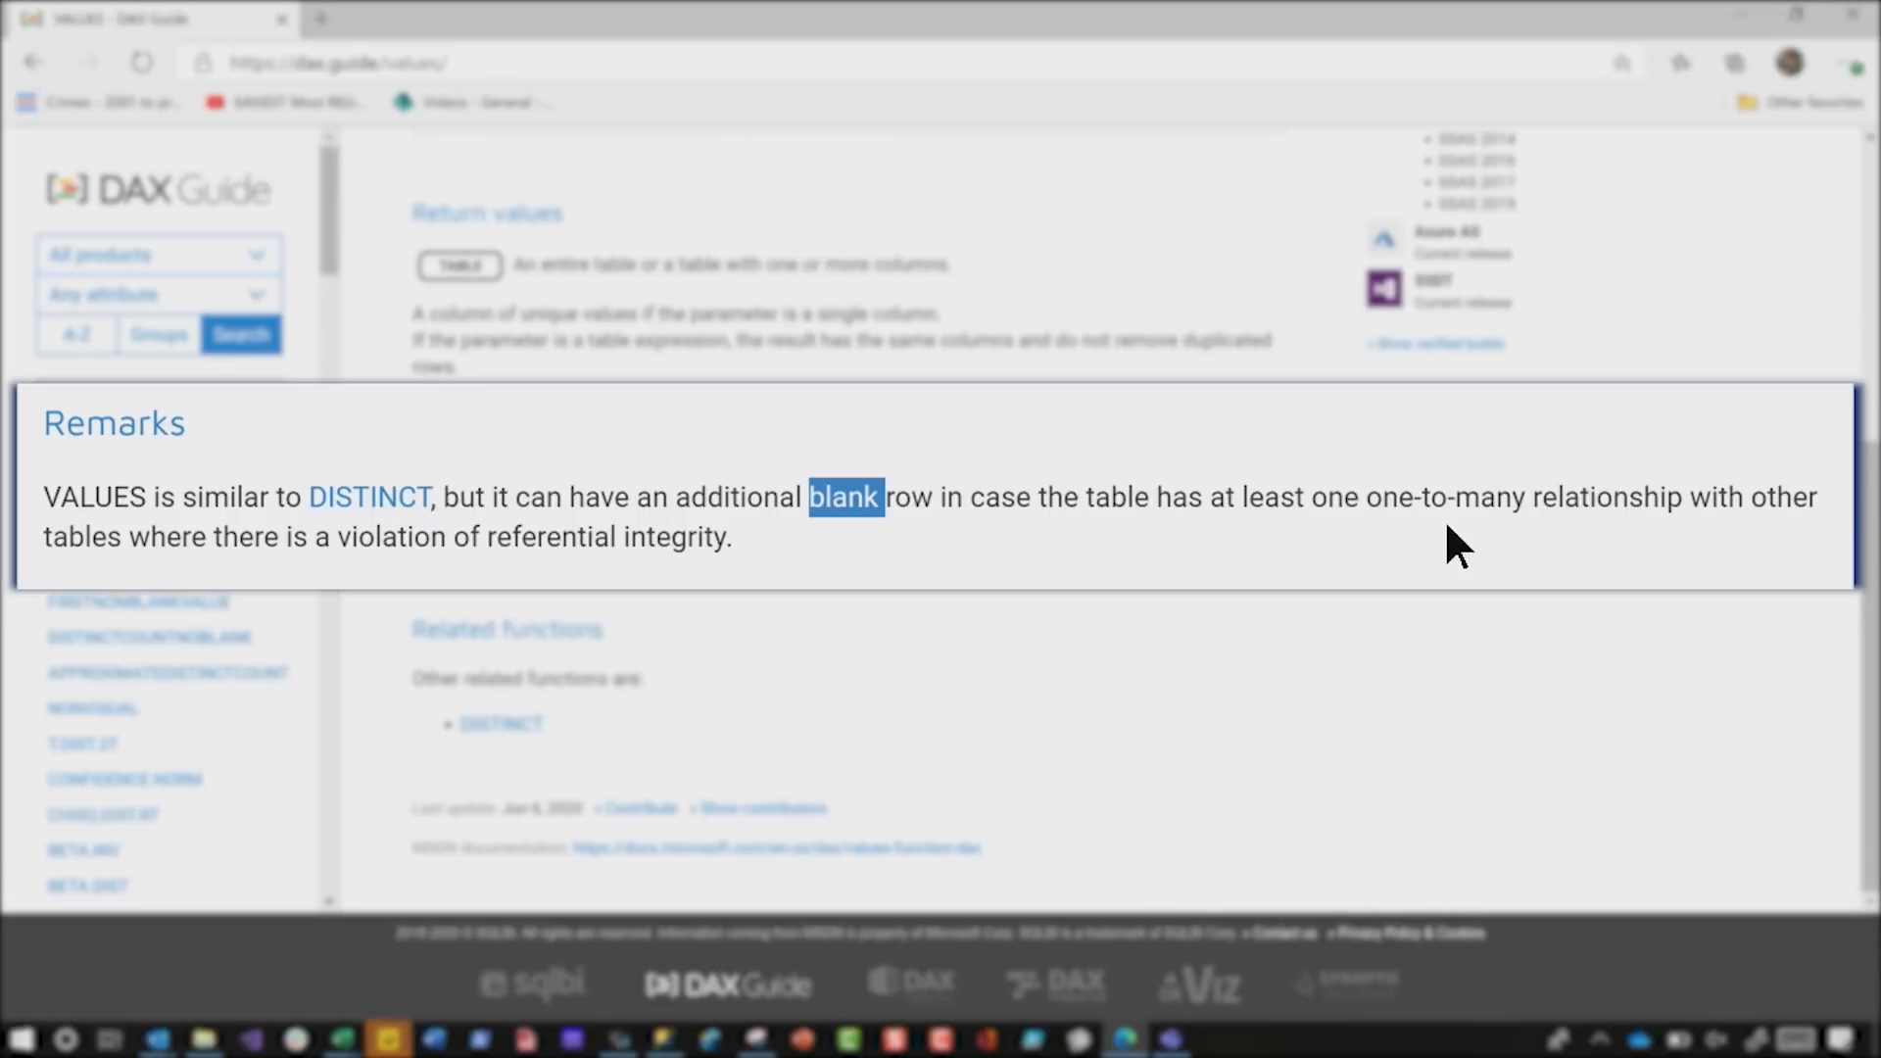
mouse_move(227, 584)
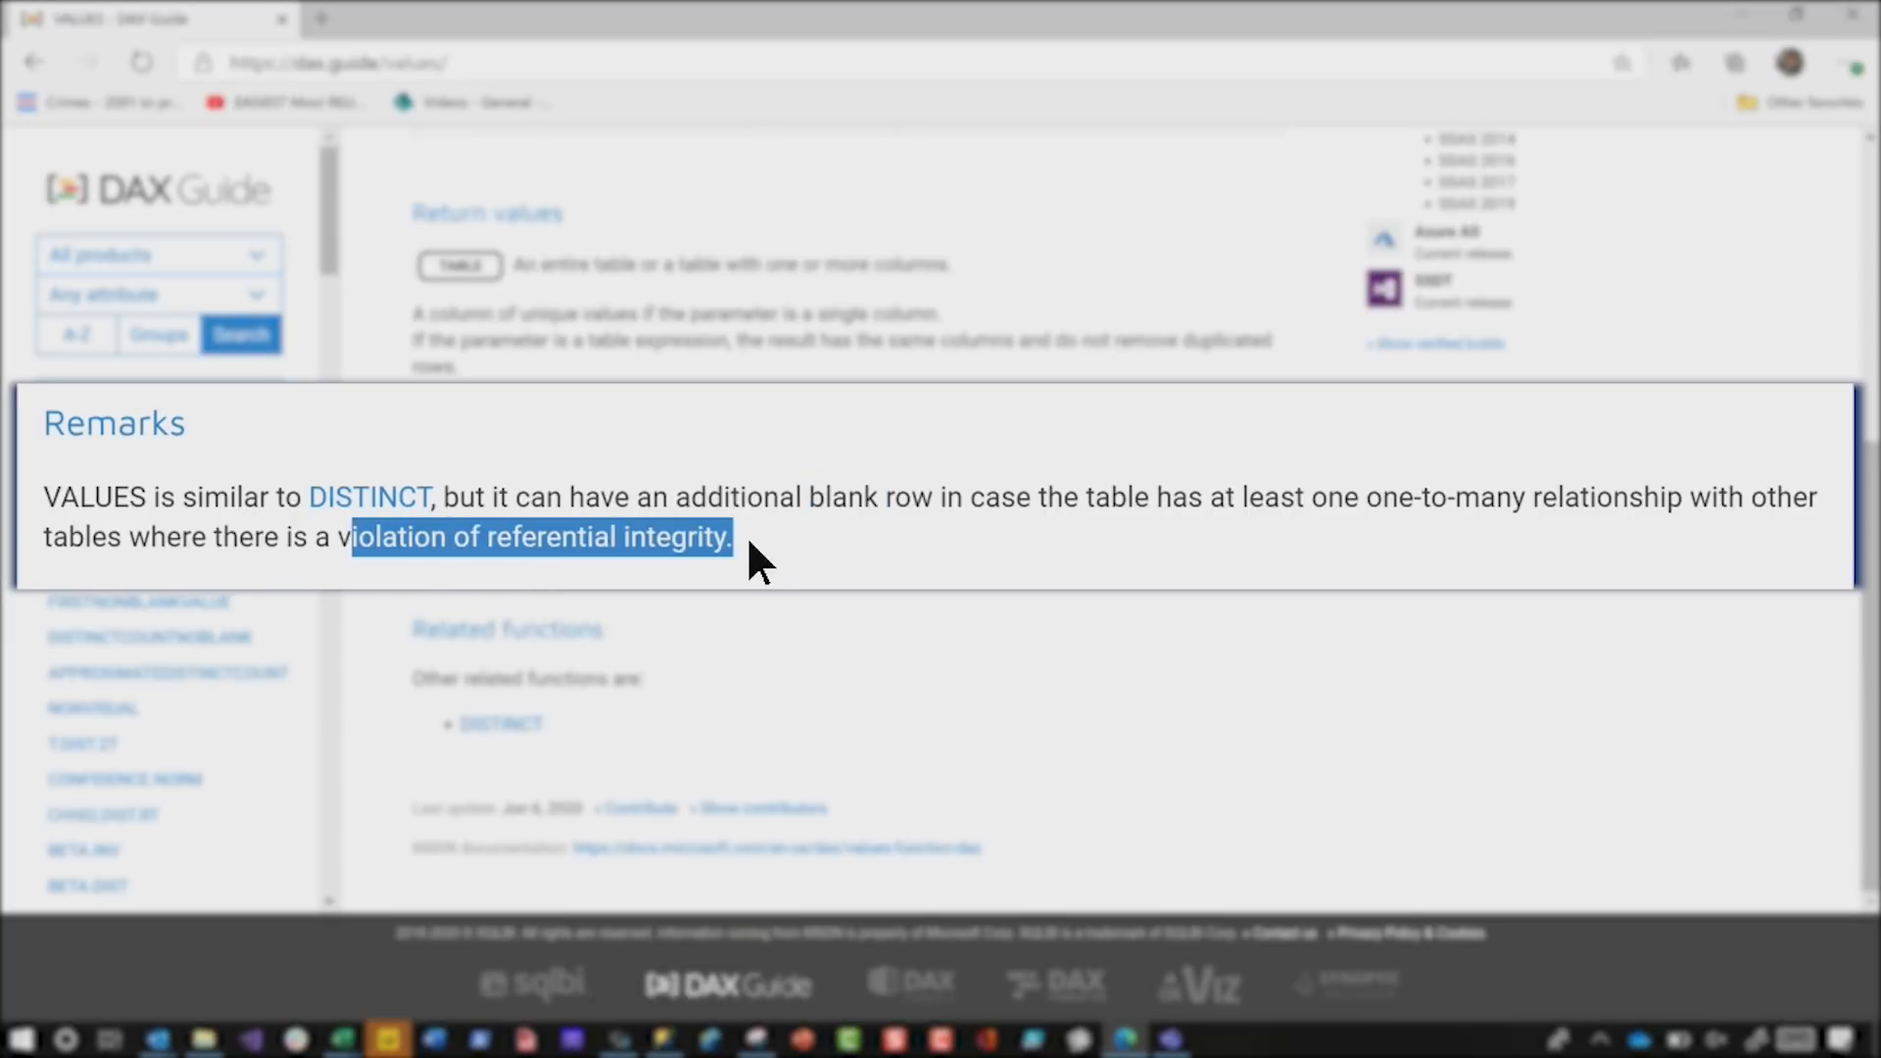
left_click(388, 1039)
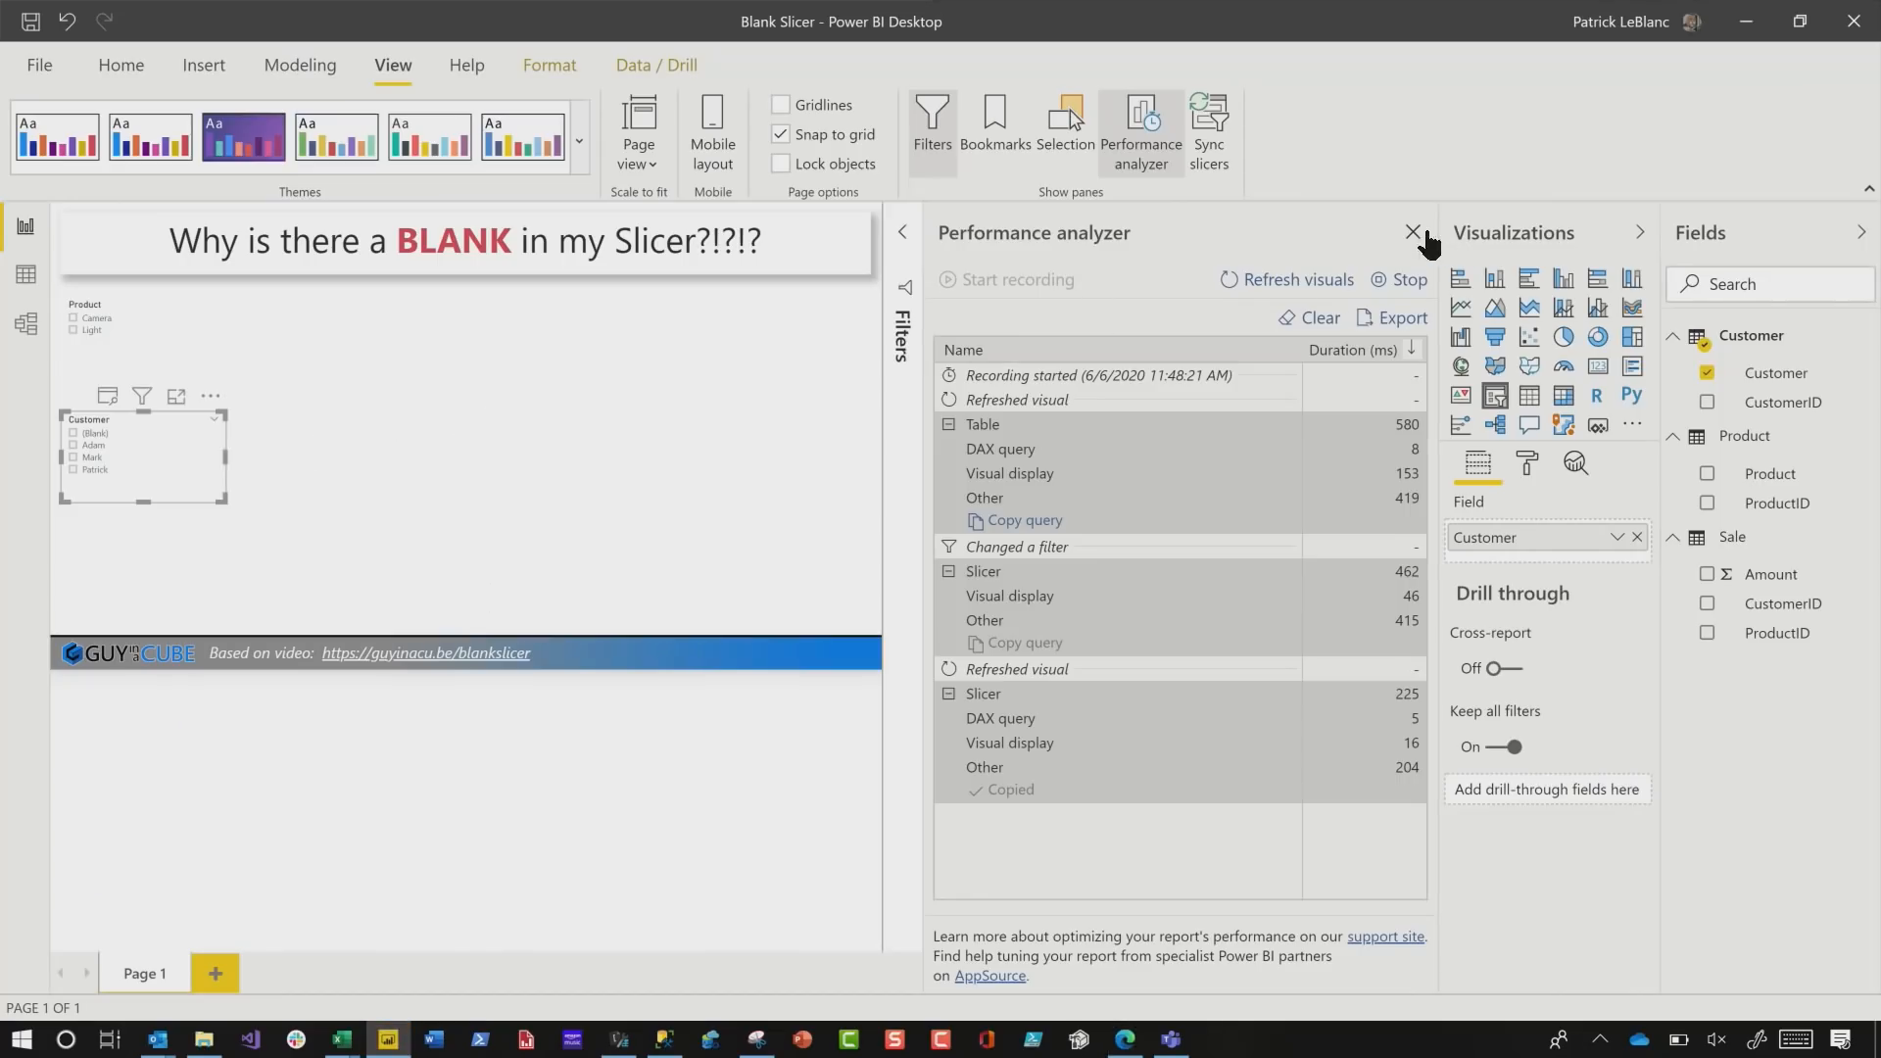
- Close the Performance analyzer and Visualizations panes, check the model diagram and return to the report
left_click(1413, 231)
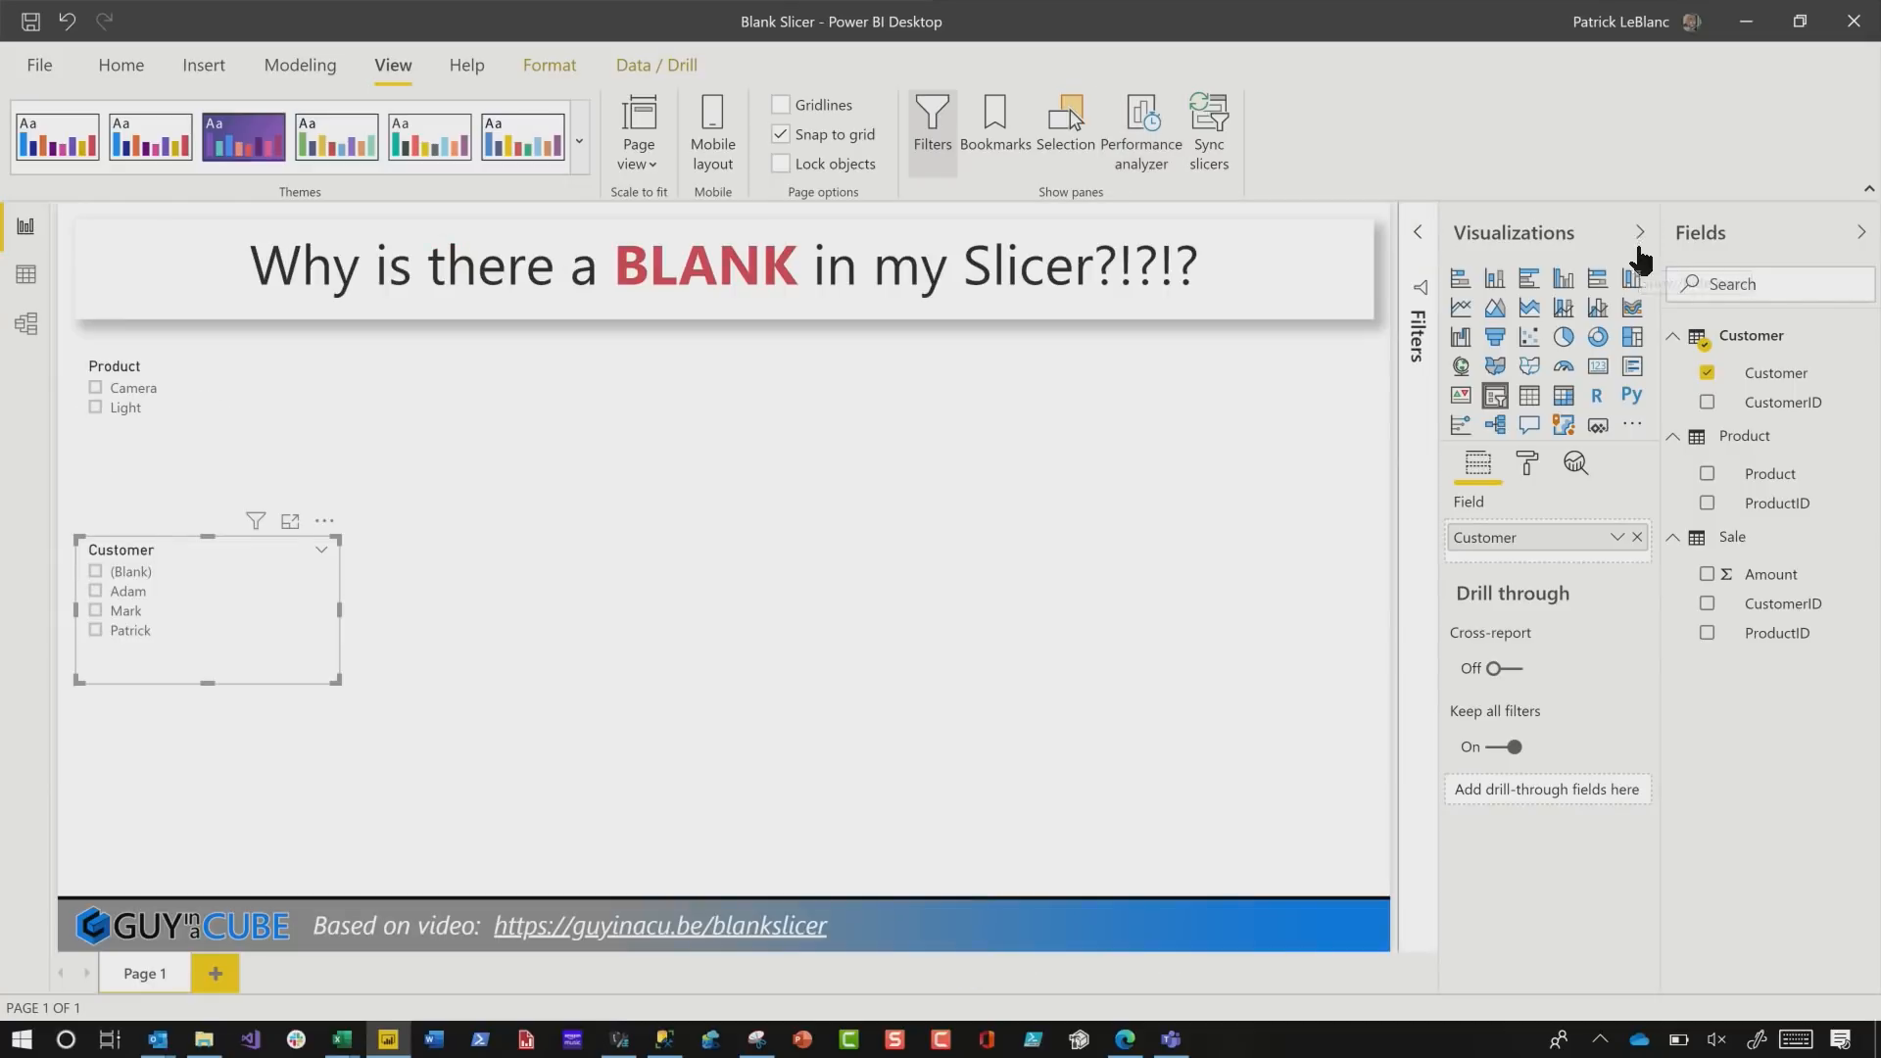
left_click(1637, 231)
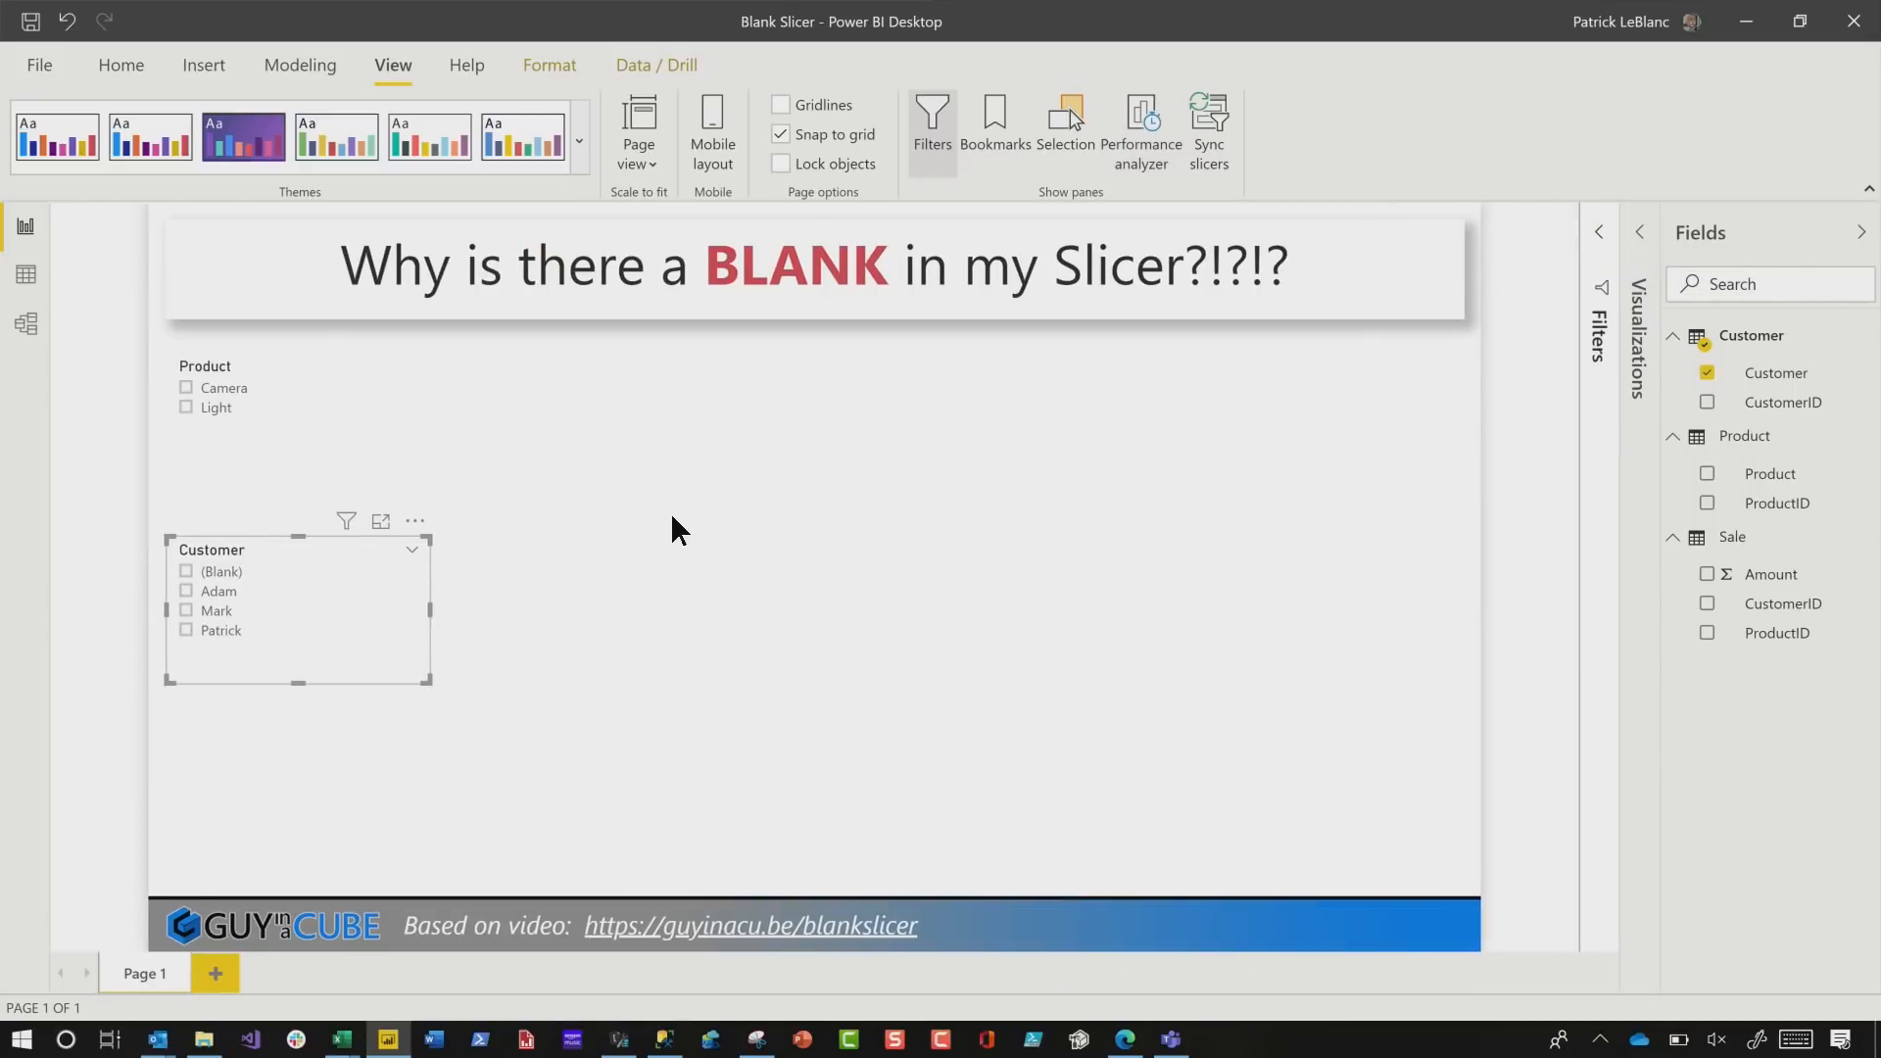
left_click(300, 431)
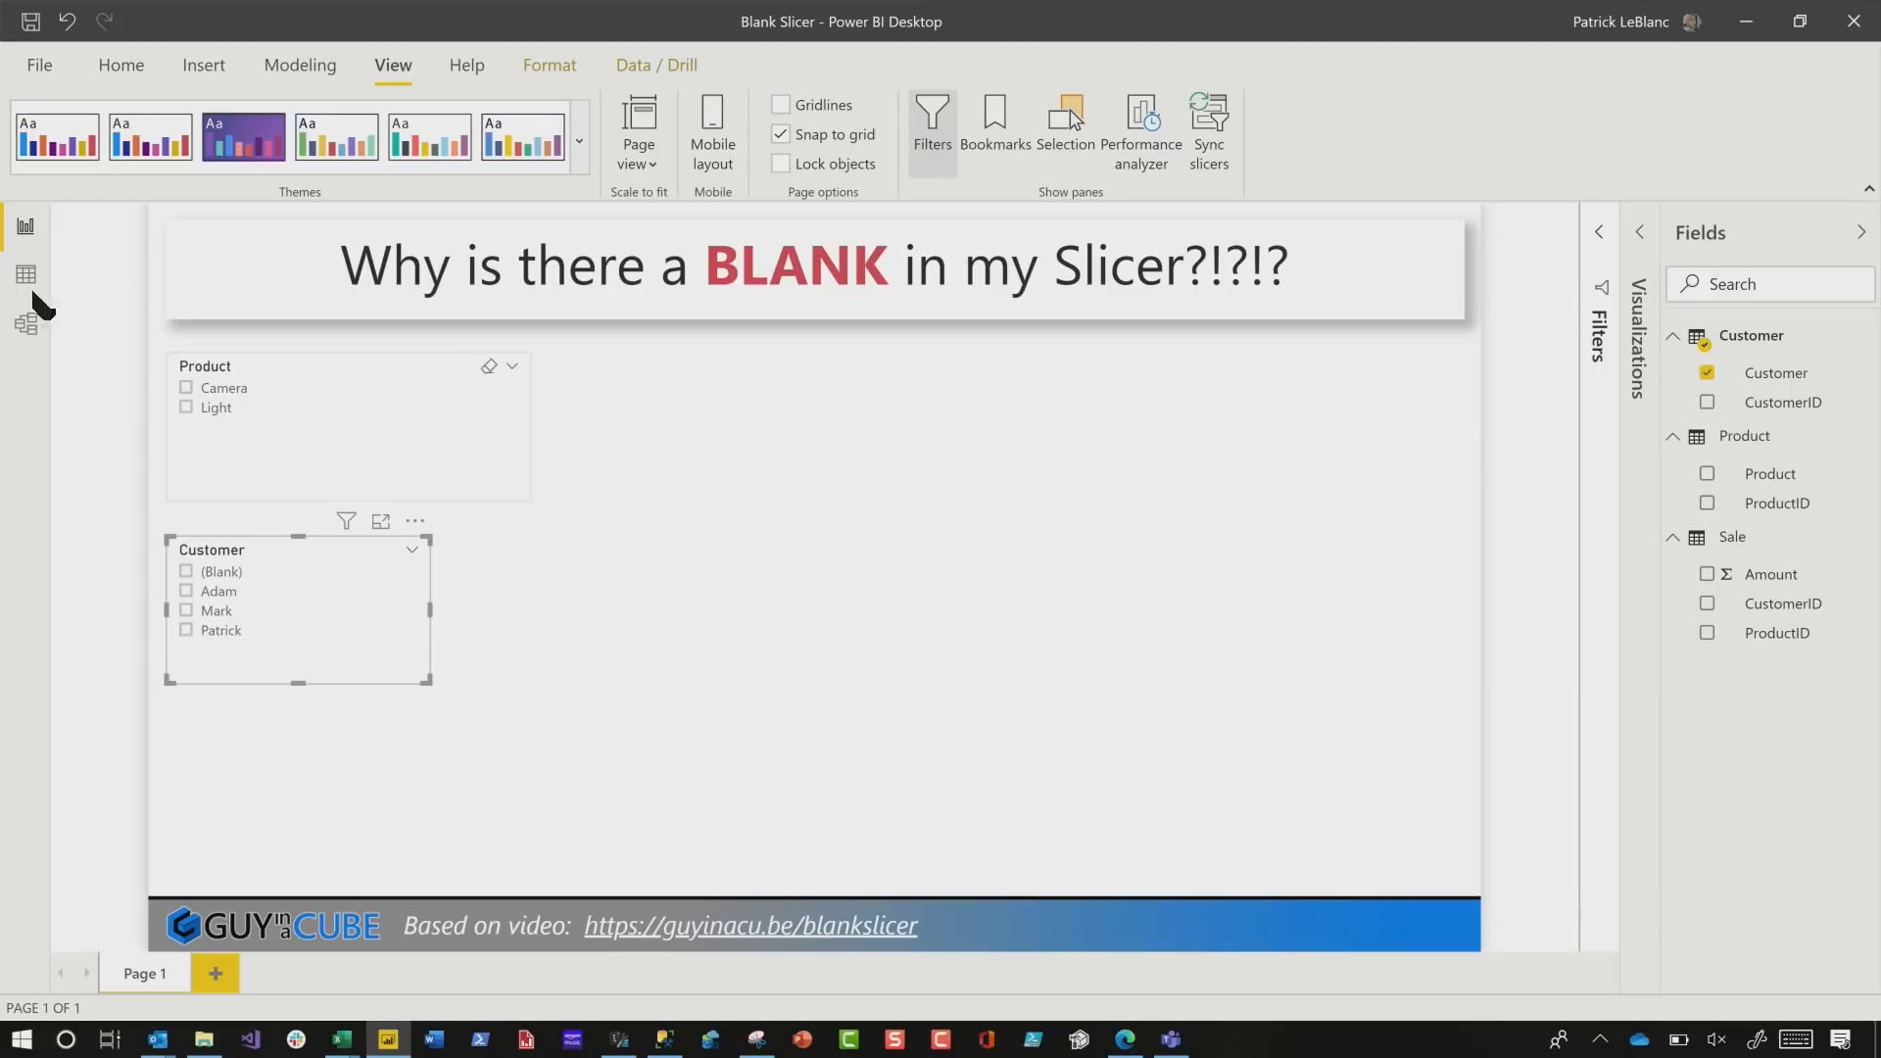
left_click(25, 321)
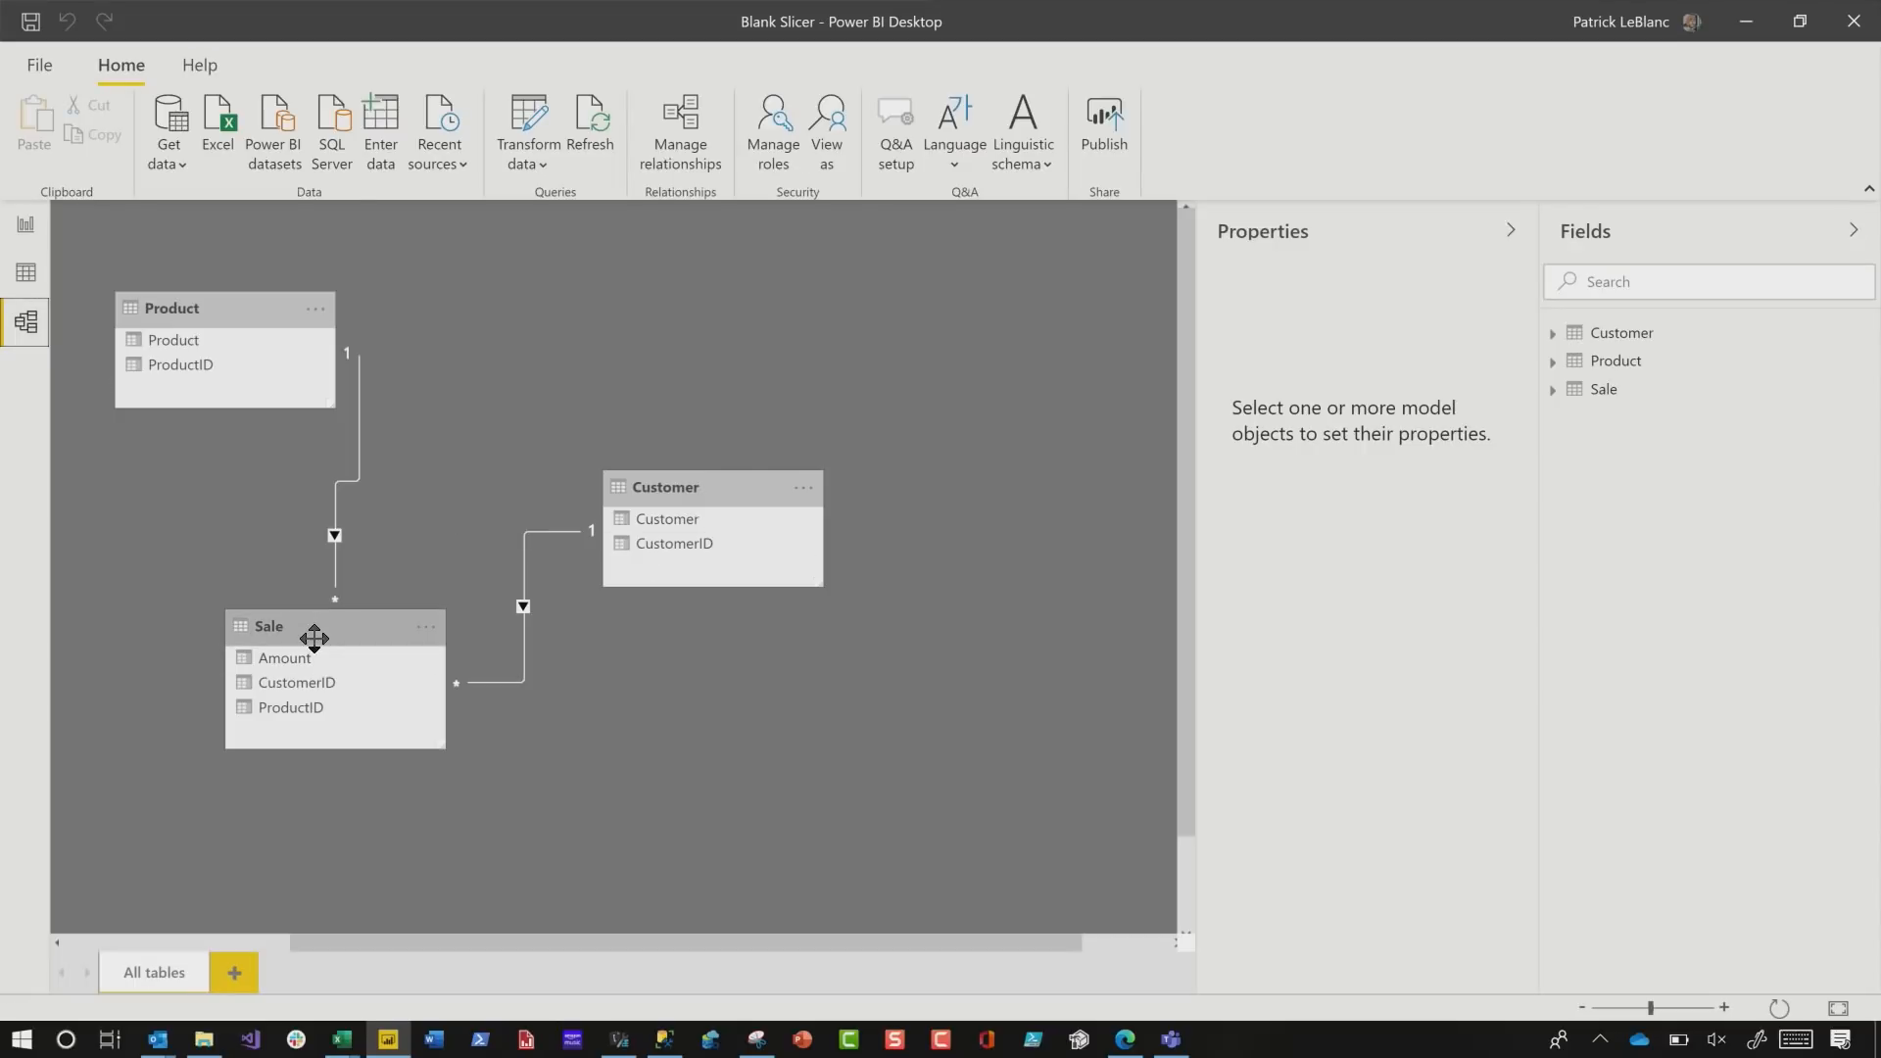
mouse_move(196, 486)
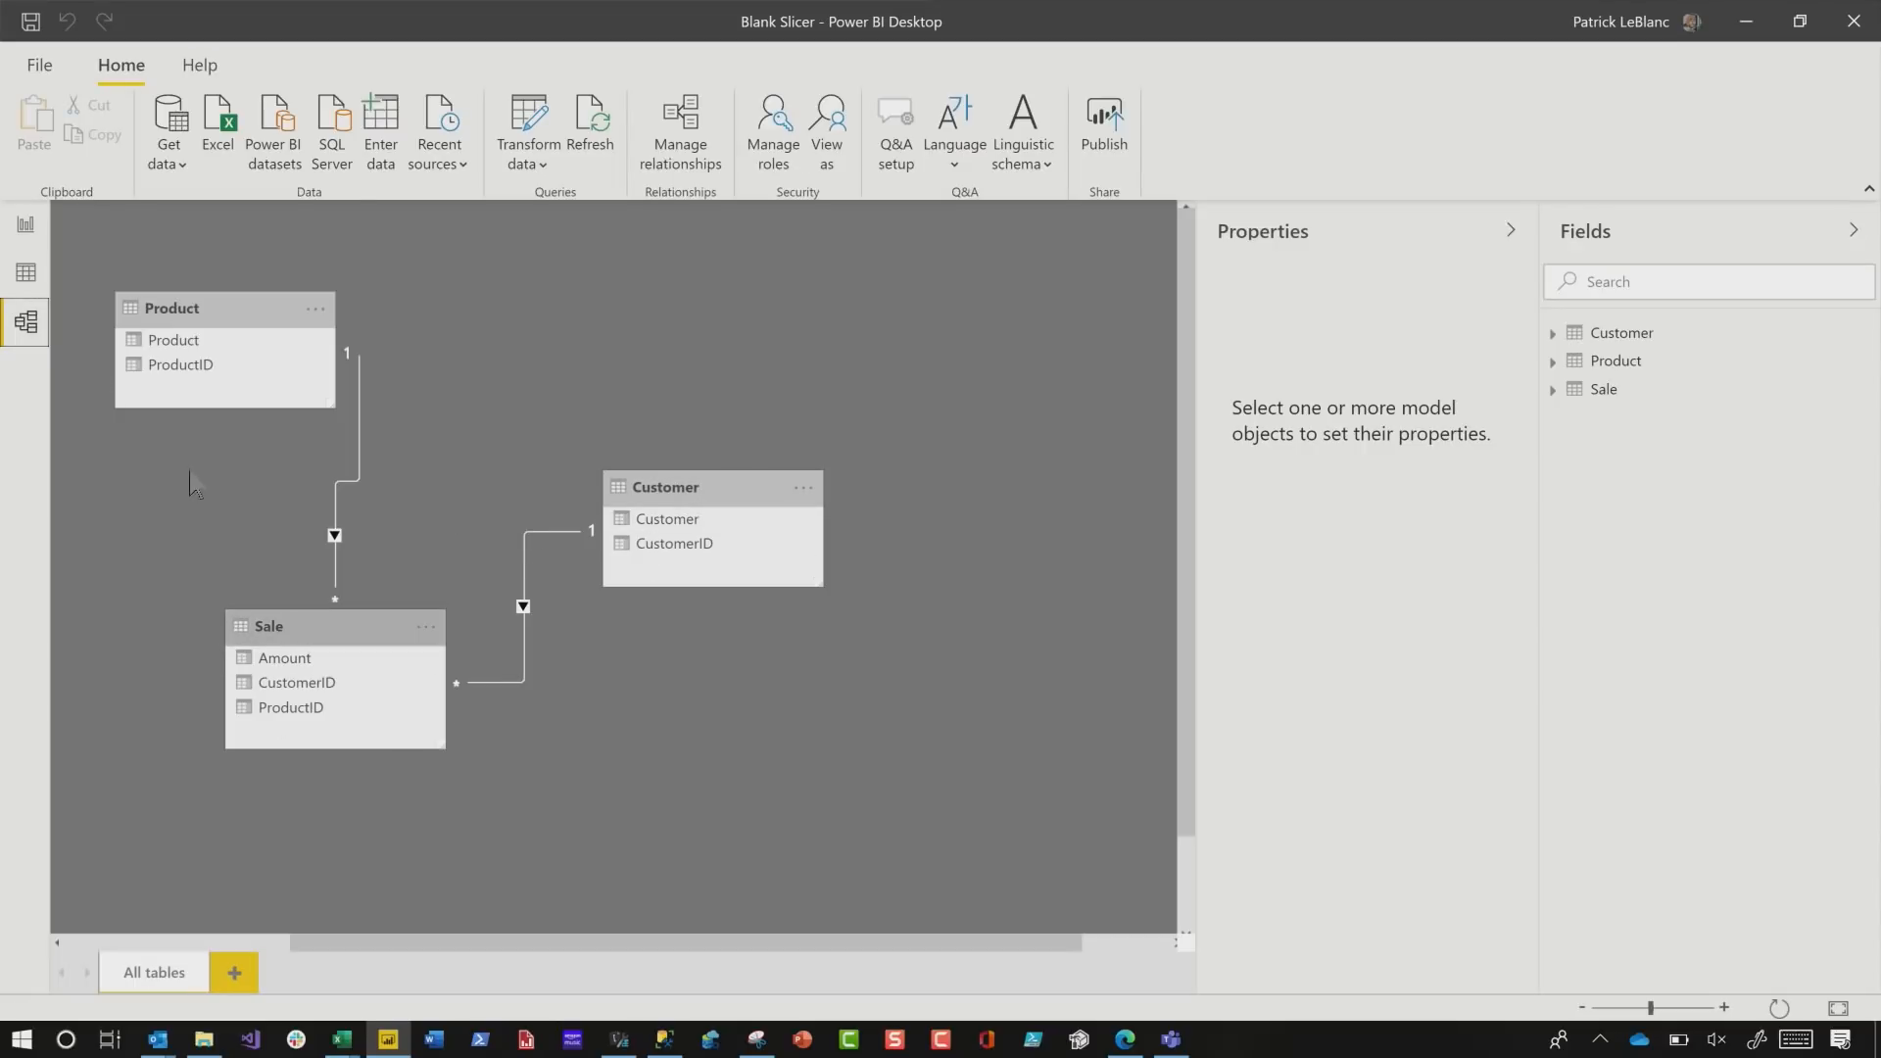
left_click(25, 223)
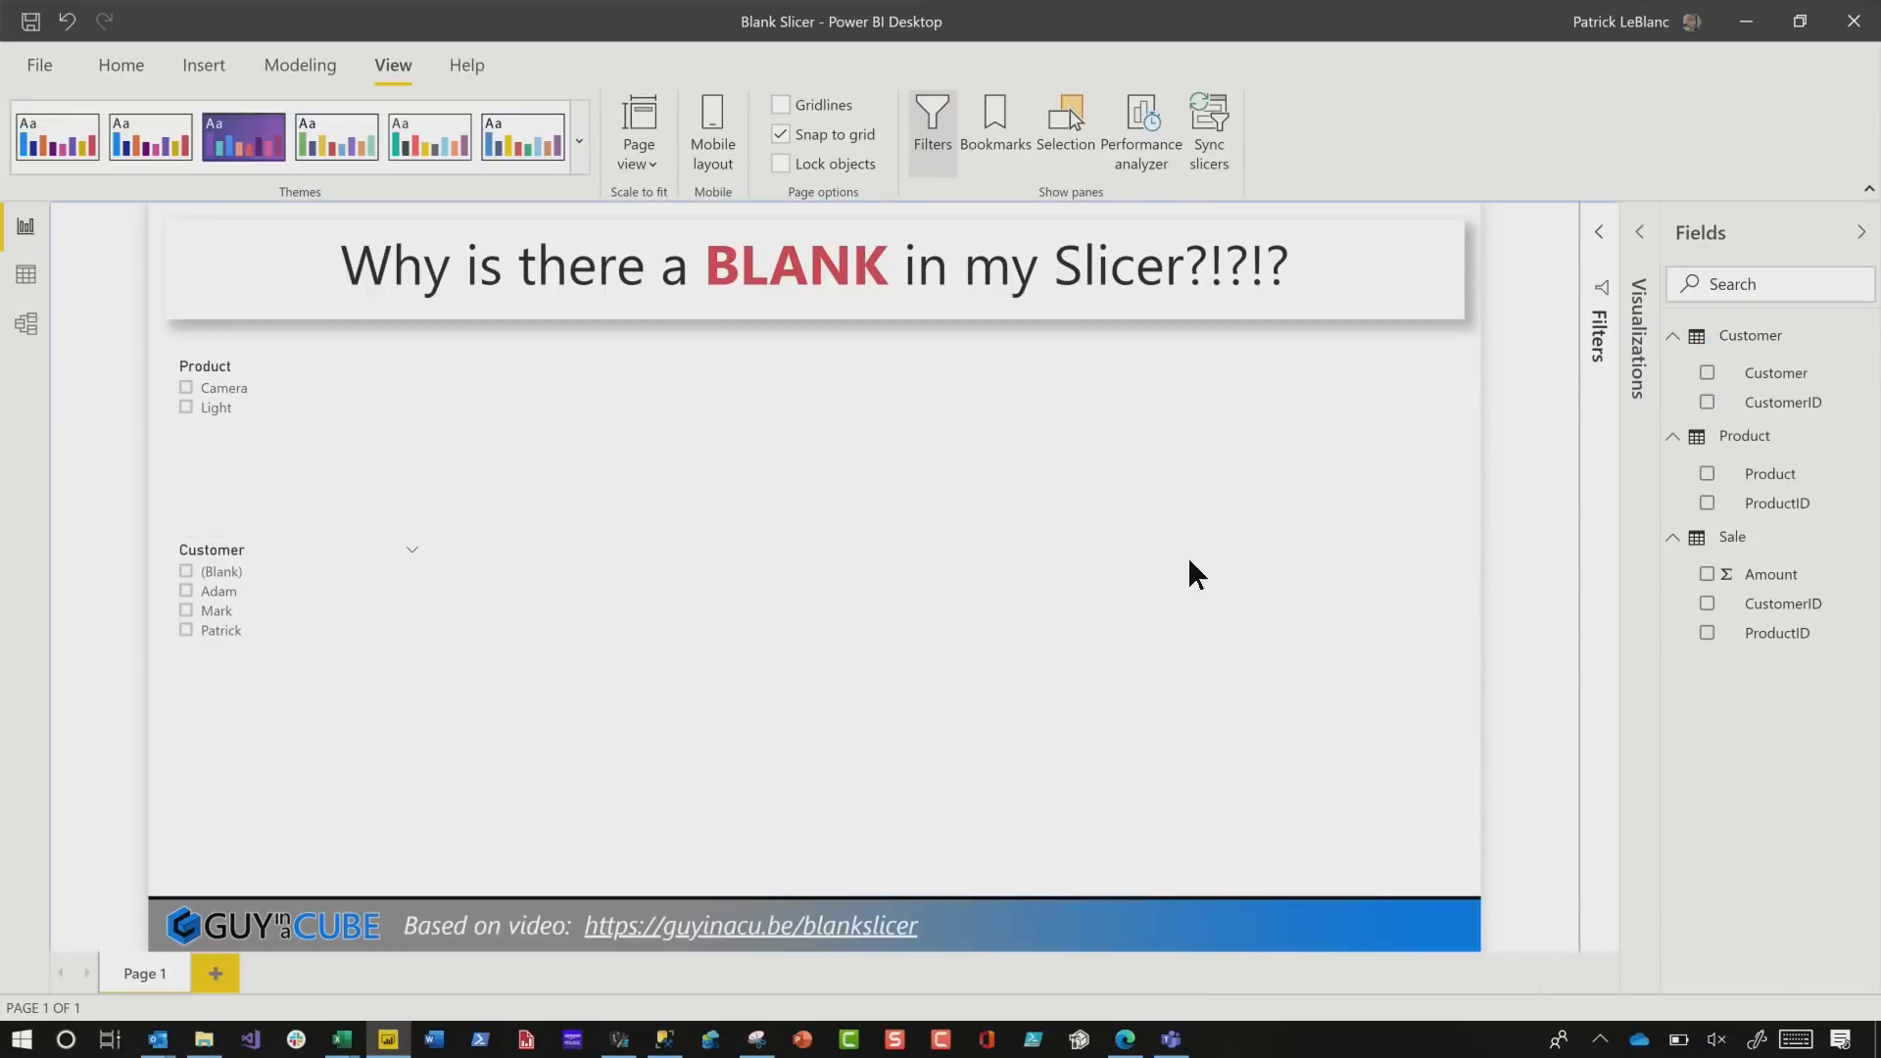
mouse_move(1783, 604)
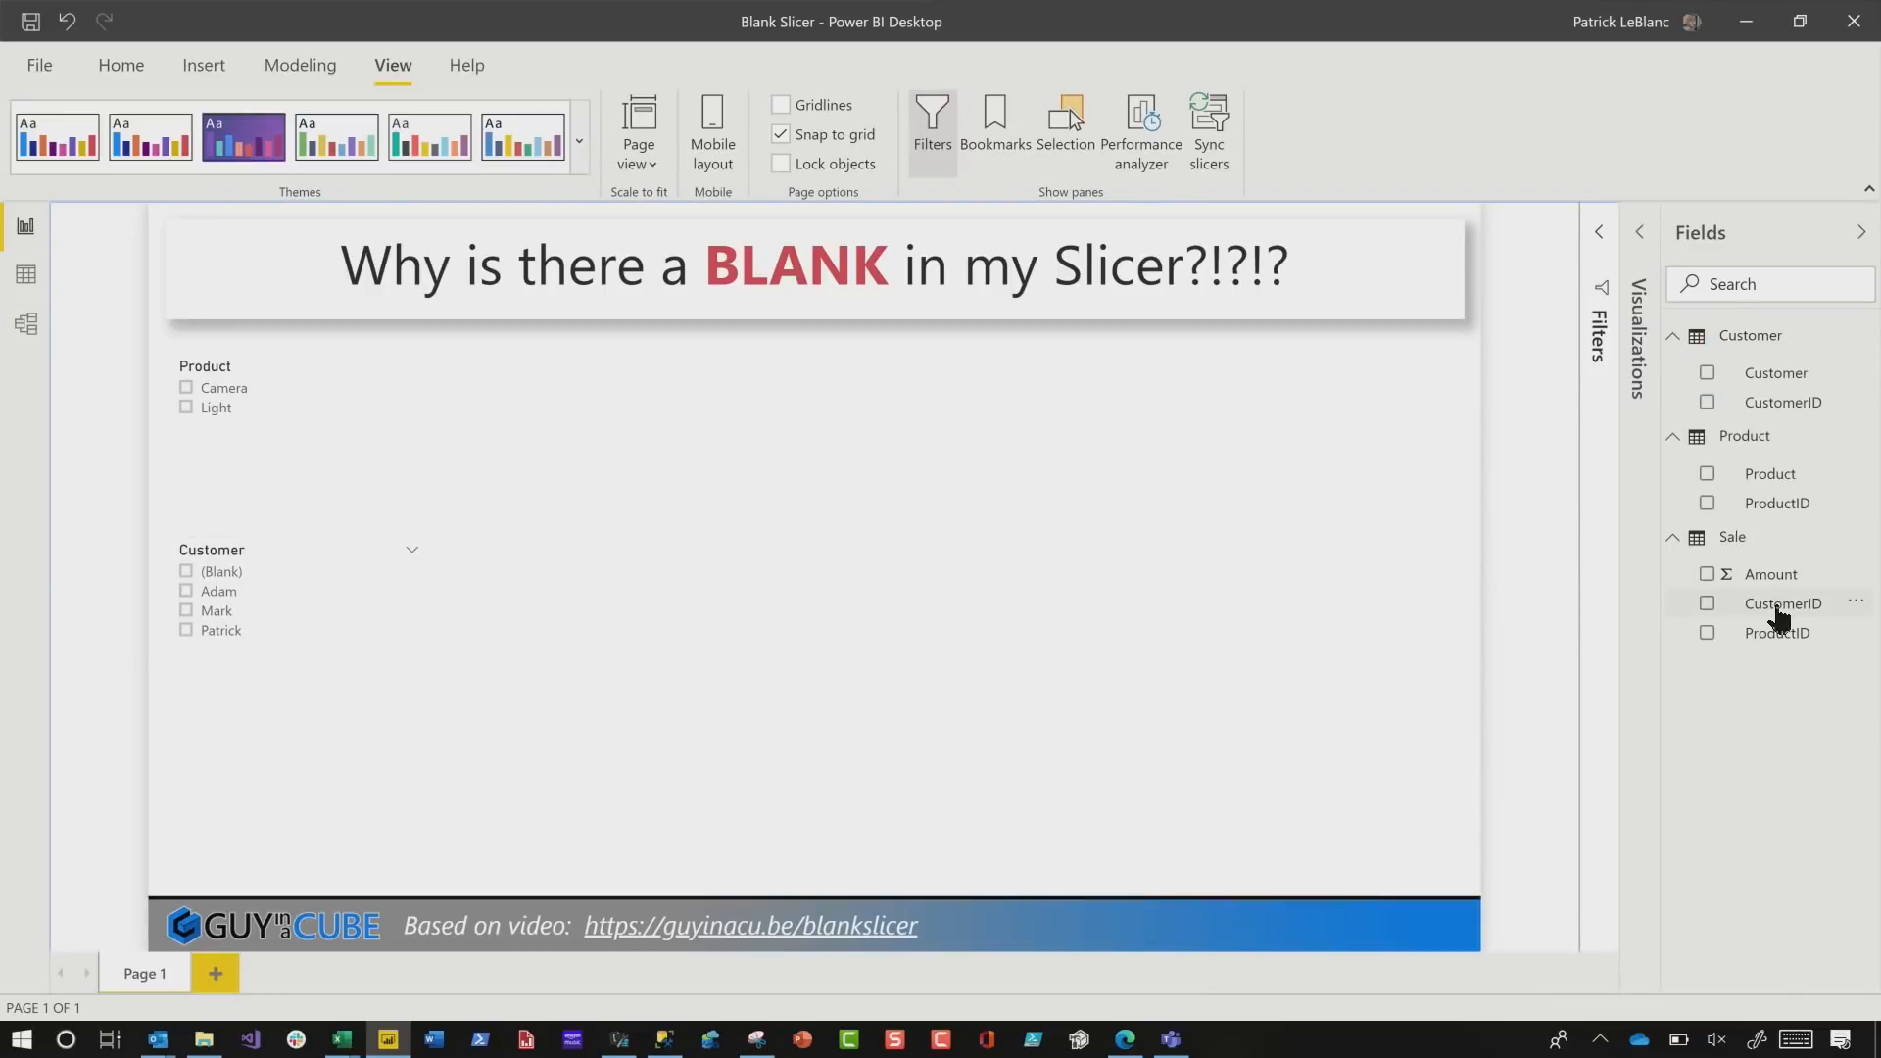
- Turn the CustomerID visual into a table with customer names beside each ID
left_click(1707, 604)
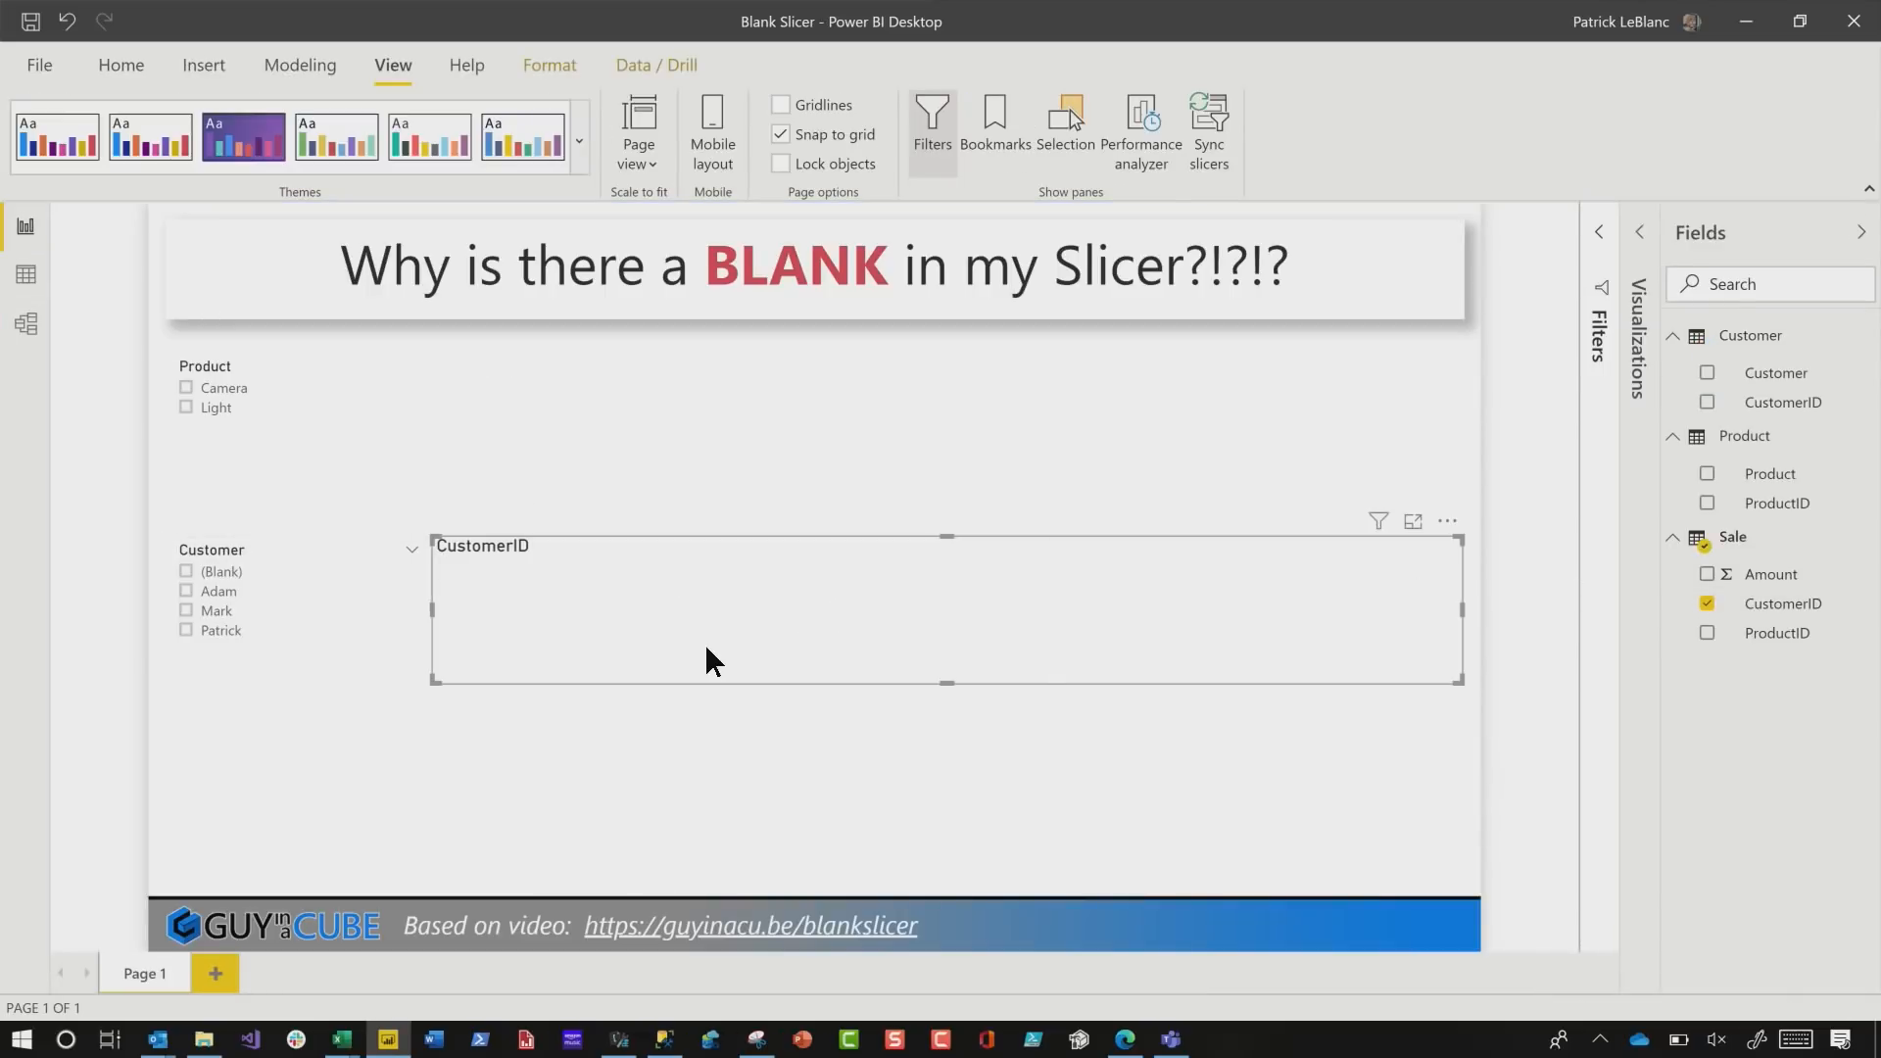
mouse_move(1628, 235)
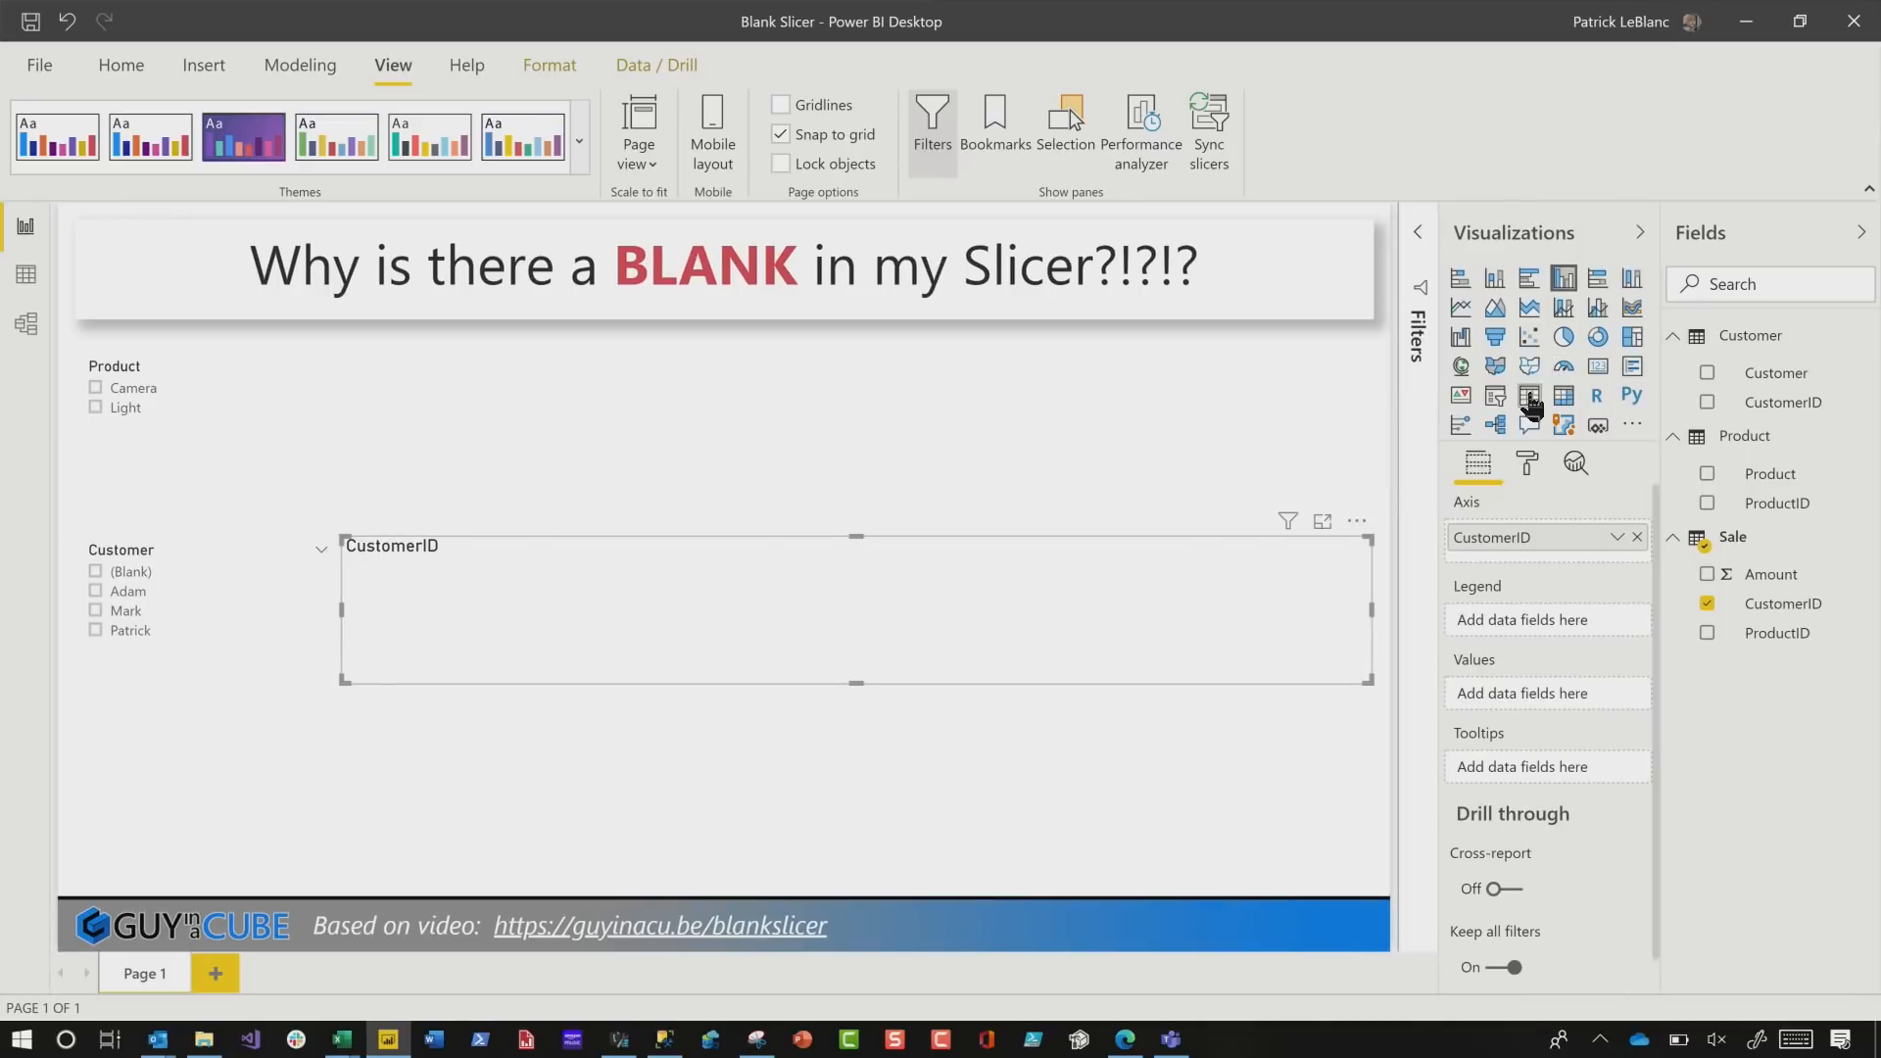
left_click(1530, 396)
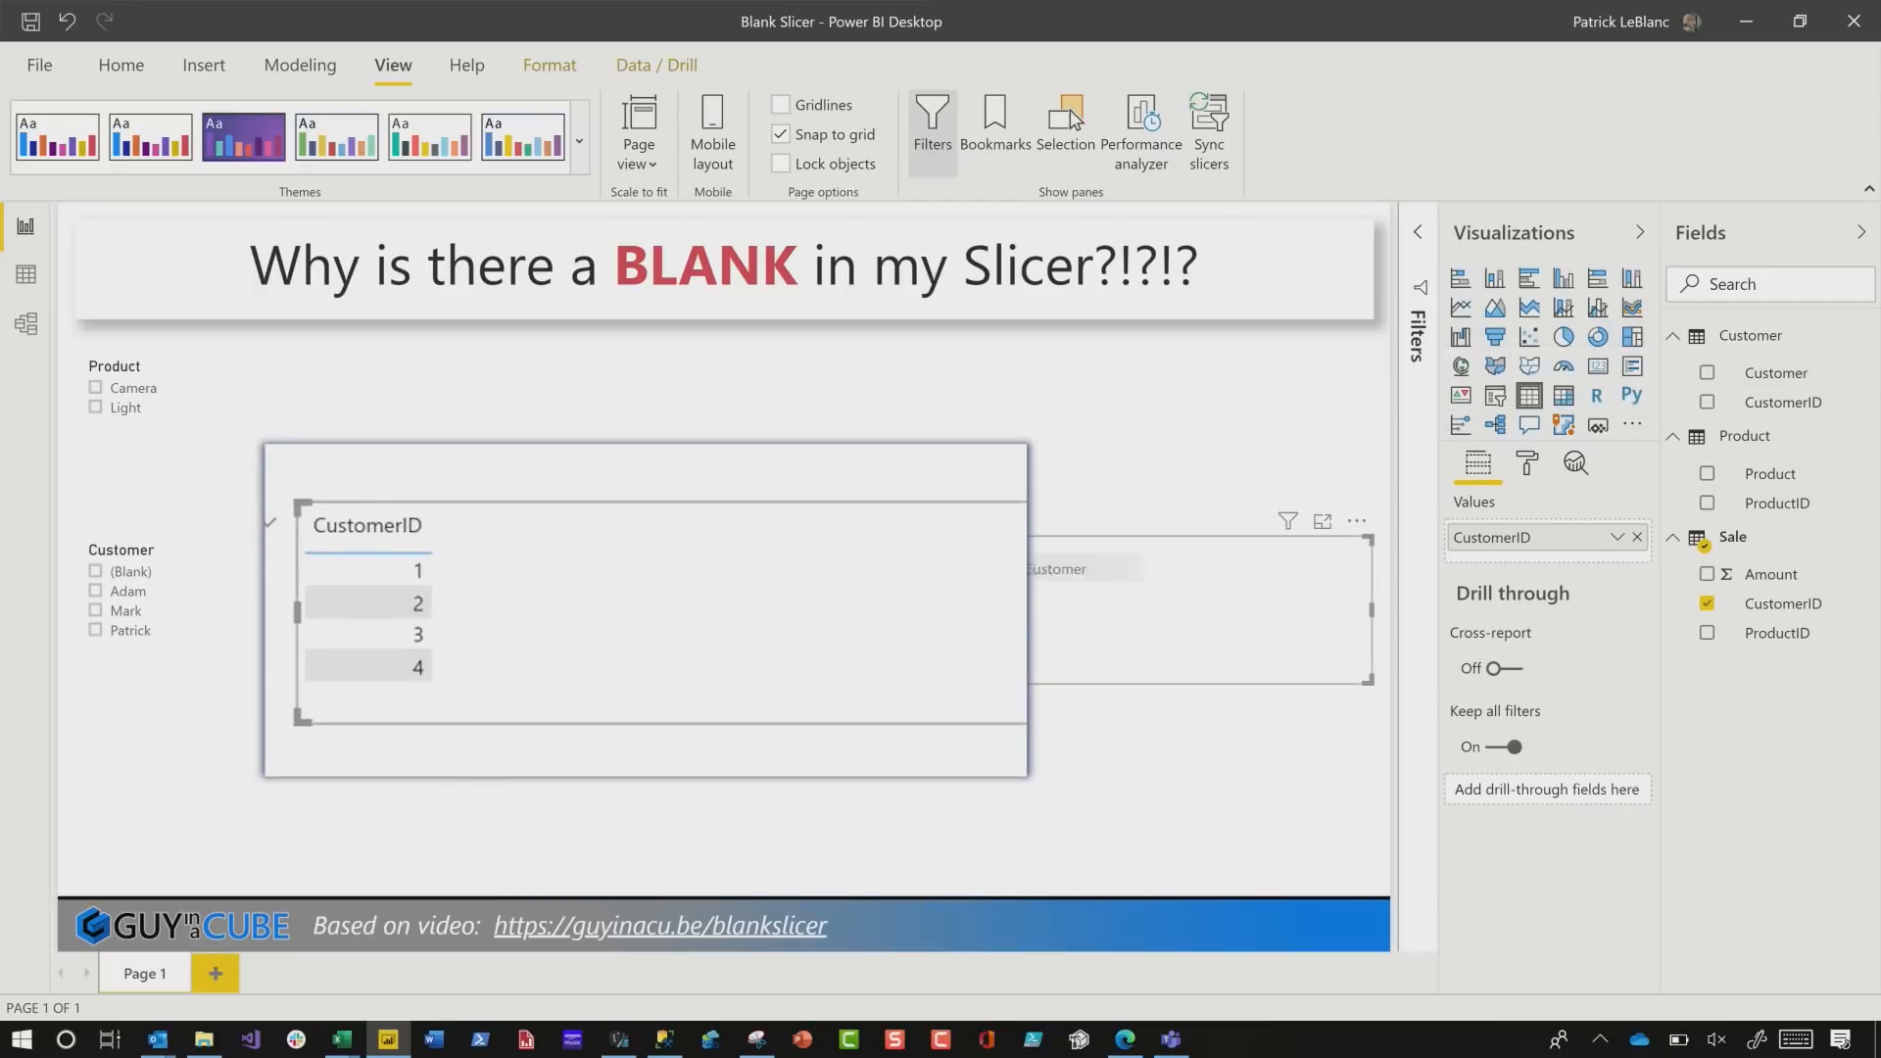
left_click(1709, 372)
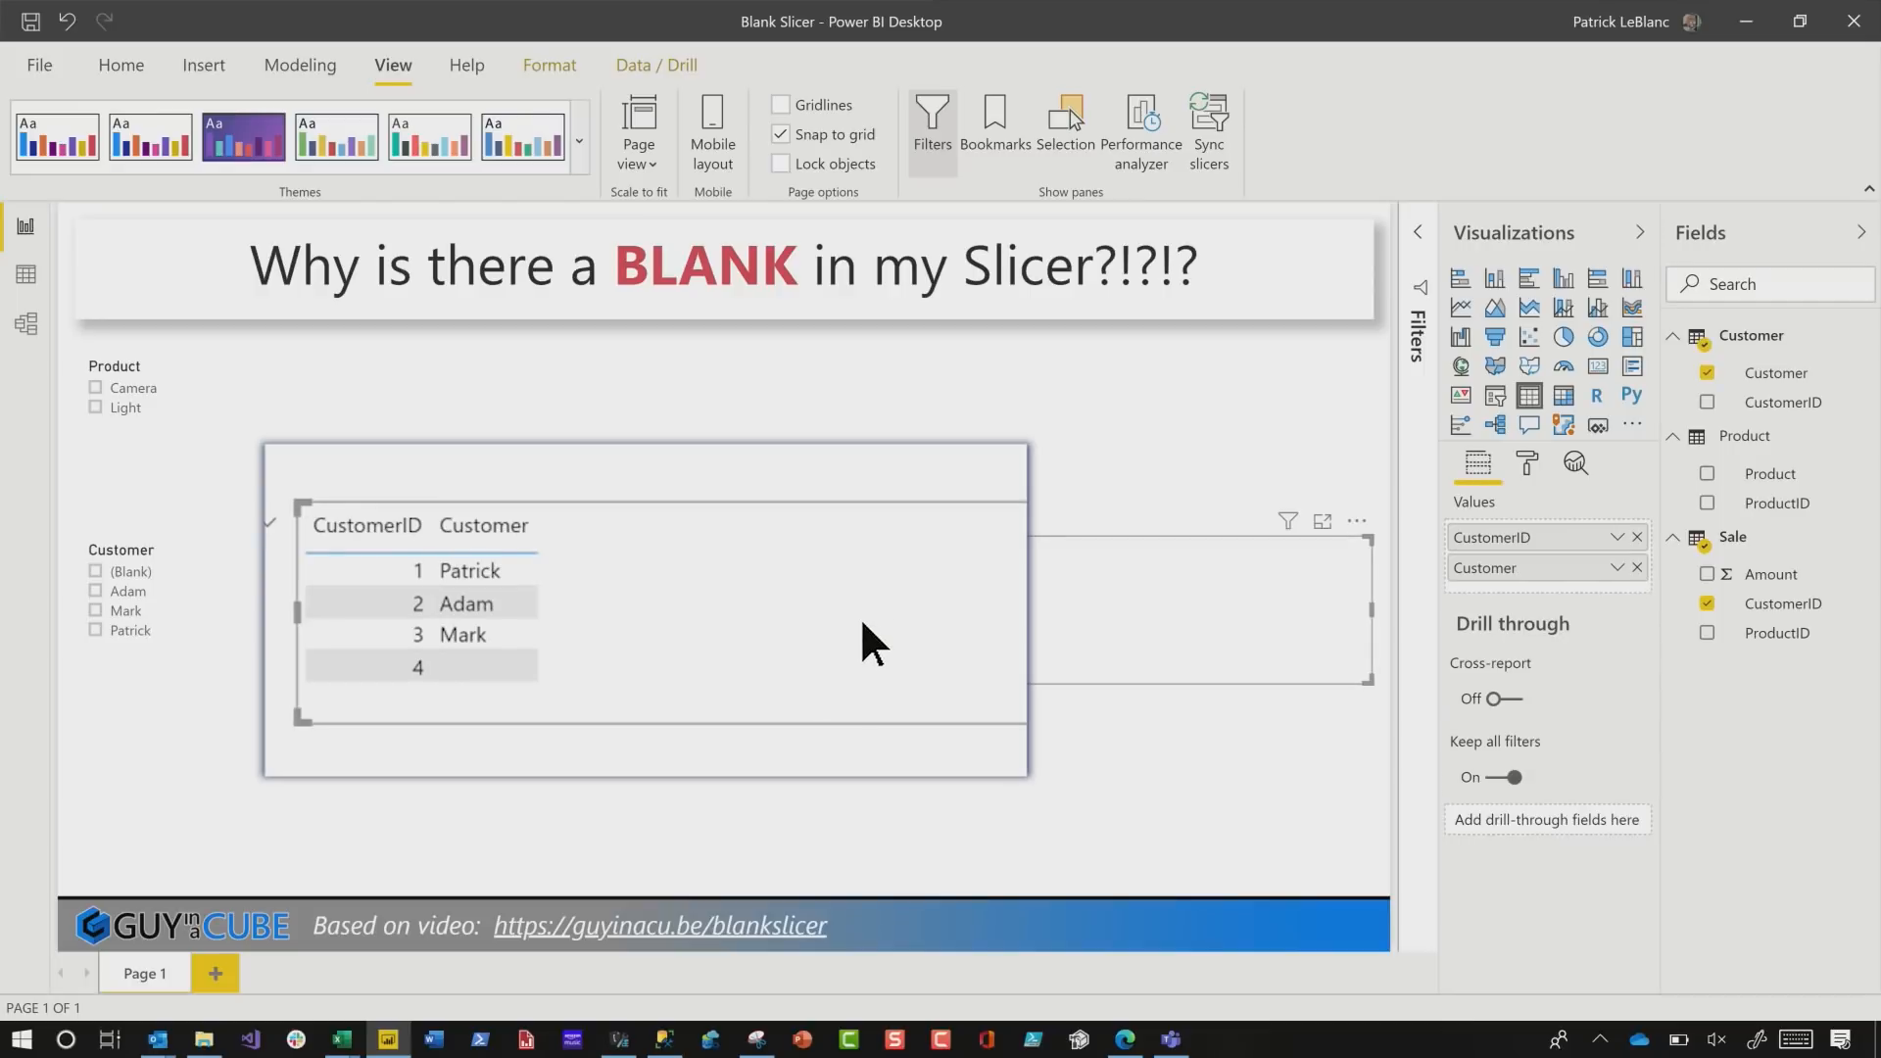
mouse_move(660, 689)
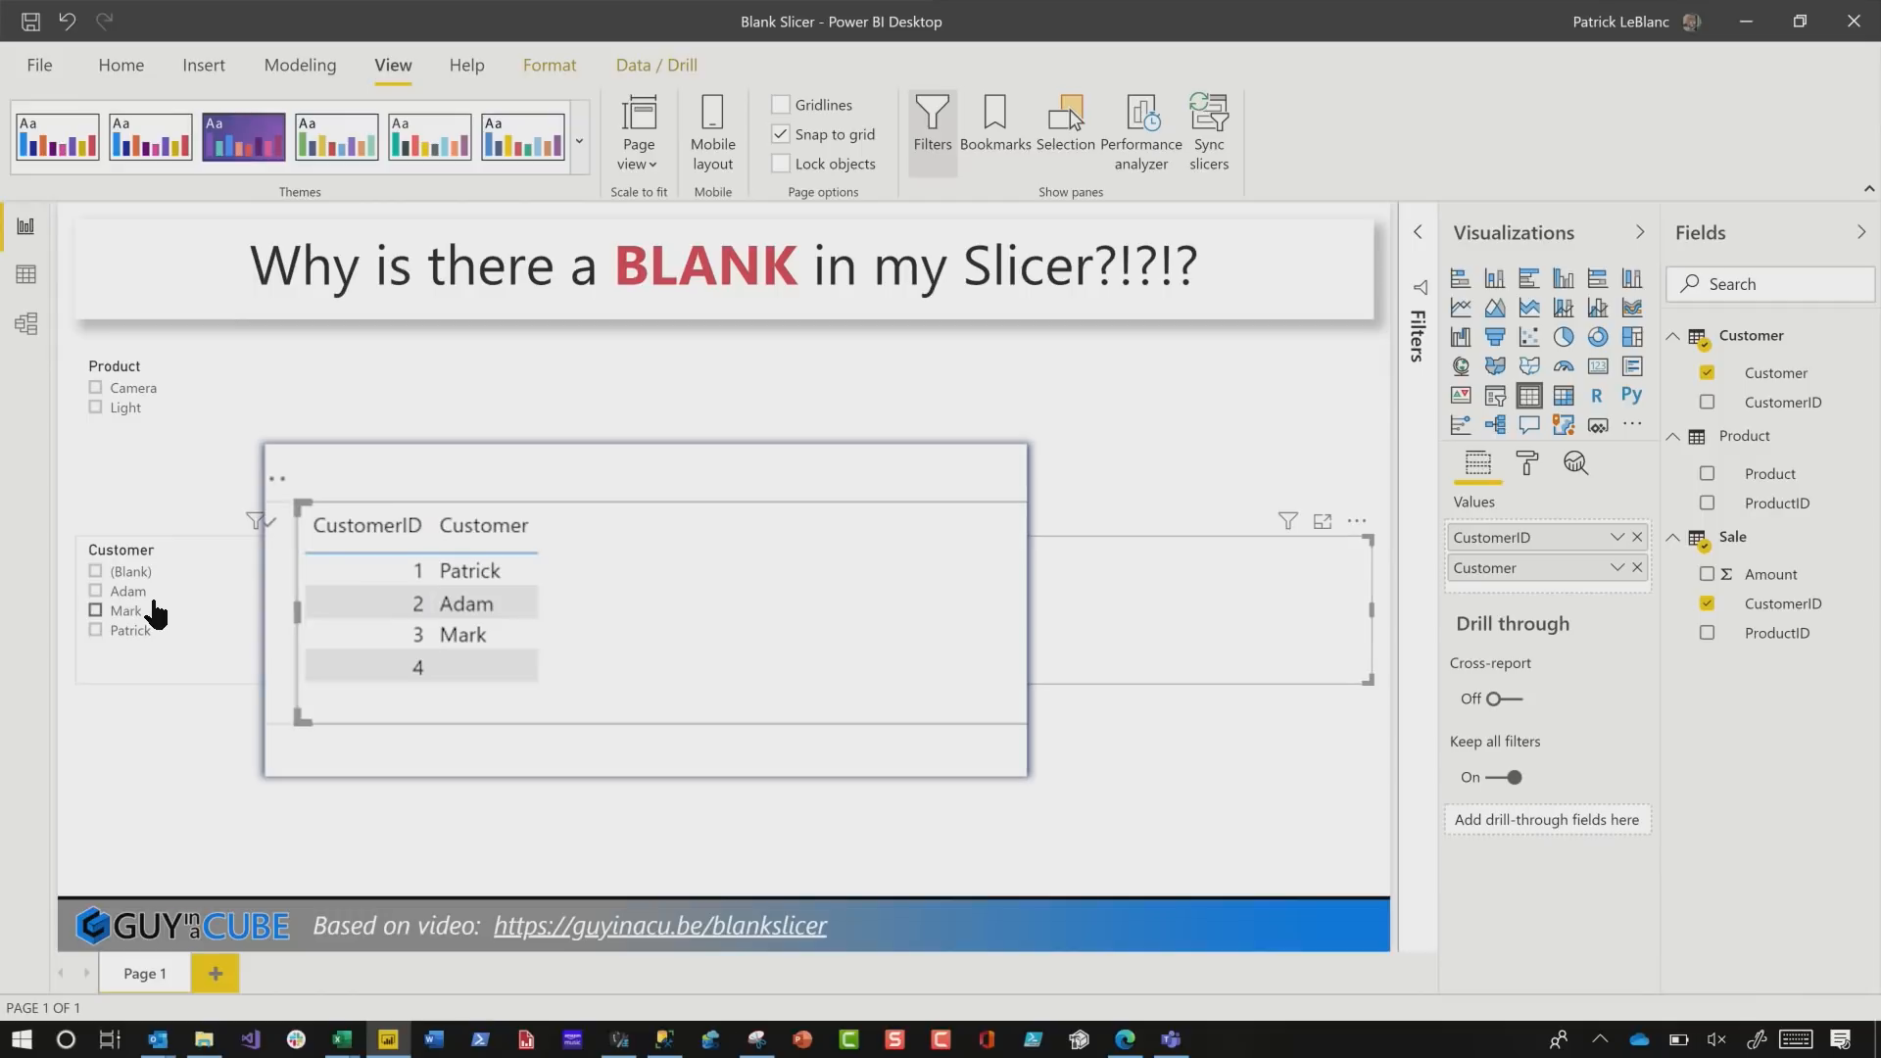
- Filter the report to the (Blank) customer, leaving only CustomerID 4
left_click(132, 587)
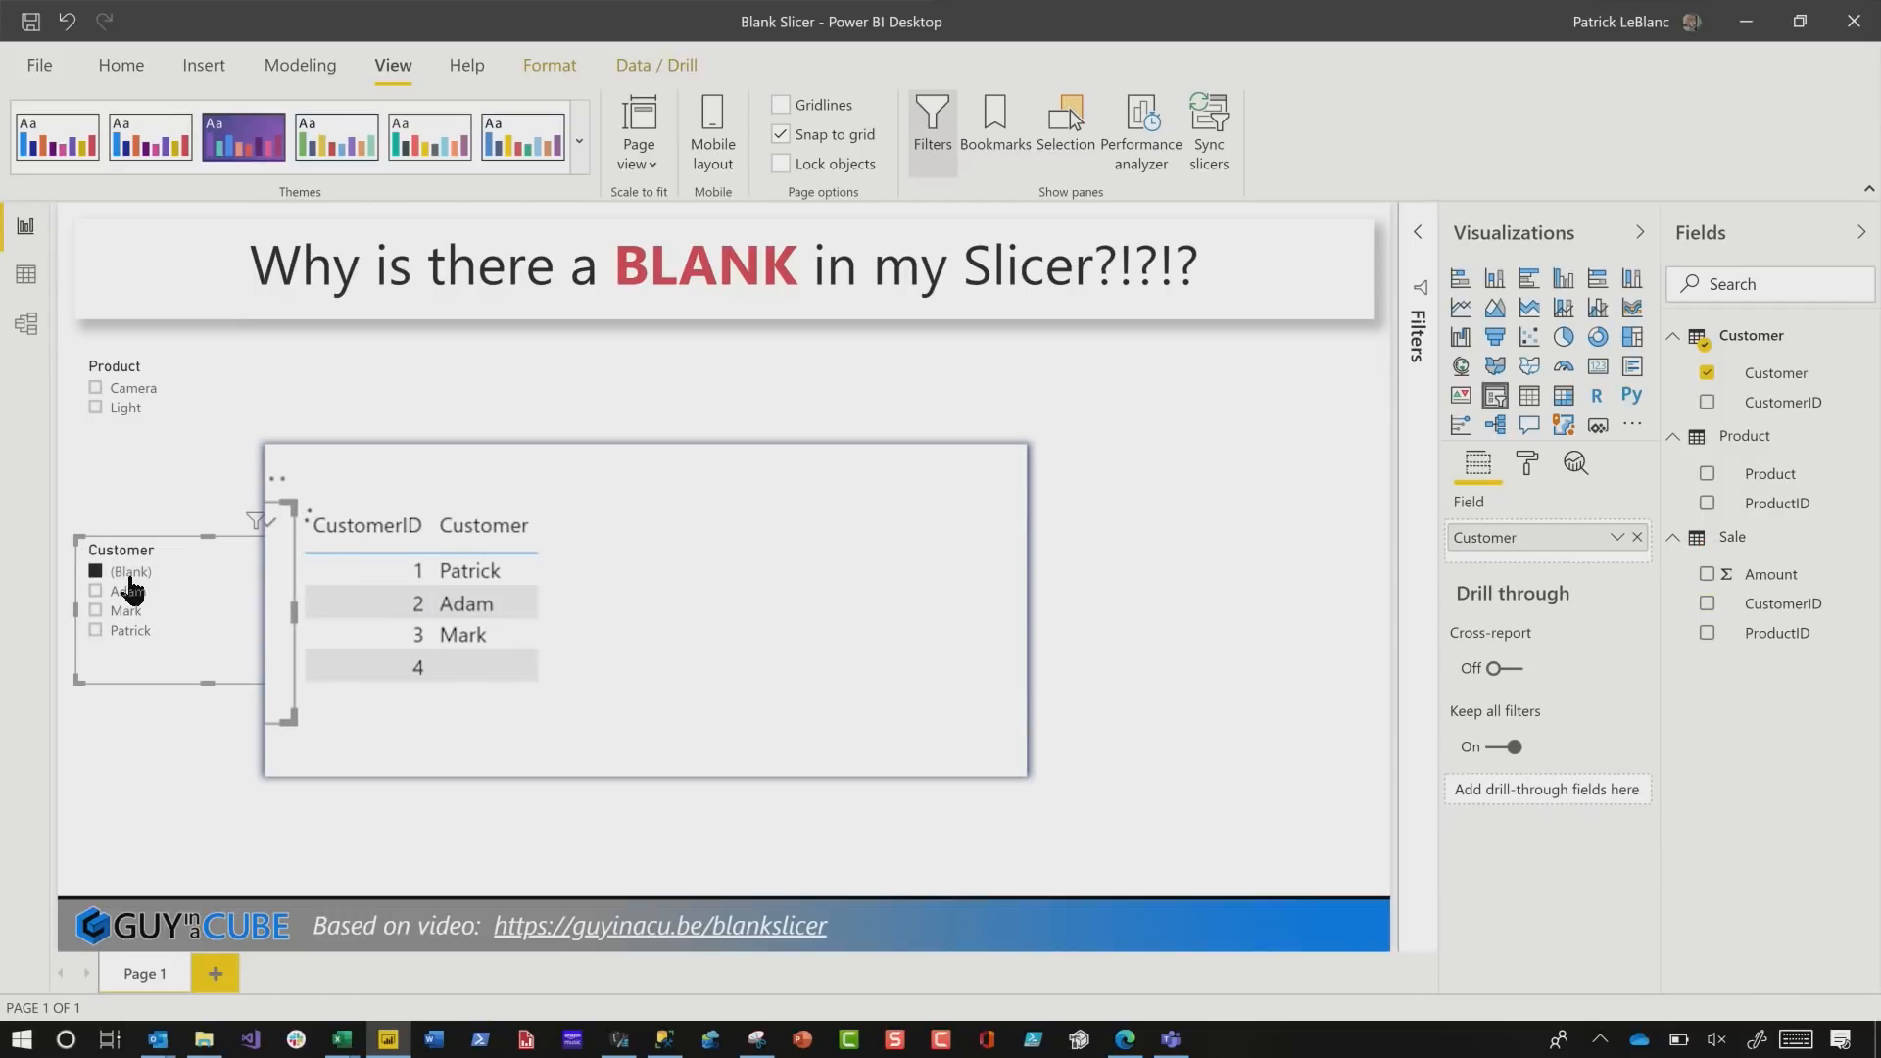
left_click(96, 571)
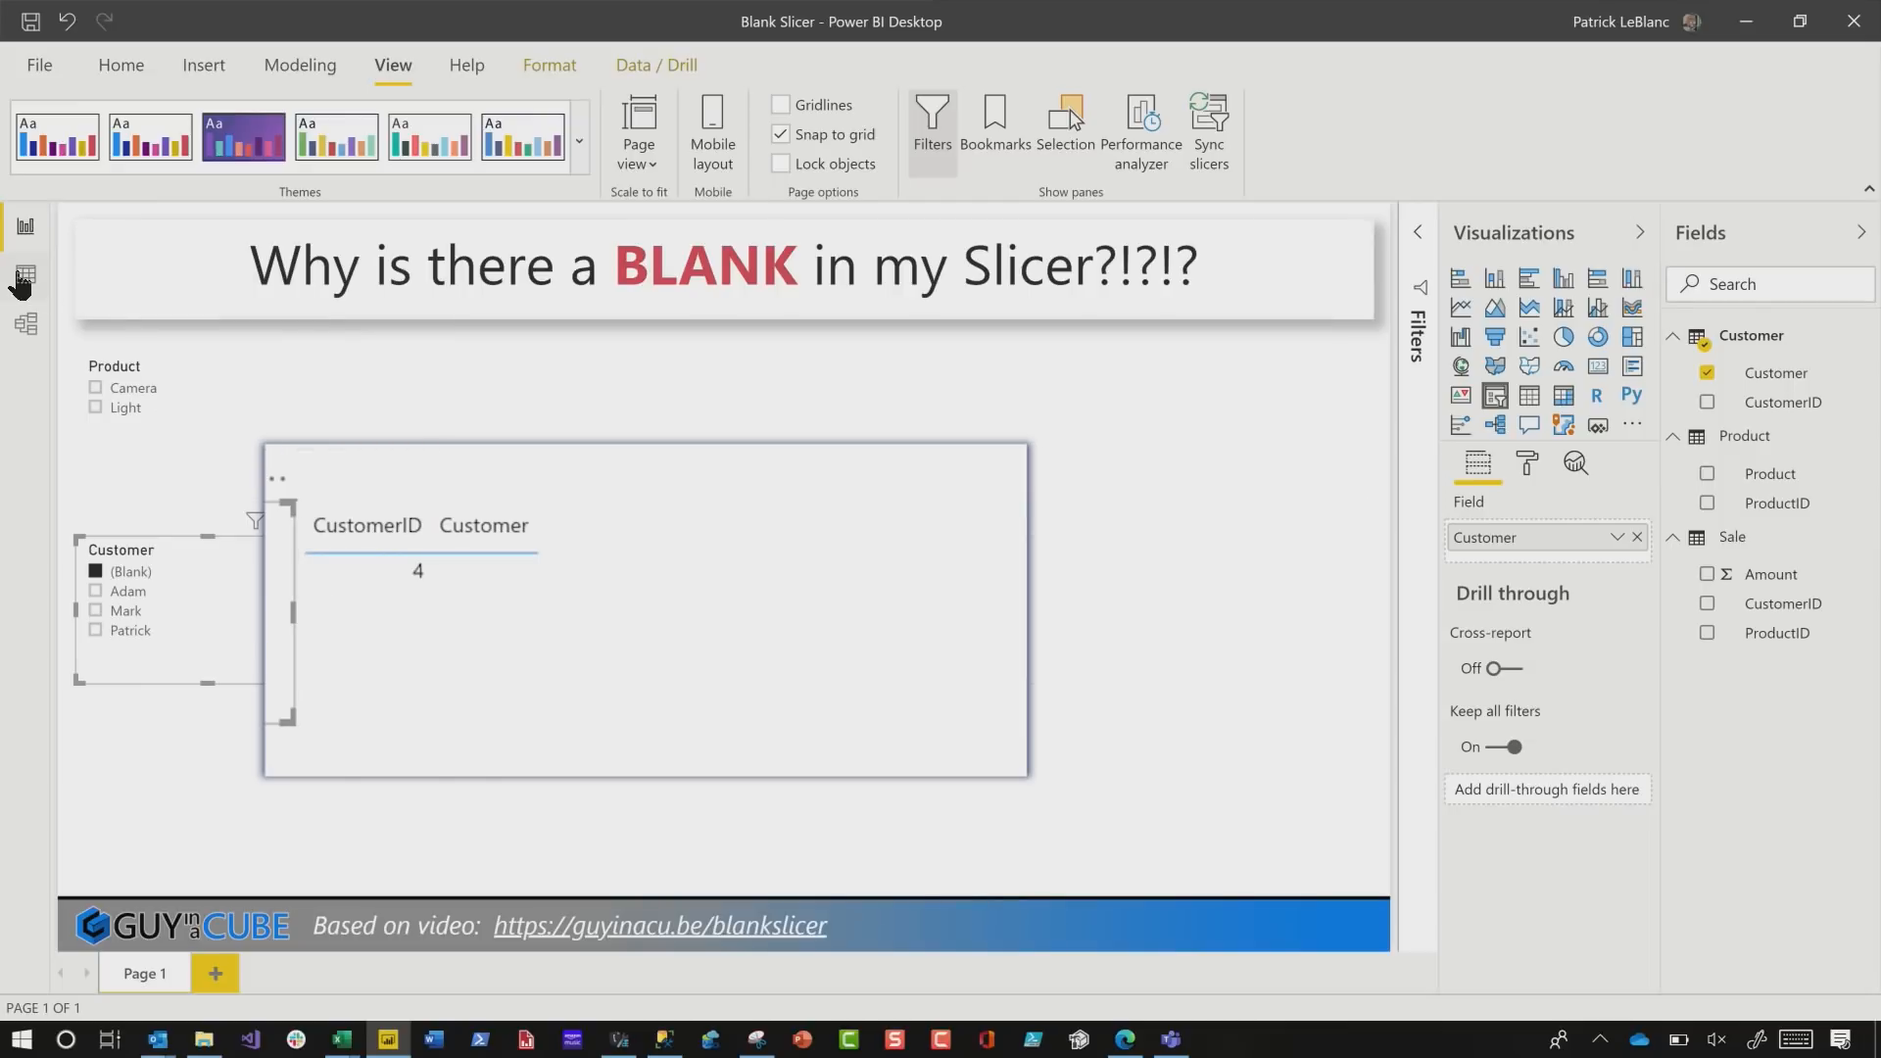
- Compare the Customer table (IDs 1–3) with the Sale table containing CustomerID 4 in Data view
left_click(25, 273)
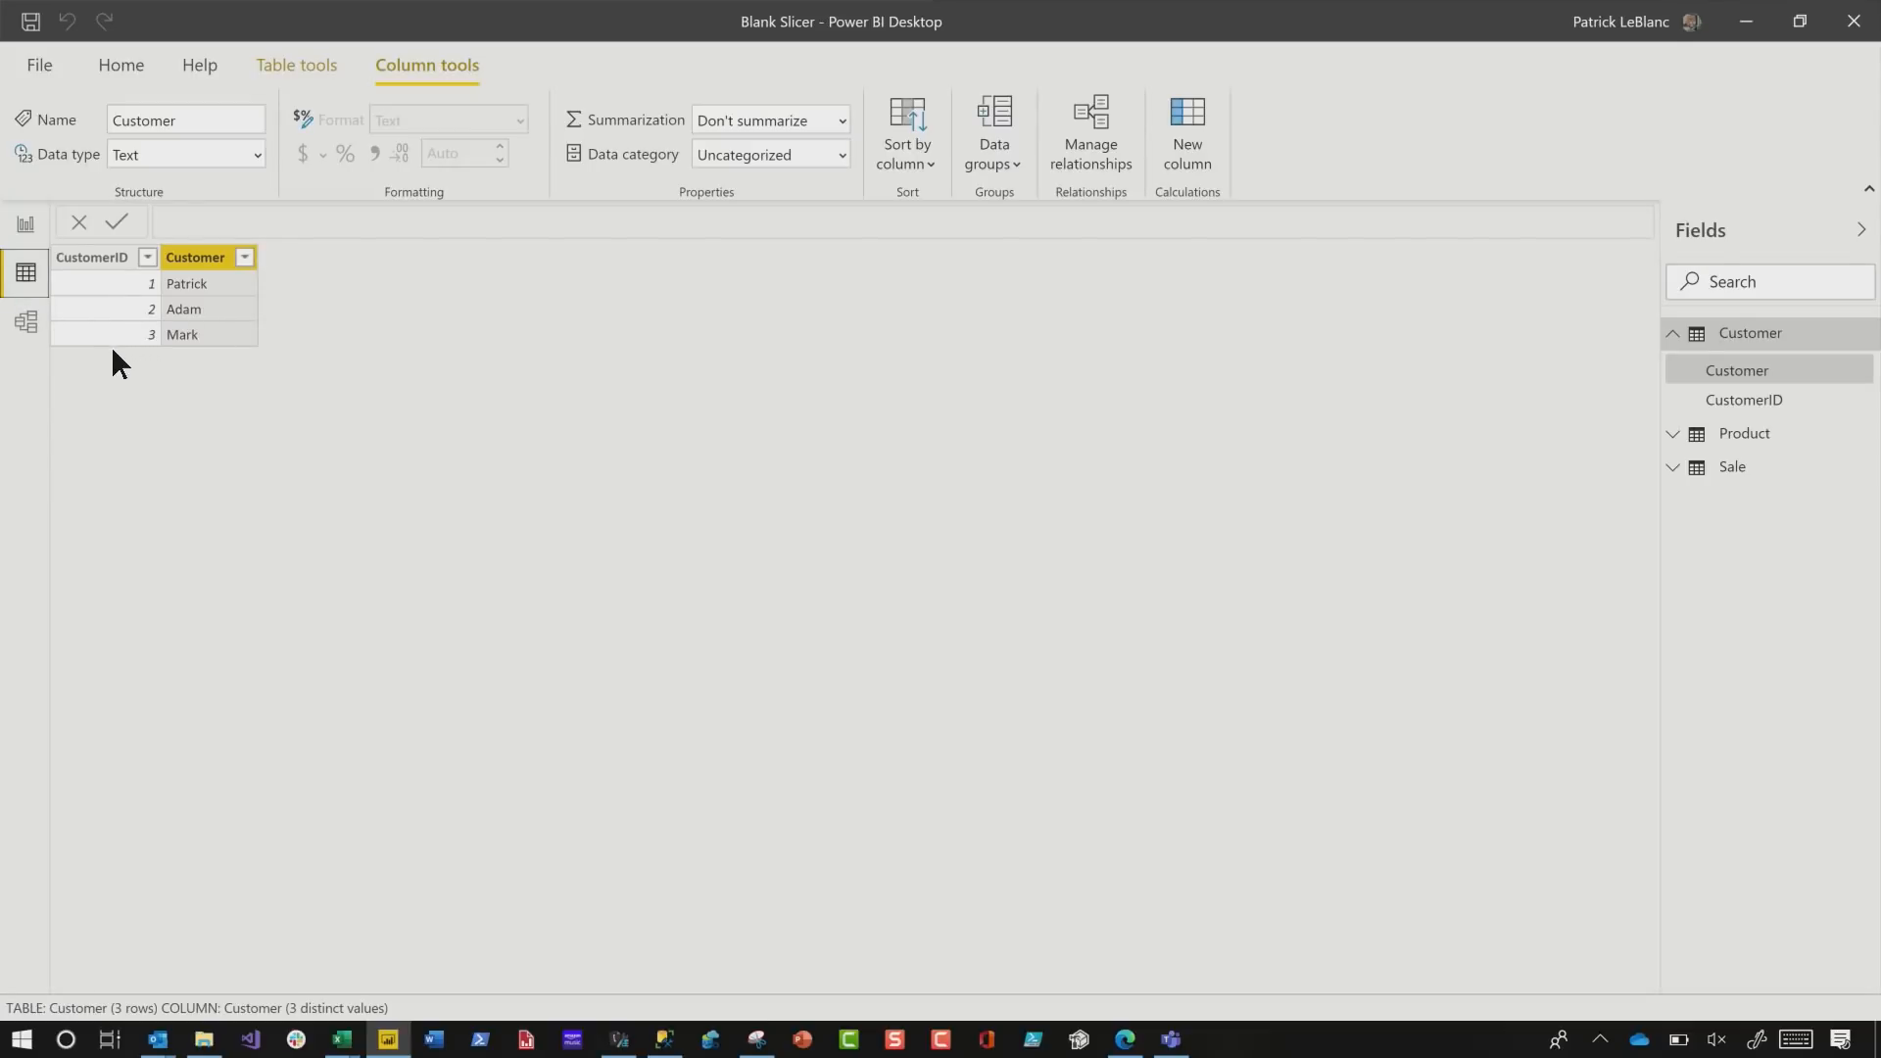
mouse_move(1318, 454)
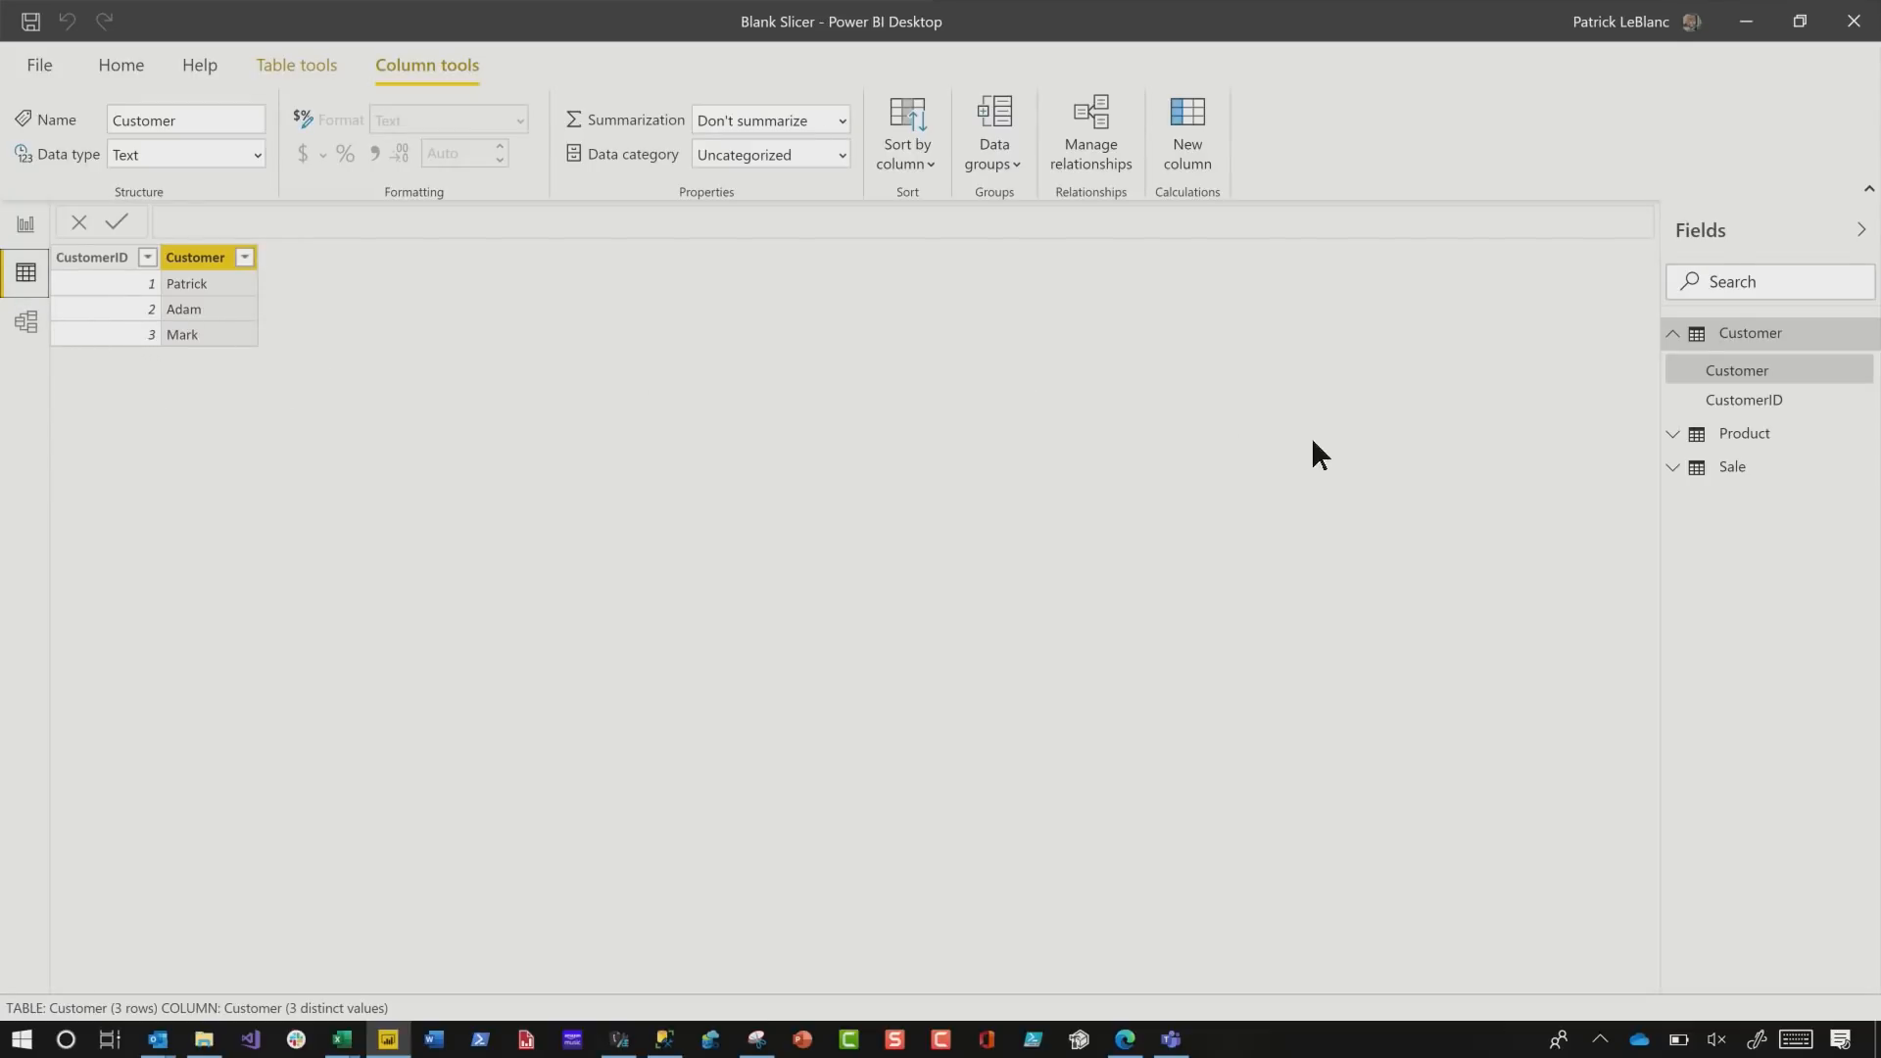
left_click(1730, 466)
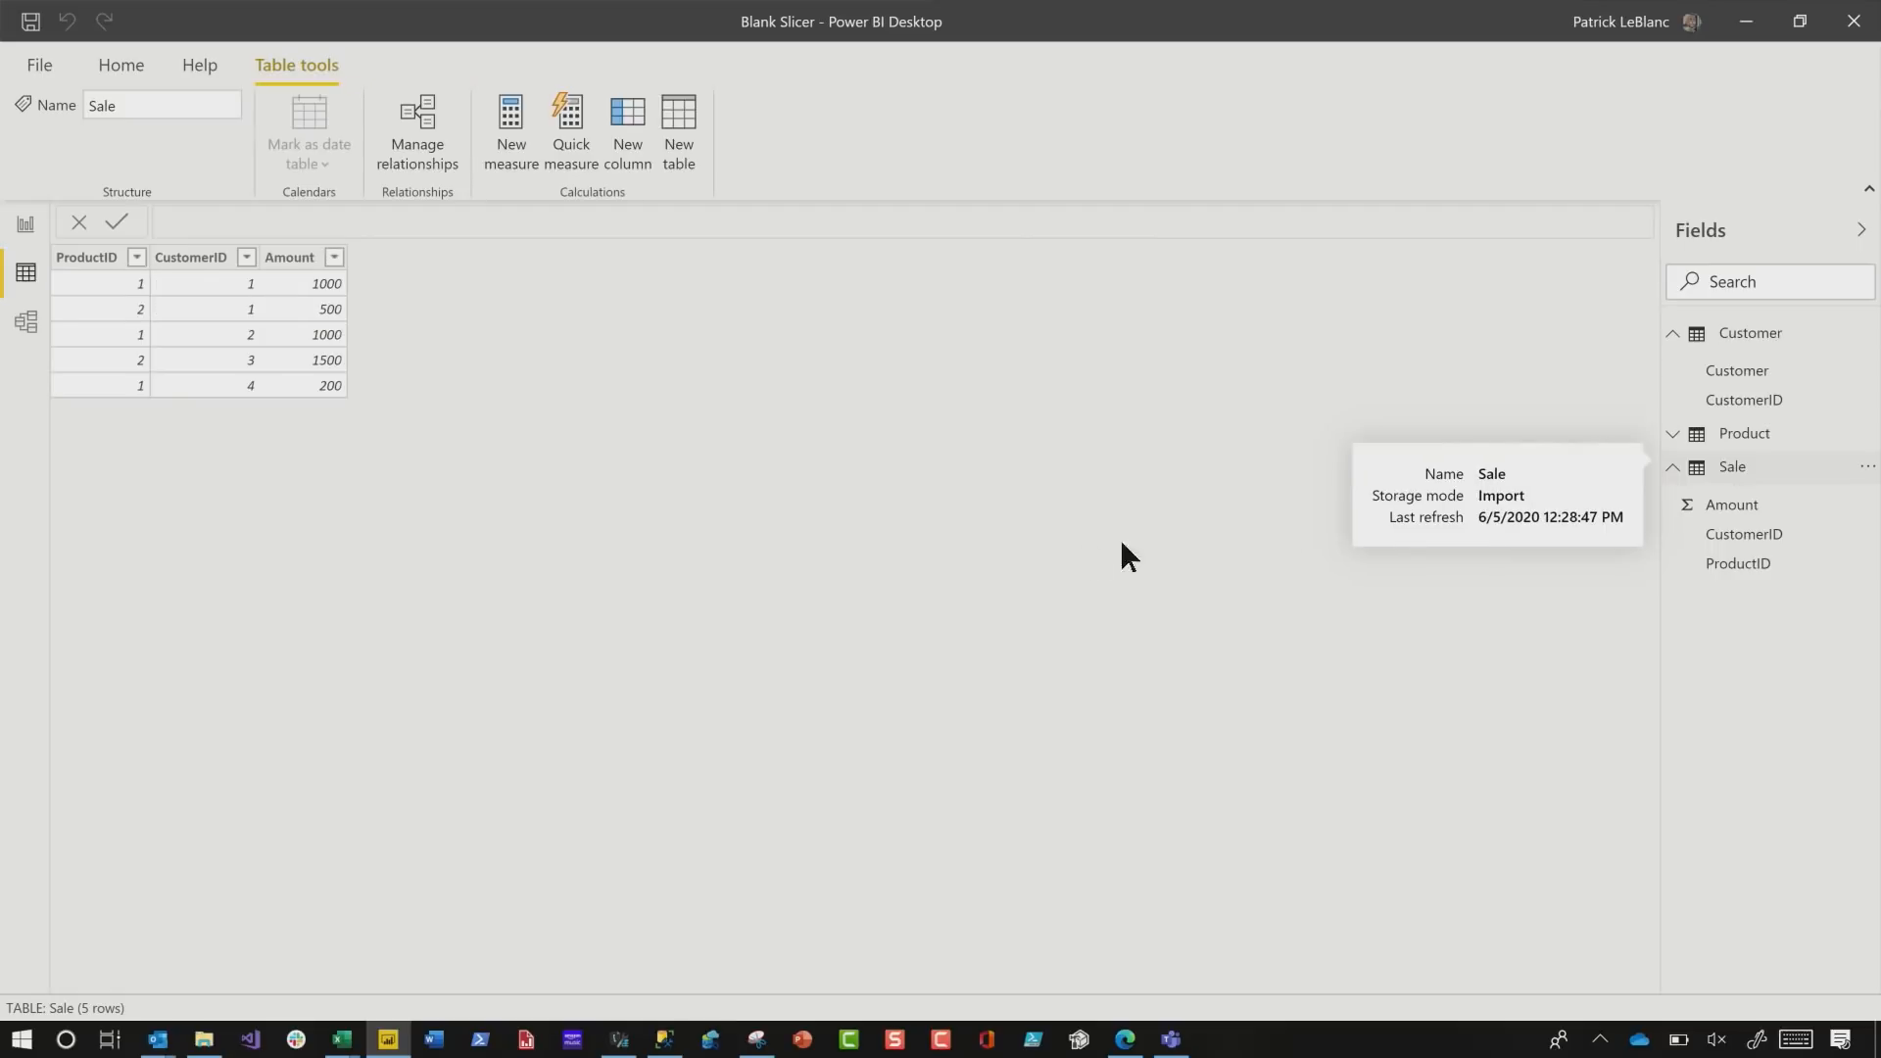
mouse_move(244, 395)
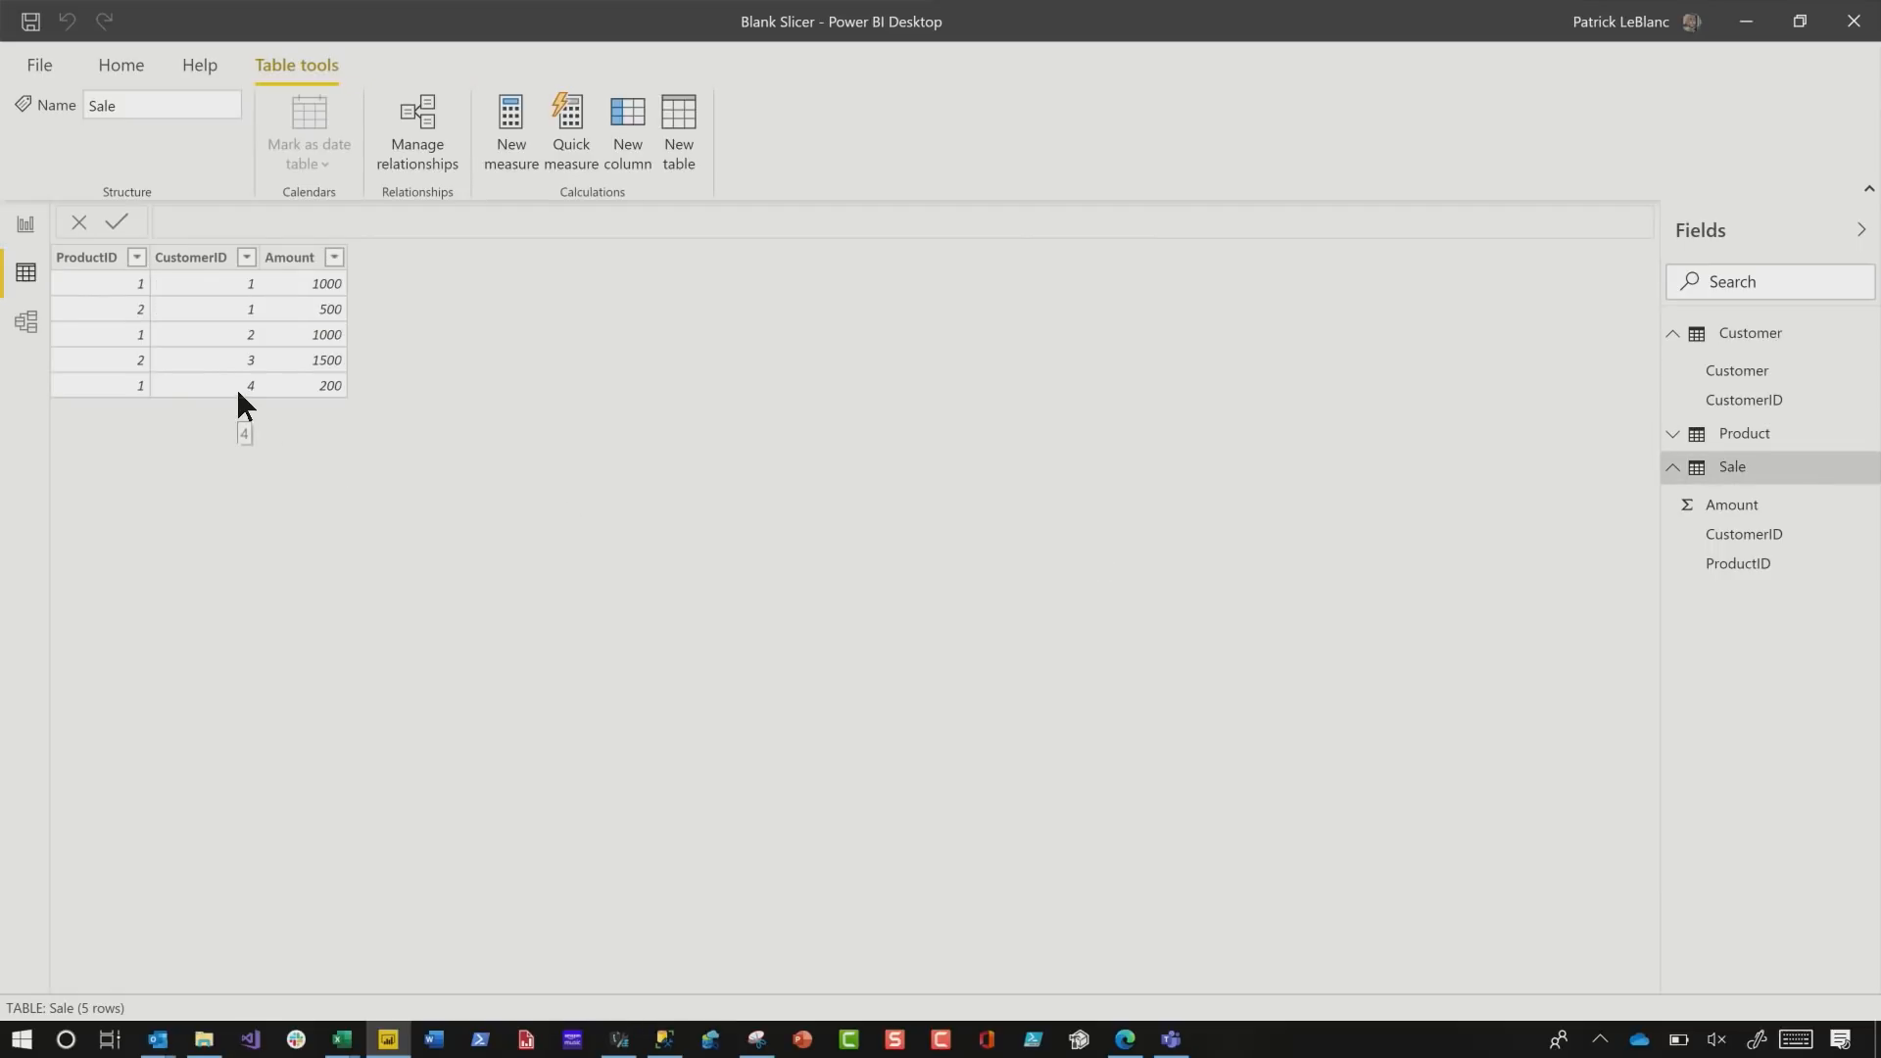
mouse_move(351, 1048)
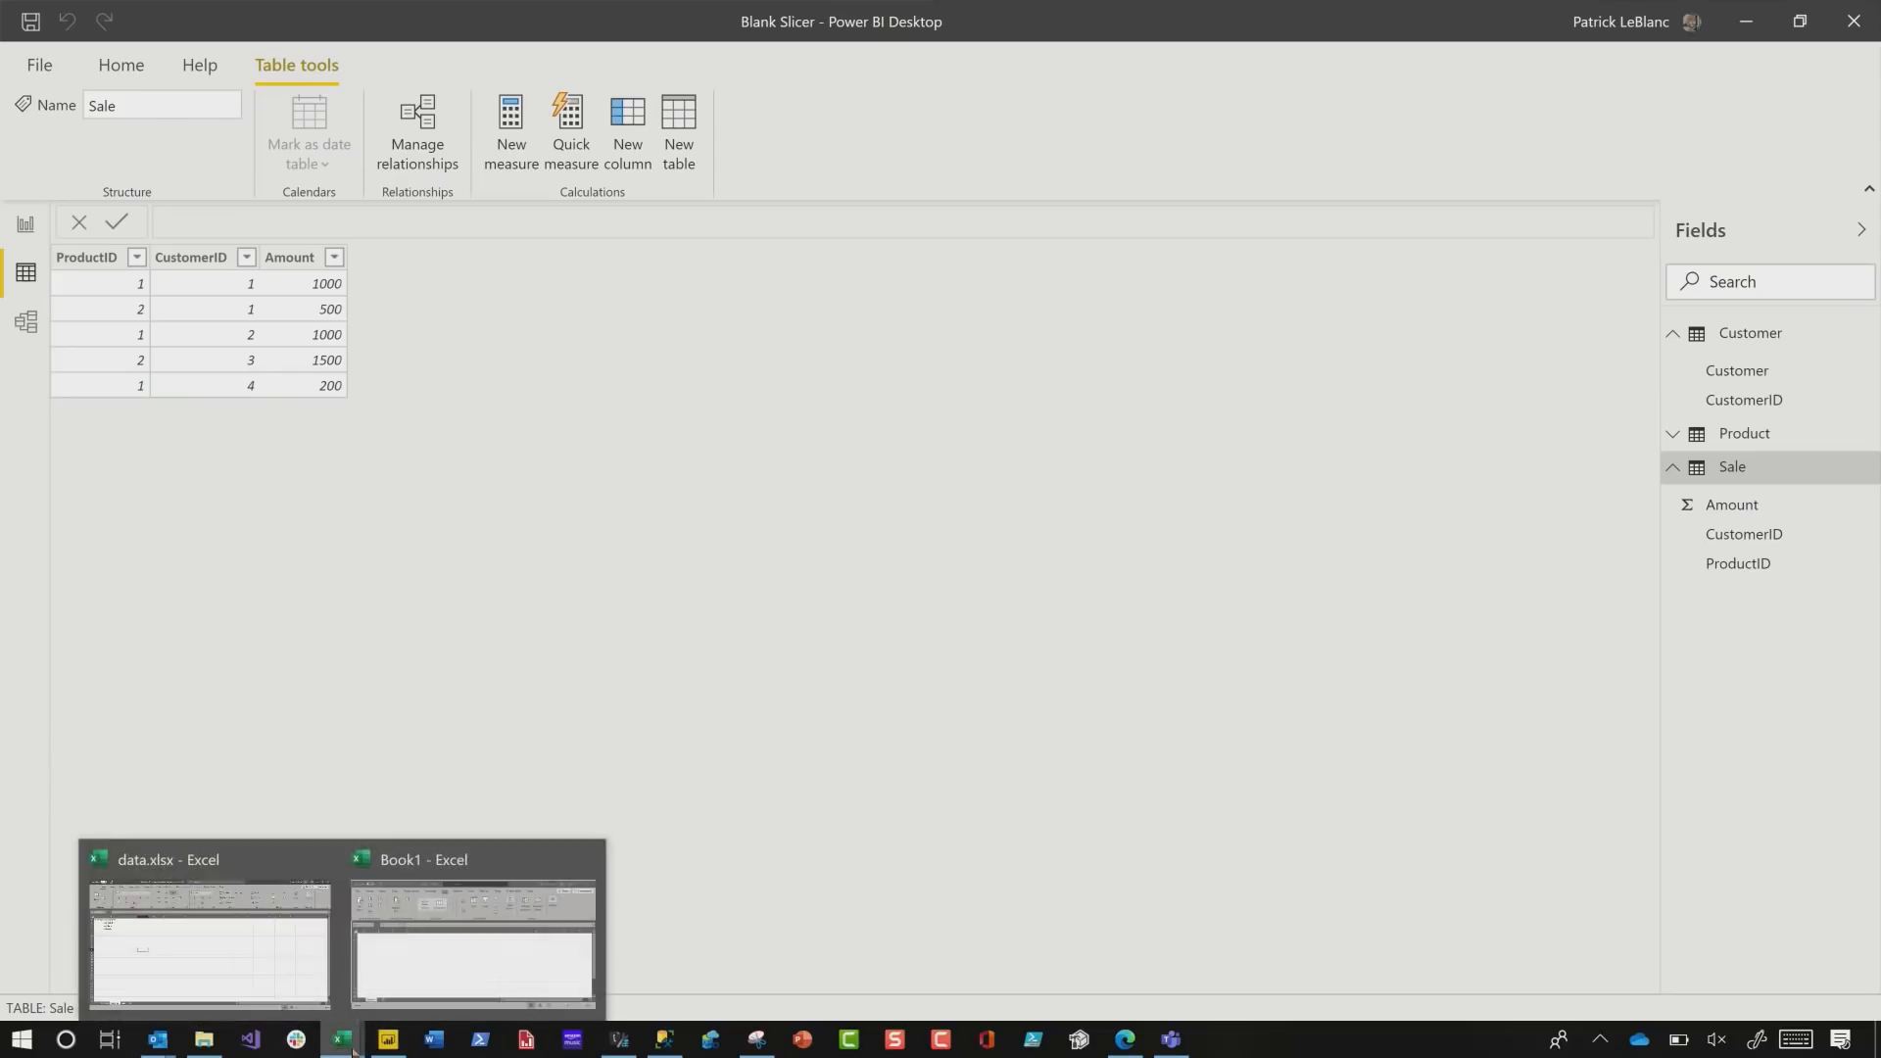
- Enter customer 4, Phil, as a new row on the Customer sheet of data.xlsx
left_click(209, 943)
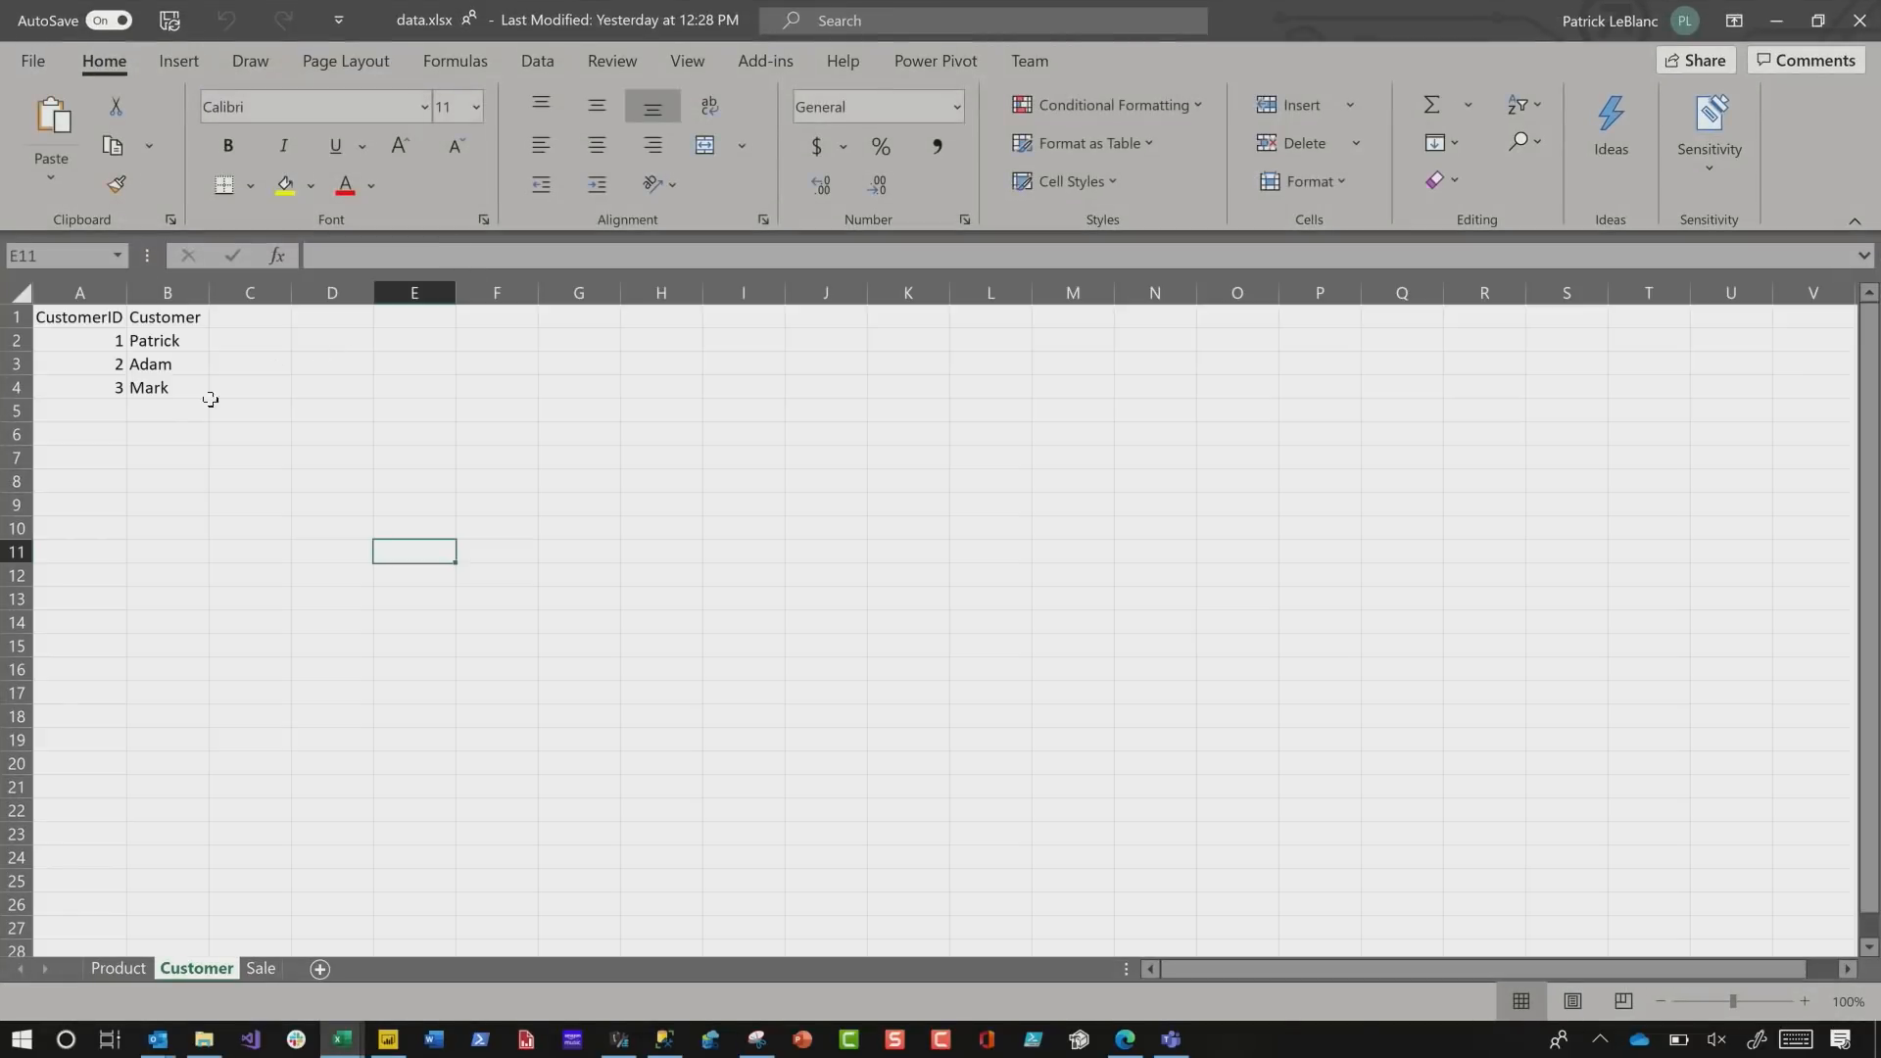
type("4")
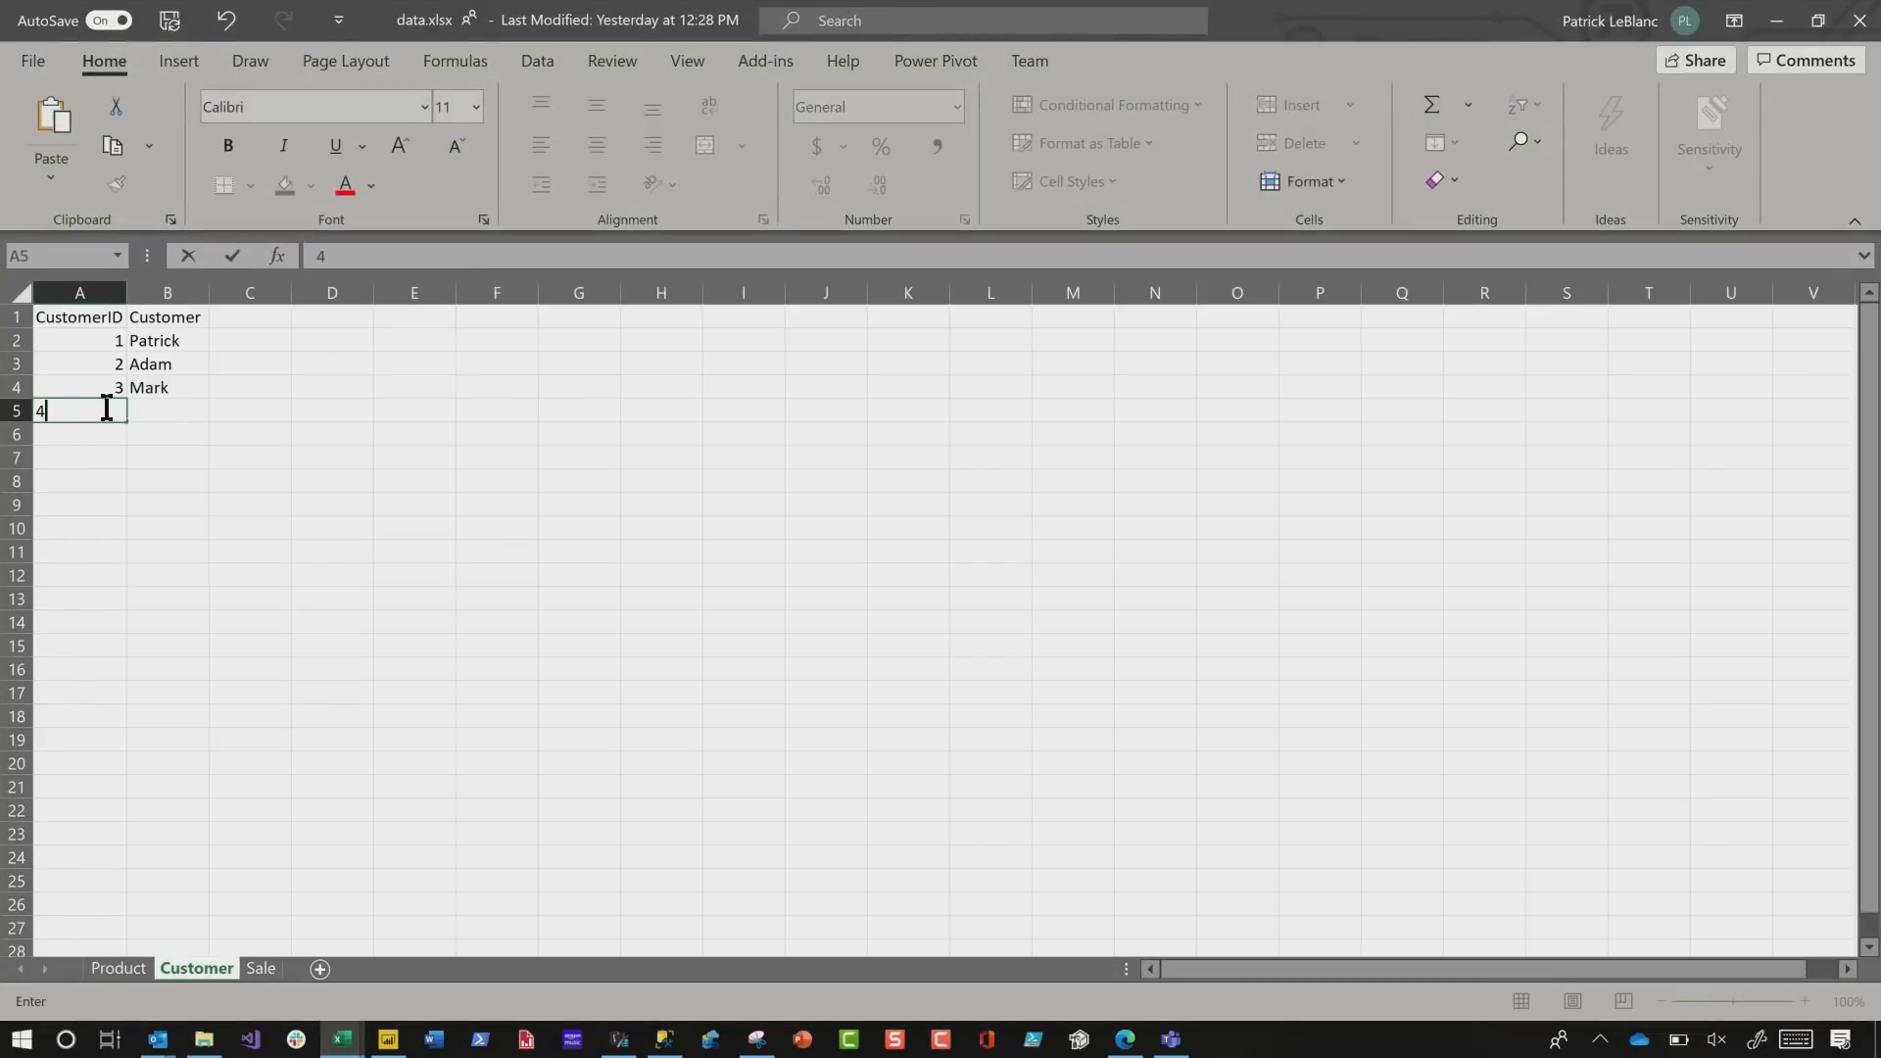
key("Tab")
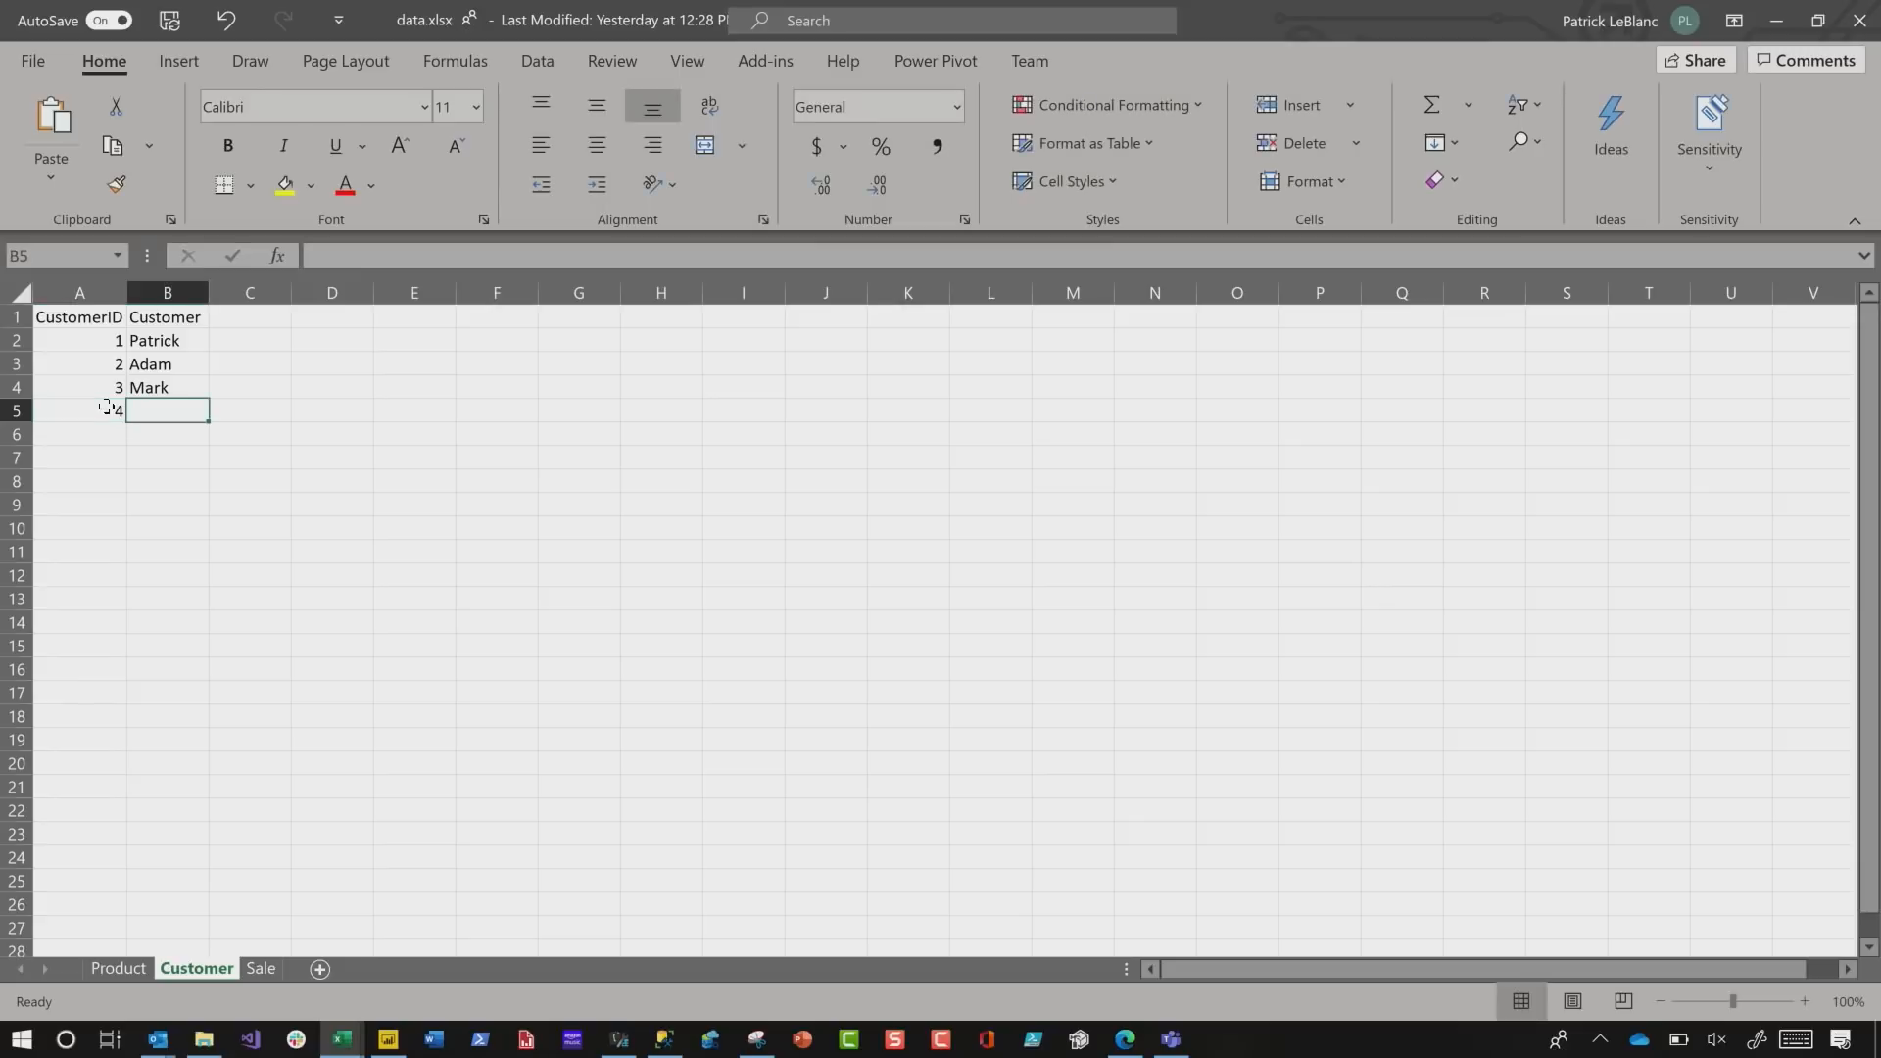
type("Phil")
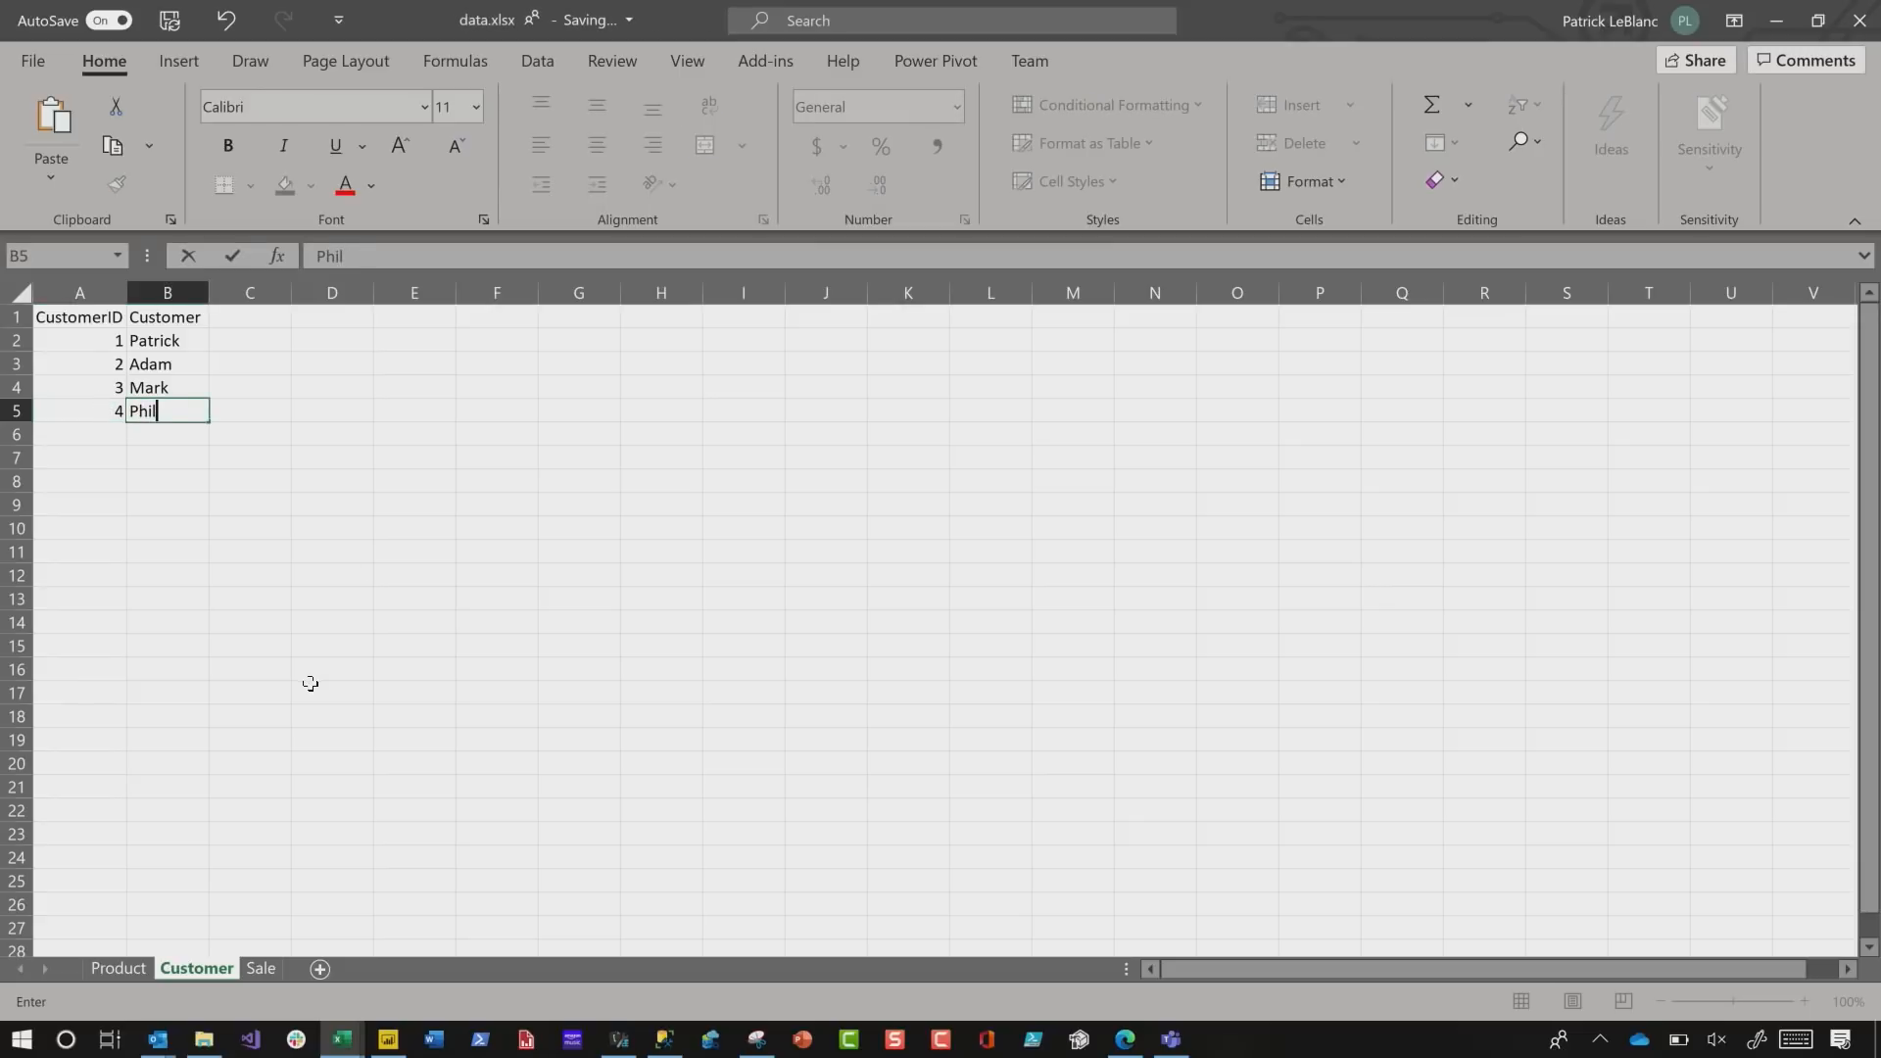
left_click(333, 691)
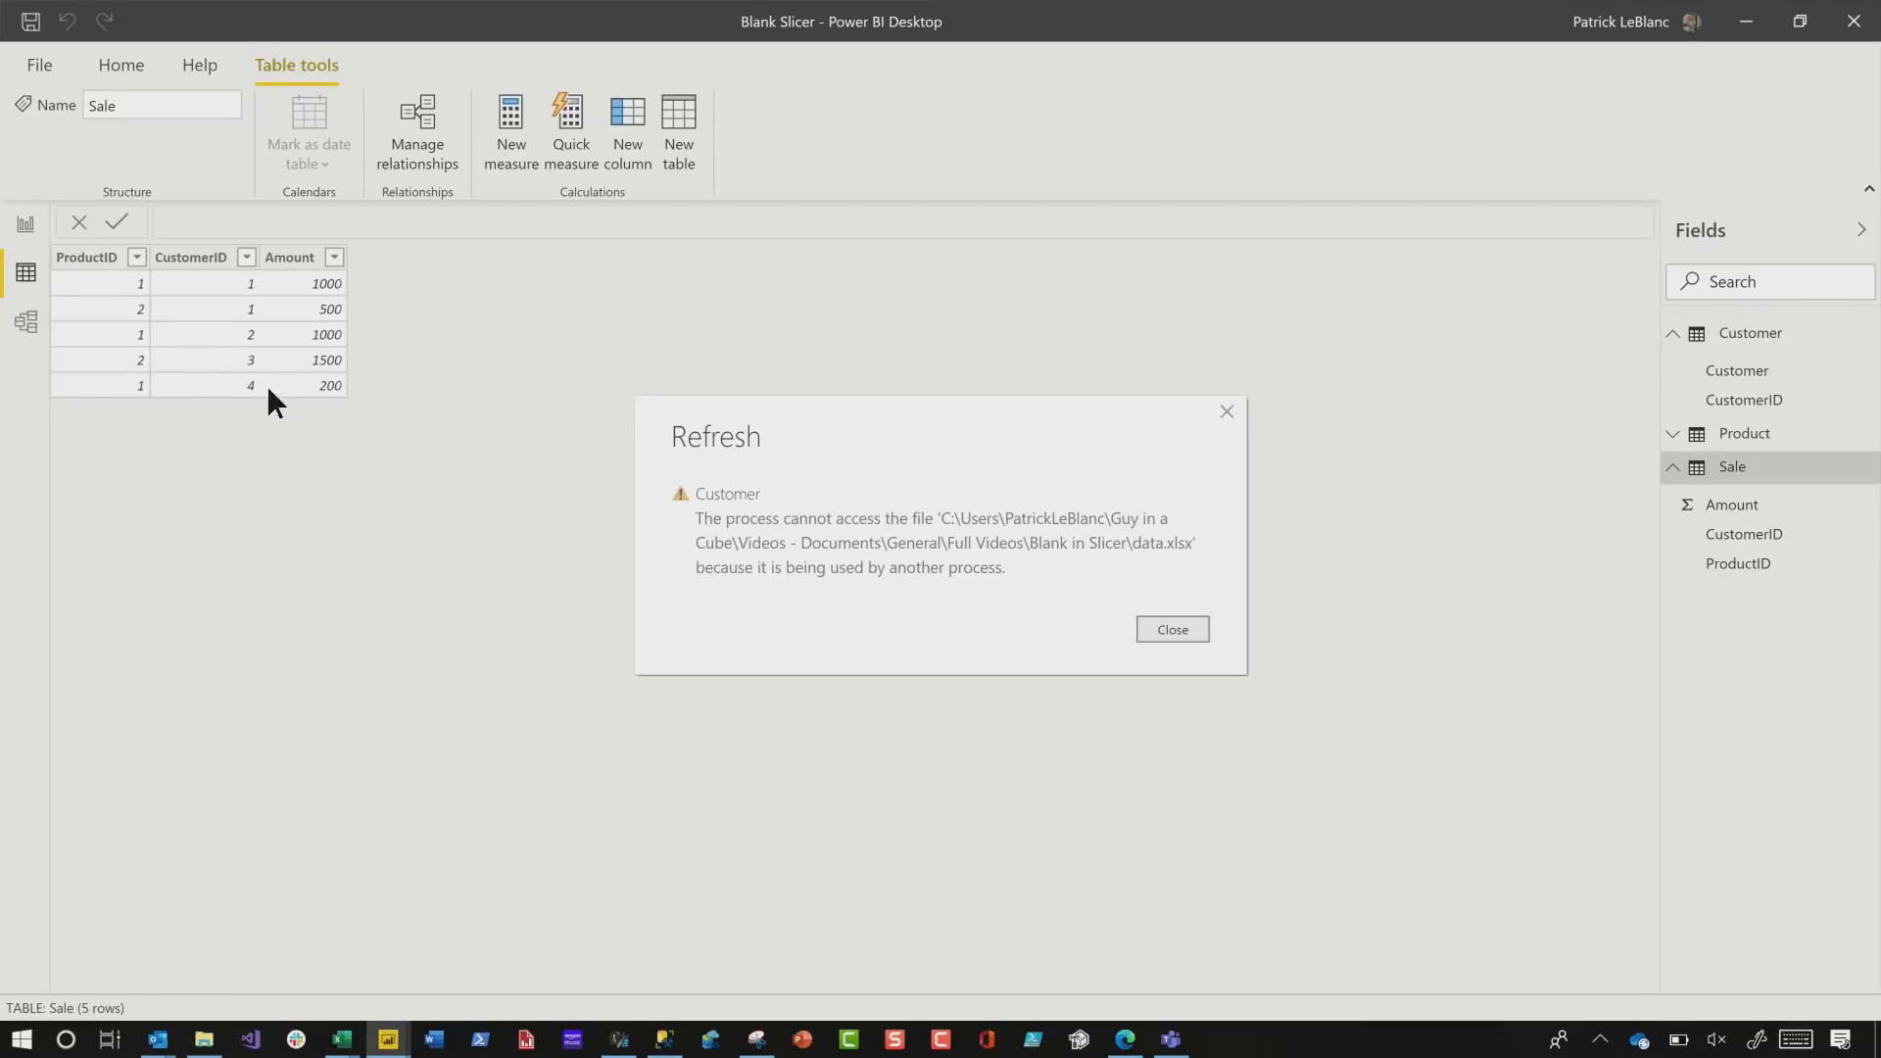
mouse_move(1172, 629)
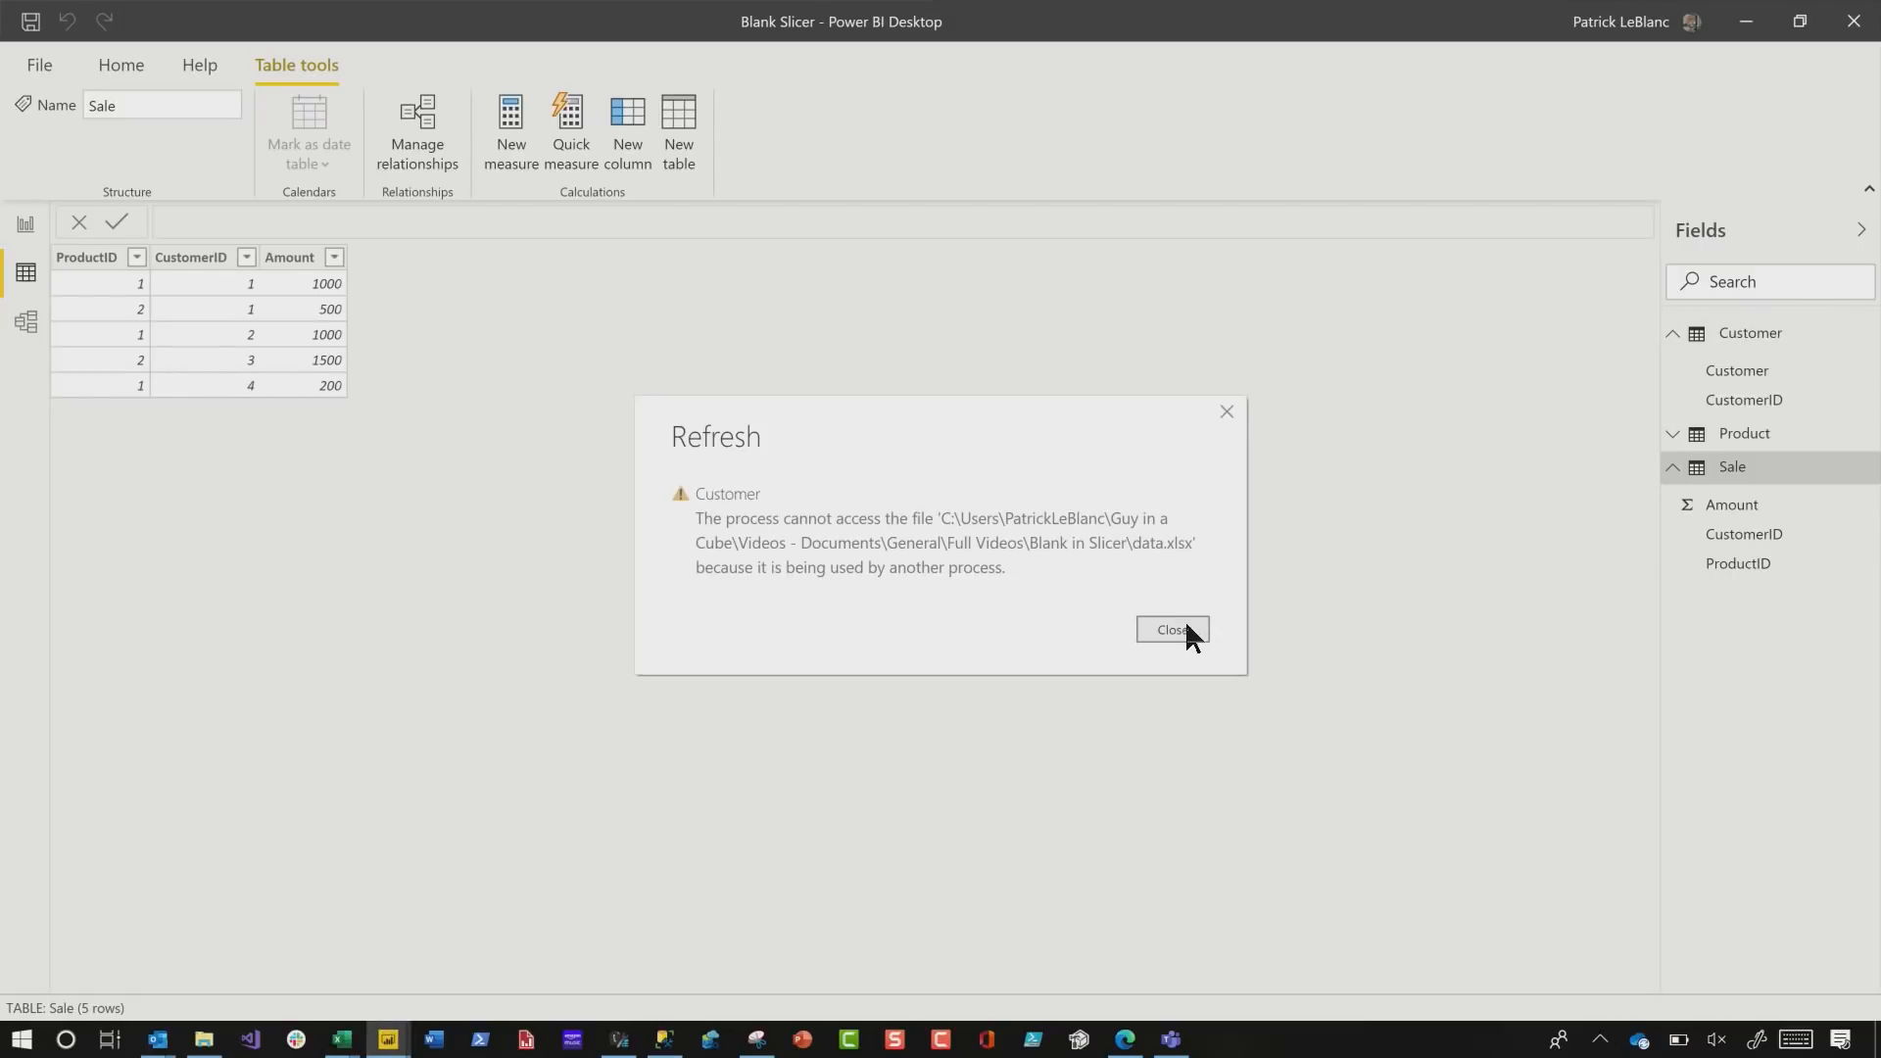
mouse_move(339, 1039)
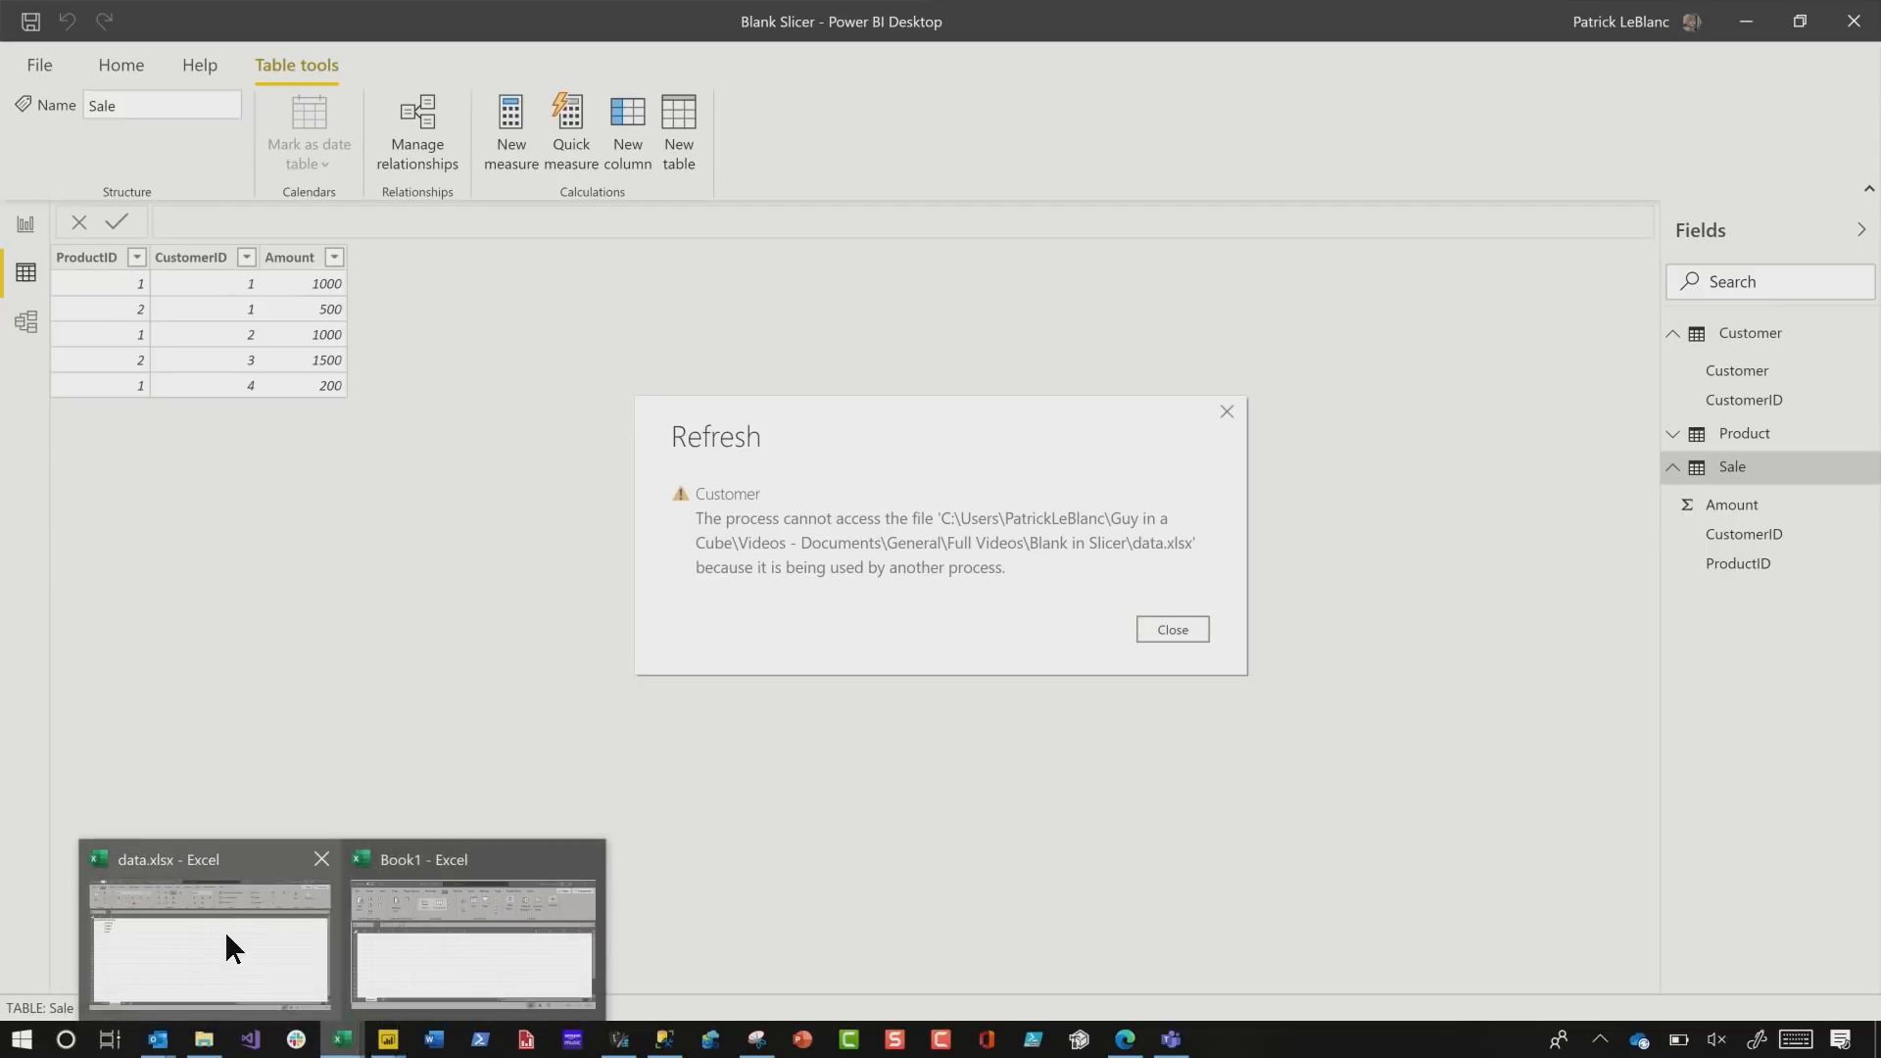
- Close the locked data.xlsx workbook and dismiss the file-in-use refresh error
left_click(472, 954)
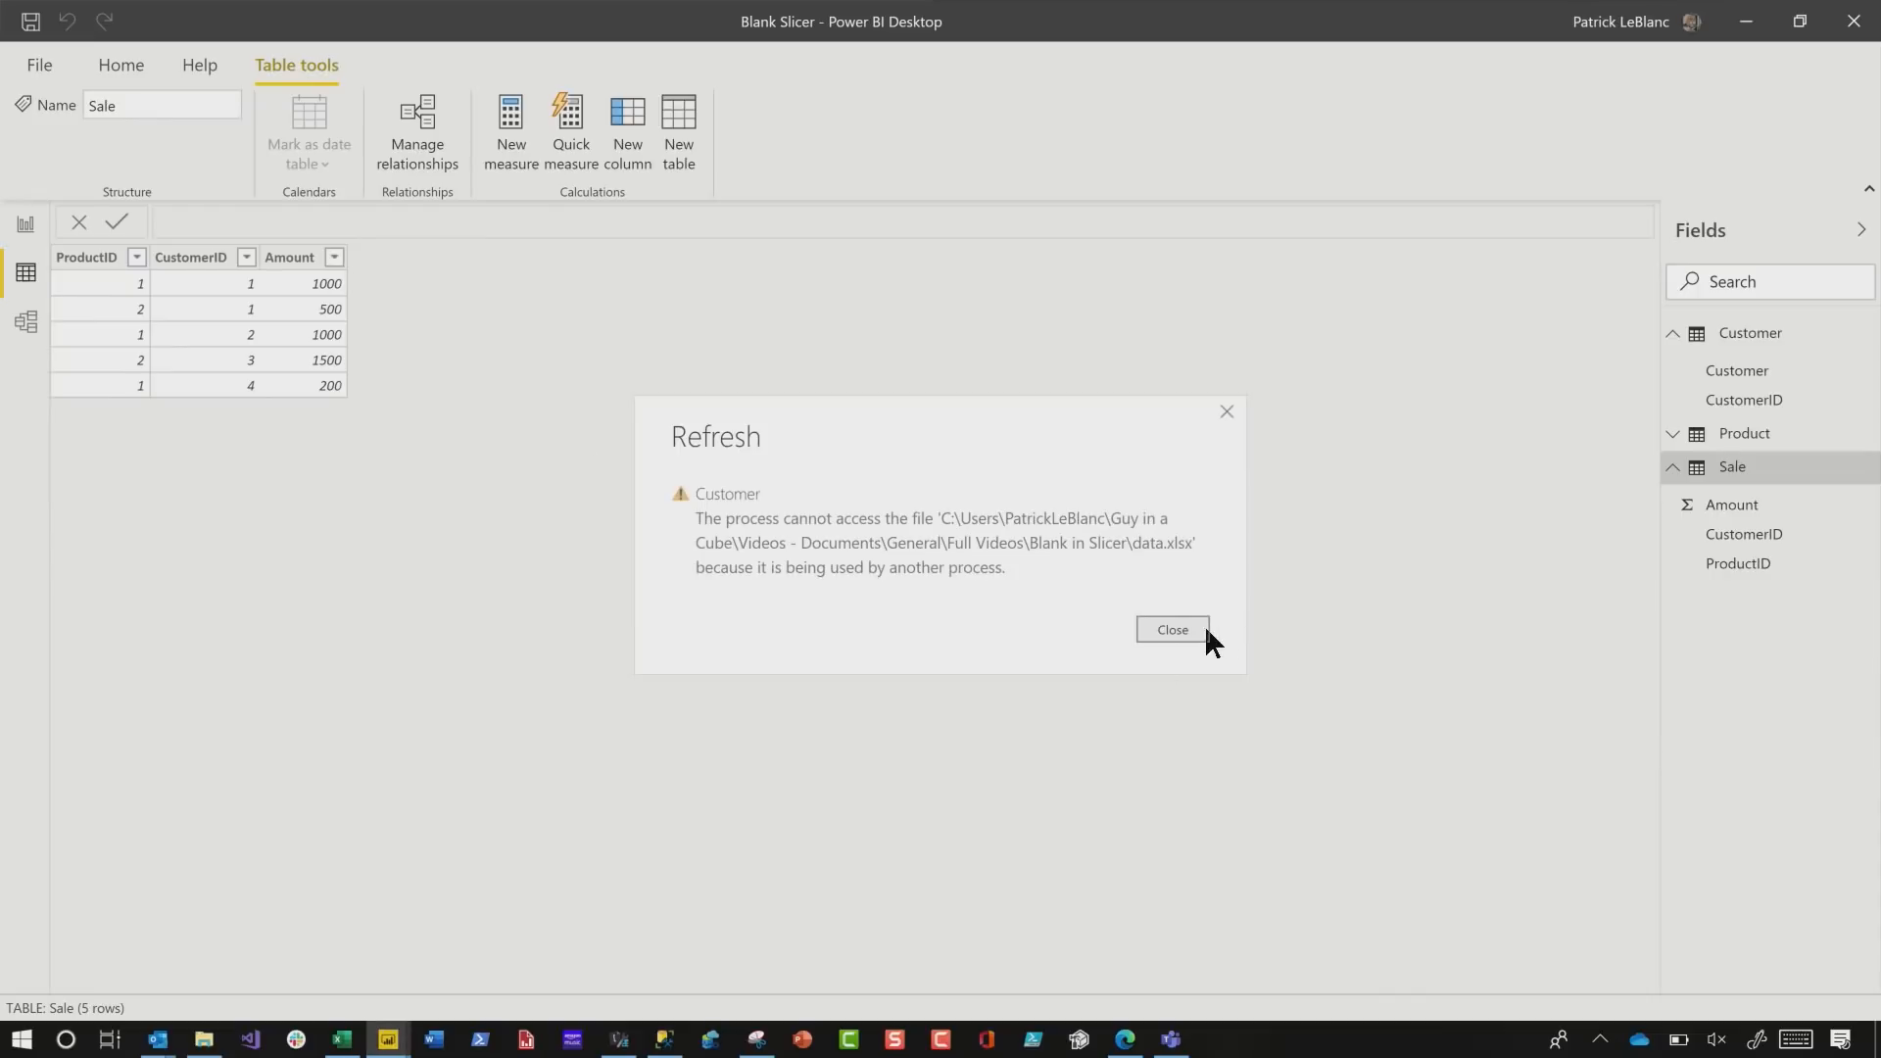
left_click(1172, 629)
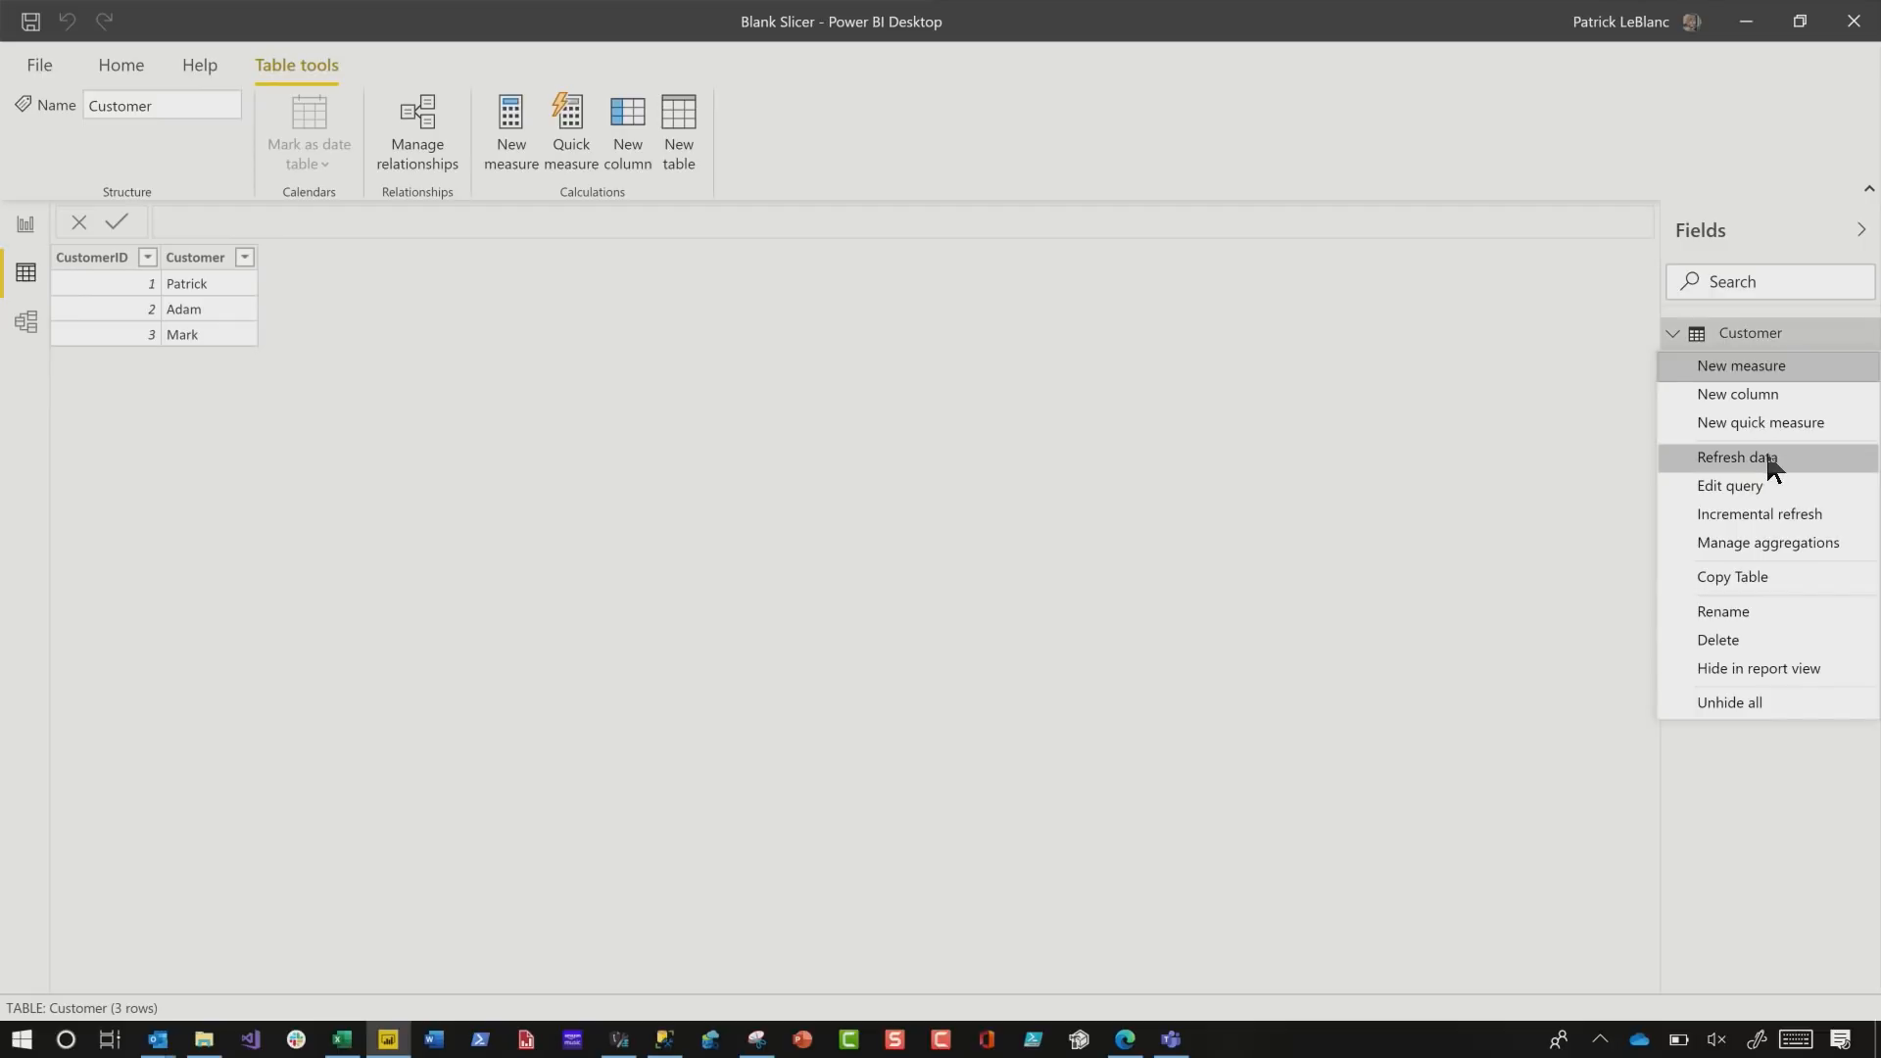
- Refresh the Customer table so Phil loads as customer 4, then return to Report view
left_click(1736, 456)
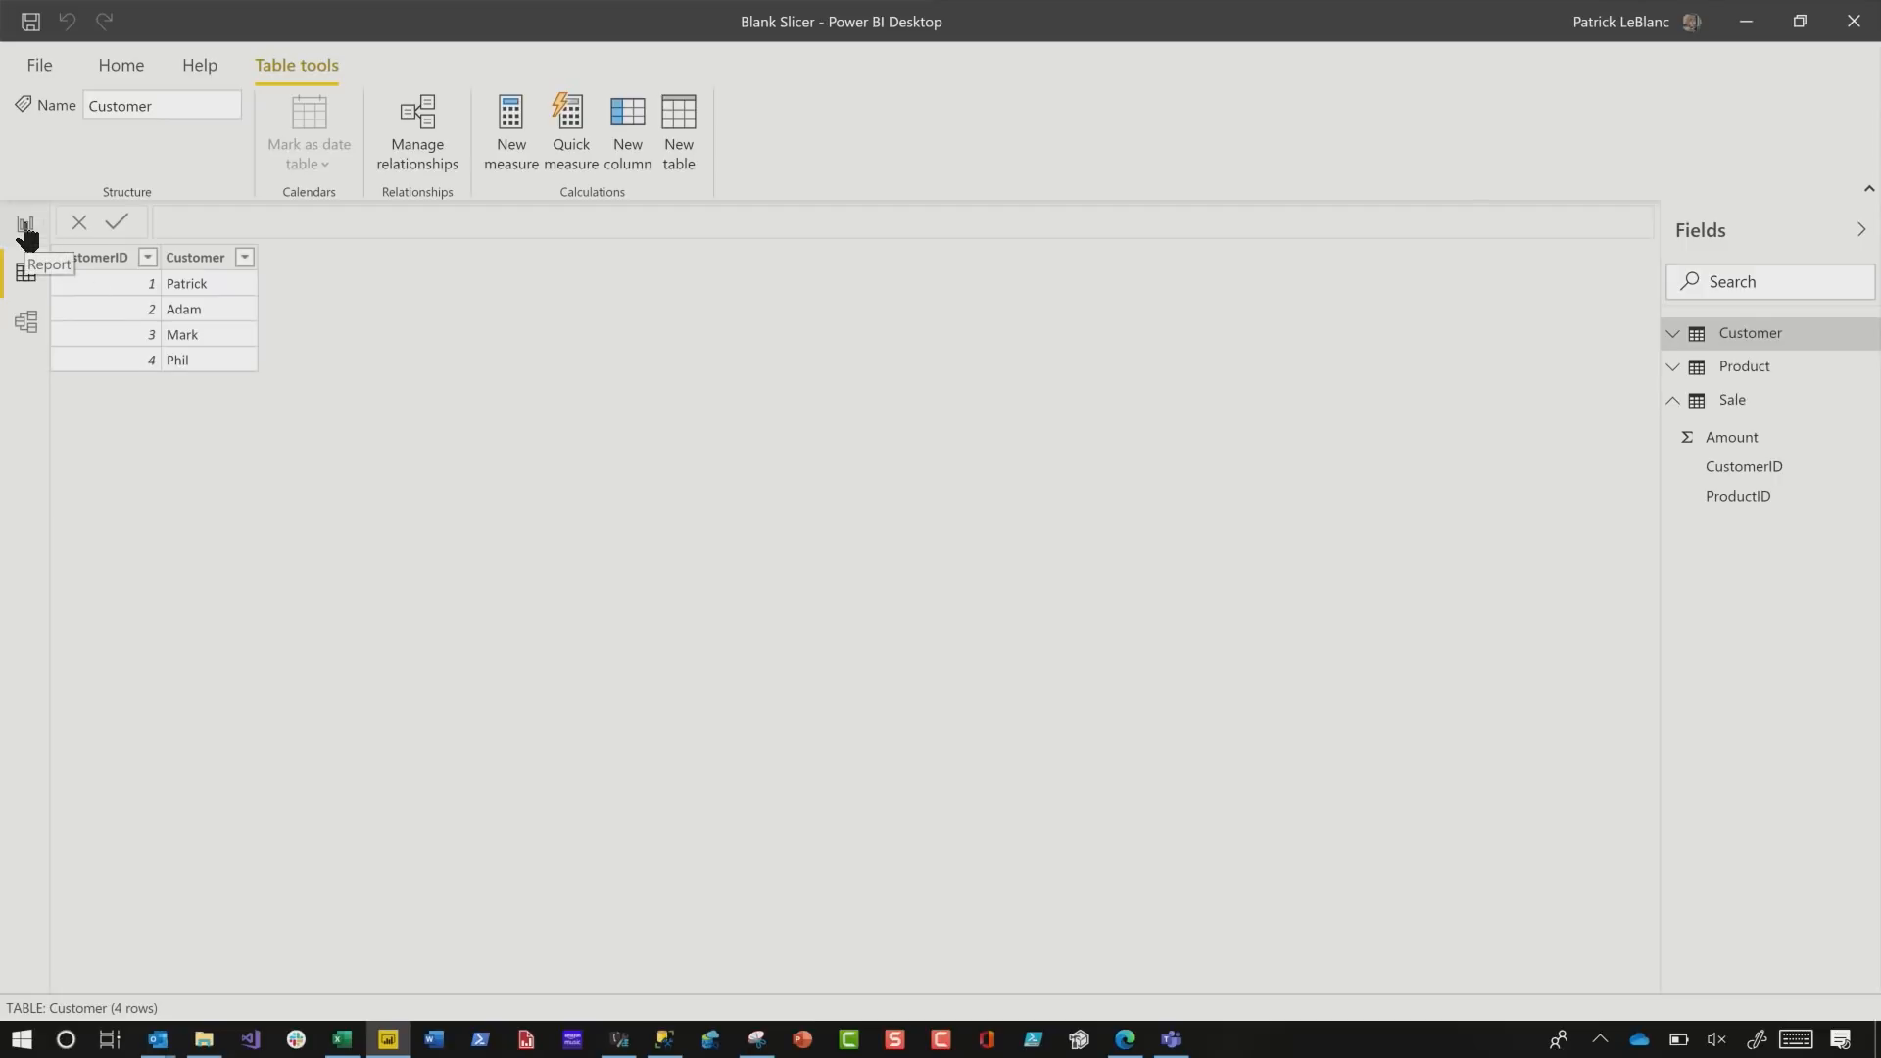
left_click(26, 228)
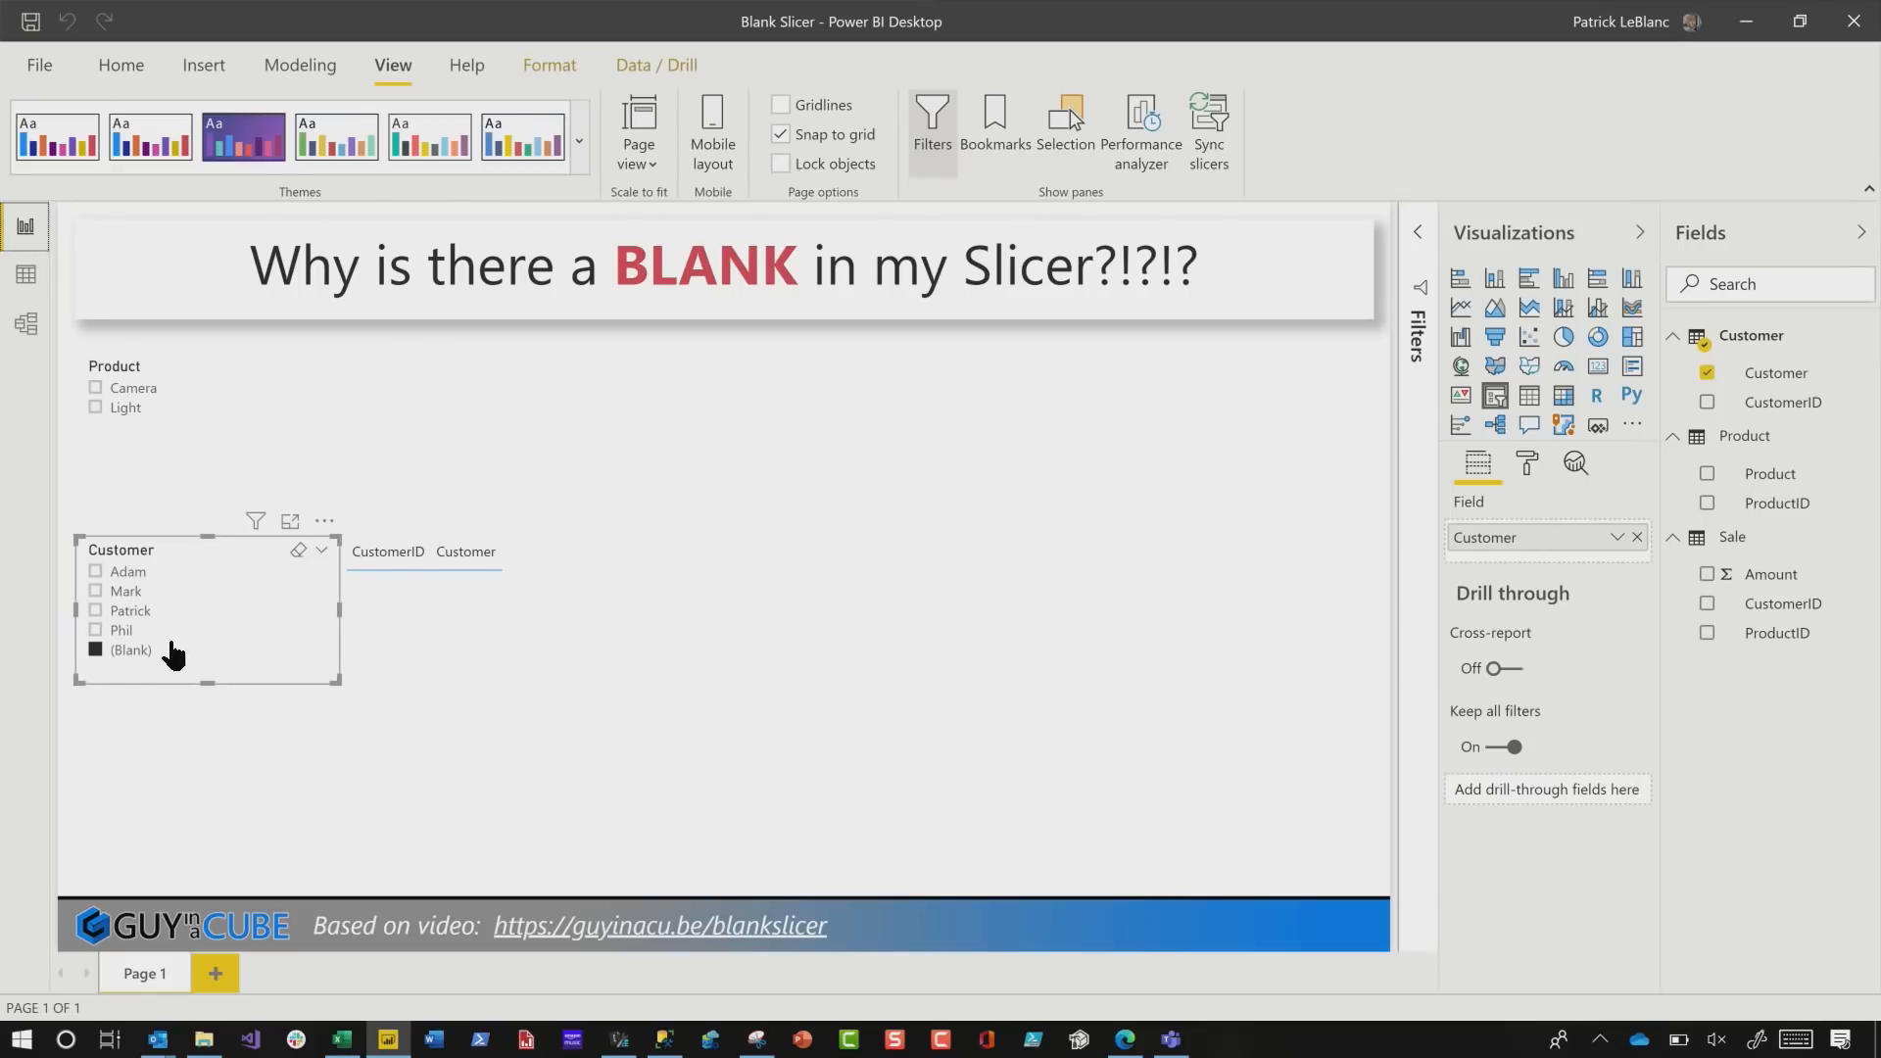